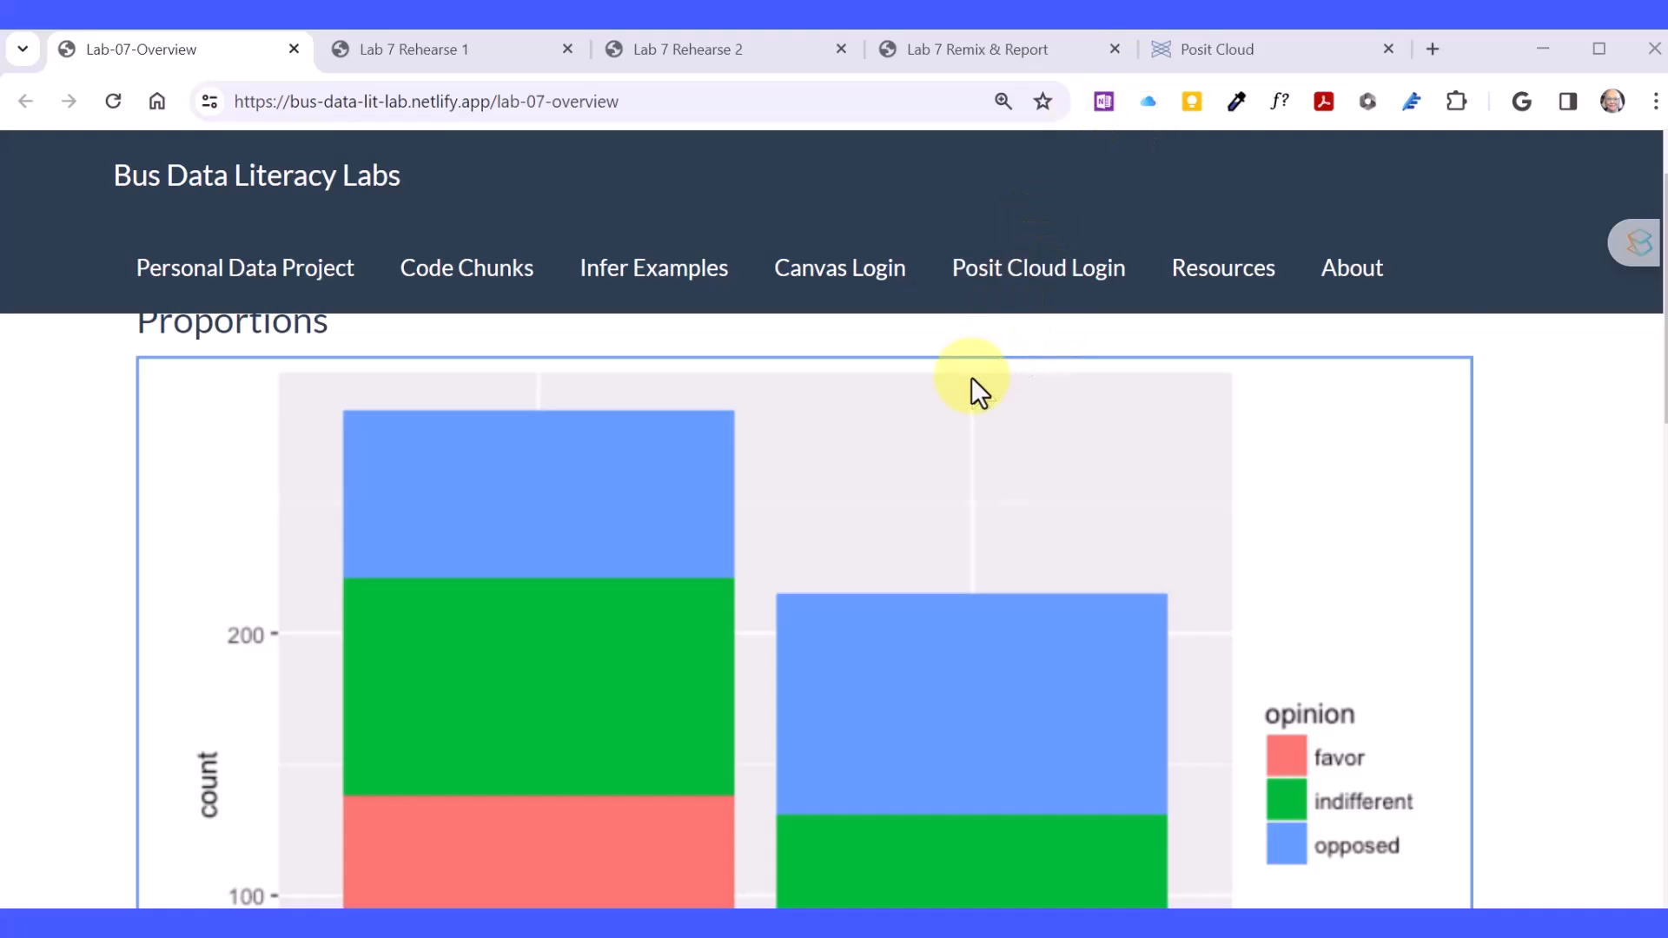
Scroll the Lab 7 overview past the opinion-by-party chart to Downey's five-step hypothesis testing list.
{"action": "scroll", "scroll_direction": "down", "scroll_amount": 3}
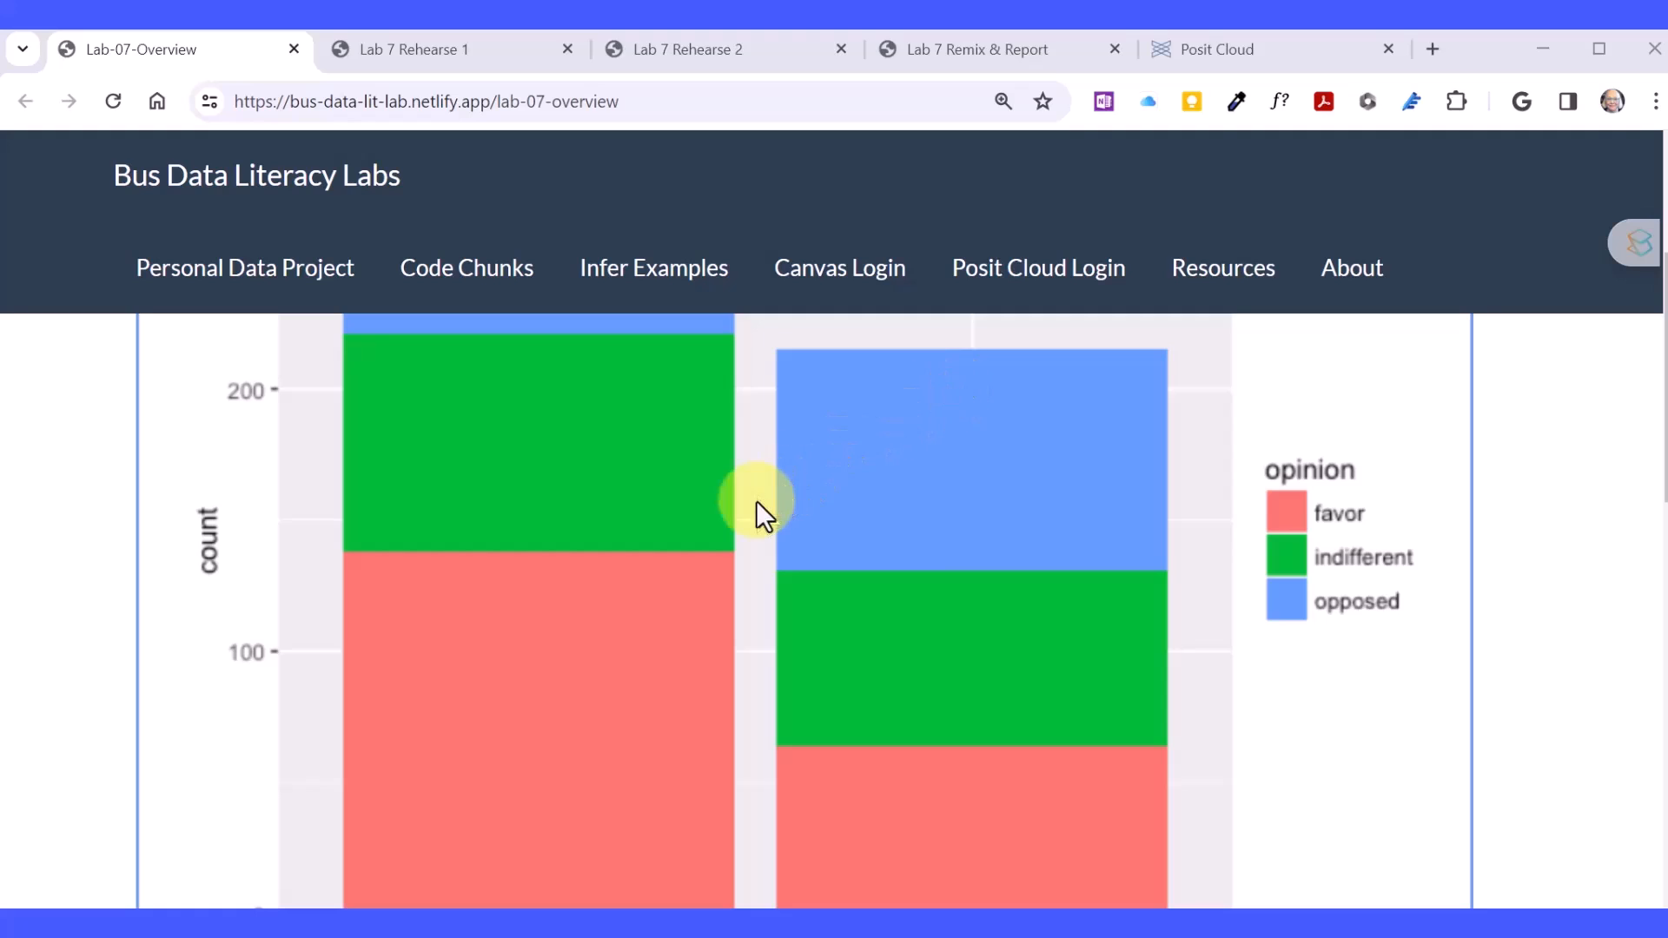
{"action": "scroll", "scroll_direction": "down", "scroll_amount": 3}
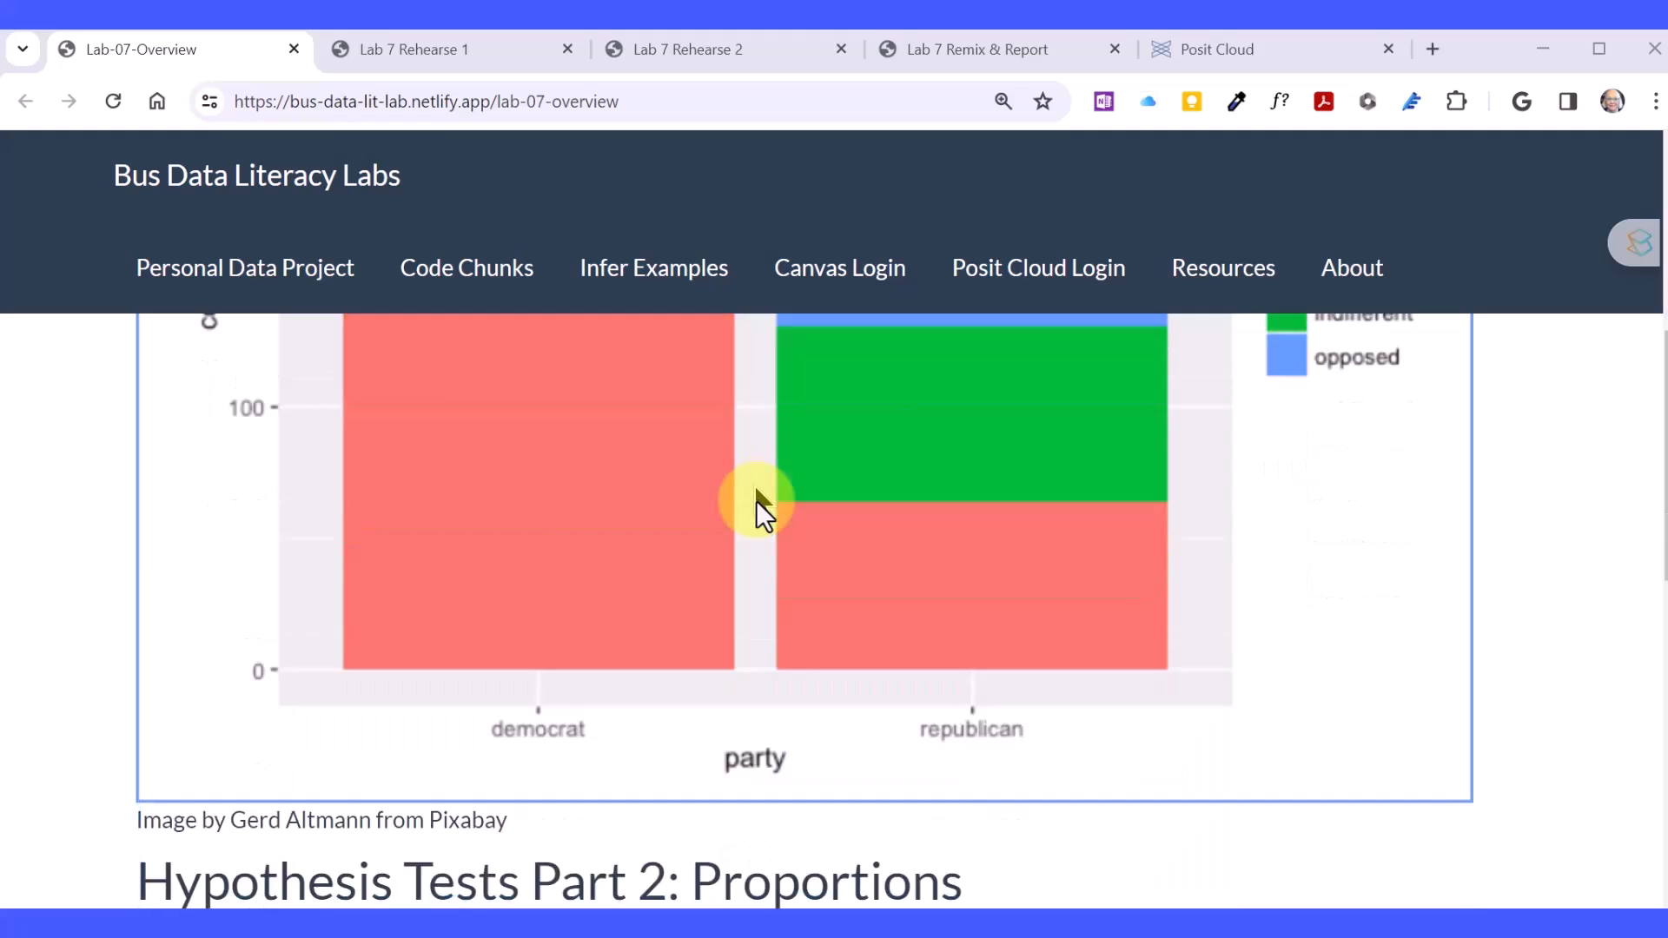
{"action": "scroll", "scroll_direction": "down", "scroll_amount": 3}
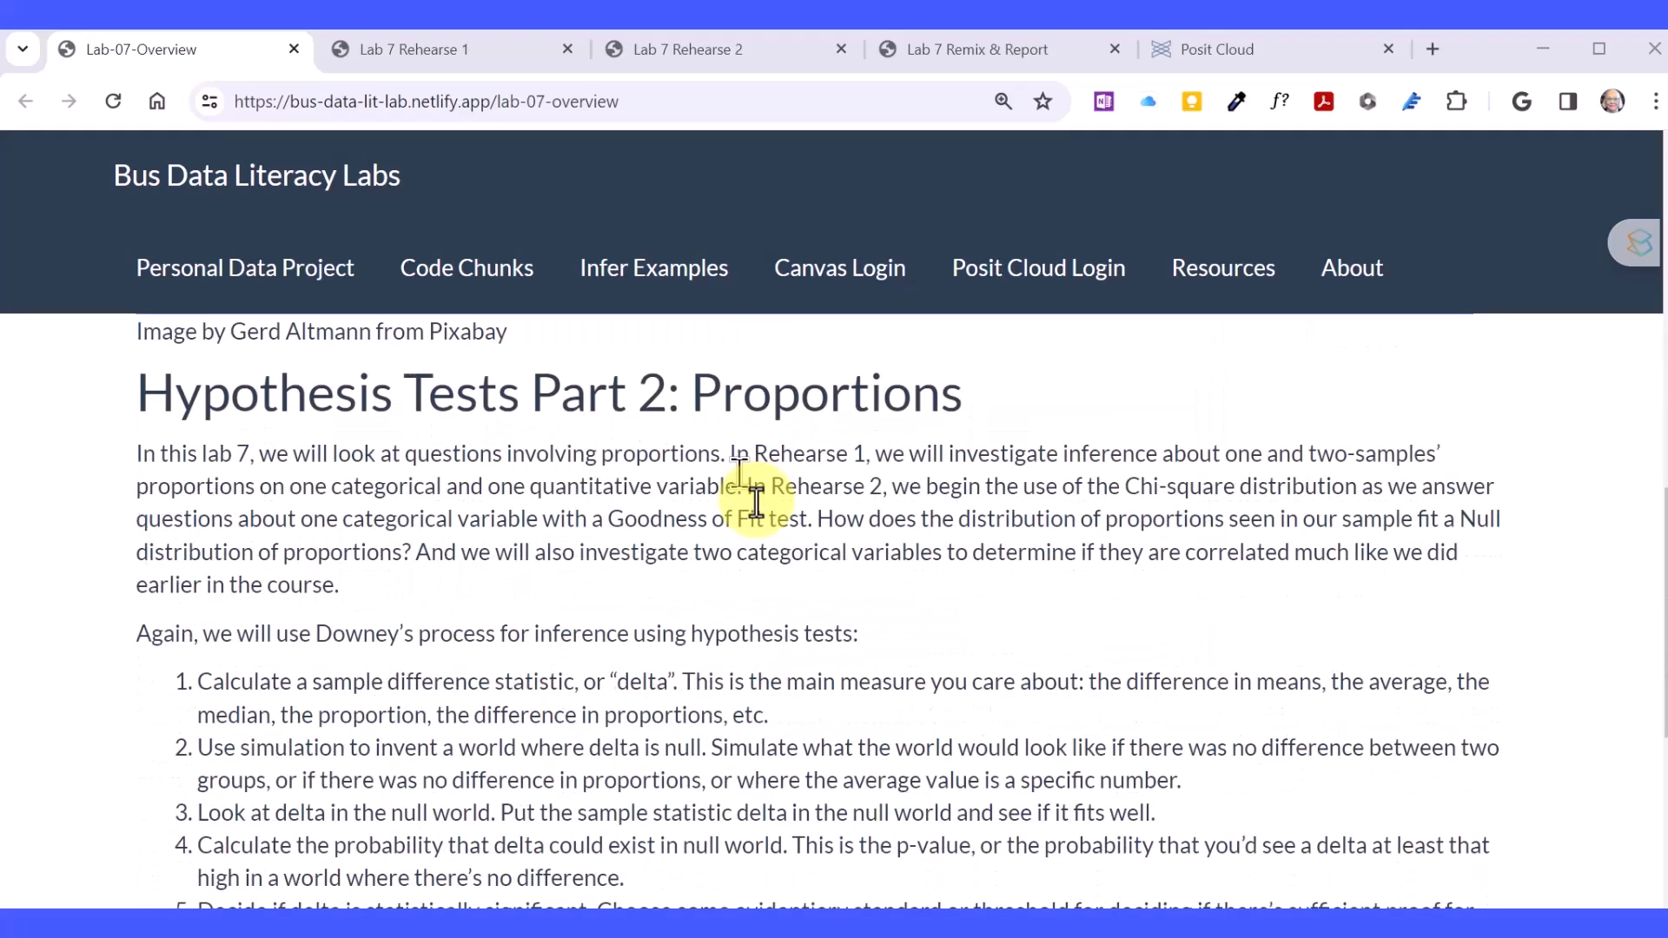
{"action": "scroll", "scroll_direction": "down", "scroll_amount": 3}
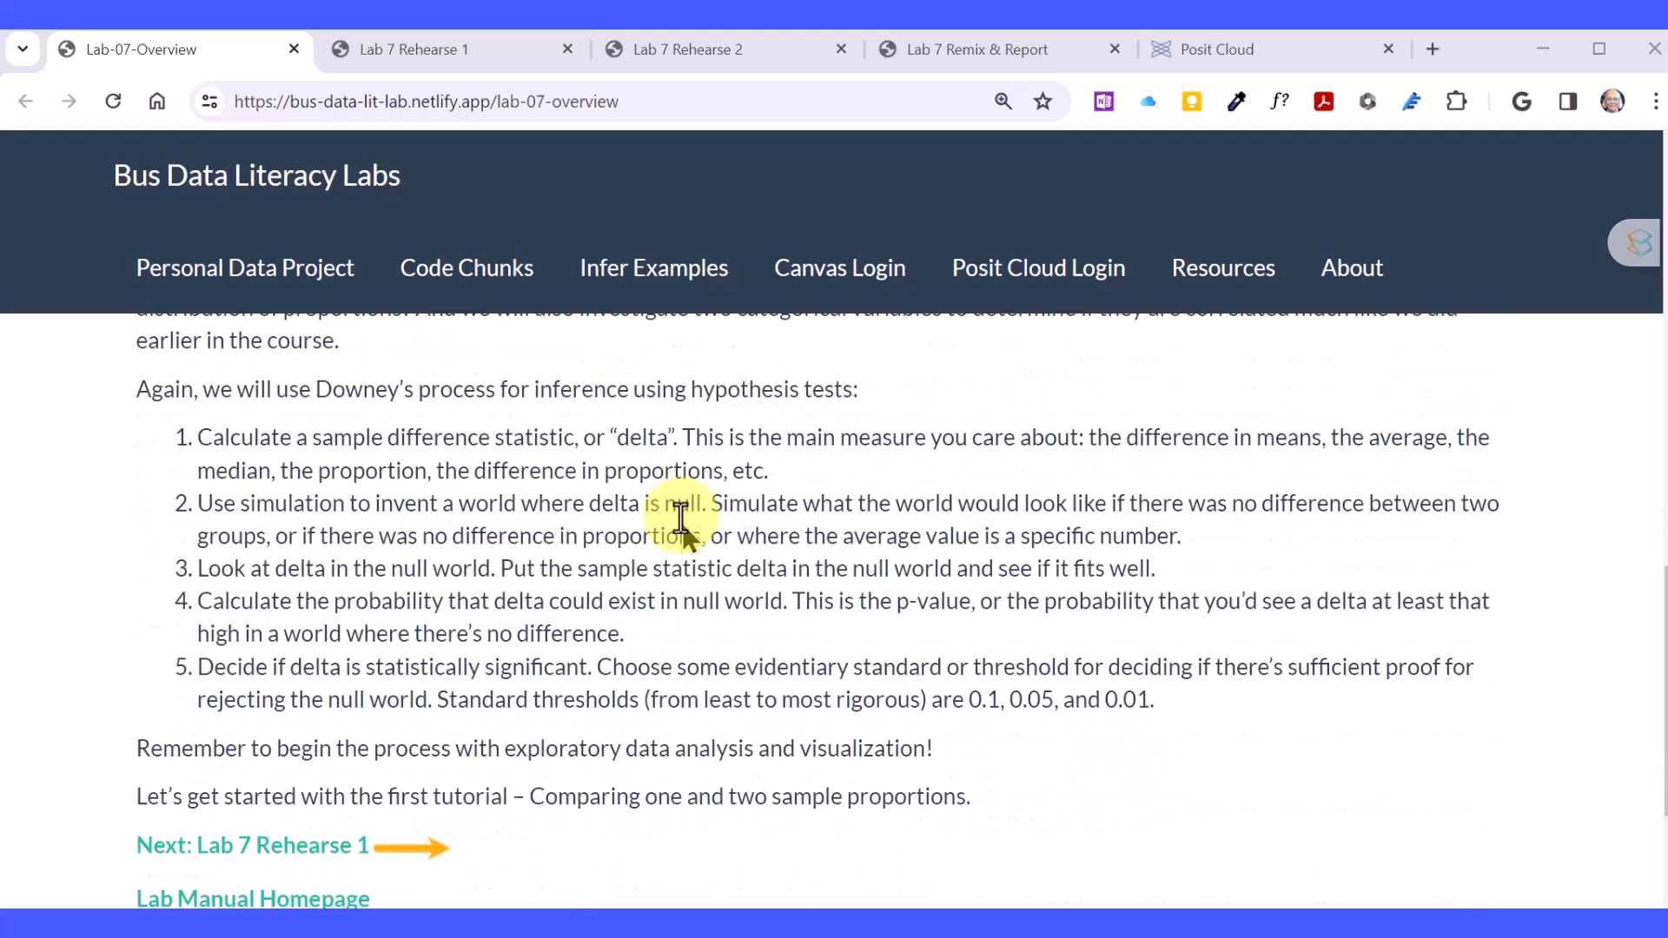
{"action": "mouse_move", "coordinate": [690, 529]}
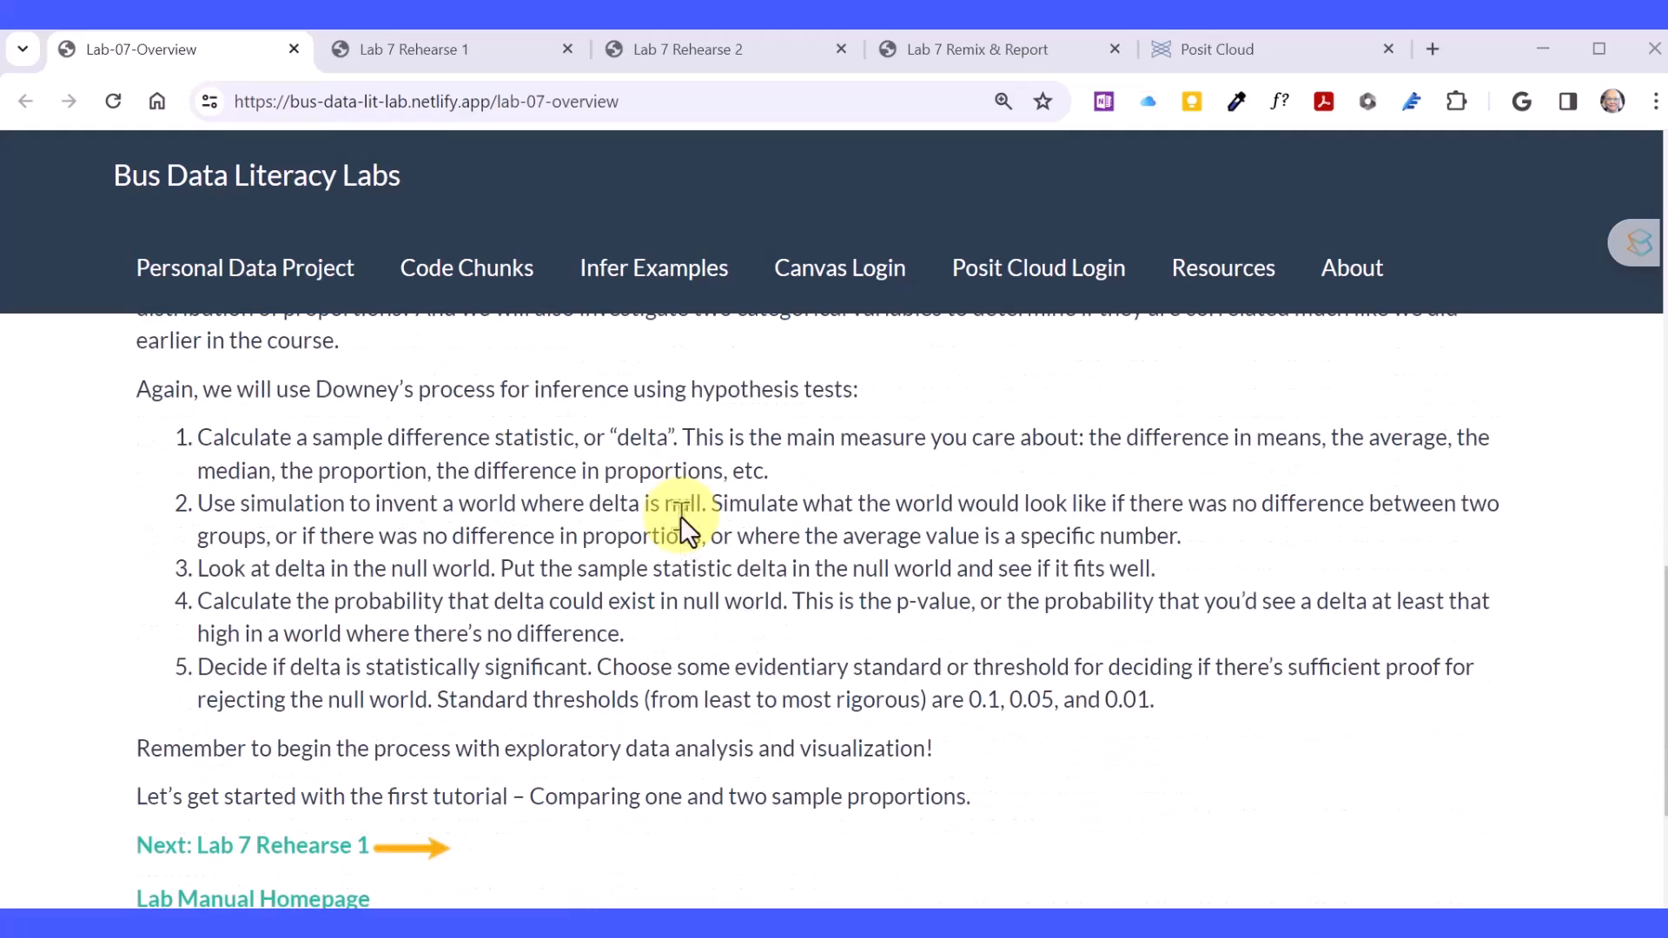
{"action": "mouse_move", "coordinate": [683, 526]}
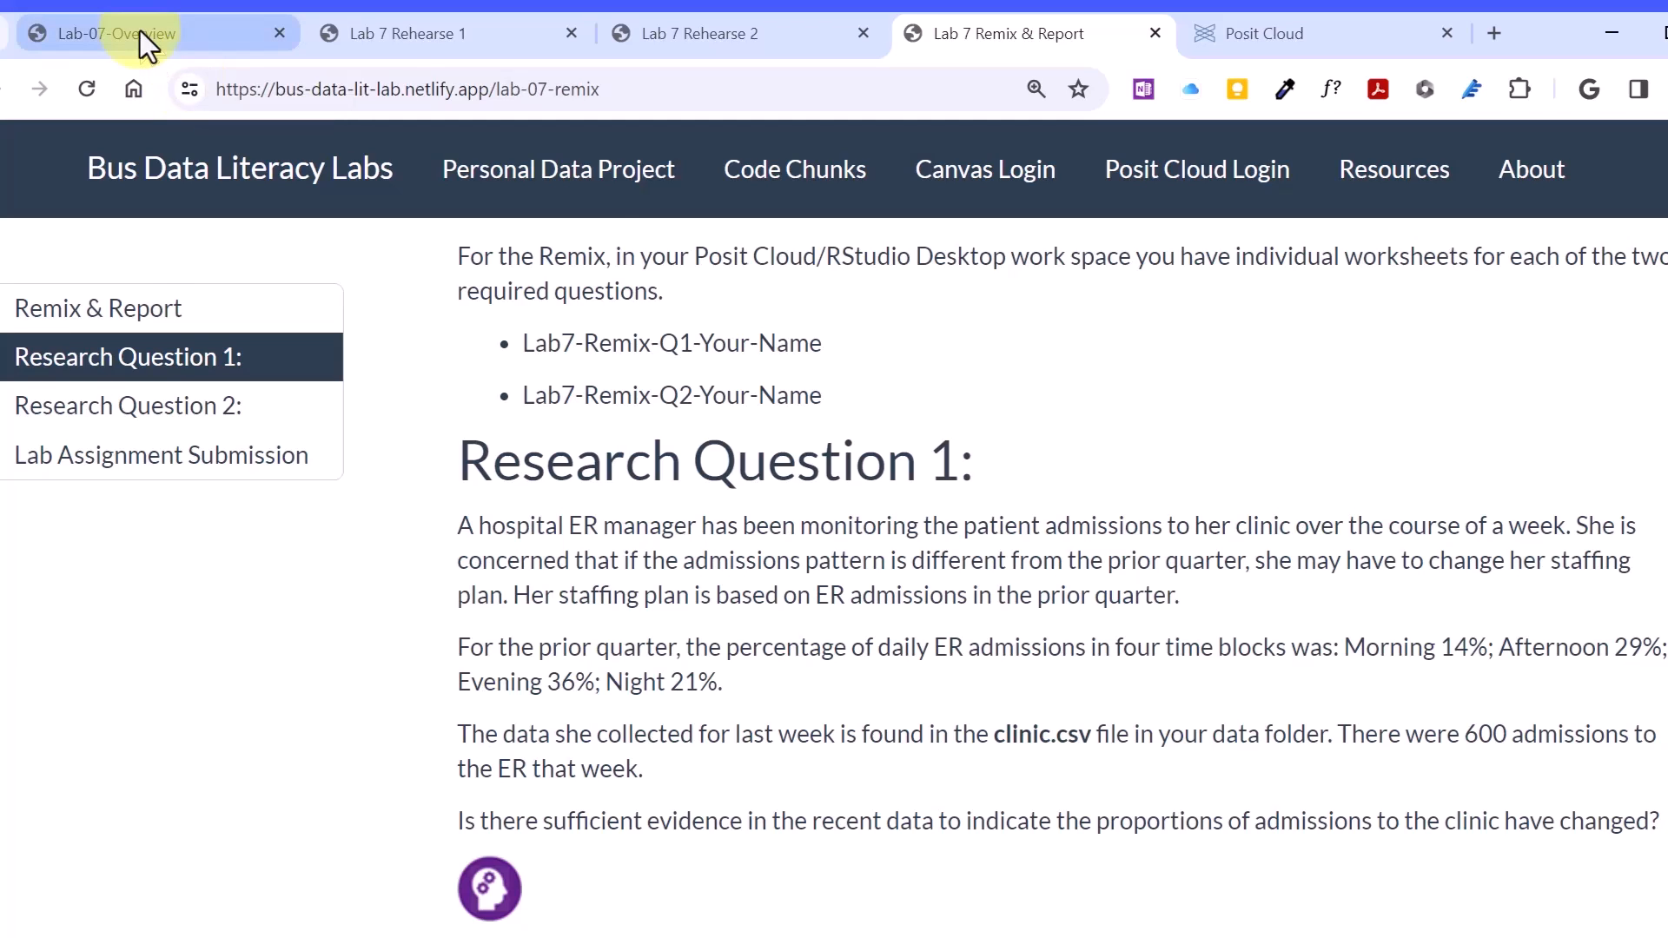
{"action": "mouse_move", "coordinate": [896, 110]}
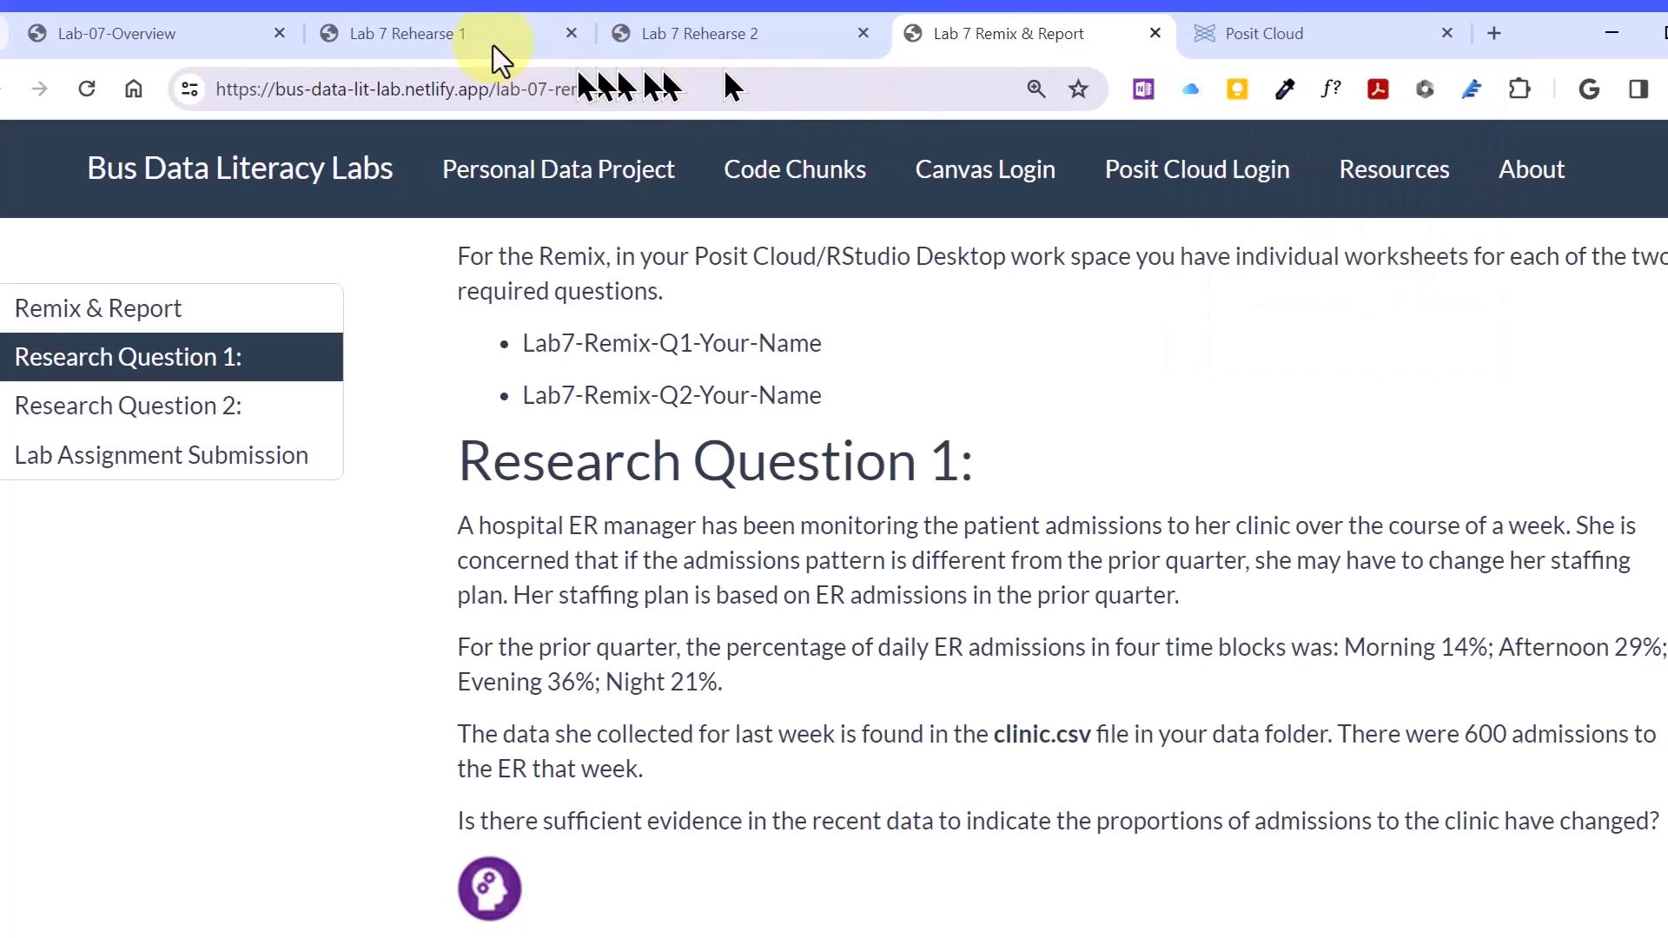
{"action": "mouse_move", "coordinate": [402, 33]}
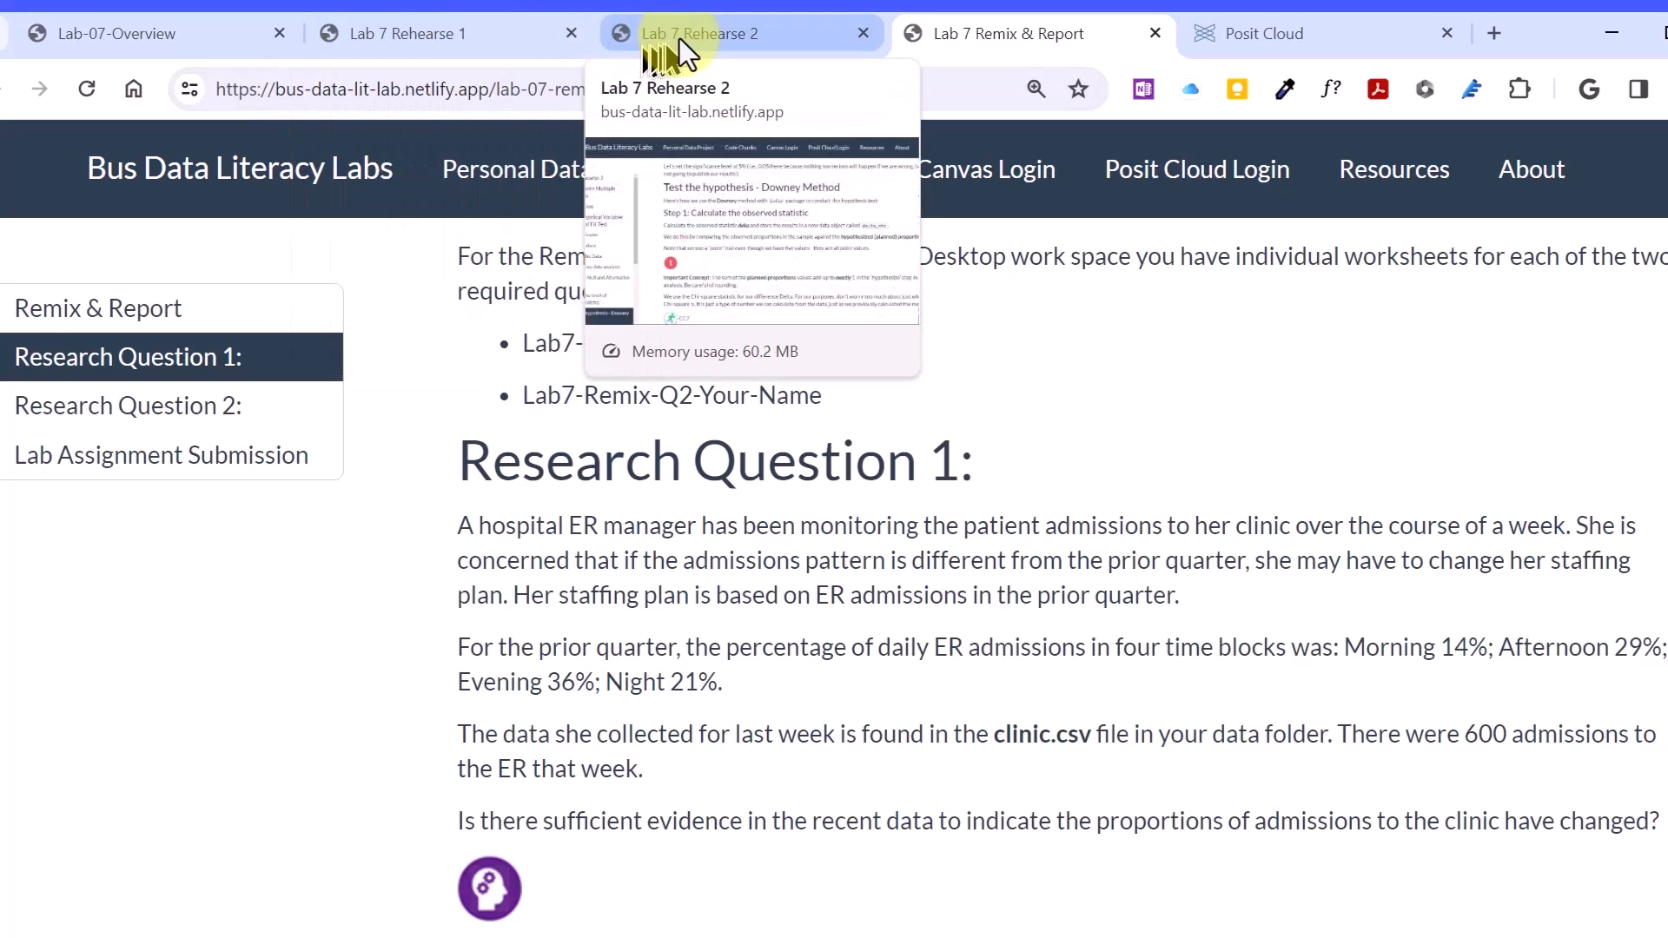
{"action": "left_click", "coordinate": [1006, 33]}
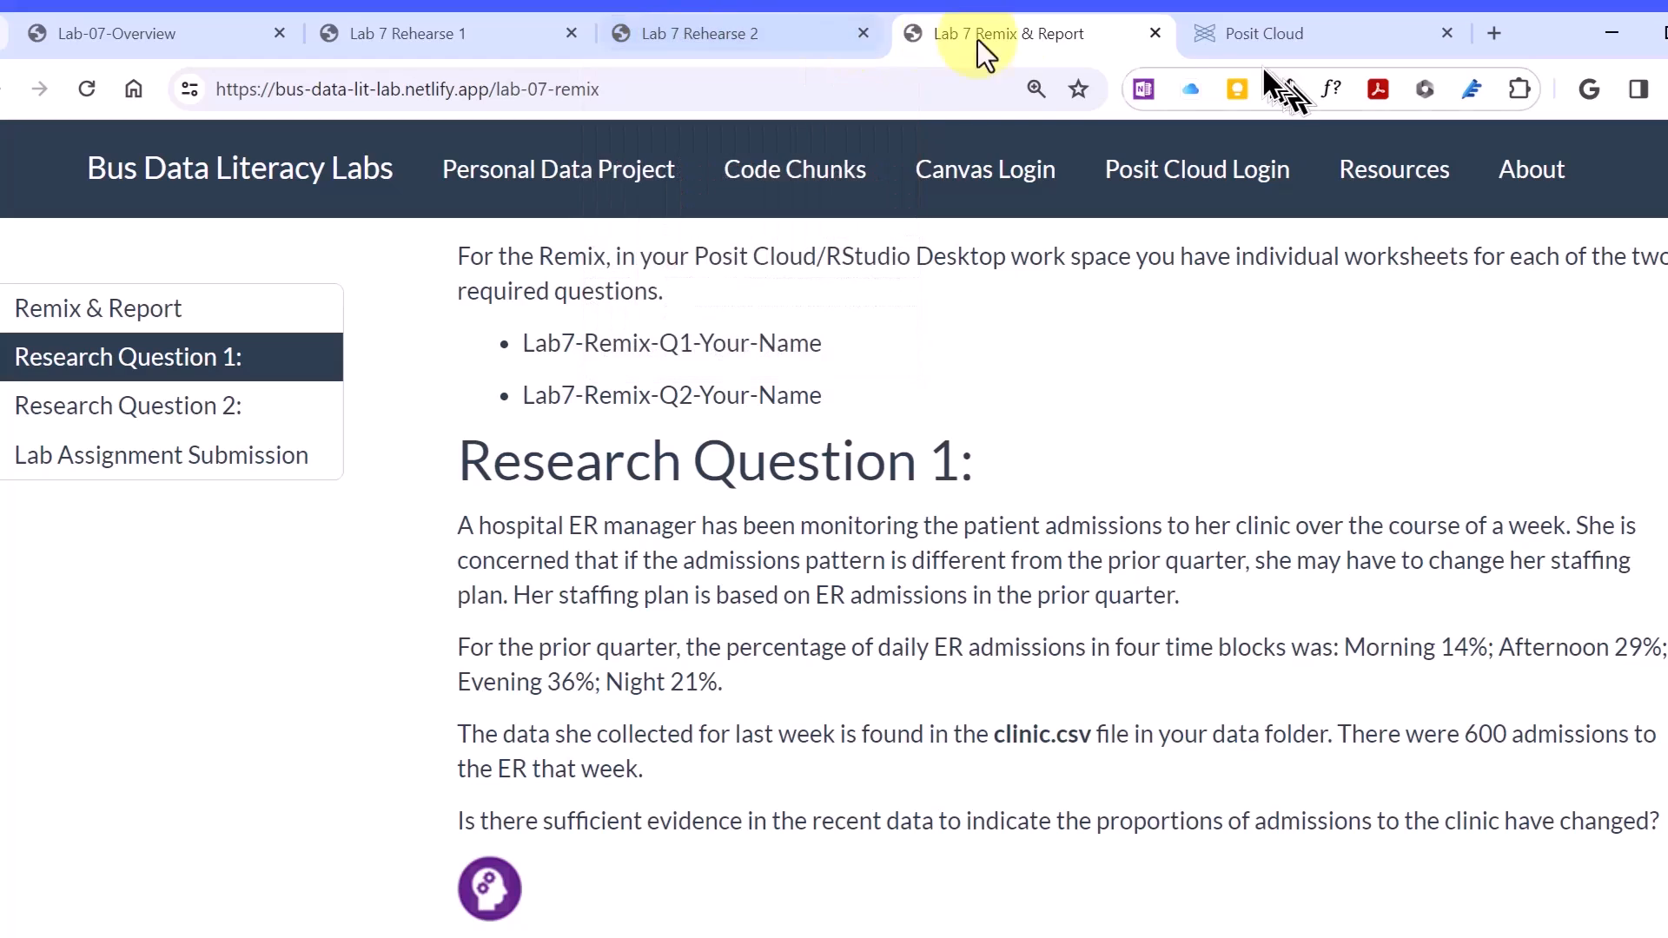
{"action": "mouse_move", "coordinate": [1335, 42]}
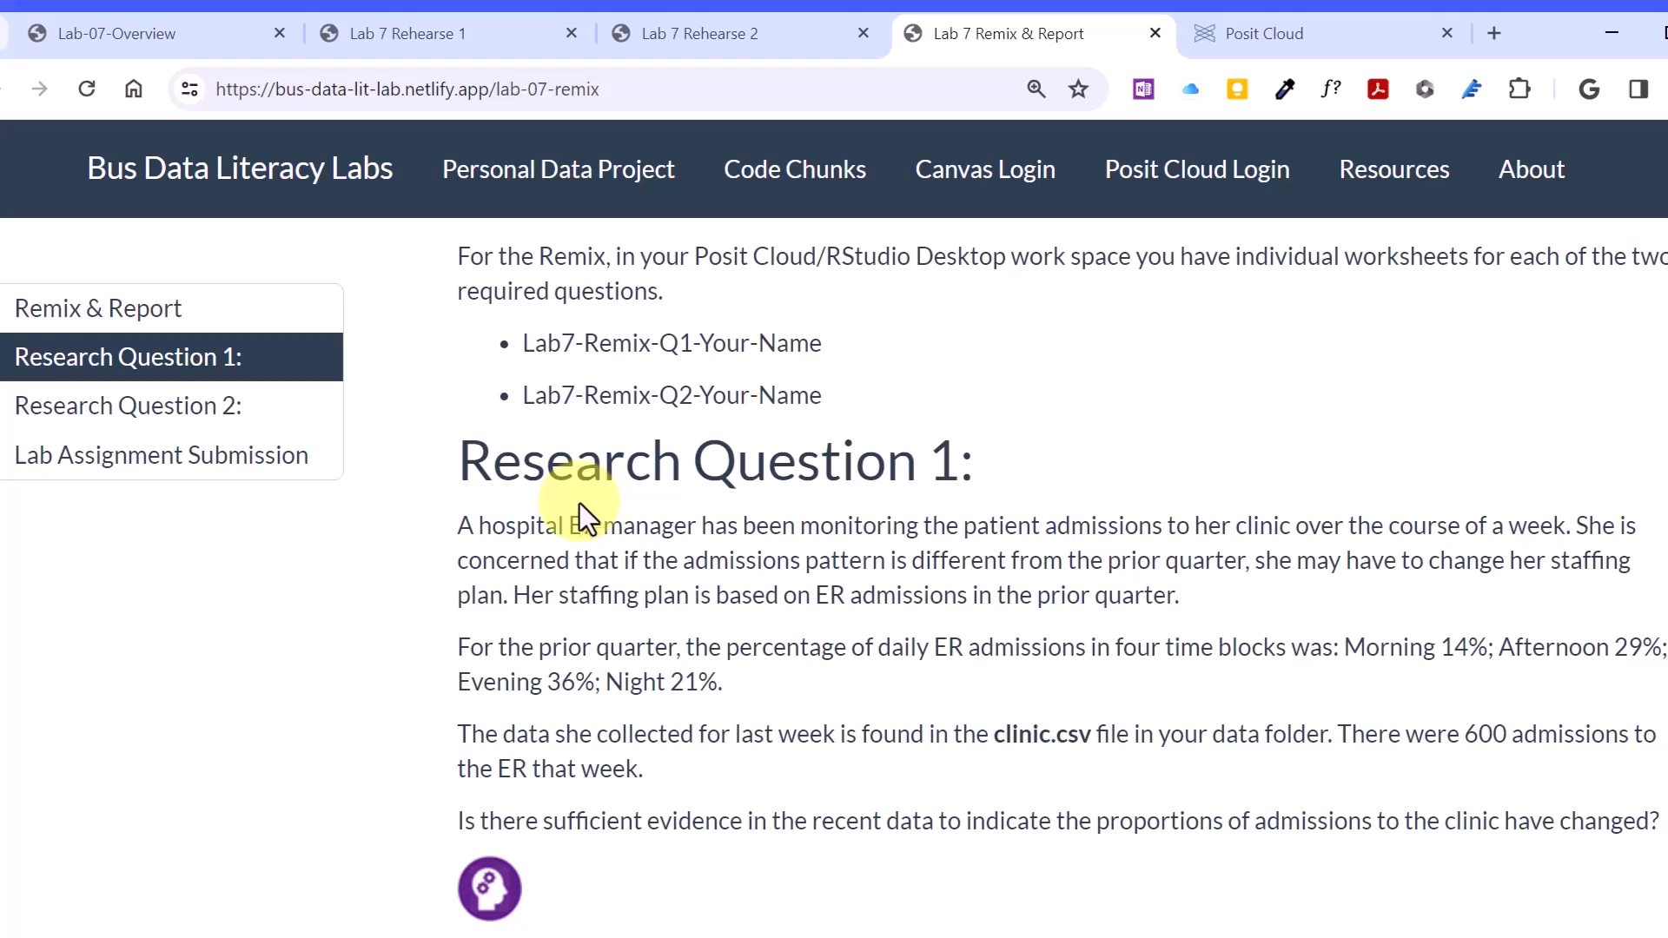
{"action": "mouse_move", "coordinate": [612, 596]}
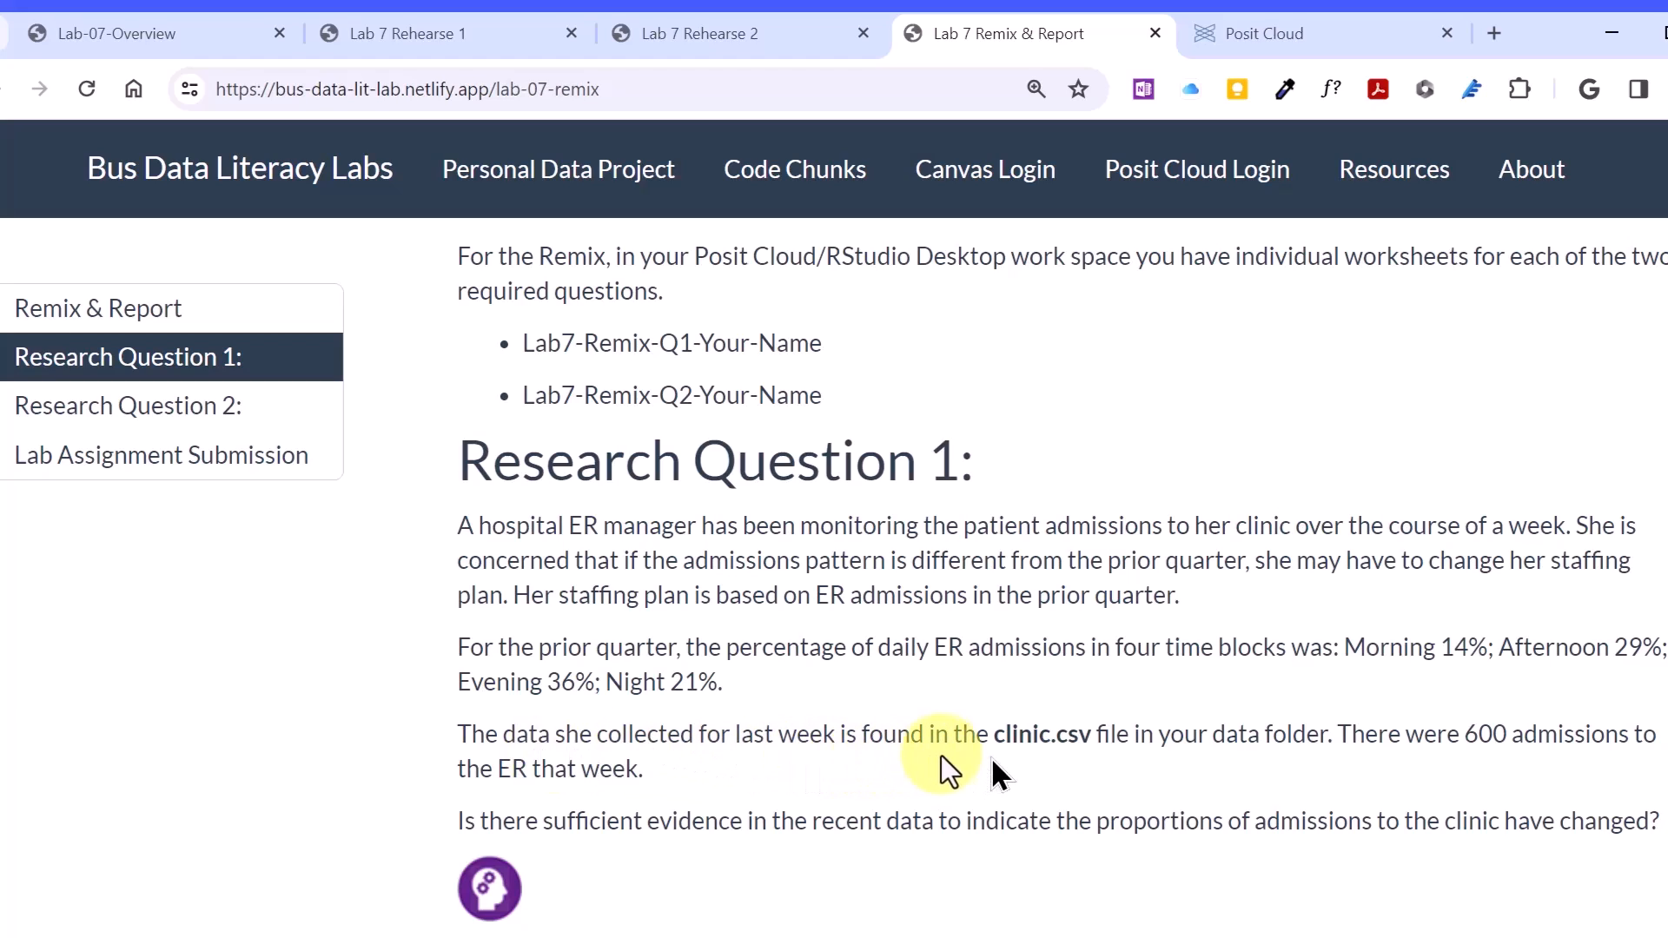
{"action": "mouse_move", "coordinate": [963, 766]}
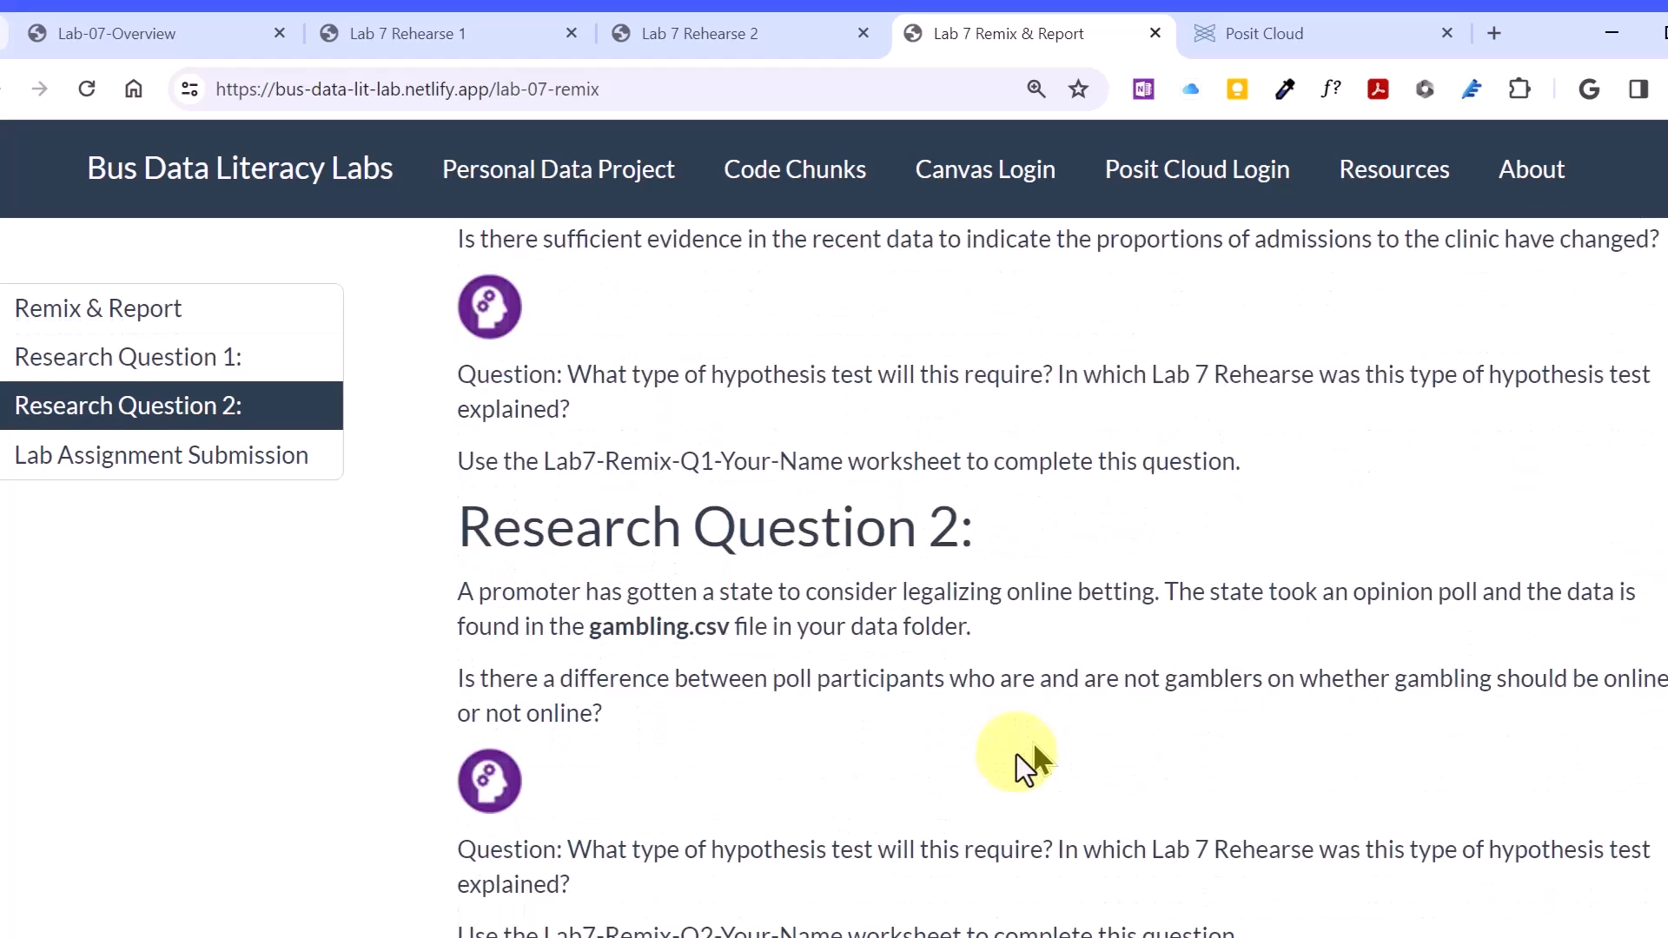
Scroll the Remix & Report page to show all of Research Question 2 and the Important note.
{"action": "scroll", "scroll_direction": "down", "scroll_amount": 3}
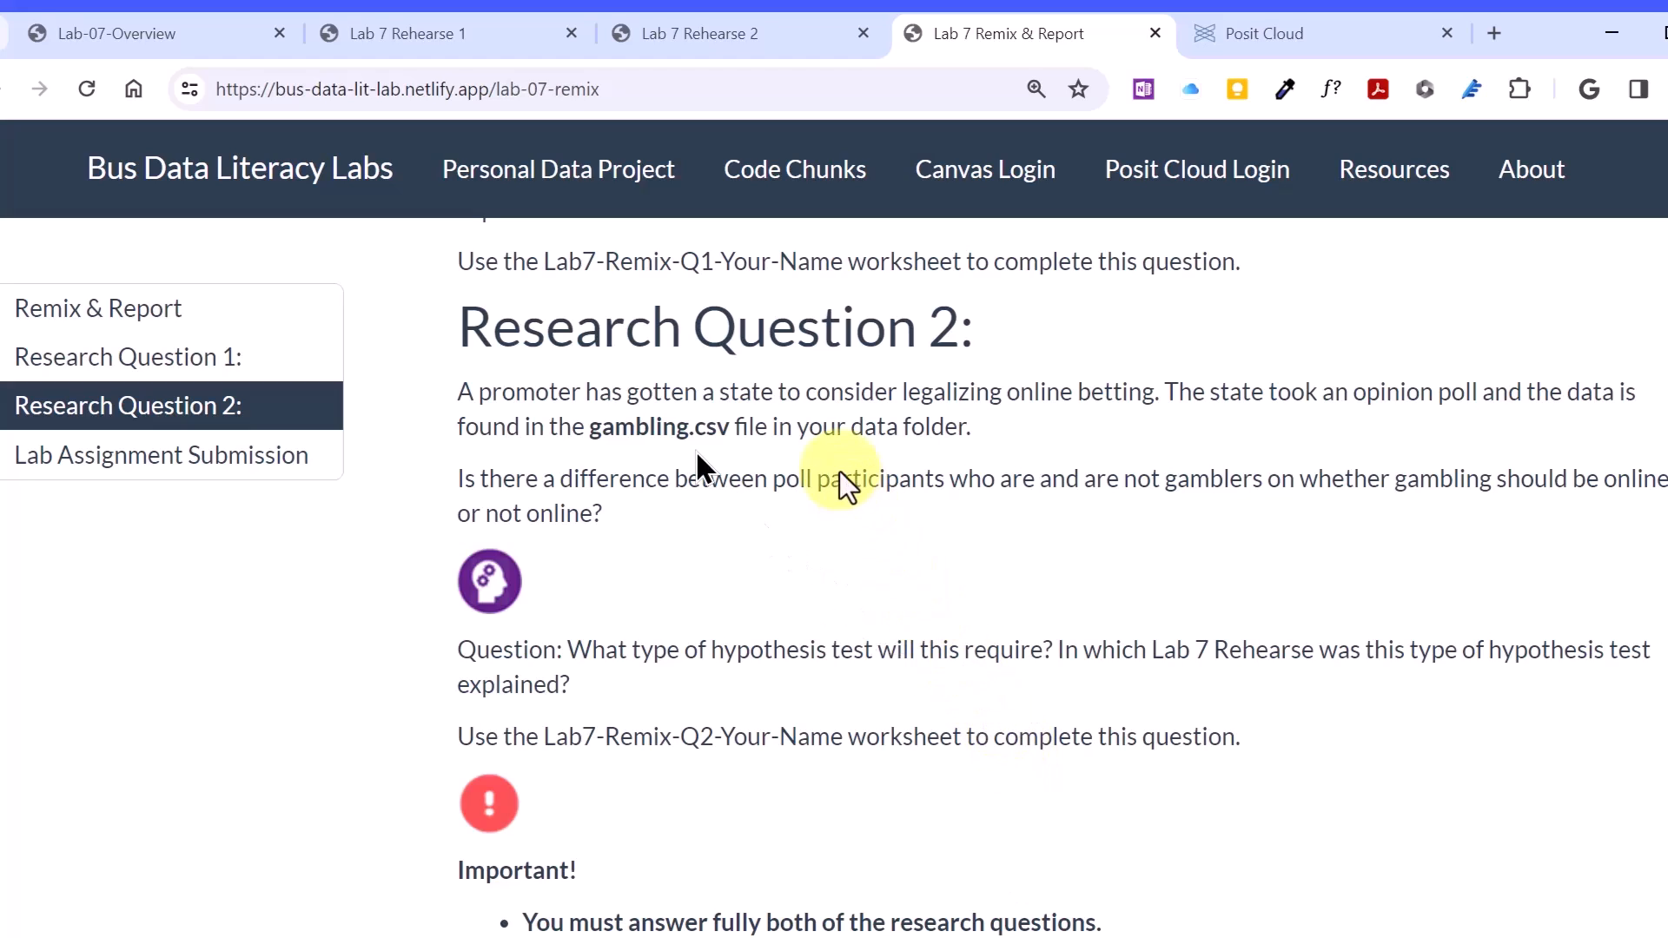
{"action": "mouse_move", "coordinate": [697, 552]}
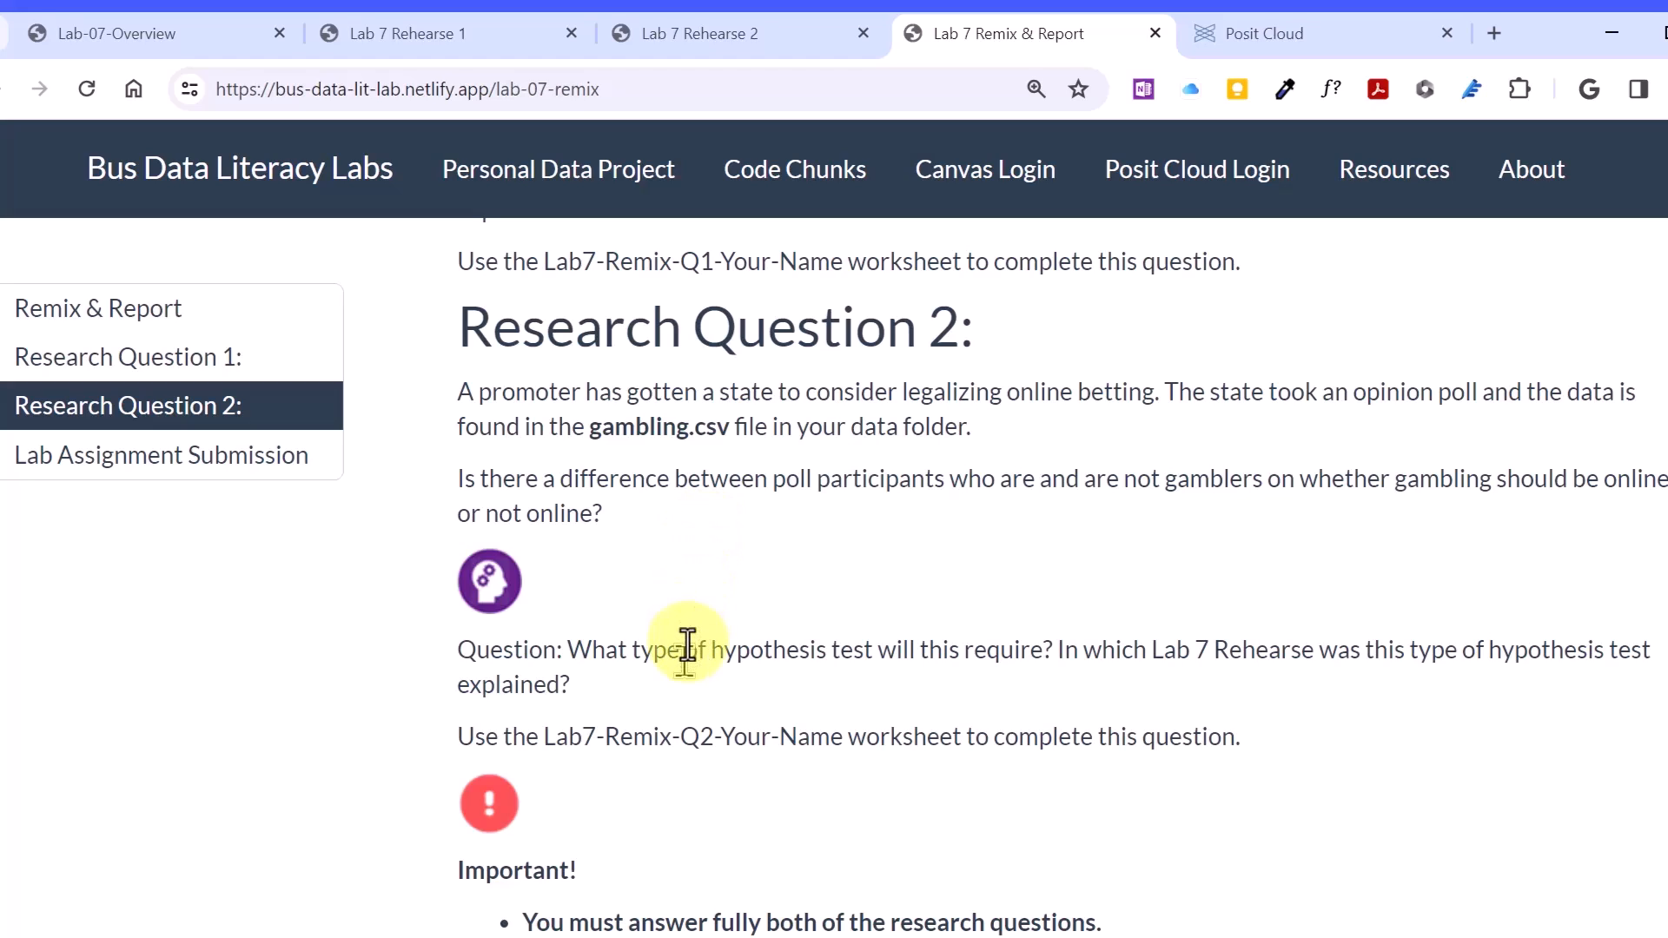
{"action": "mouse_move", "coordinate": [808, 691]}
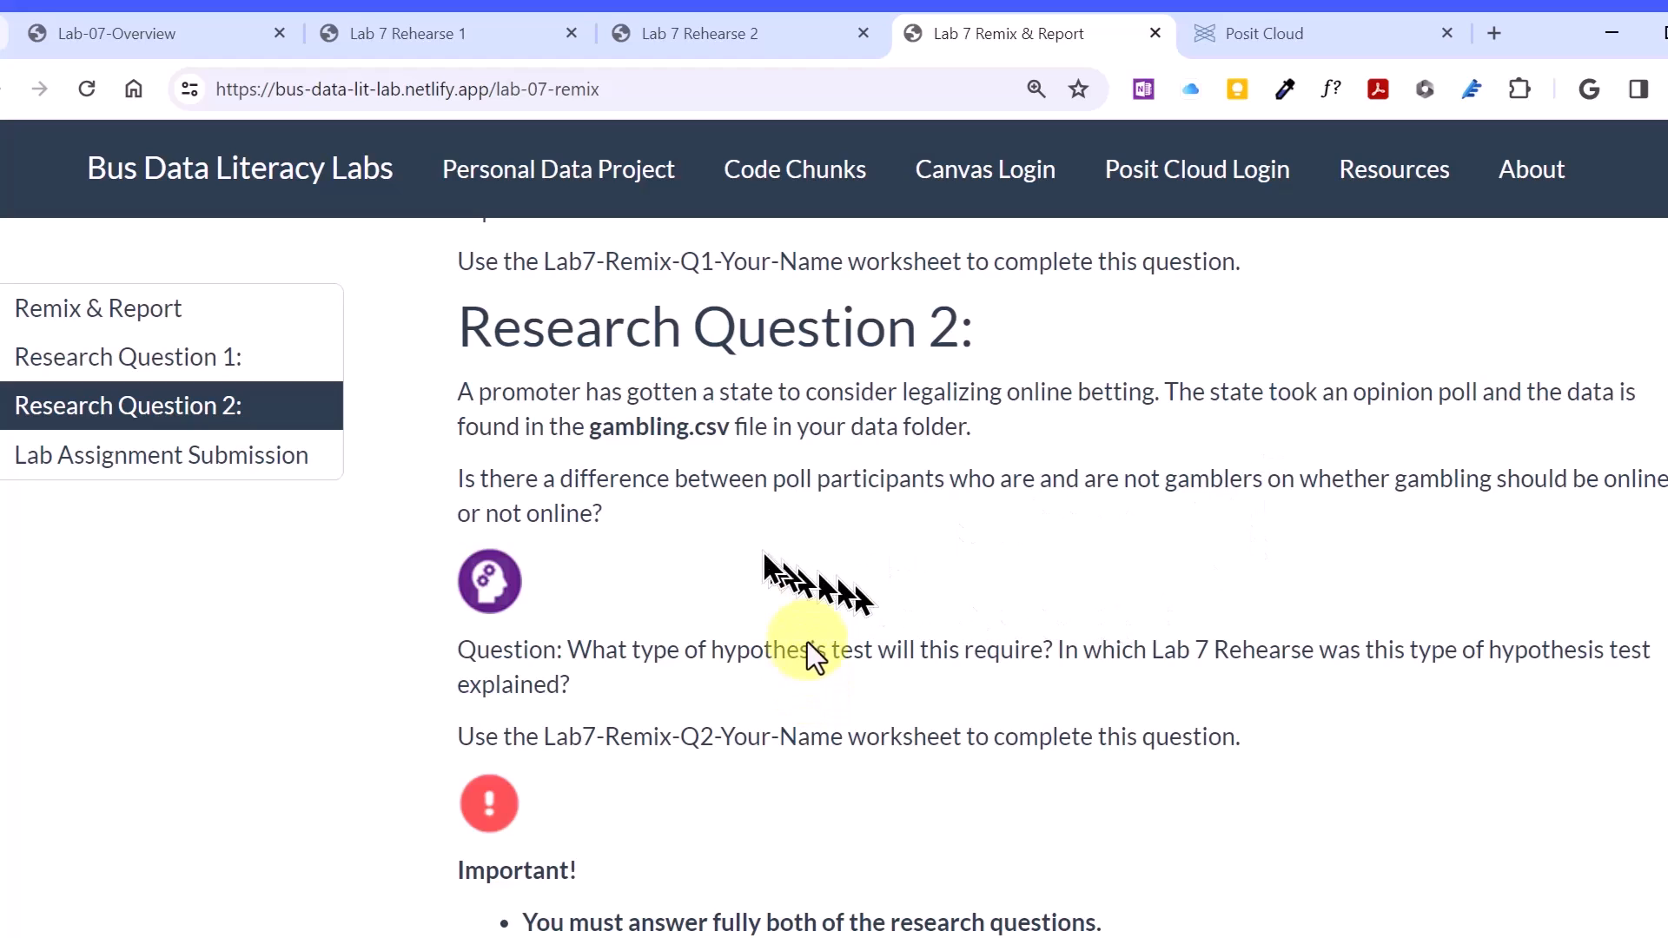
{"action": "mouse_move", "coordinate": [799, 465]}
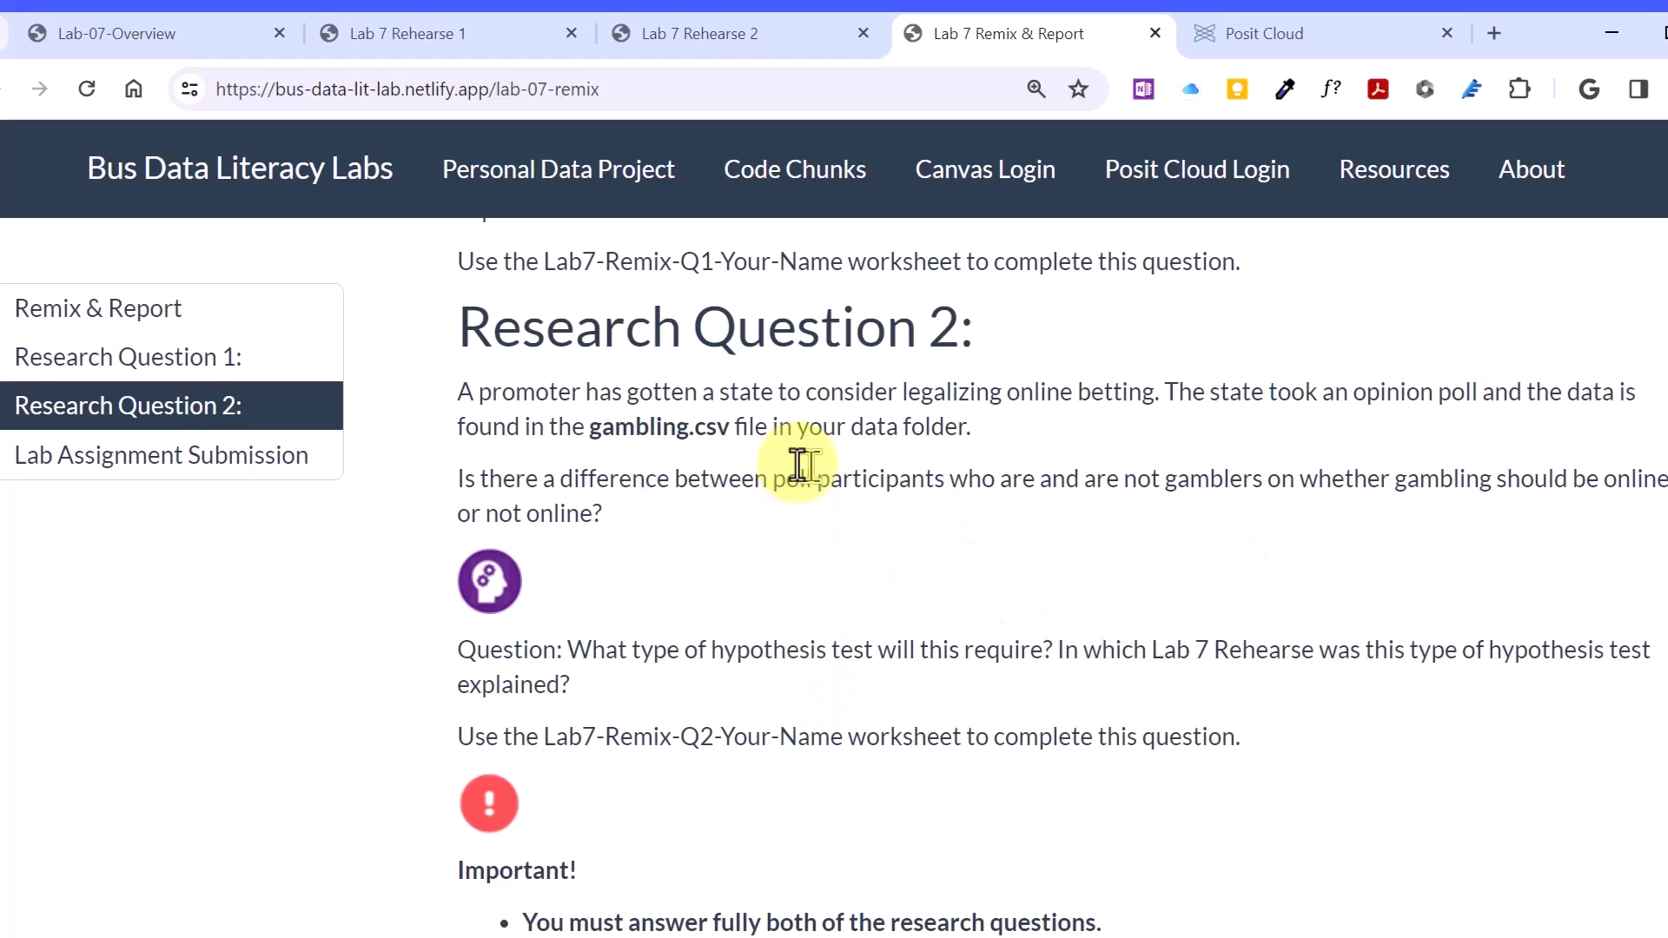
{"action": "mouse_move", "coordinate": [793, 463]}
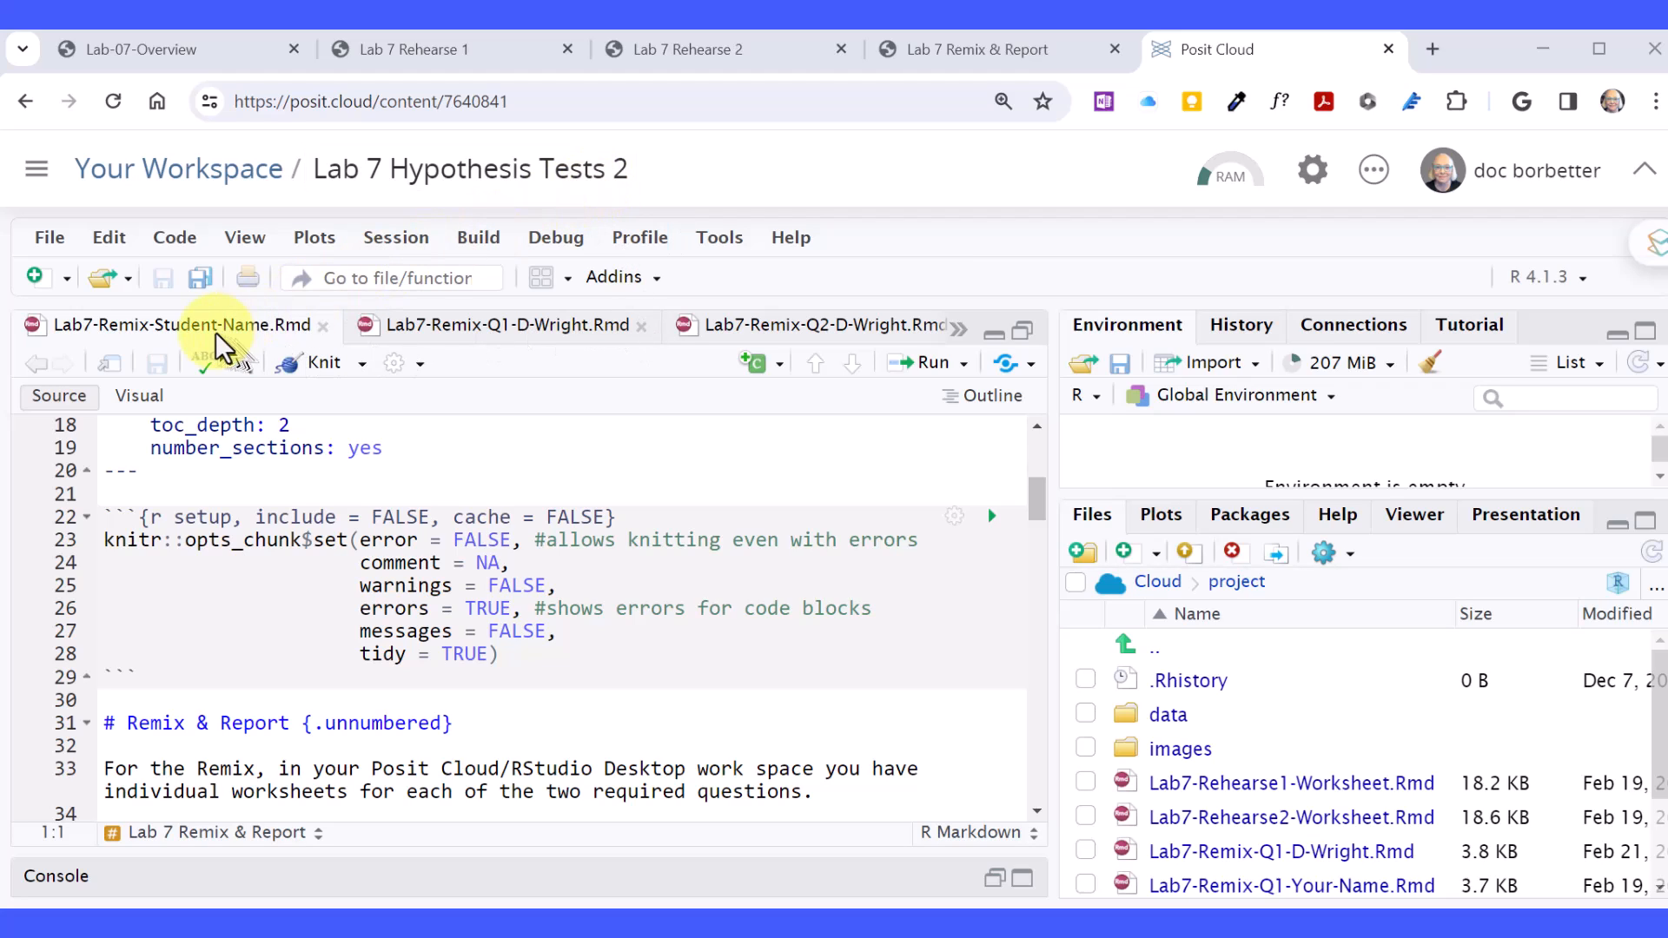
{"action": "mouse_move", "coordinate": [186, 325]}
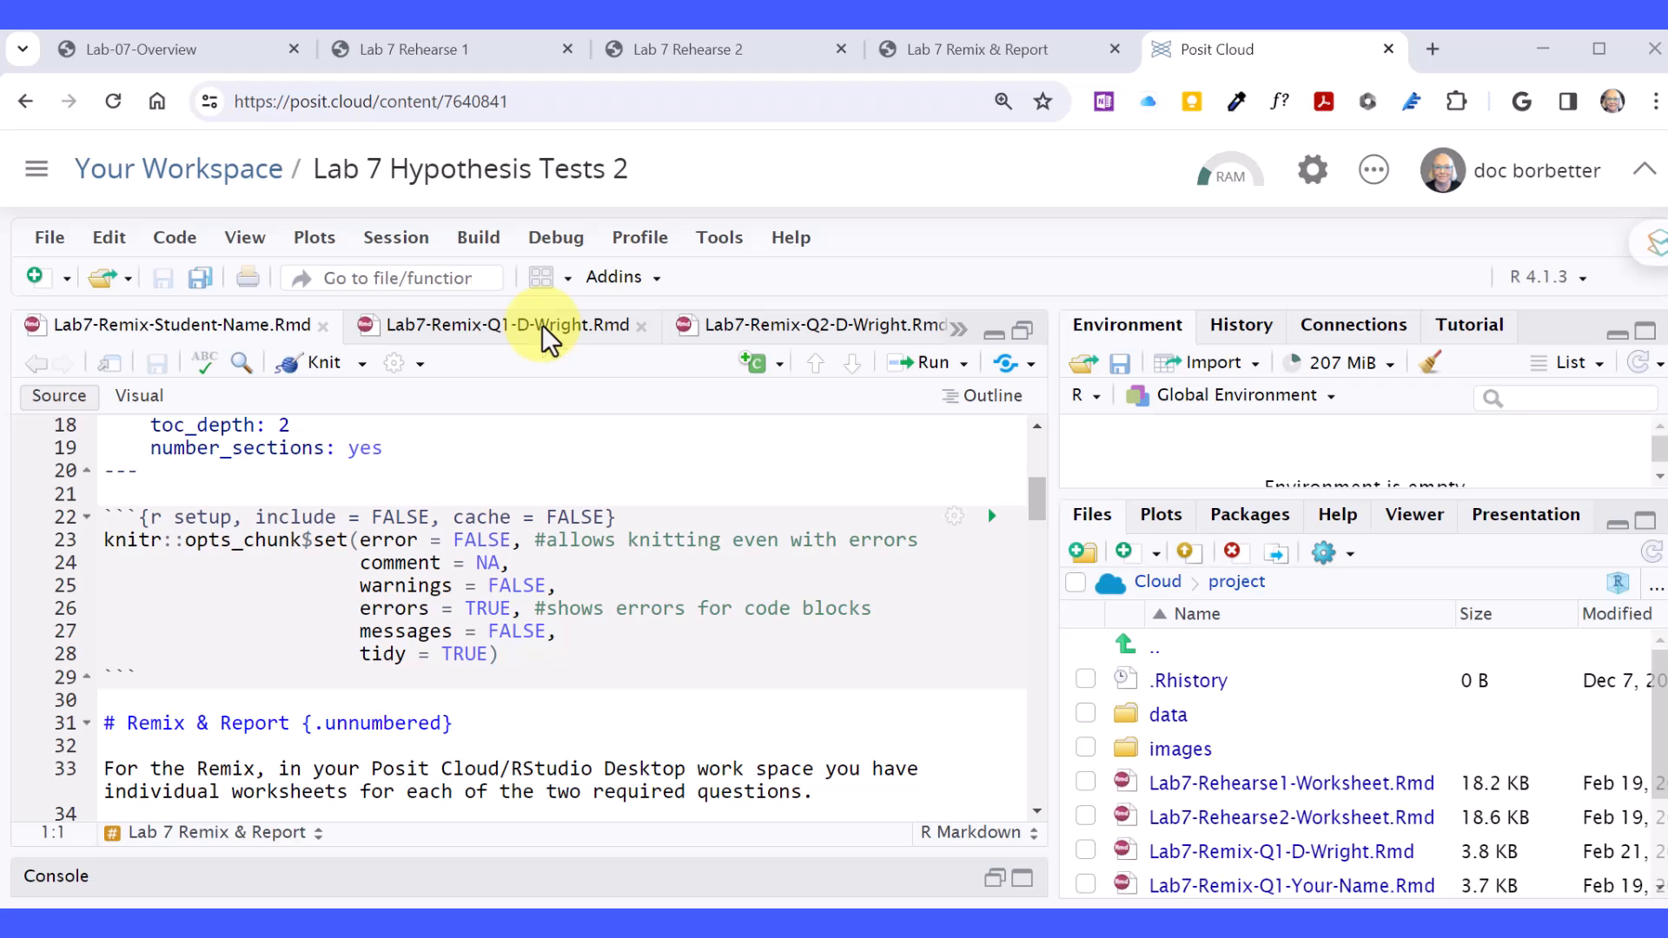
{"action": "mouse_move", "coordinate": [511, 324]}
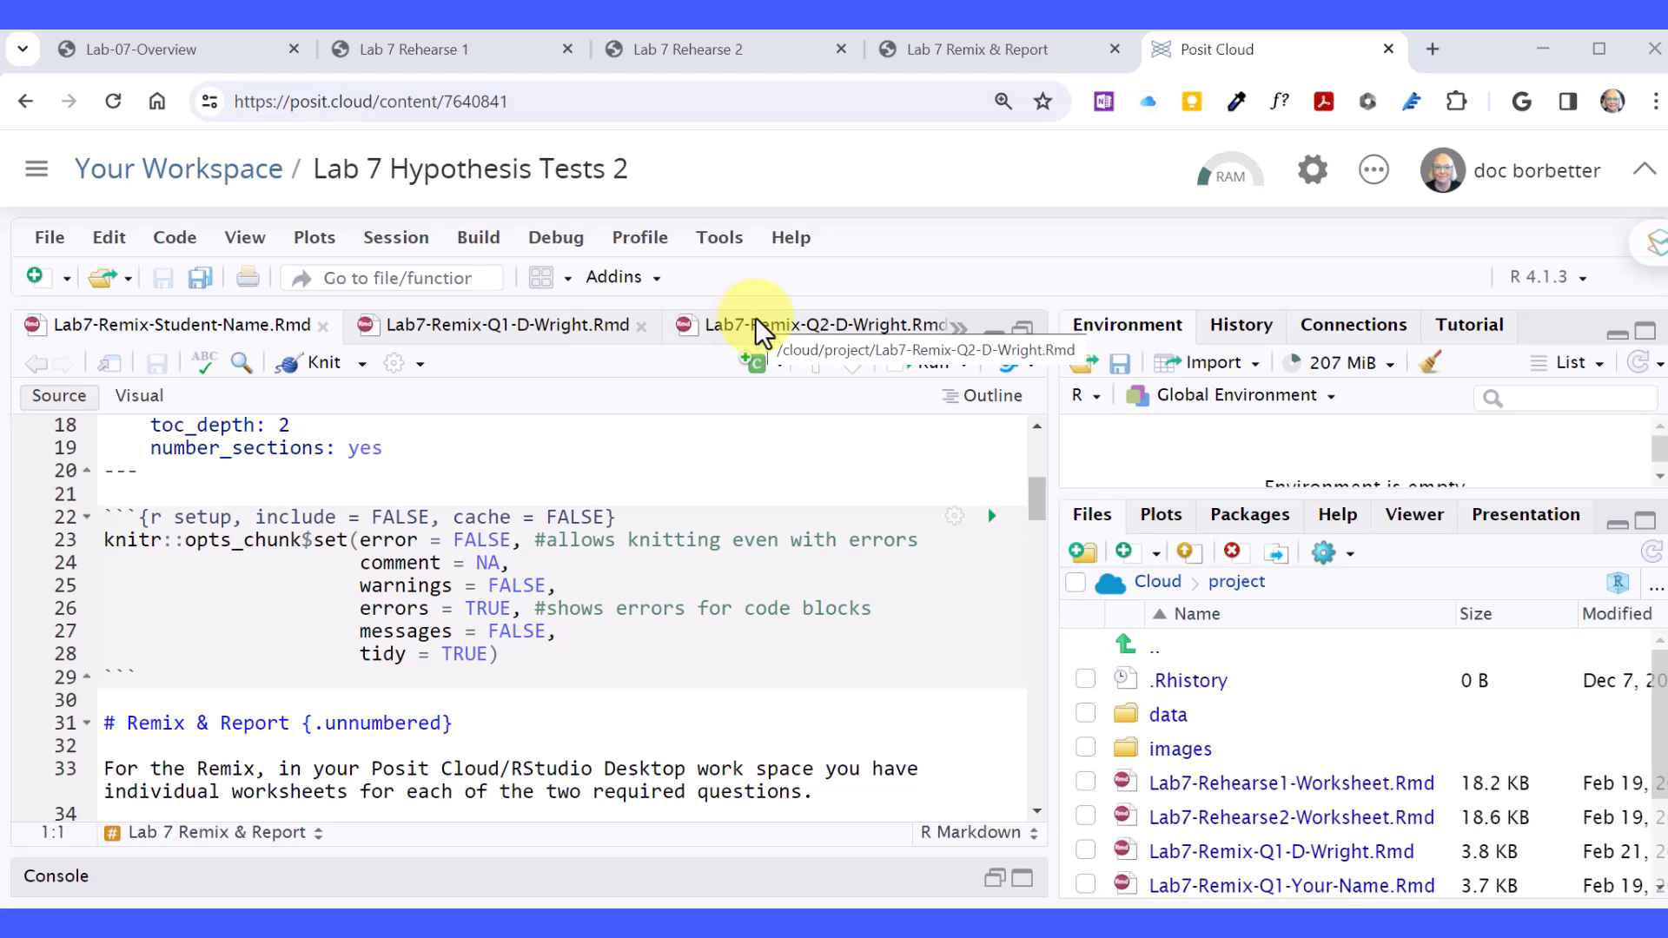
{"action": "mouse_move", "coordinate": [846, 336]}
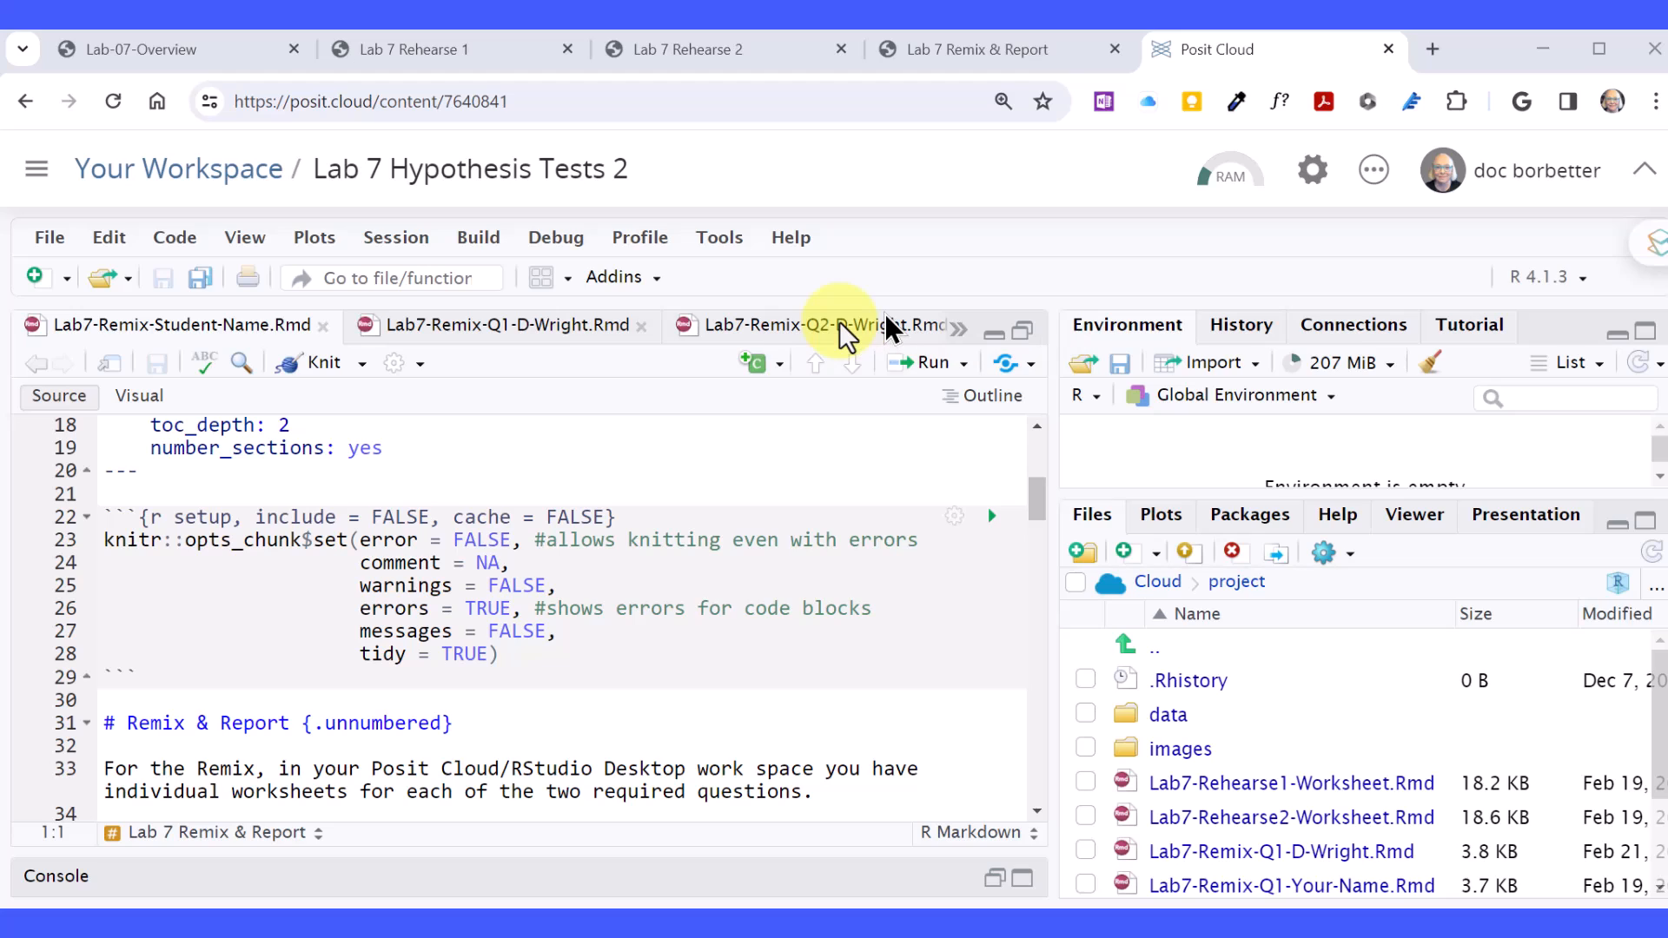
{"action": "mouse_move", "coordinate": [808, 325]}
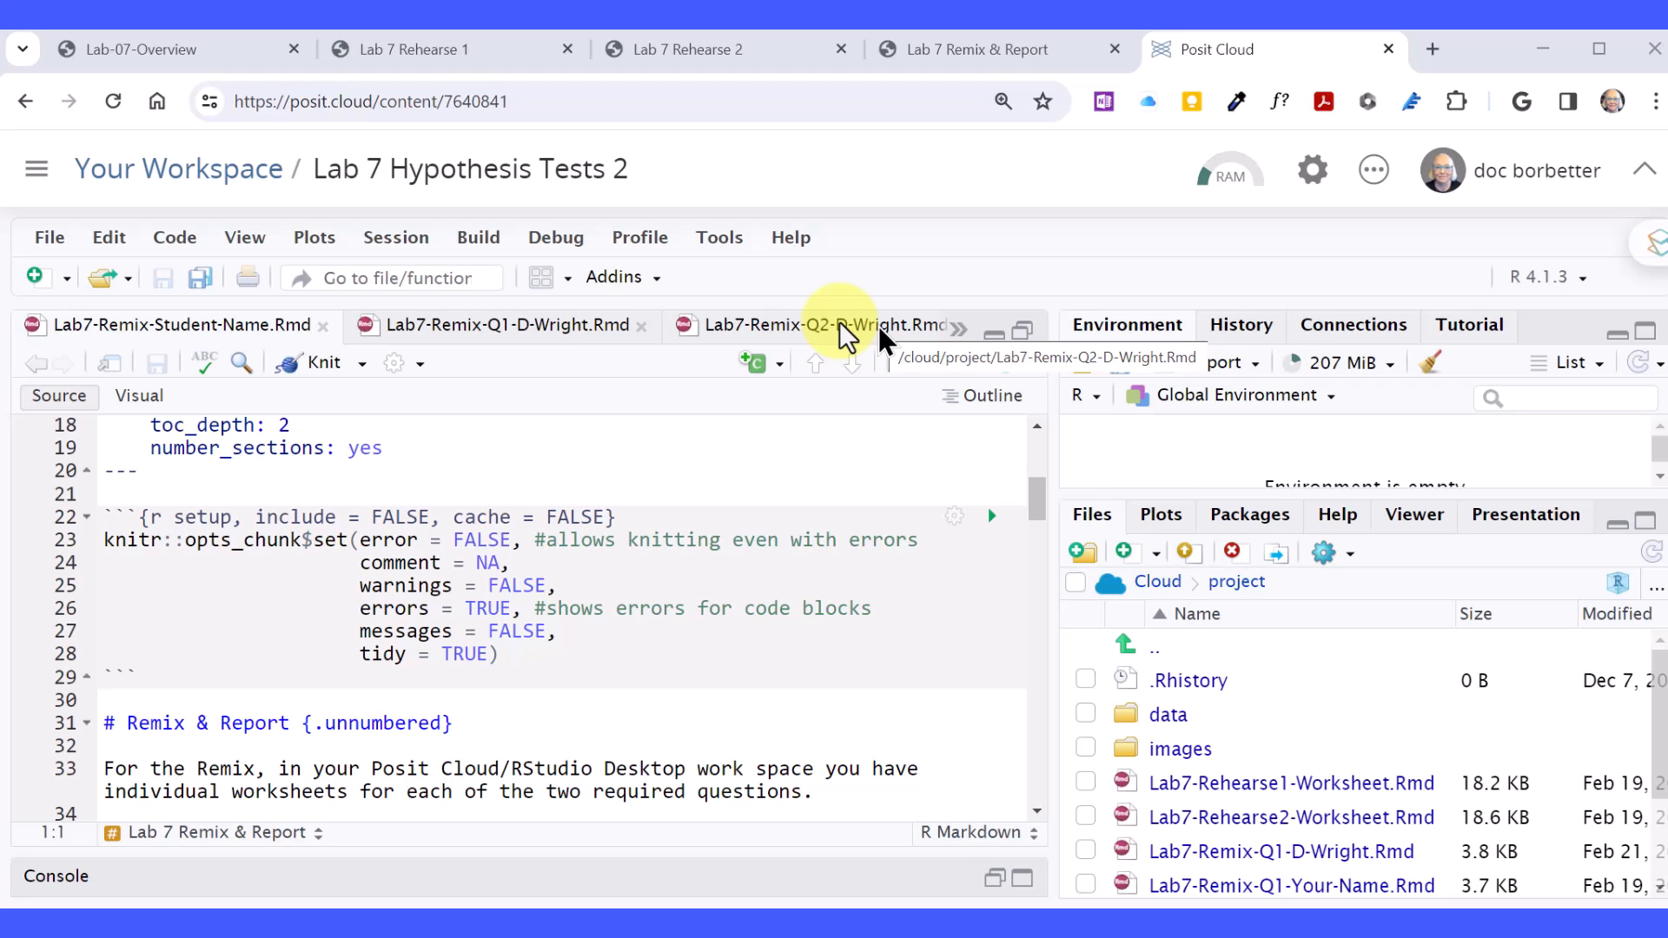
{"action": "mouse_move", "coordinate": [893, 339]}
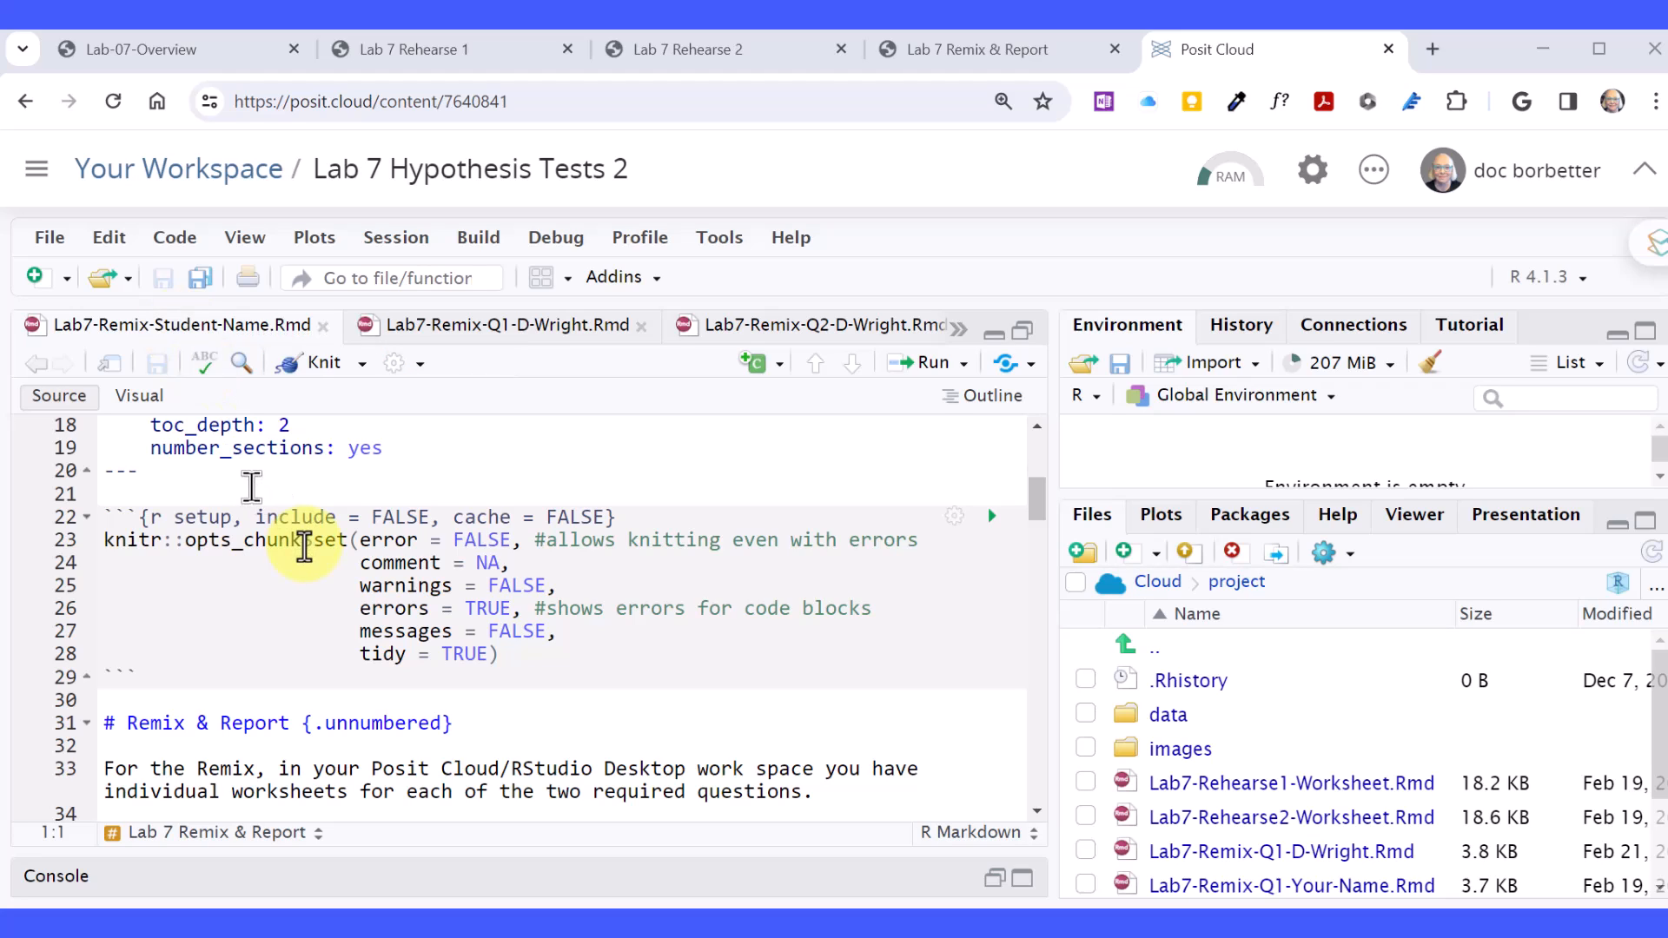
{"action": "mouse_move", "coordinate": [134, 436]}
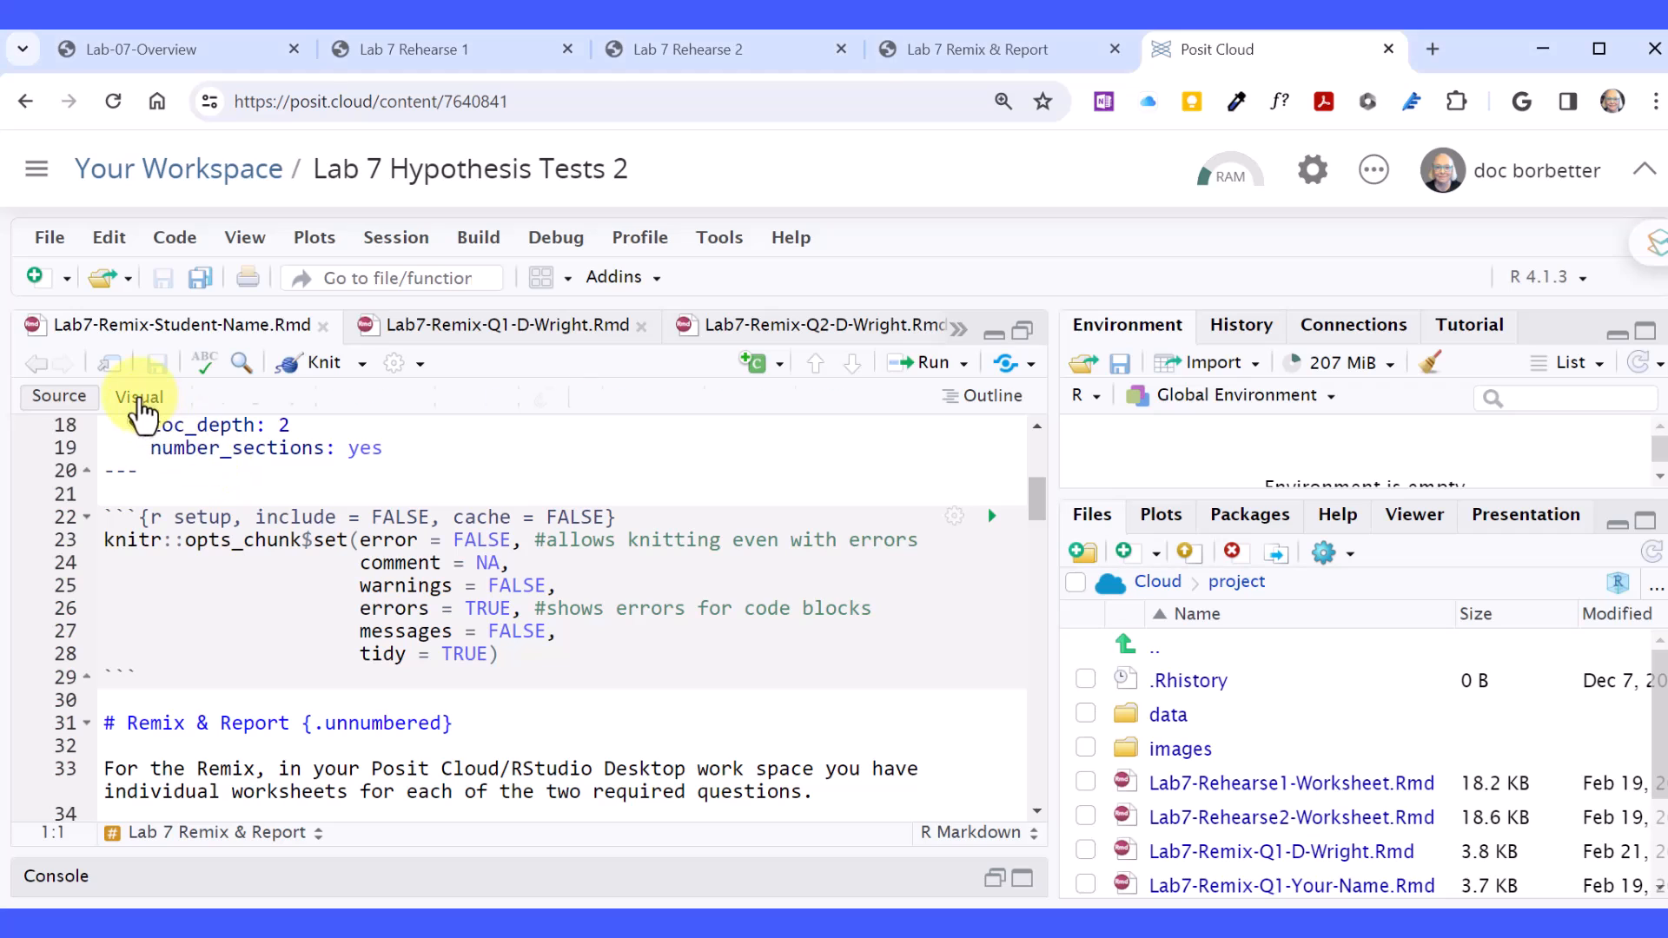
Switch the worksheet to visual mode and scroll to the Research Question 1 heading.
{"action": "left_click", "coordinate": [137, 396]}
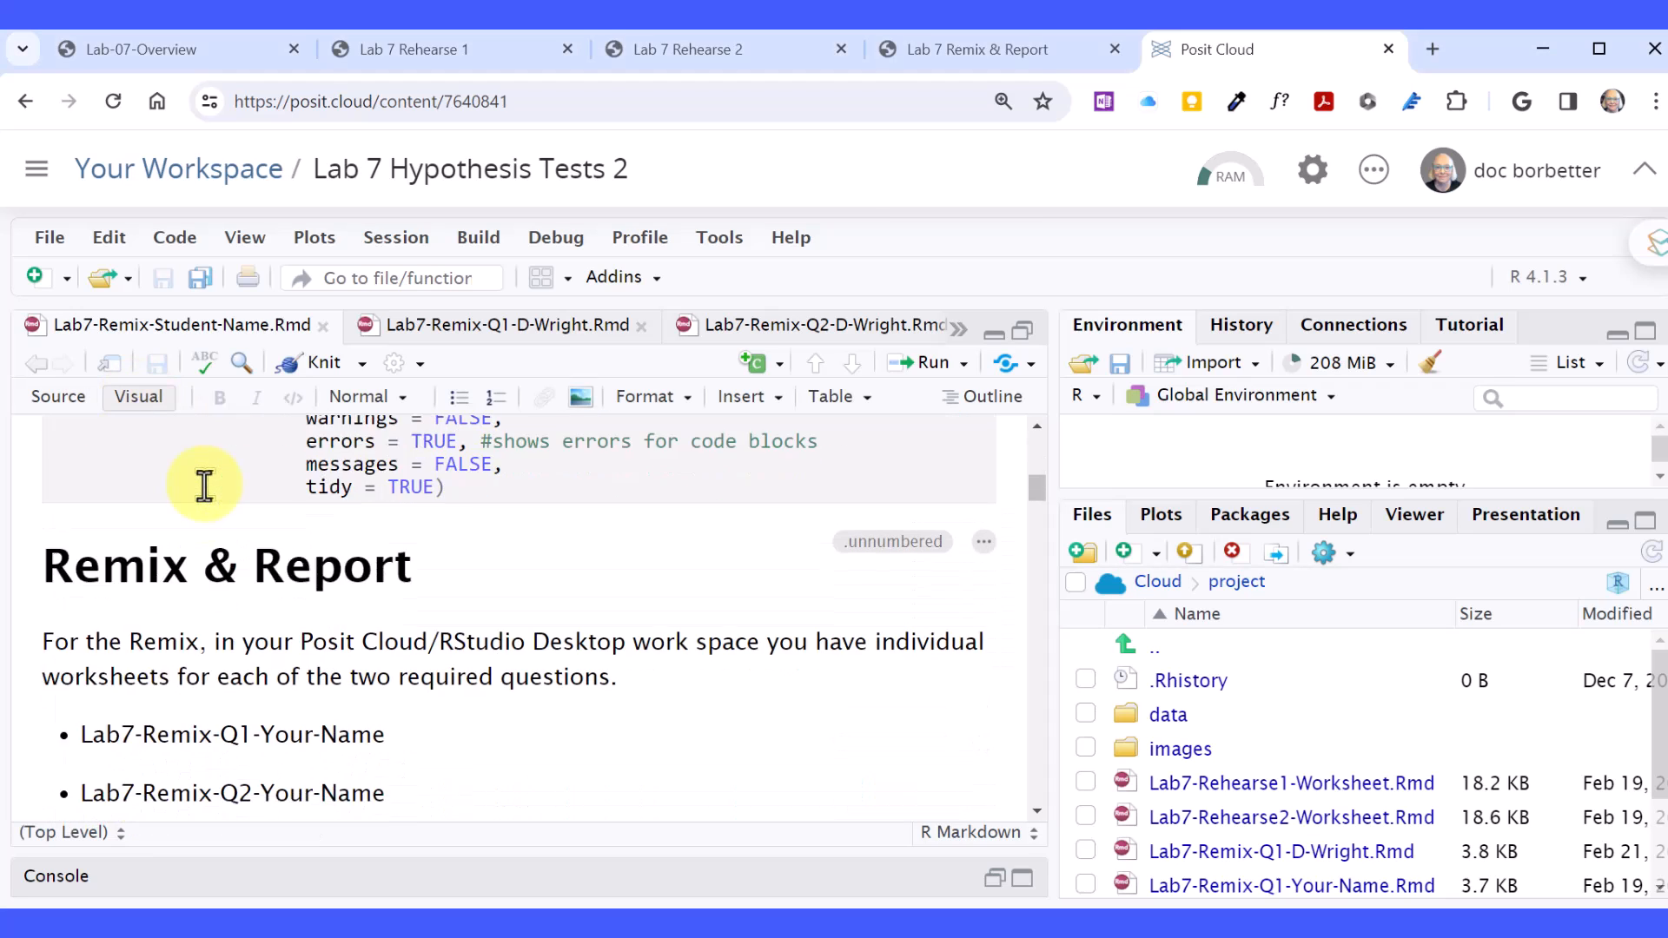
{"action": "scroll", "scroll_direction": "down", "scroll_amount": 3}
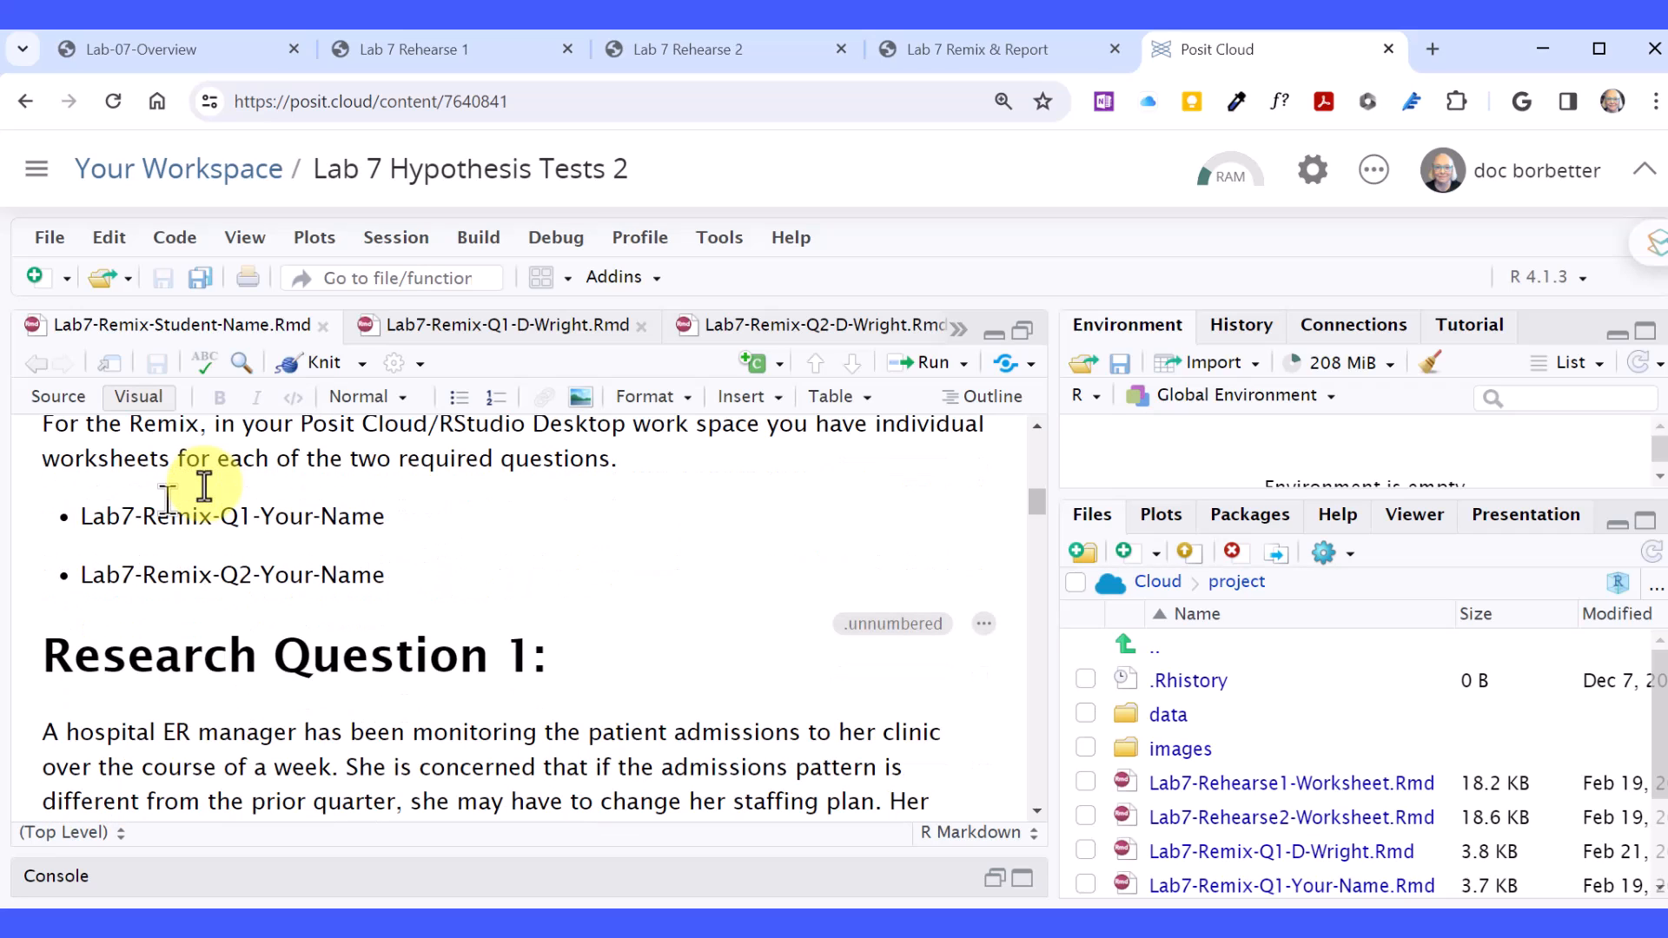
{"action": "mouse_move", "coordinate": [167, 537]}
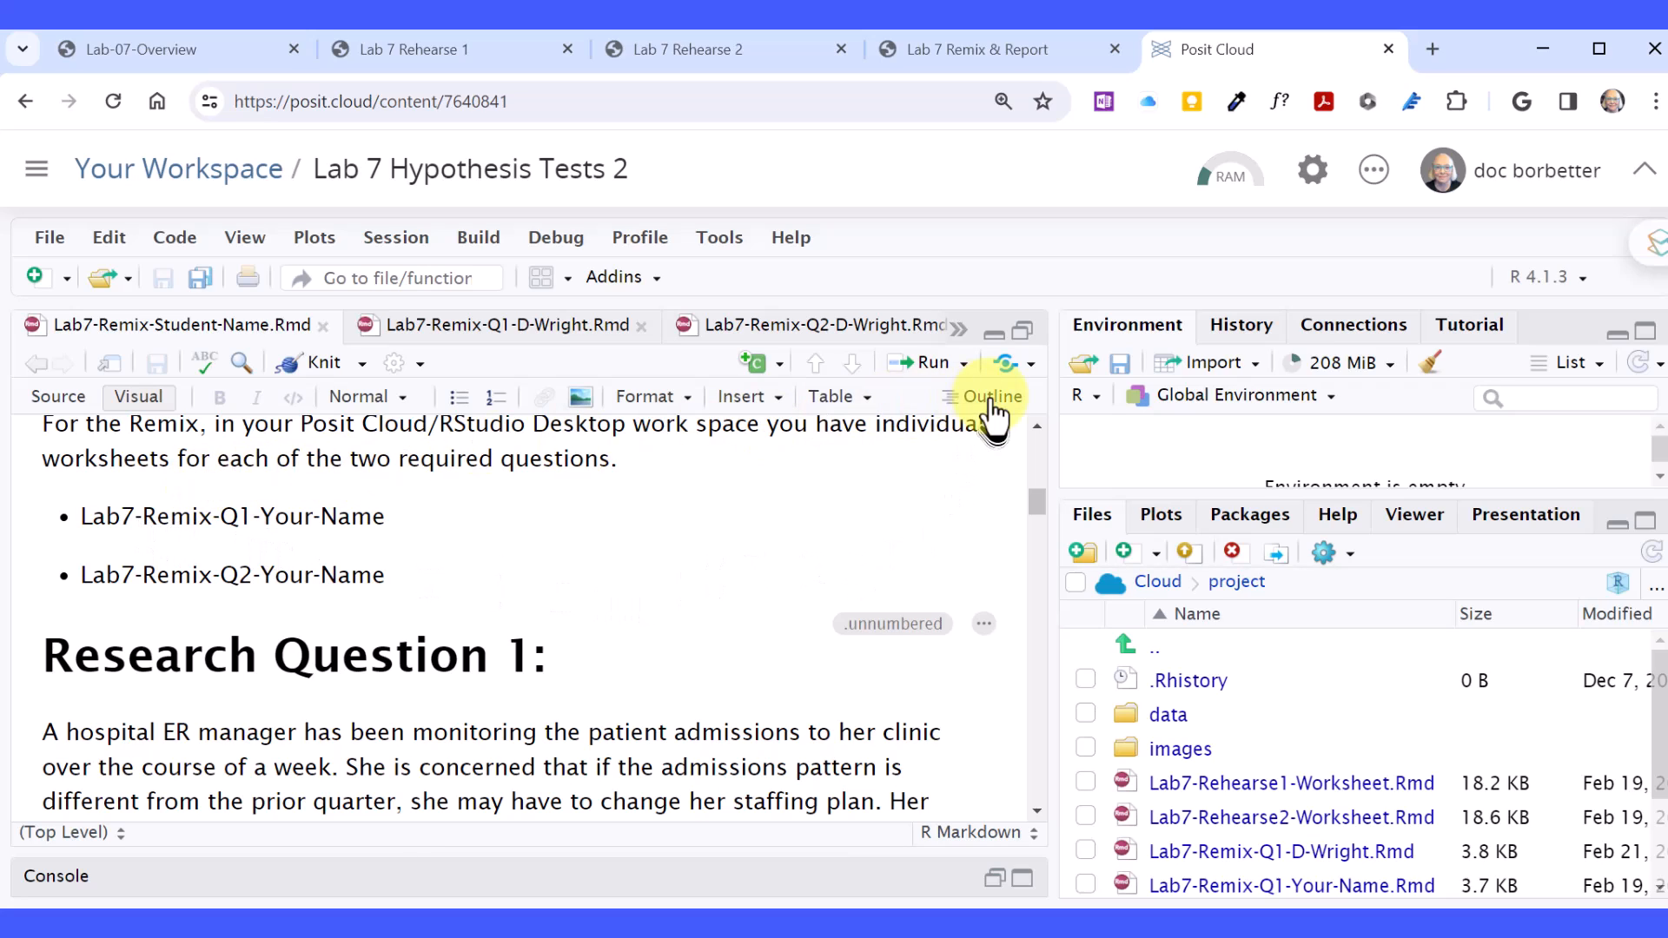
{"action": "mouse_move", "coordinate": [994, 397]}
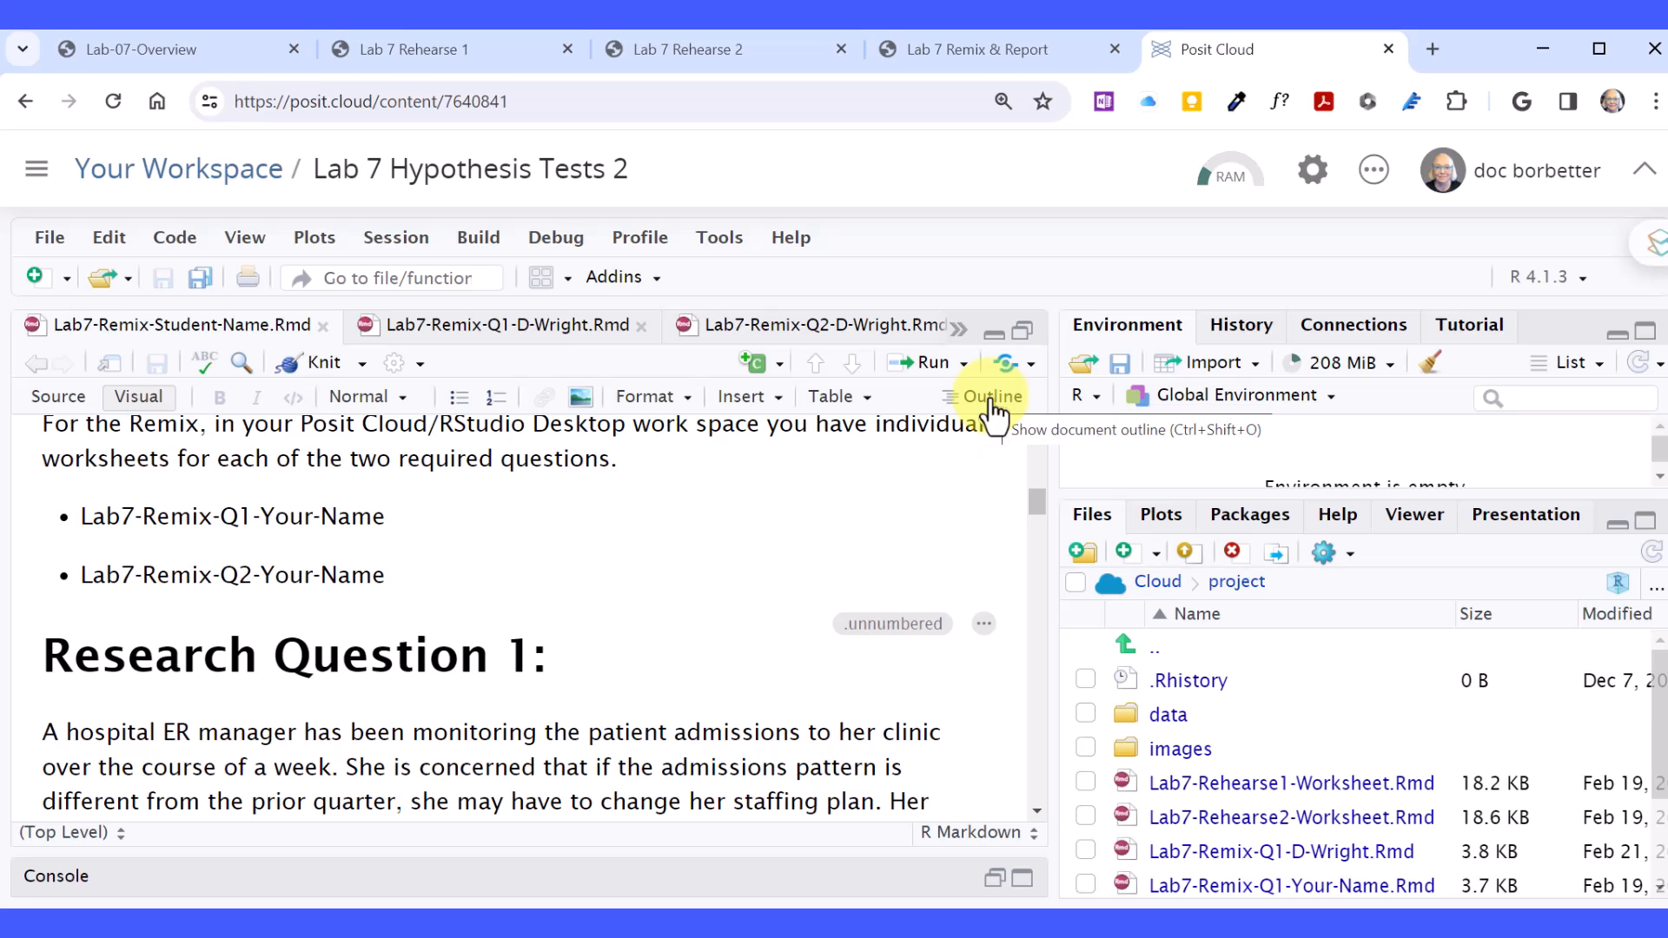
Show the document outline, read the Q1 clinic scenario and select the clinic.csv file name.
{"action": "left_click", "coordinate": [990, 397]}
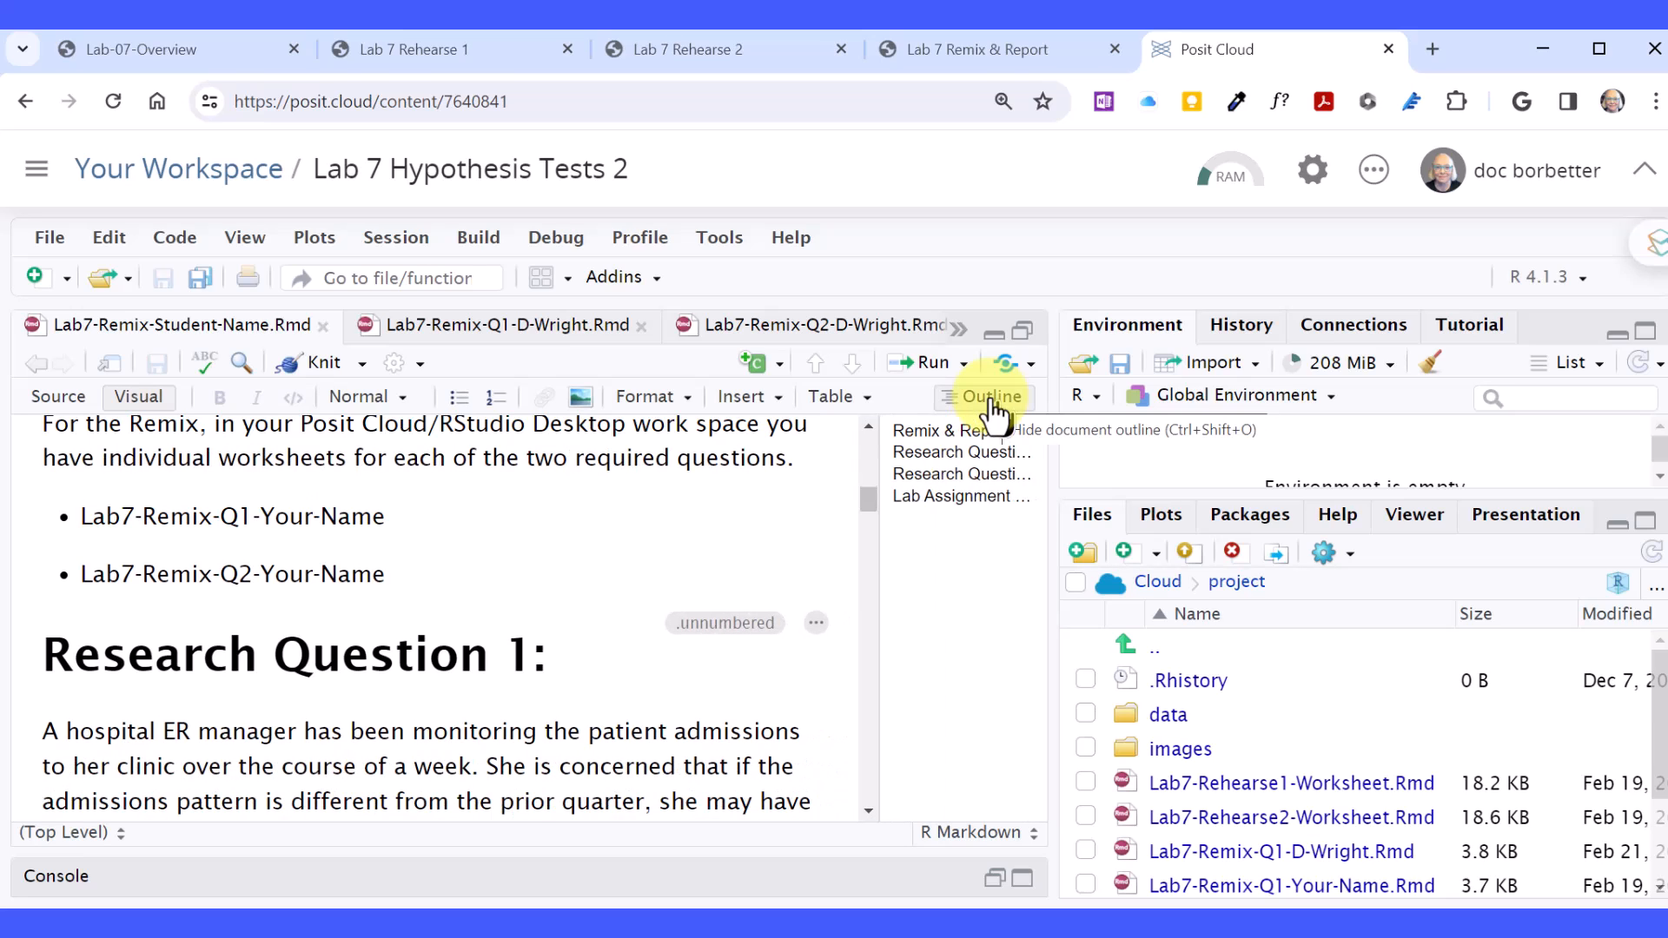
{"action": "mouse_move", "coordinate": [959, 522]}
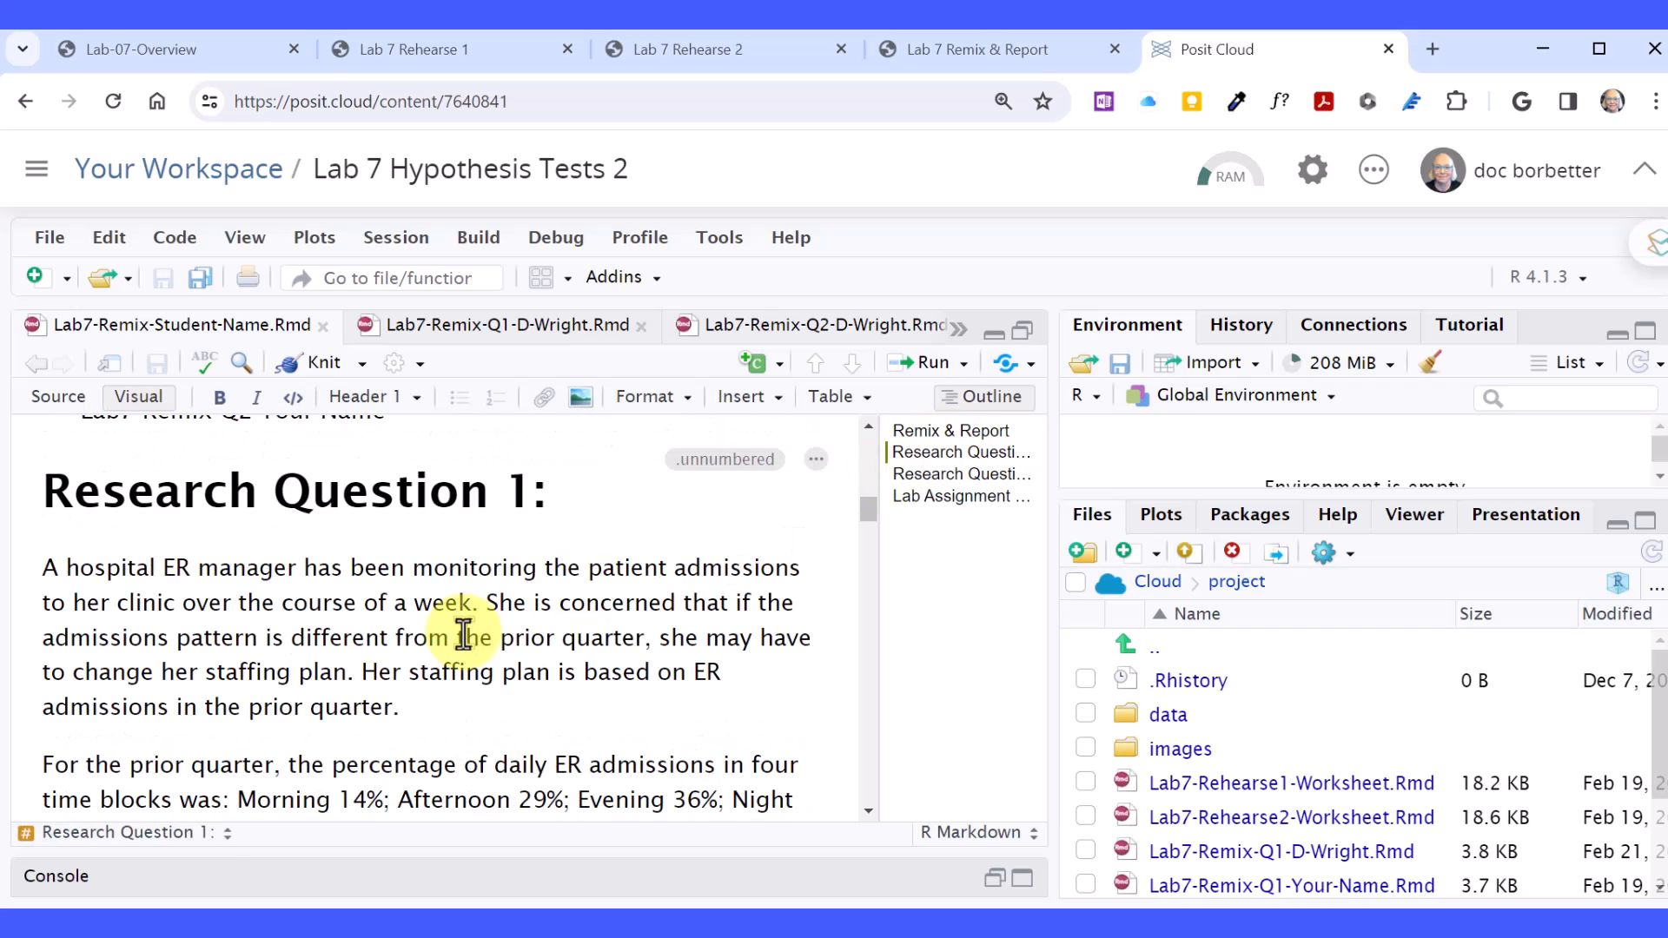
{"action": "scroll", "scroll_direction": "down", "scroll_amount": 3}
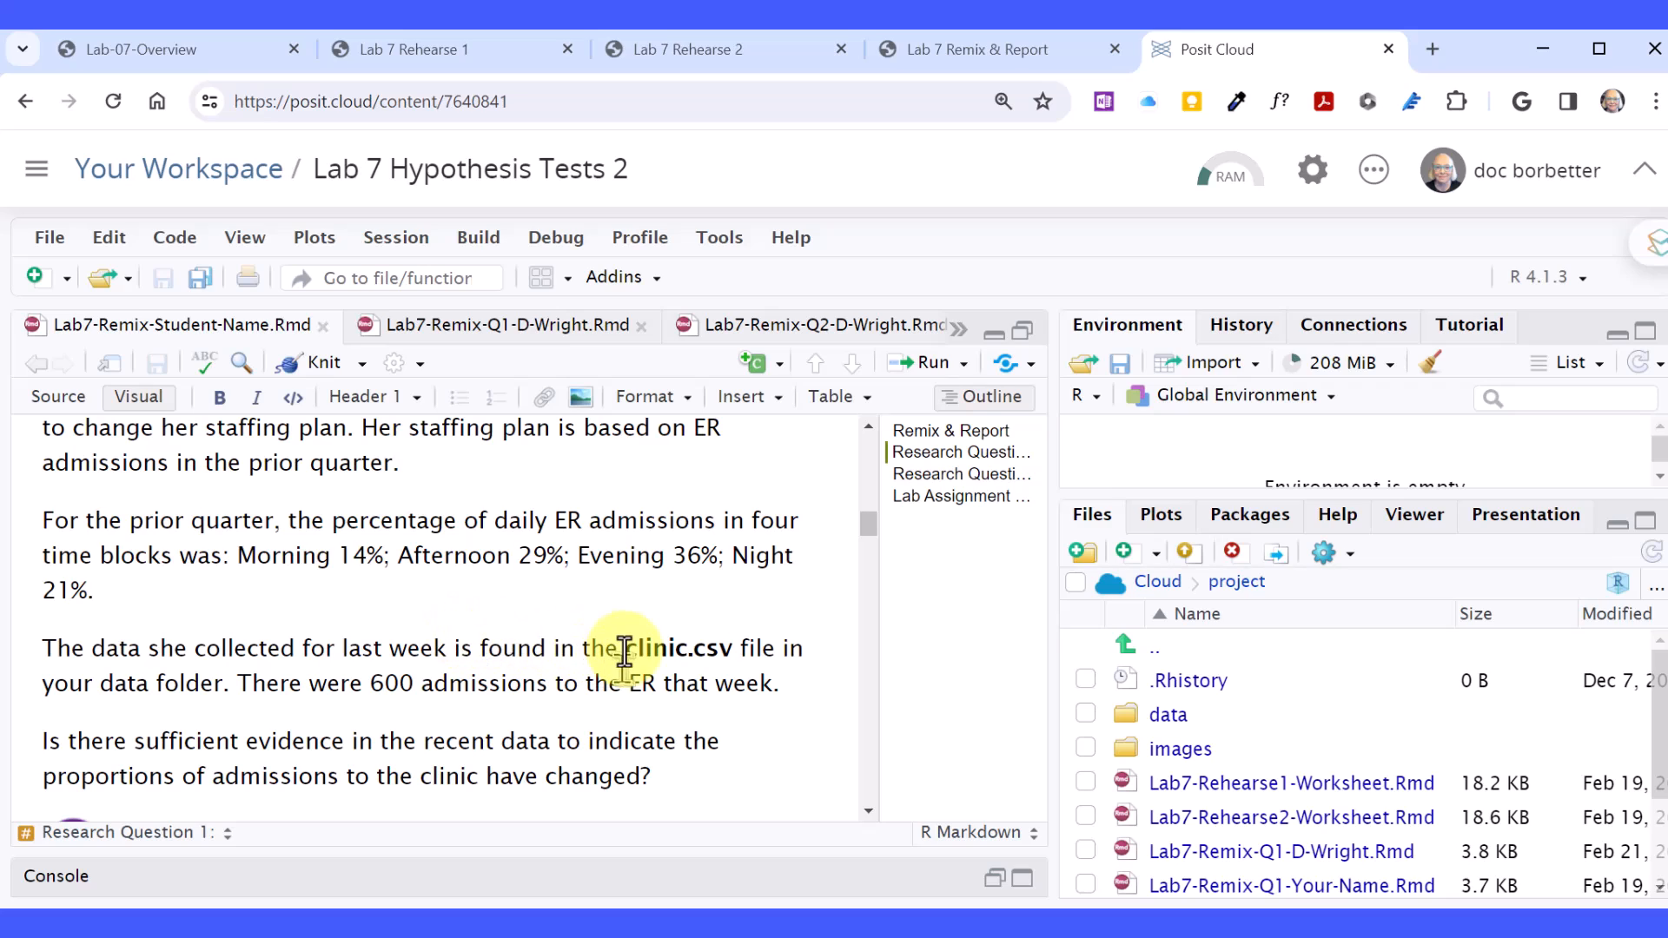
{"action": "double_click", "coordinate": [670, 649]}
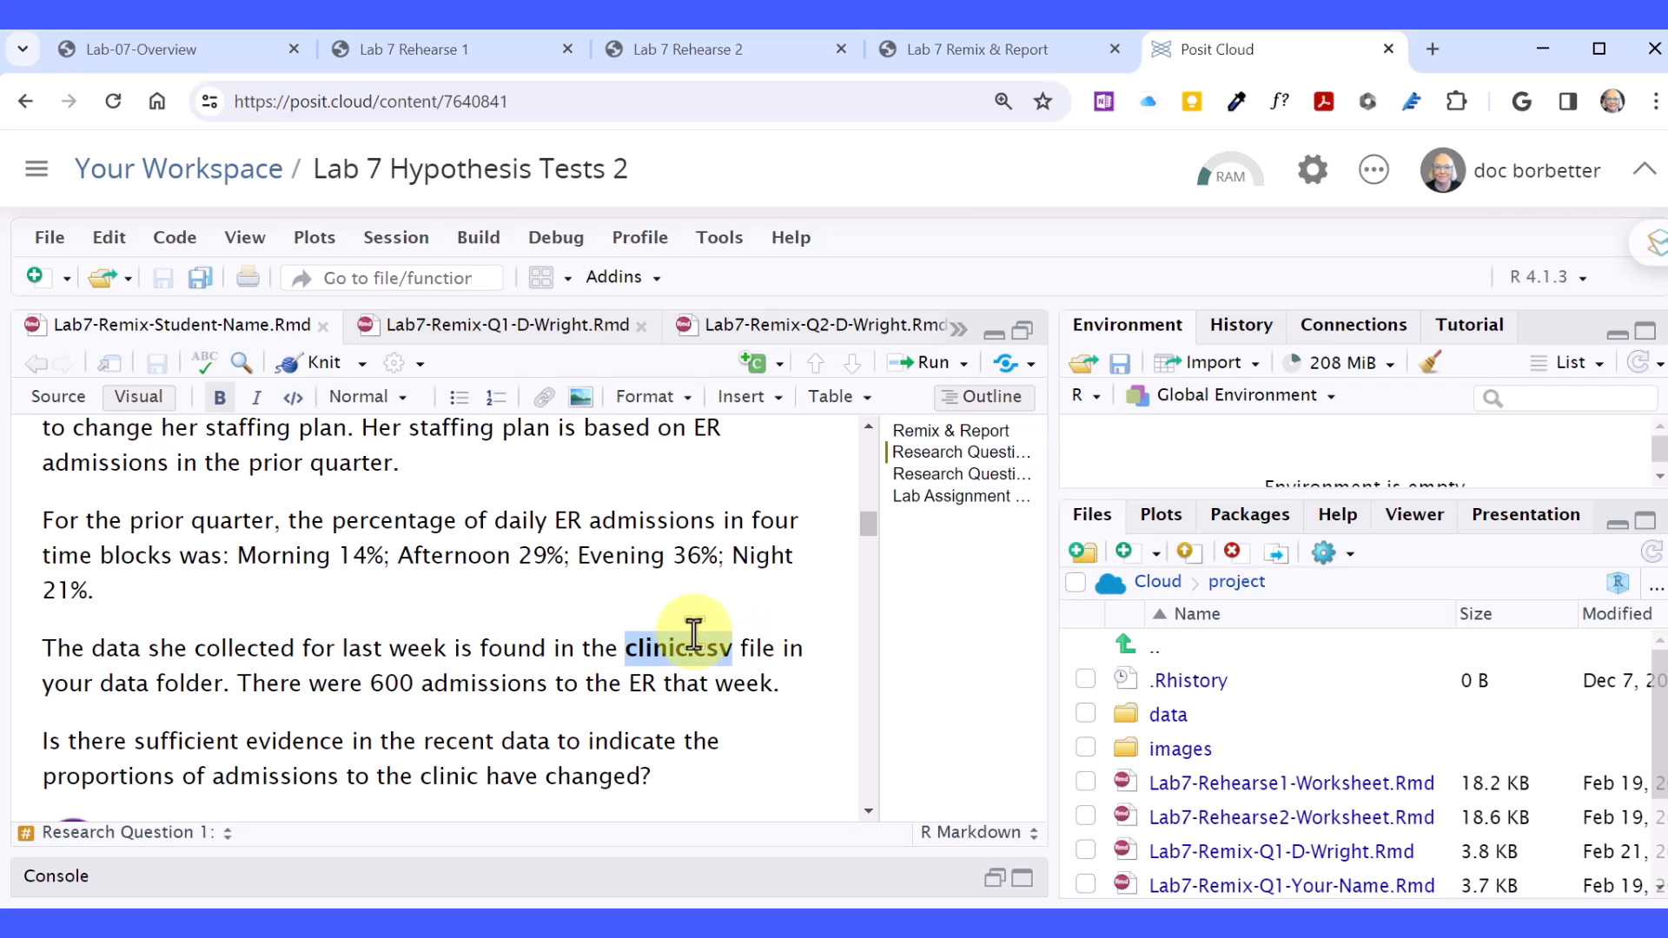
In the Q1 worksheet's Load the data chunk, note the data set as clinic.csv.
{"action": "left_click", "coordinate": [490, 325]}
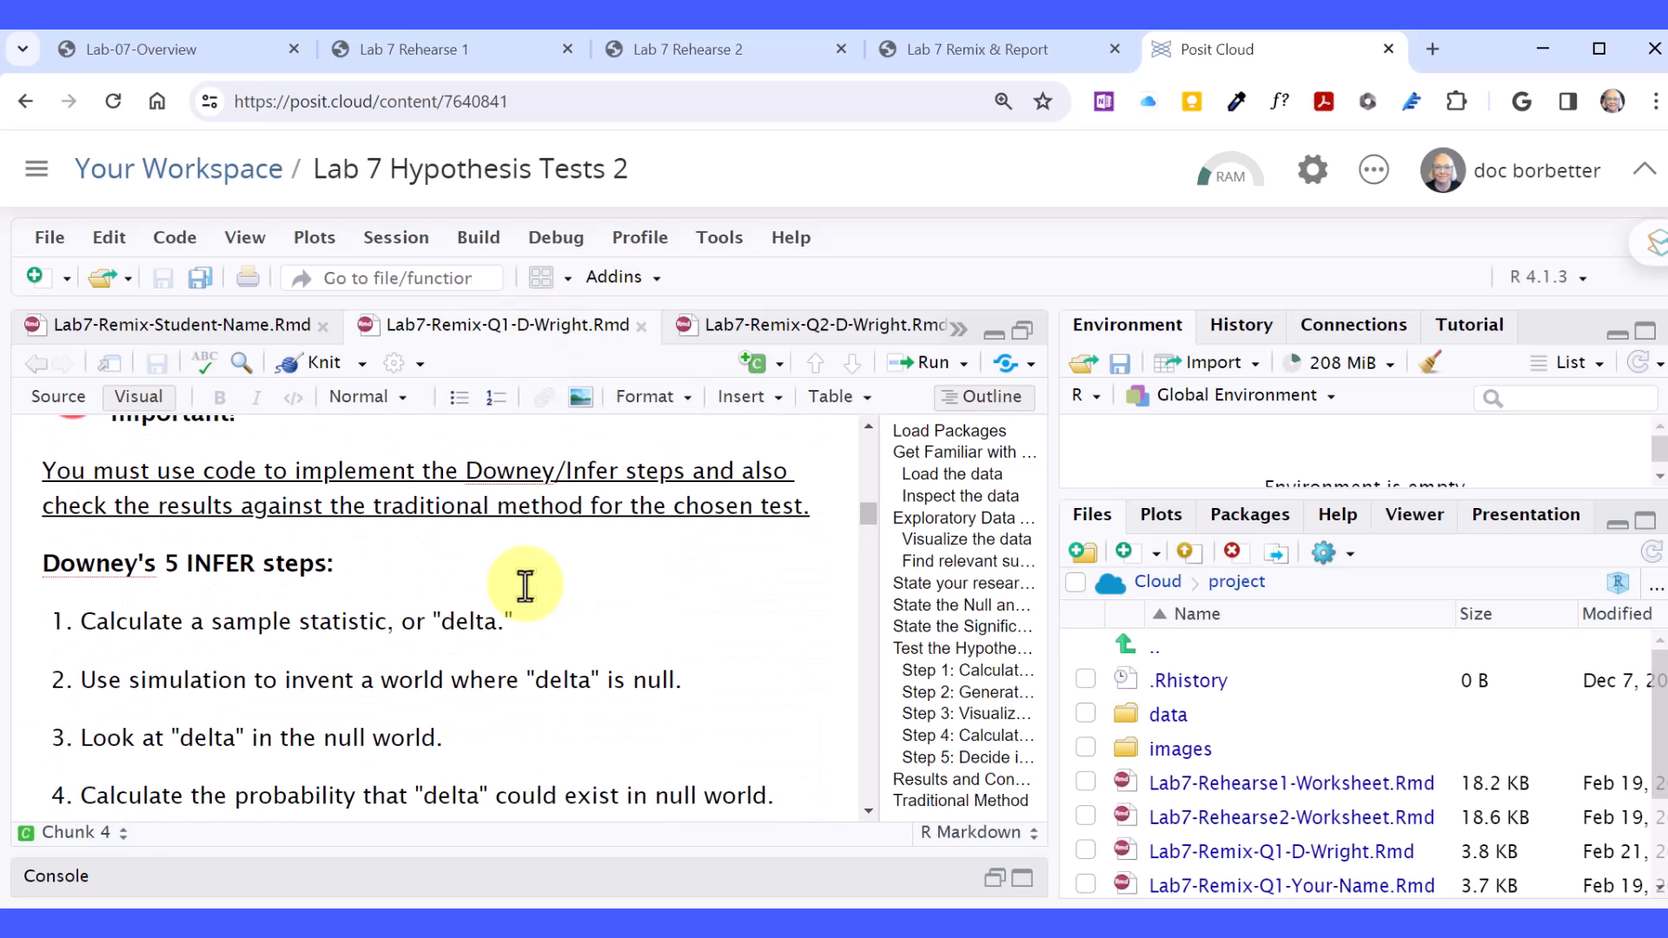
{"action": "scroll", "scroll_direction": "down", "scroll_amount": 3}
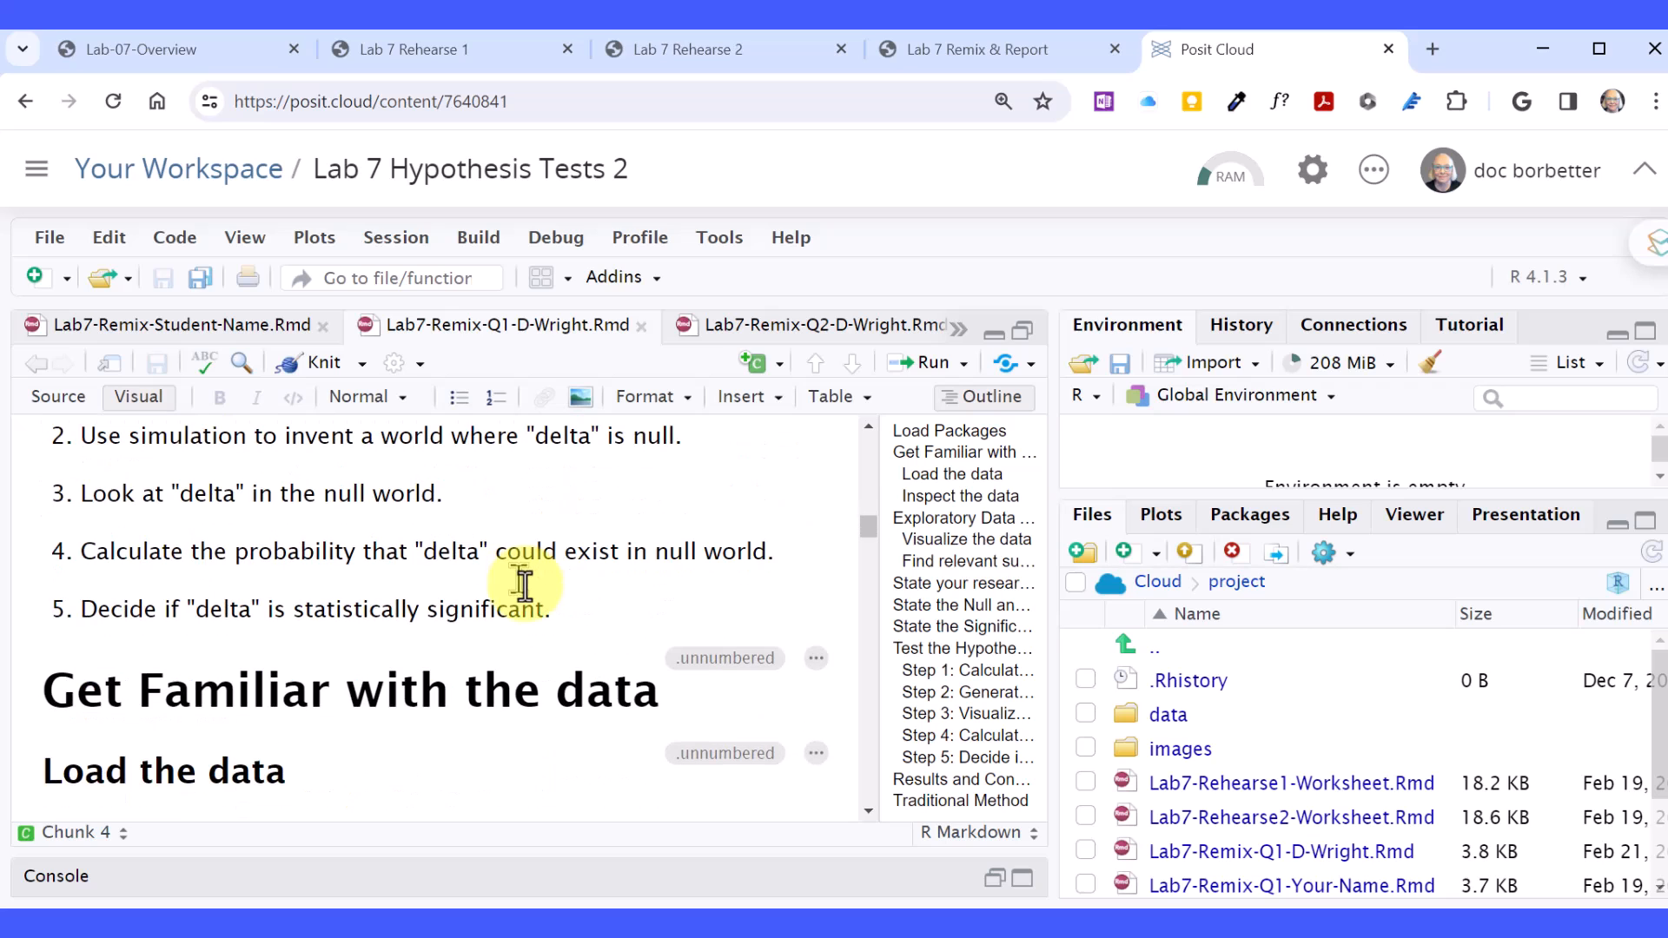
{"action": "scroll", "scroll_direction": "down", "scroll_amount": 3}
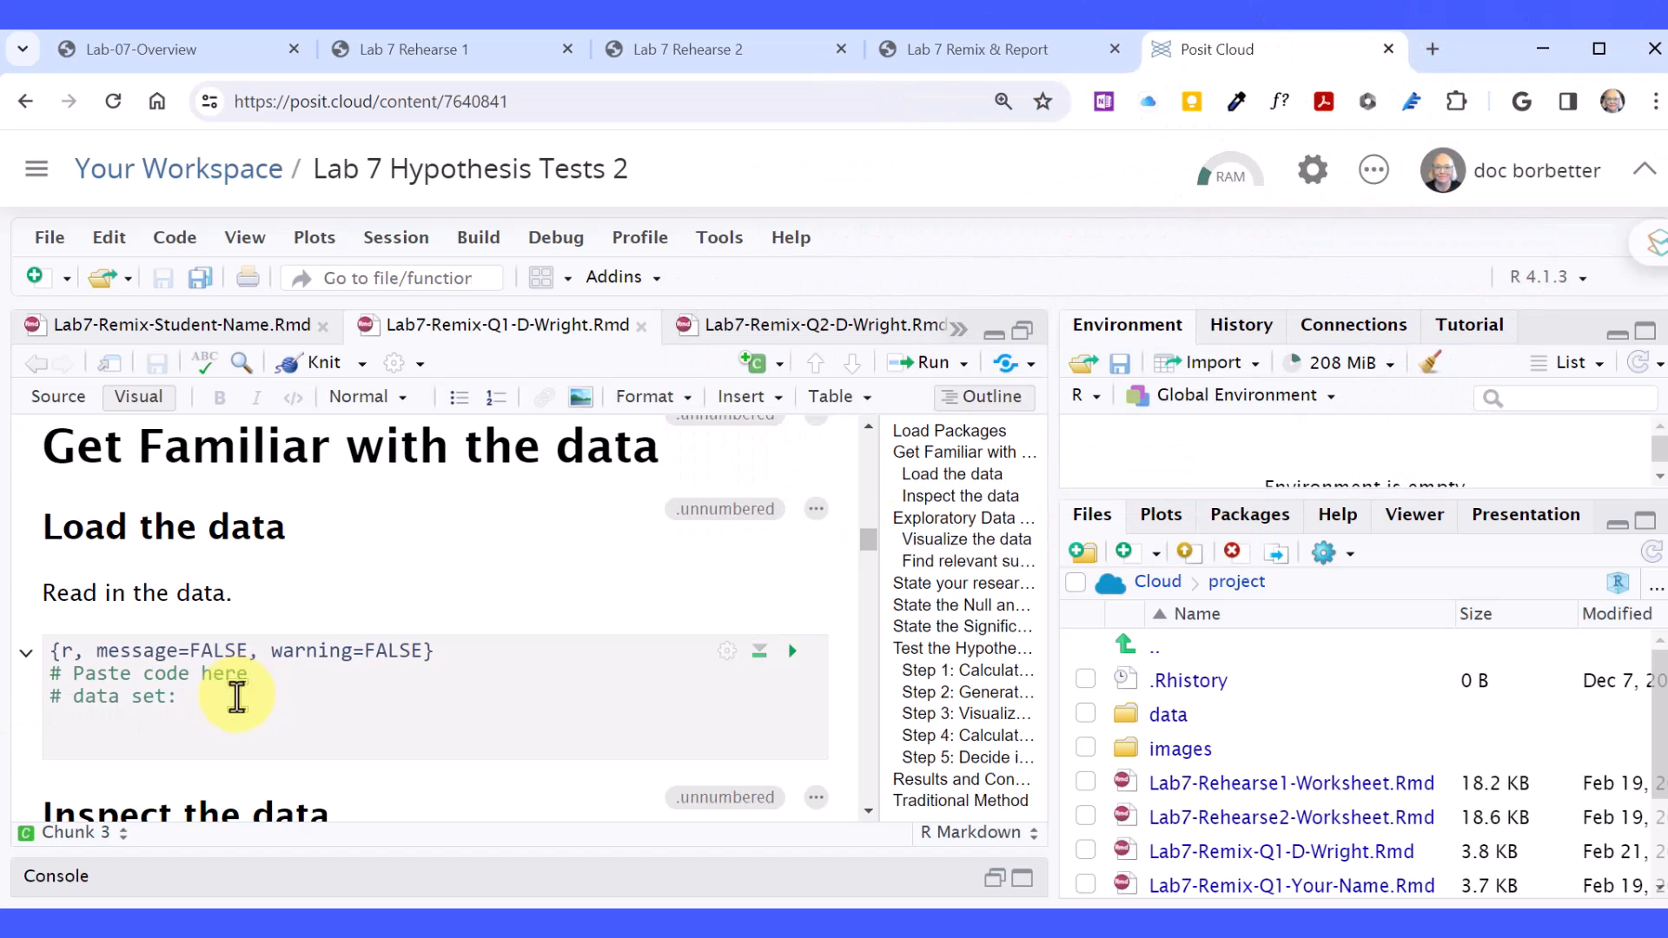
{"action": "type", "text": "clinic.csv"}
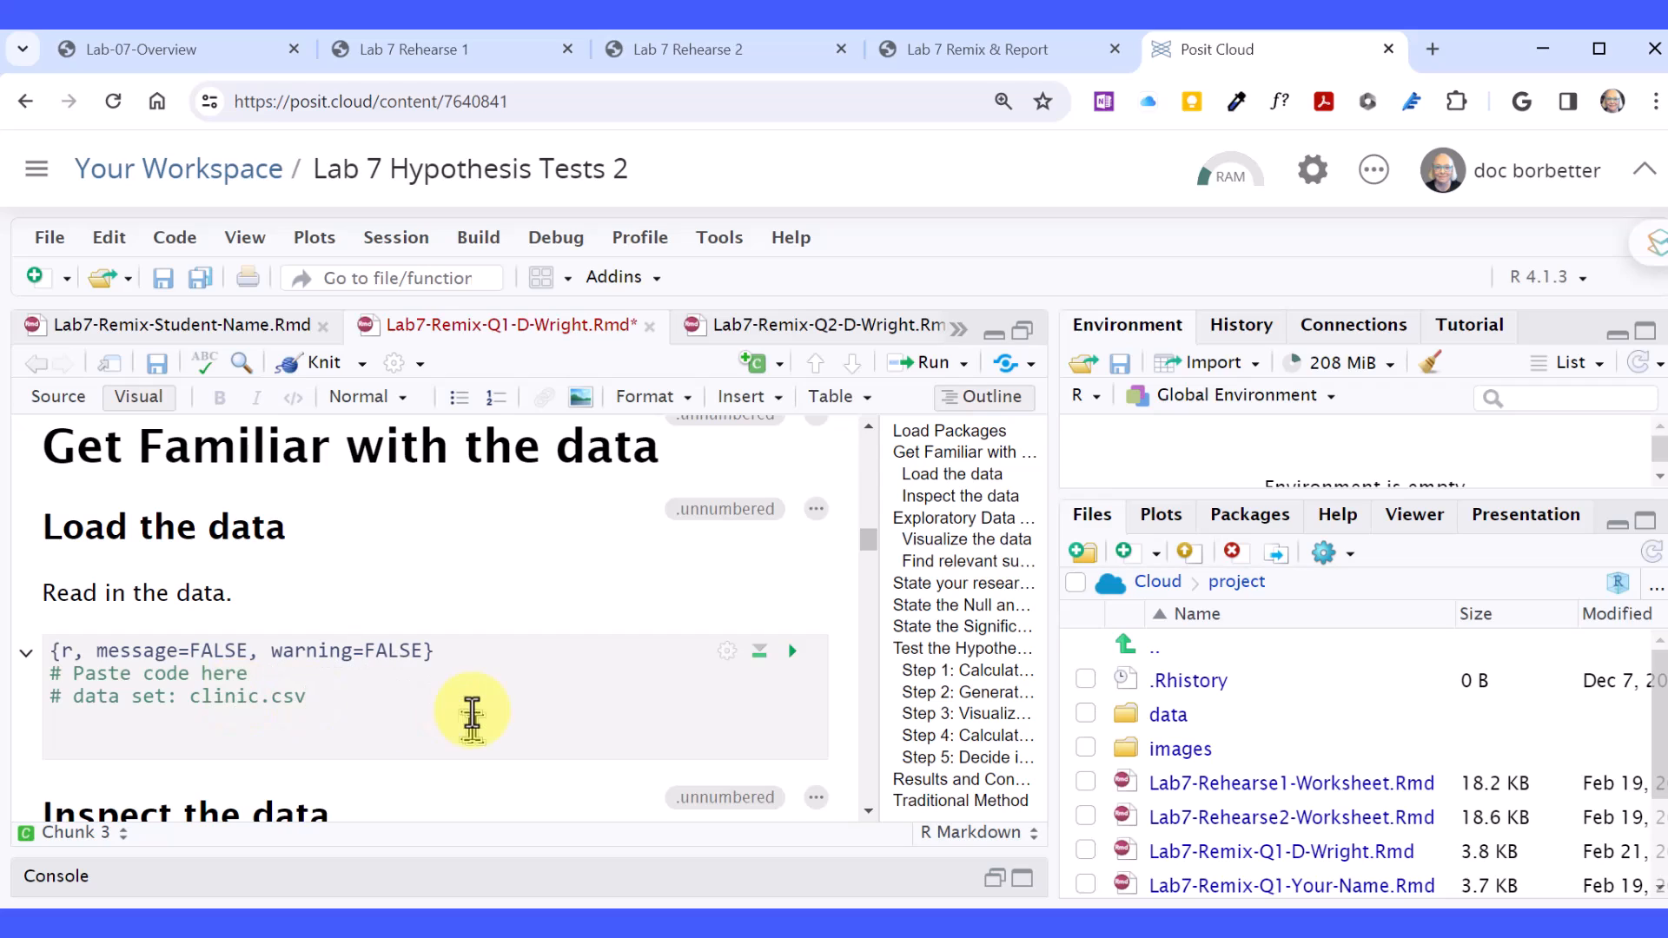
{"action": "mouse_move", "coordinate": [471, 713]}
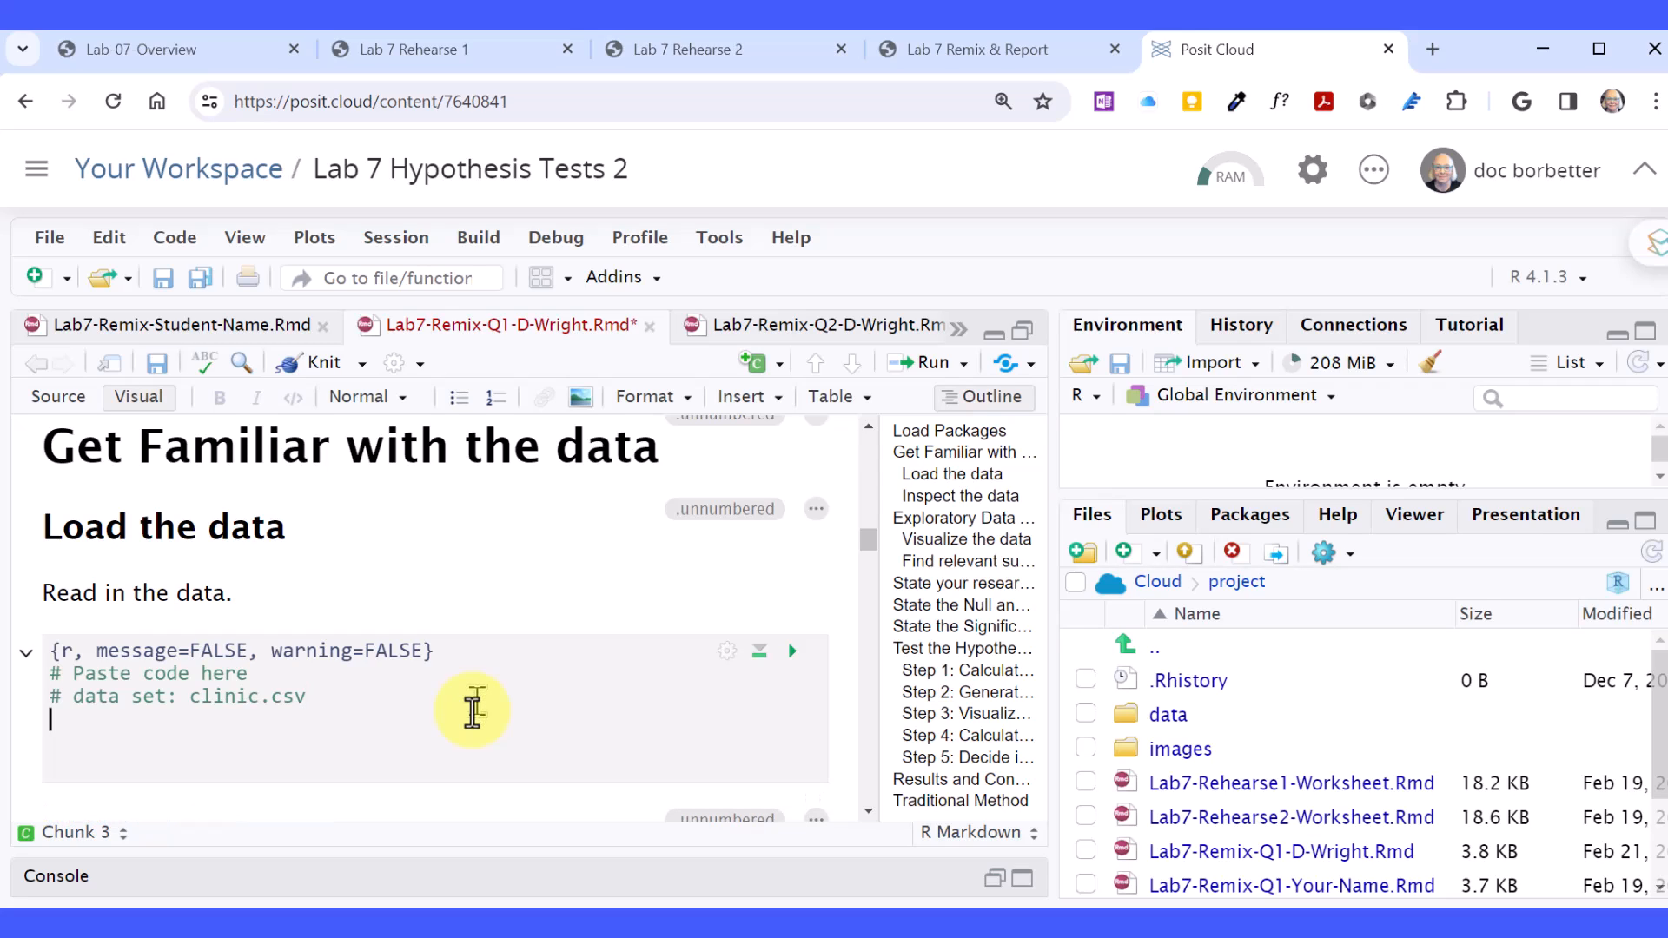
{"action": "mouse_move", "coordinate": [506, 681]}
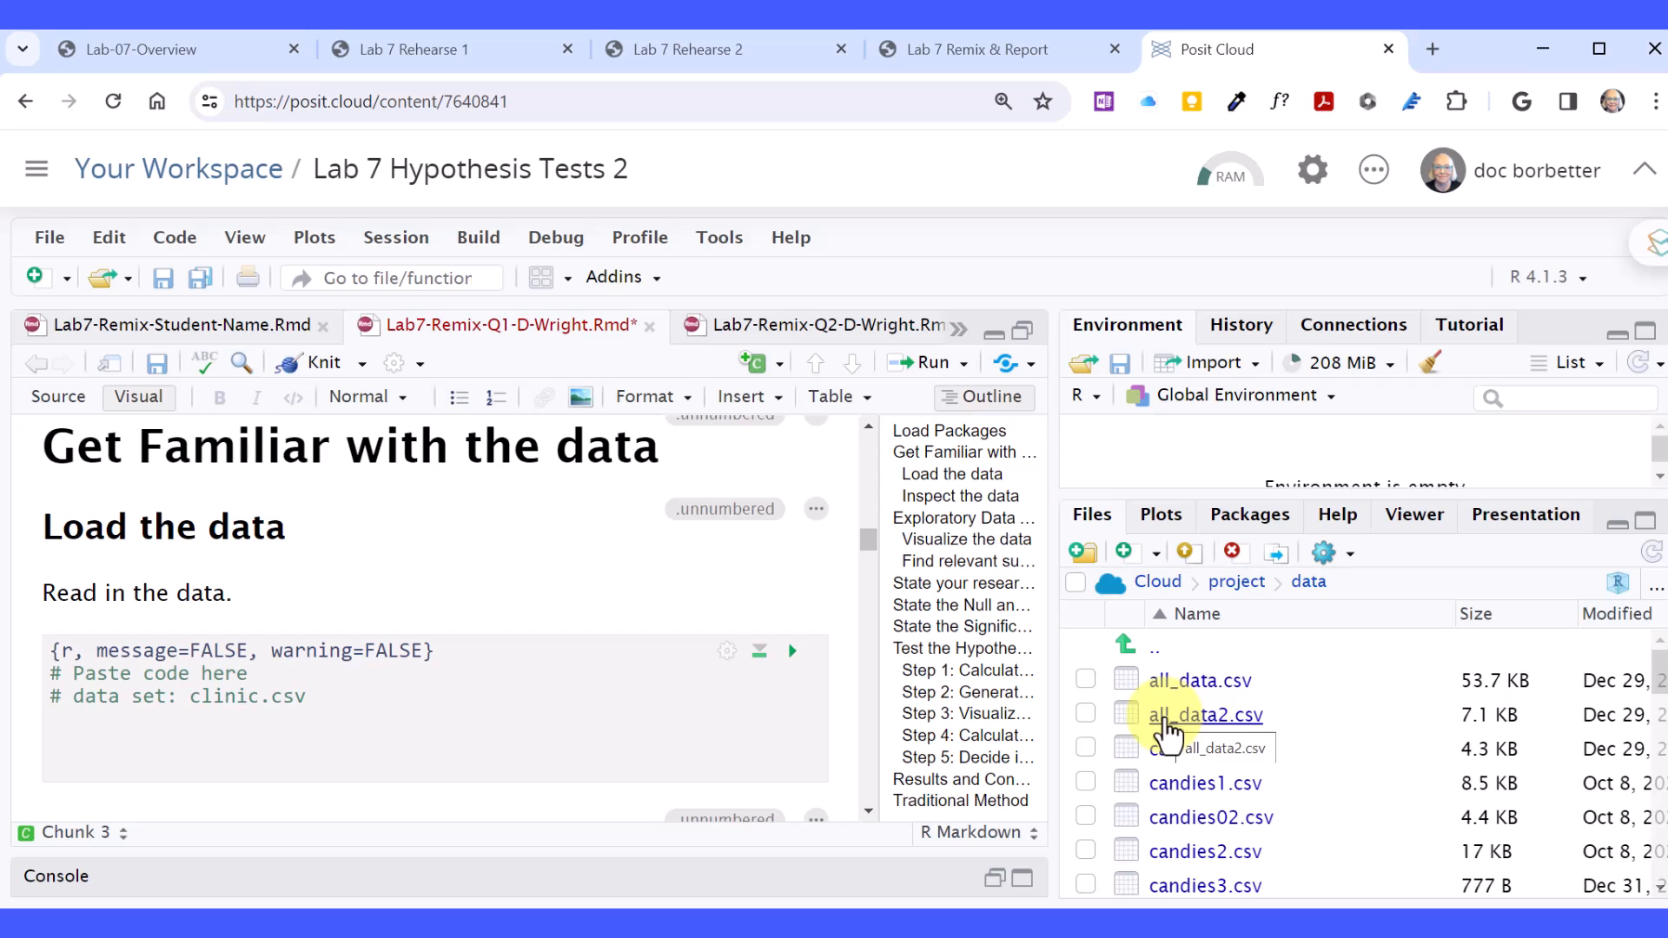
Preview the import of clinic.csv, select its generated read_csv code, and cancel without importing.
{"action": "scroll", "scroll_direction": "down", "scroll_amount": 3}
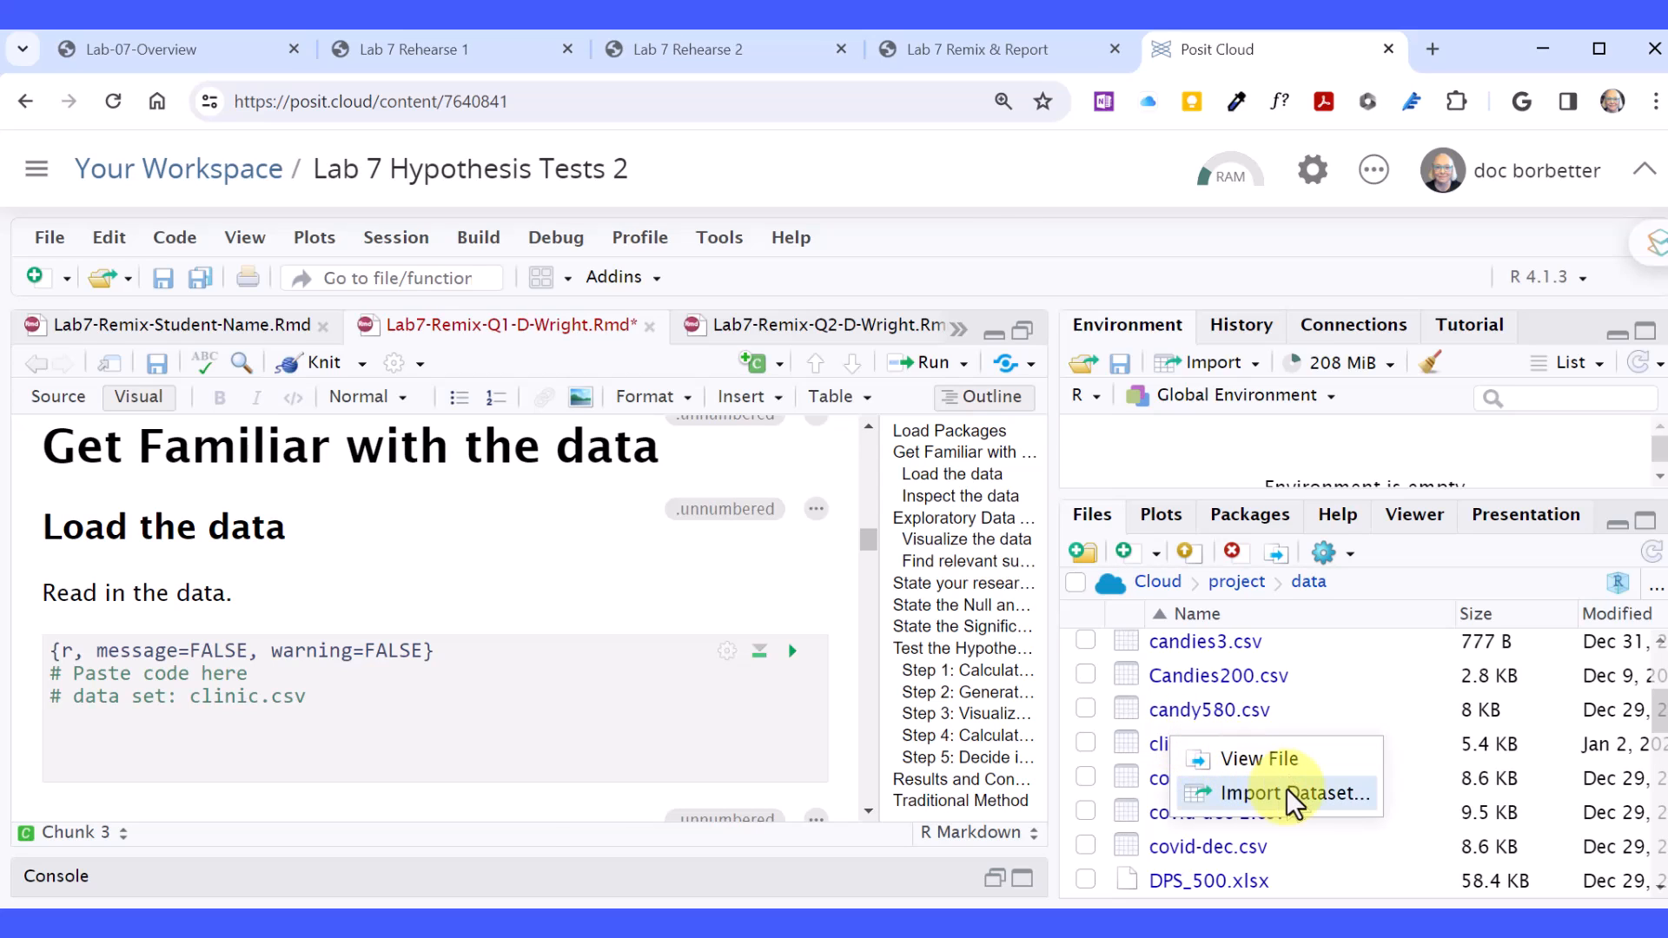
{"action": "left_click", "coordinate": [1291, 794]}
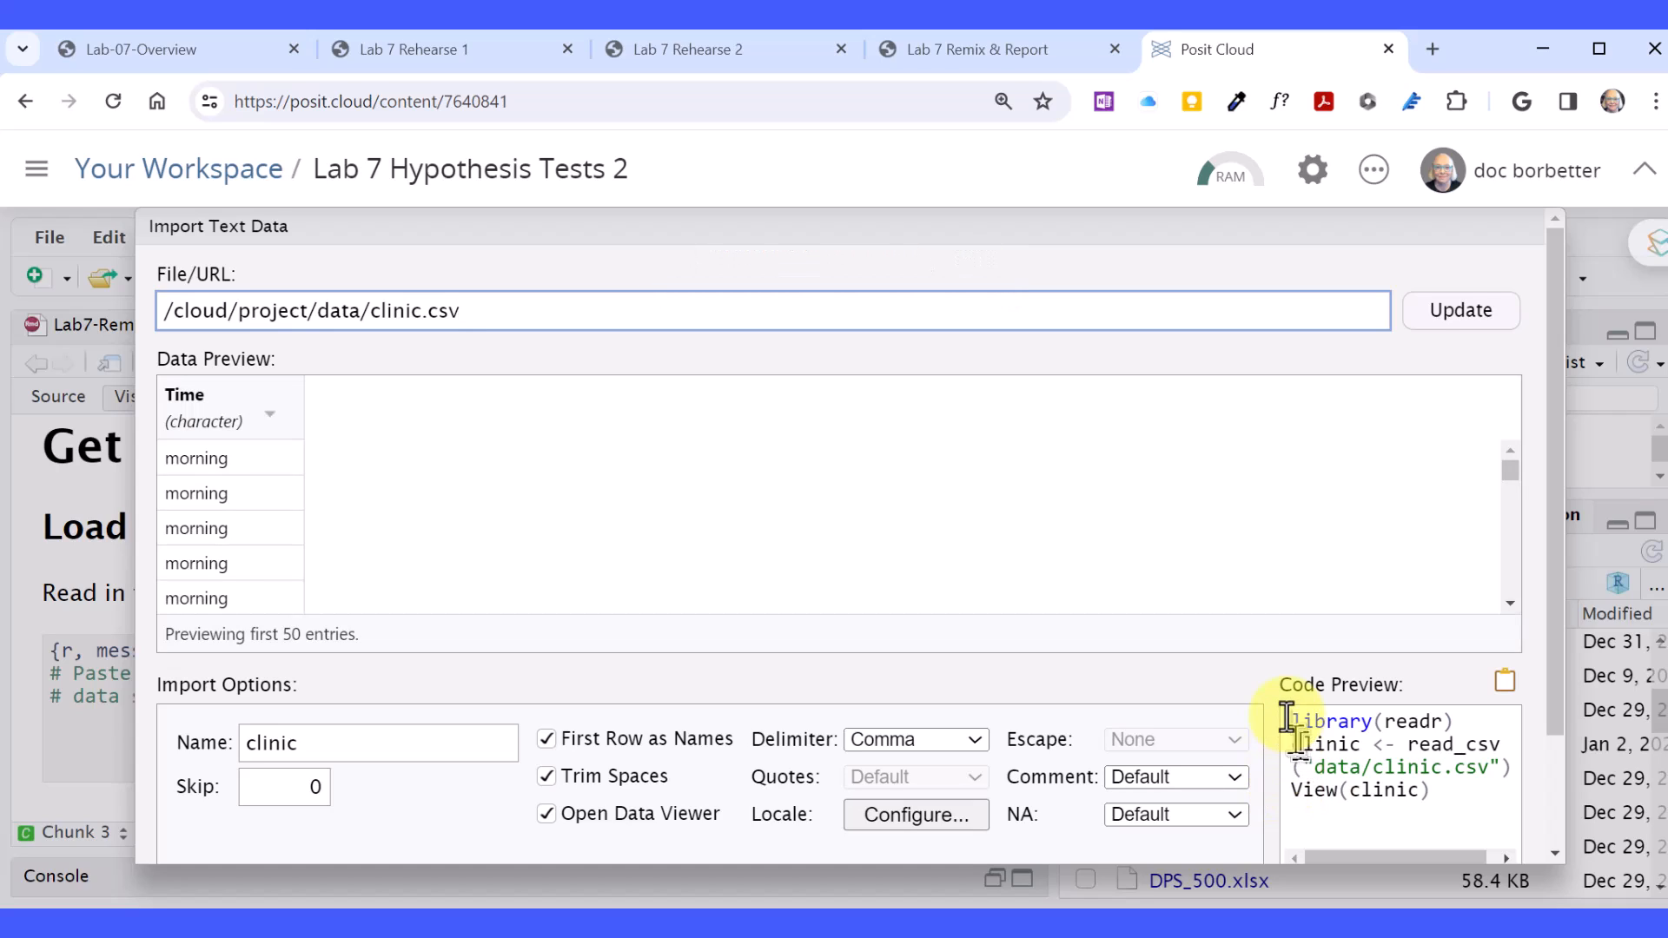
{"action": "left_click_drag", "start_coordinate": [1293, 721], "coordinate": [1425, 788]}
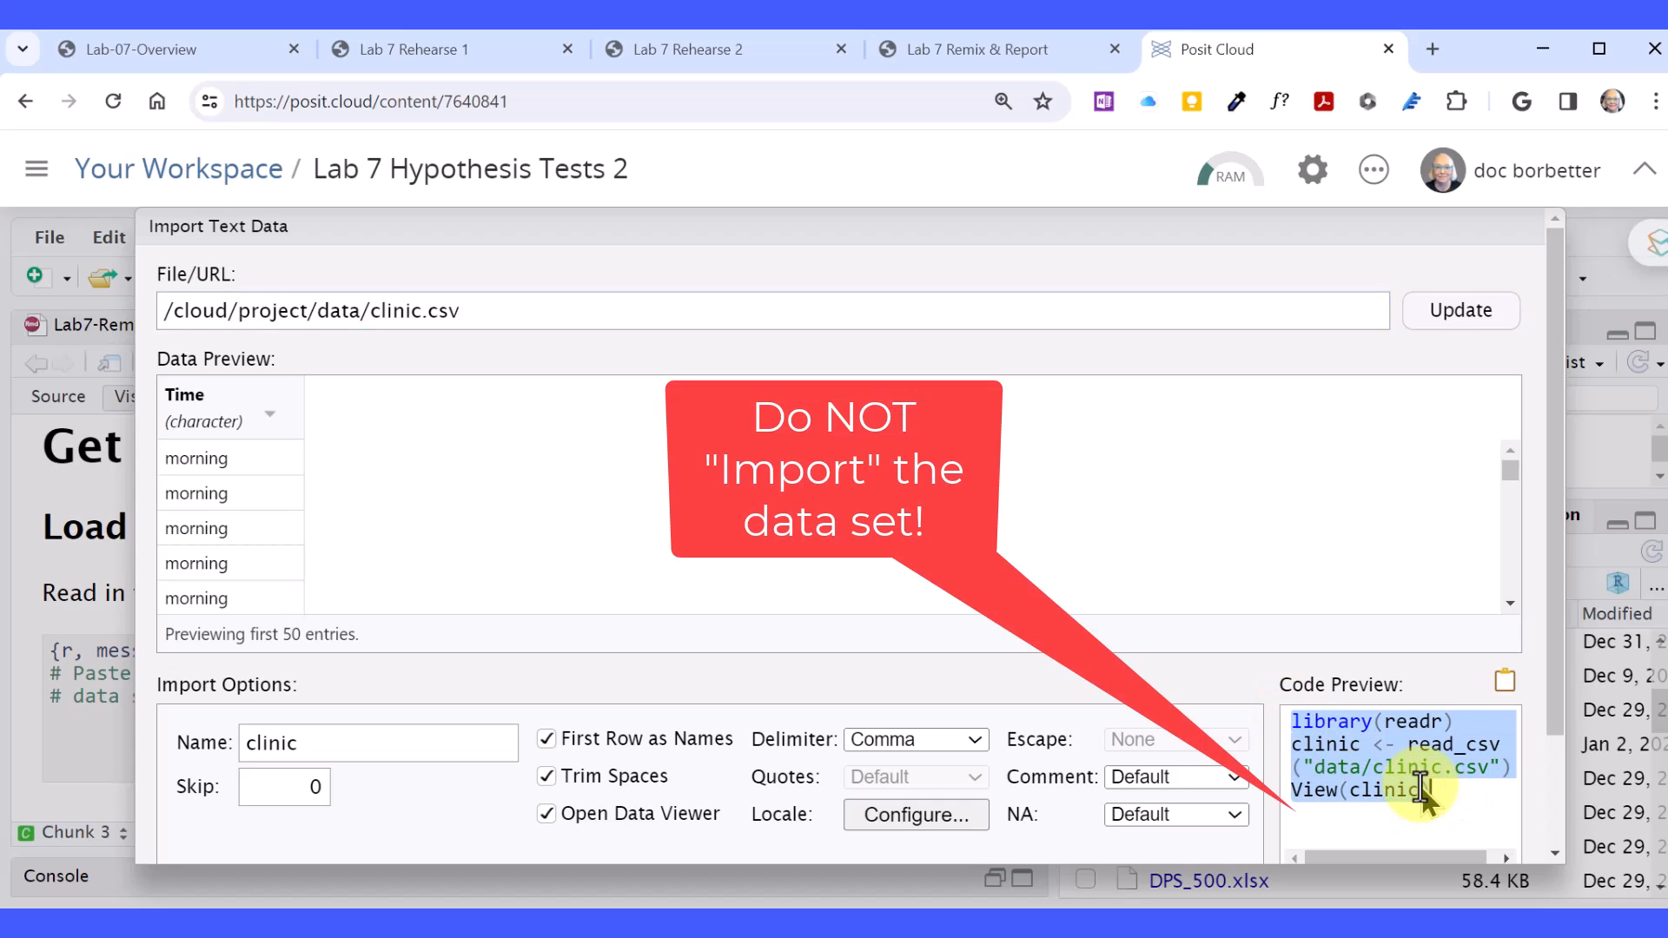
{"action": "scroll", "scroll_direction": "down", "scroll_amount": 3}
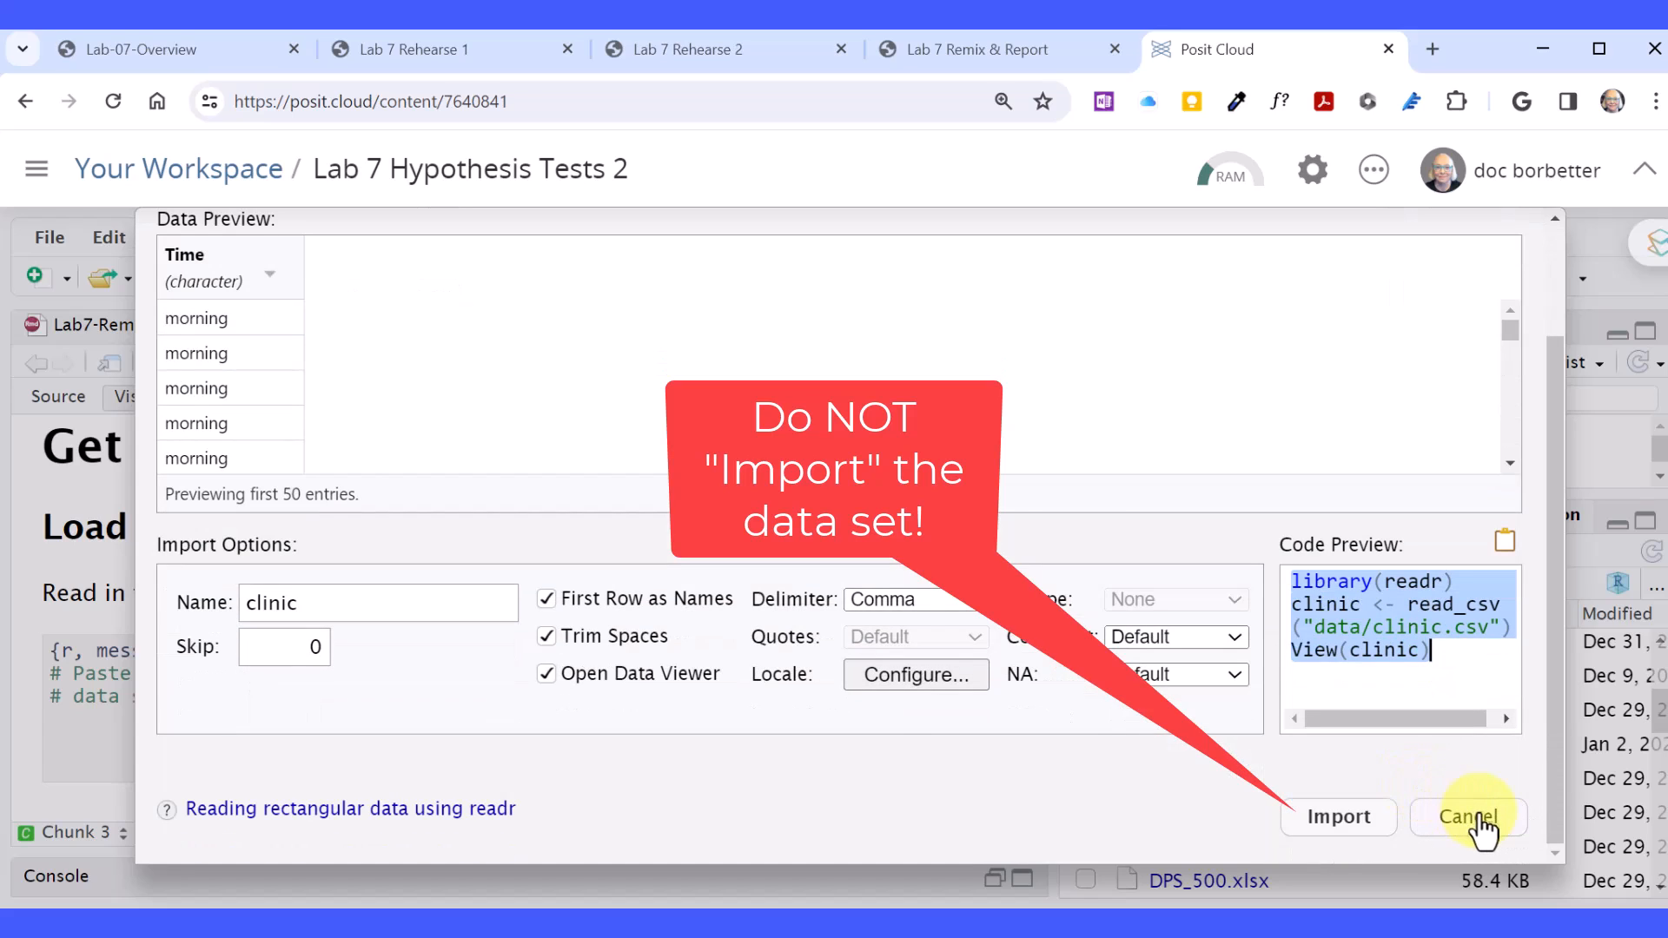
{"action": "left_click", "coordinate": [1466, 817]}
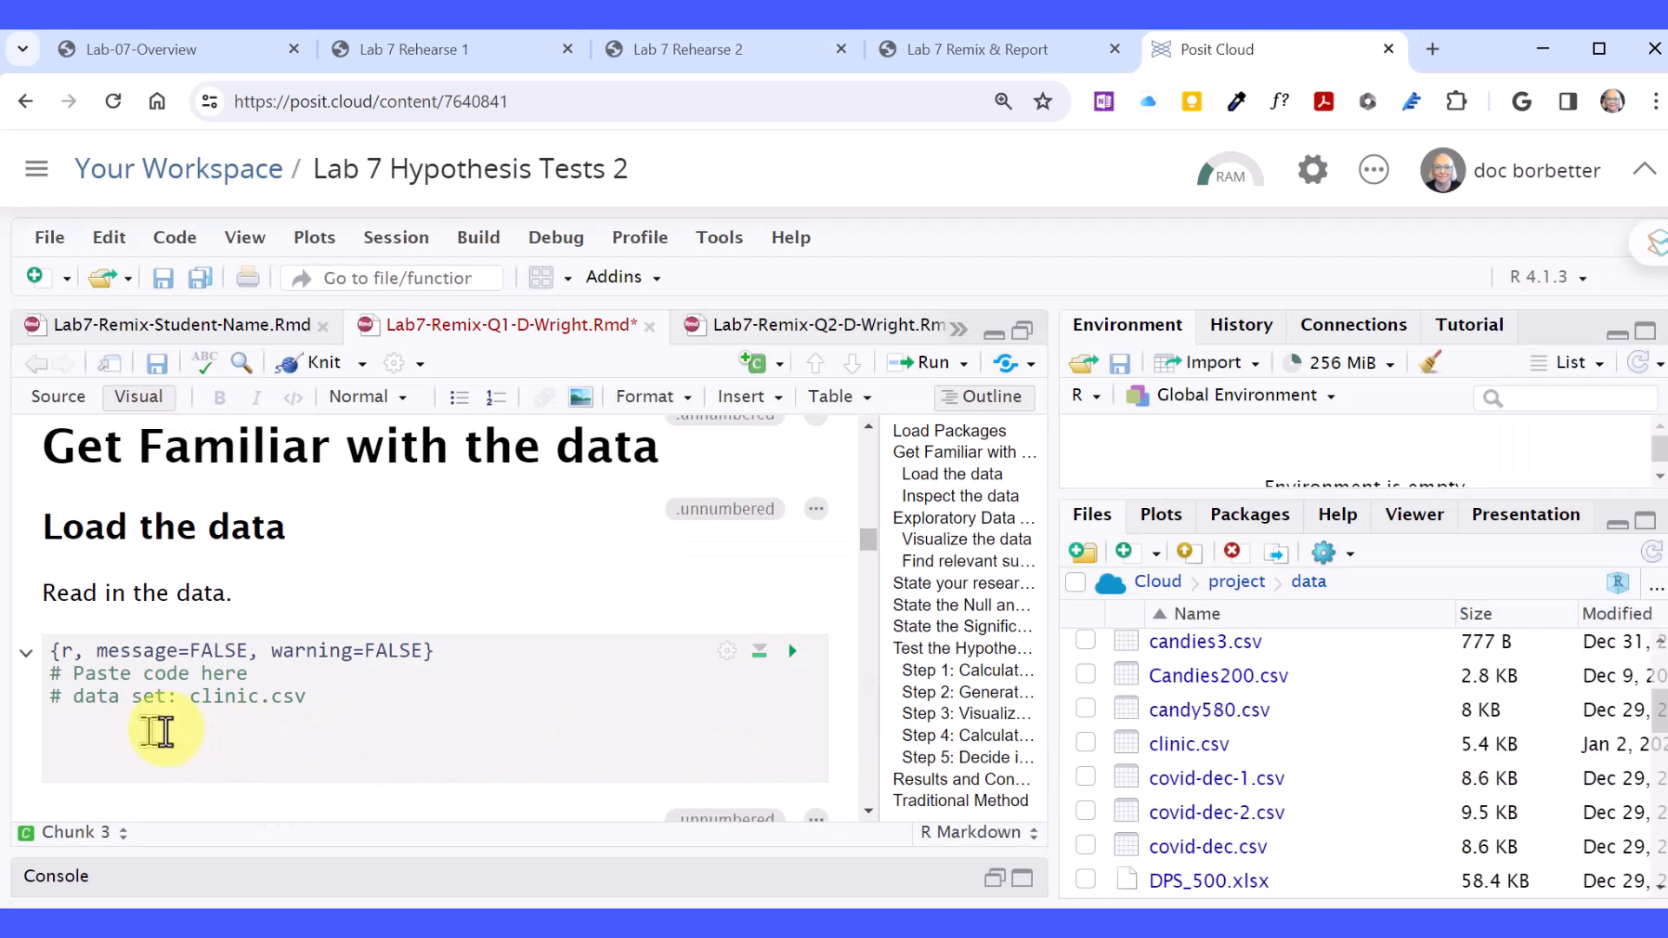
Add library(readr) to the load chunk and run it to read clinic.csv.
{"action": "type", "text": "library(readr)"}
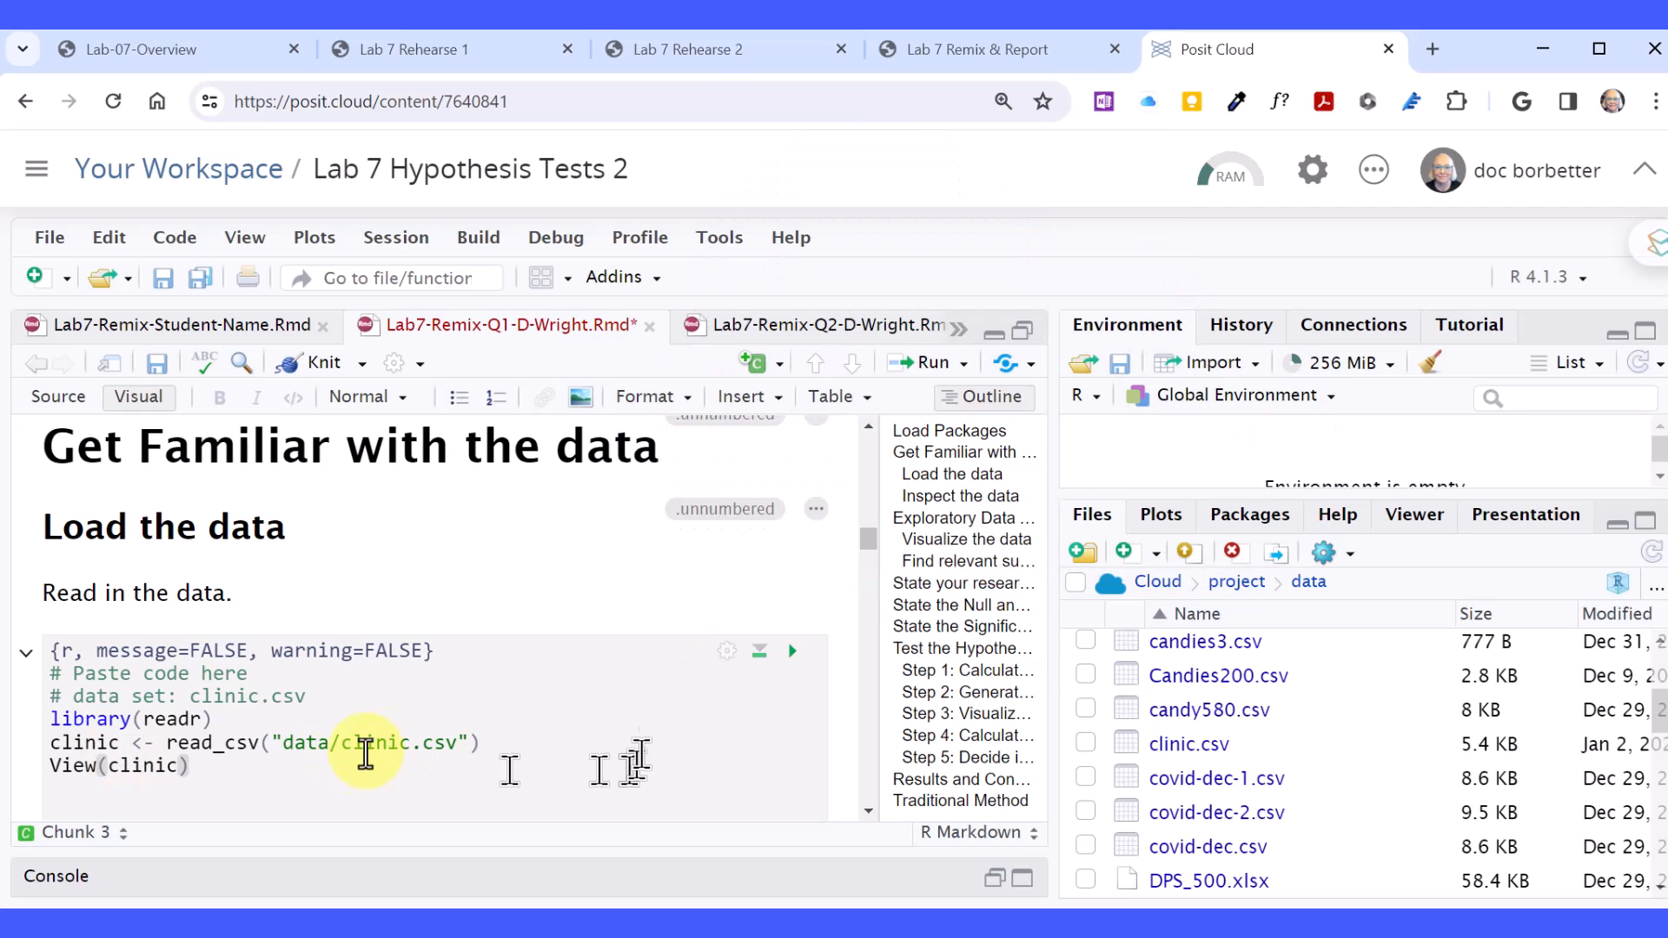
{"action": "left_click", "coordinate": [792, 650]}
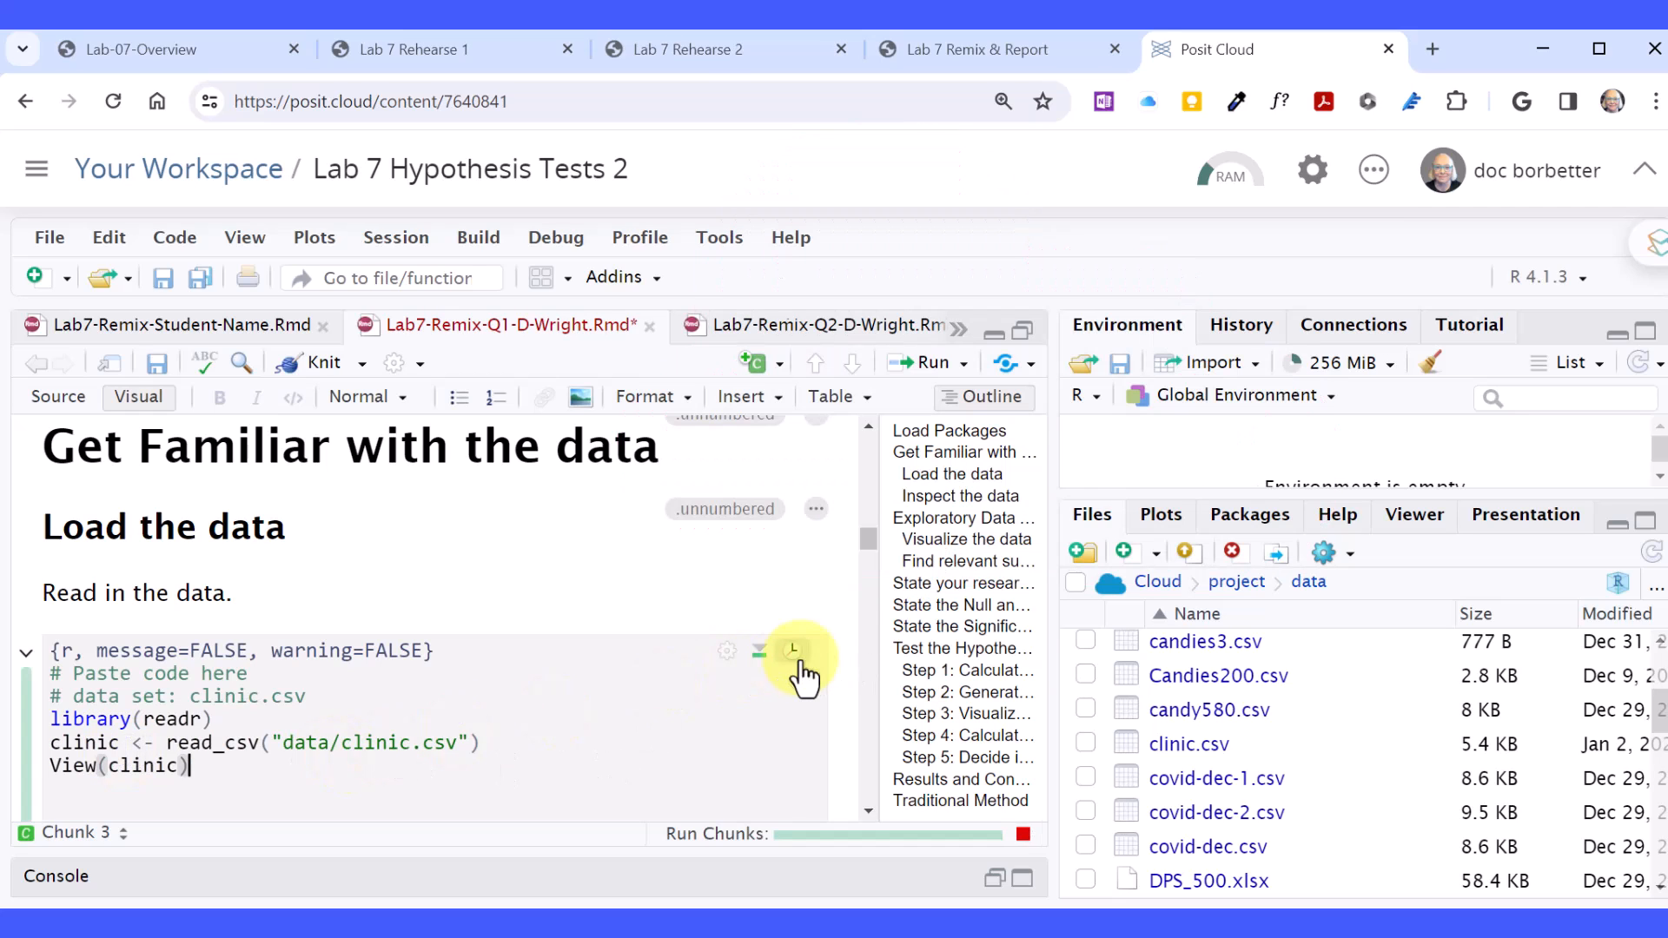
{"action": "left_click", "coordinate": [796, 652]}
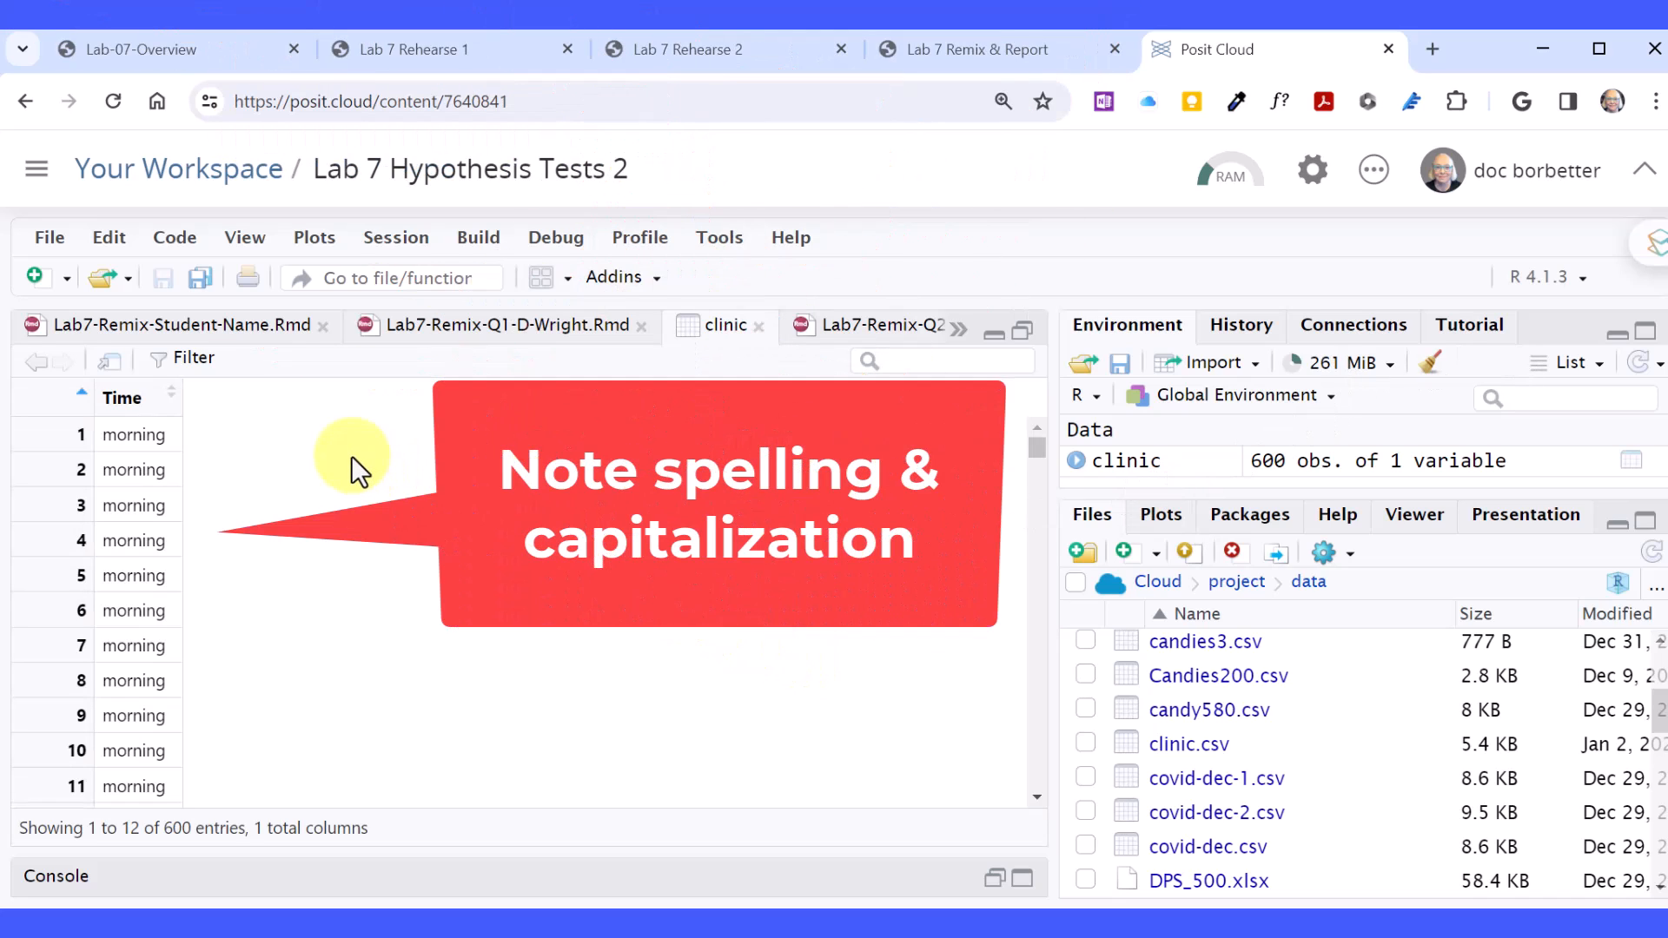
Look through the clinic data's Time values, then return to the Remix Q1 worksheet.
{"action": "scroll", "scroll_direction": "down", "scroll_amount": 3}
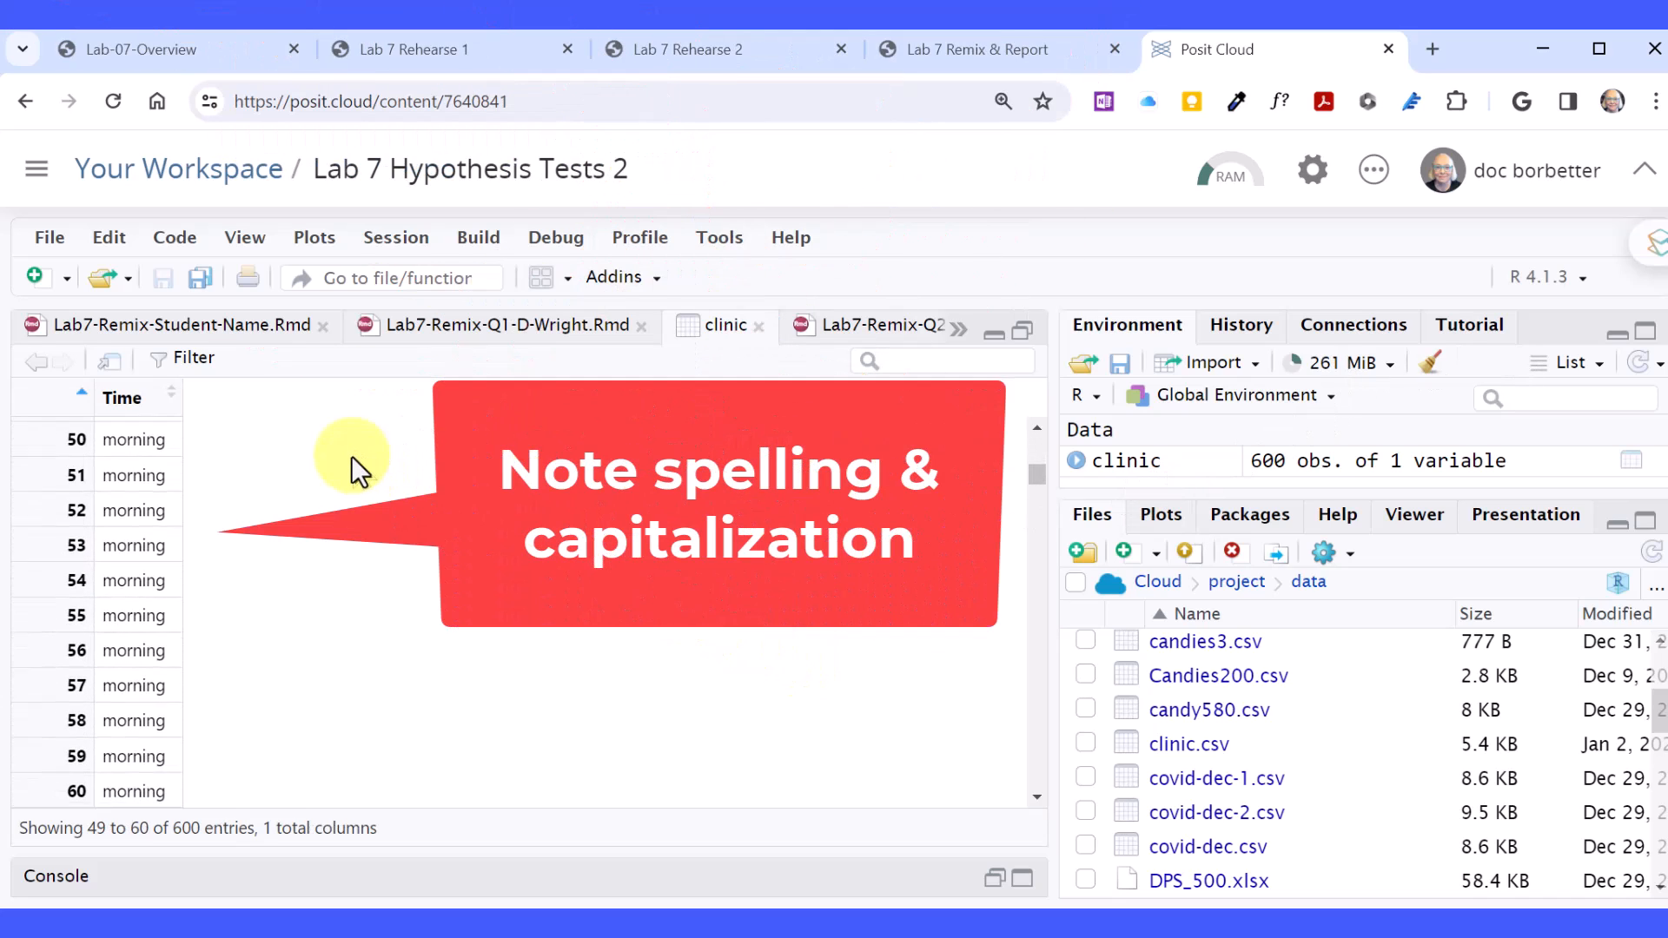
{"action": "scroll", "scroll_direction": "down", "scroll_amount": 3}
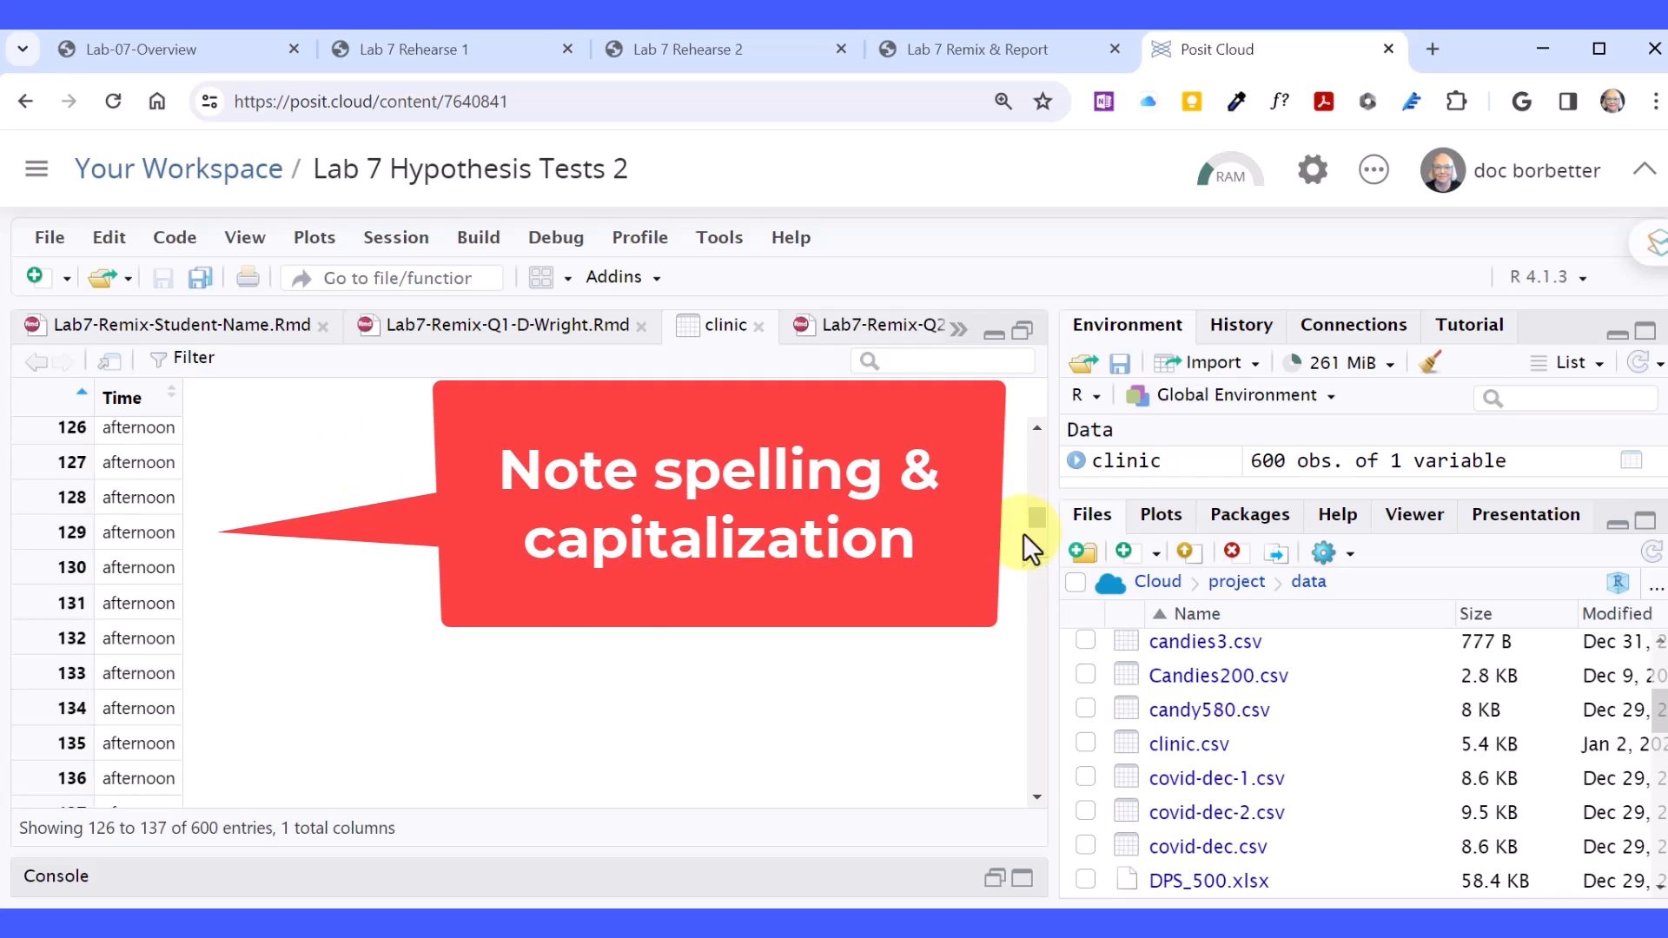
{"action": "scroll", "scroll_direction": "down", "scroll_amount": 3}
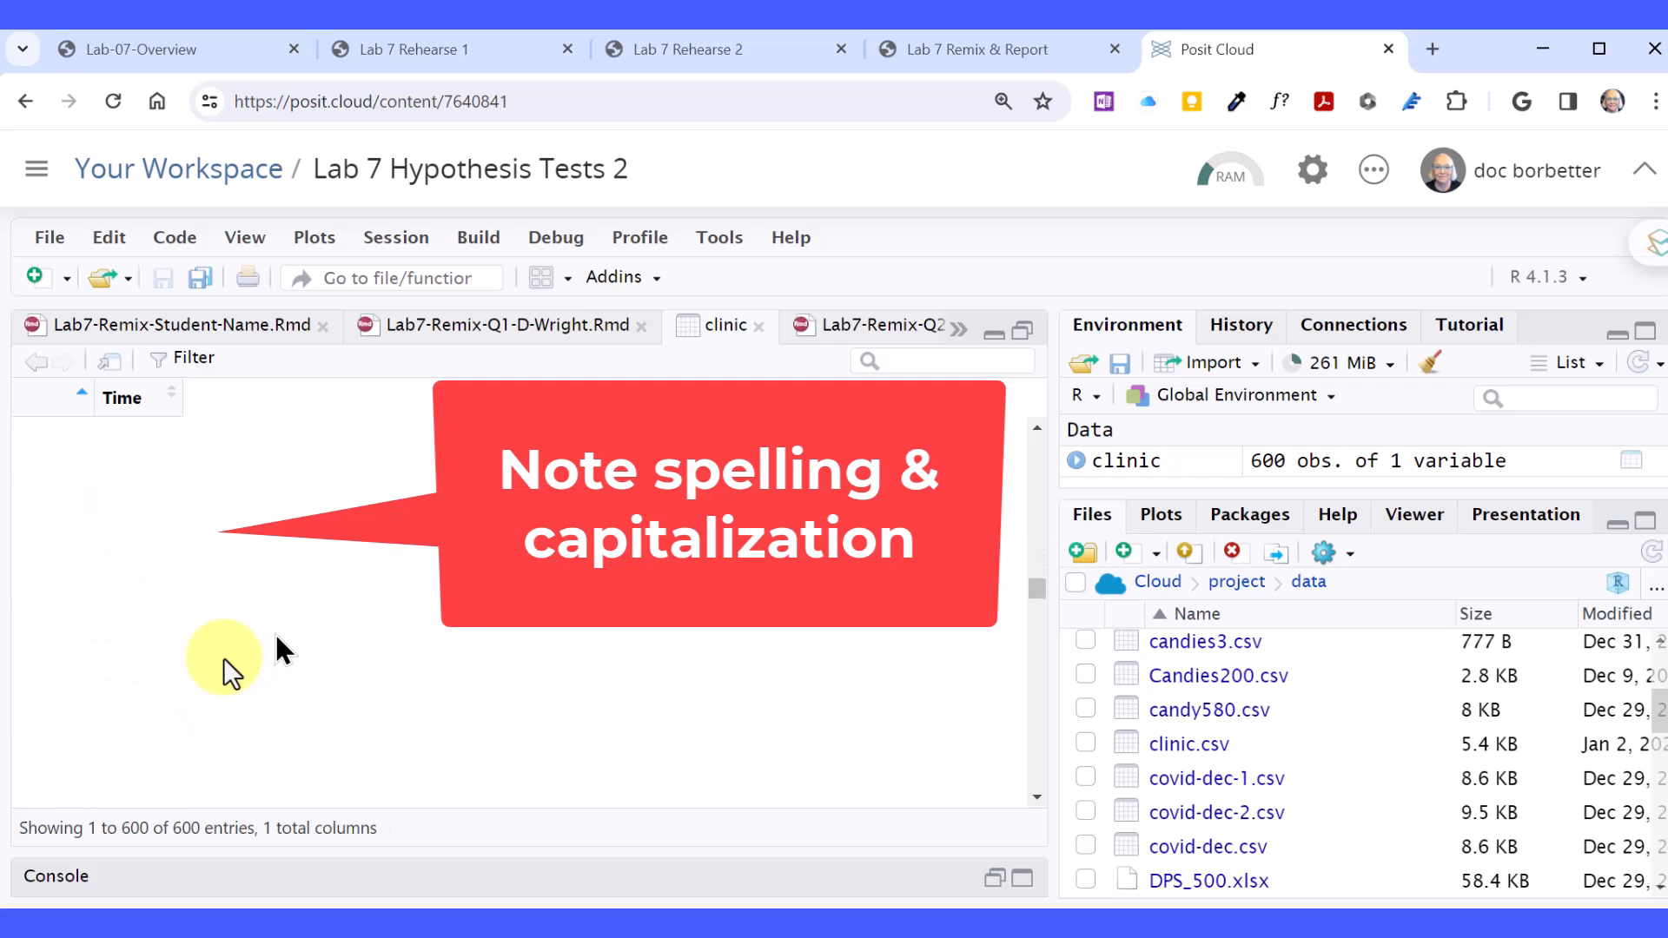
{"action": "scroll", "scroll_direction": "down", "scroll_amount": 3}
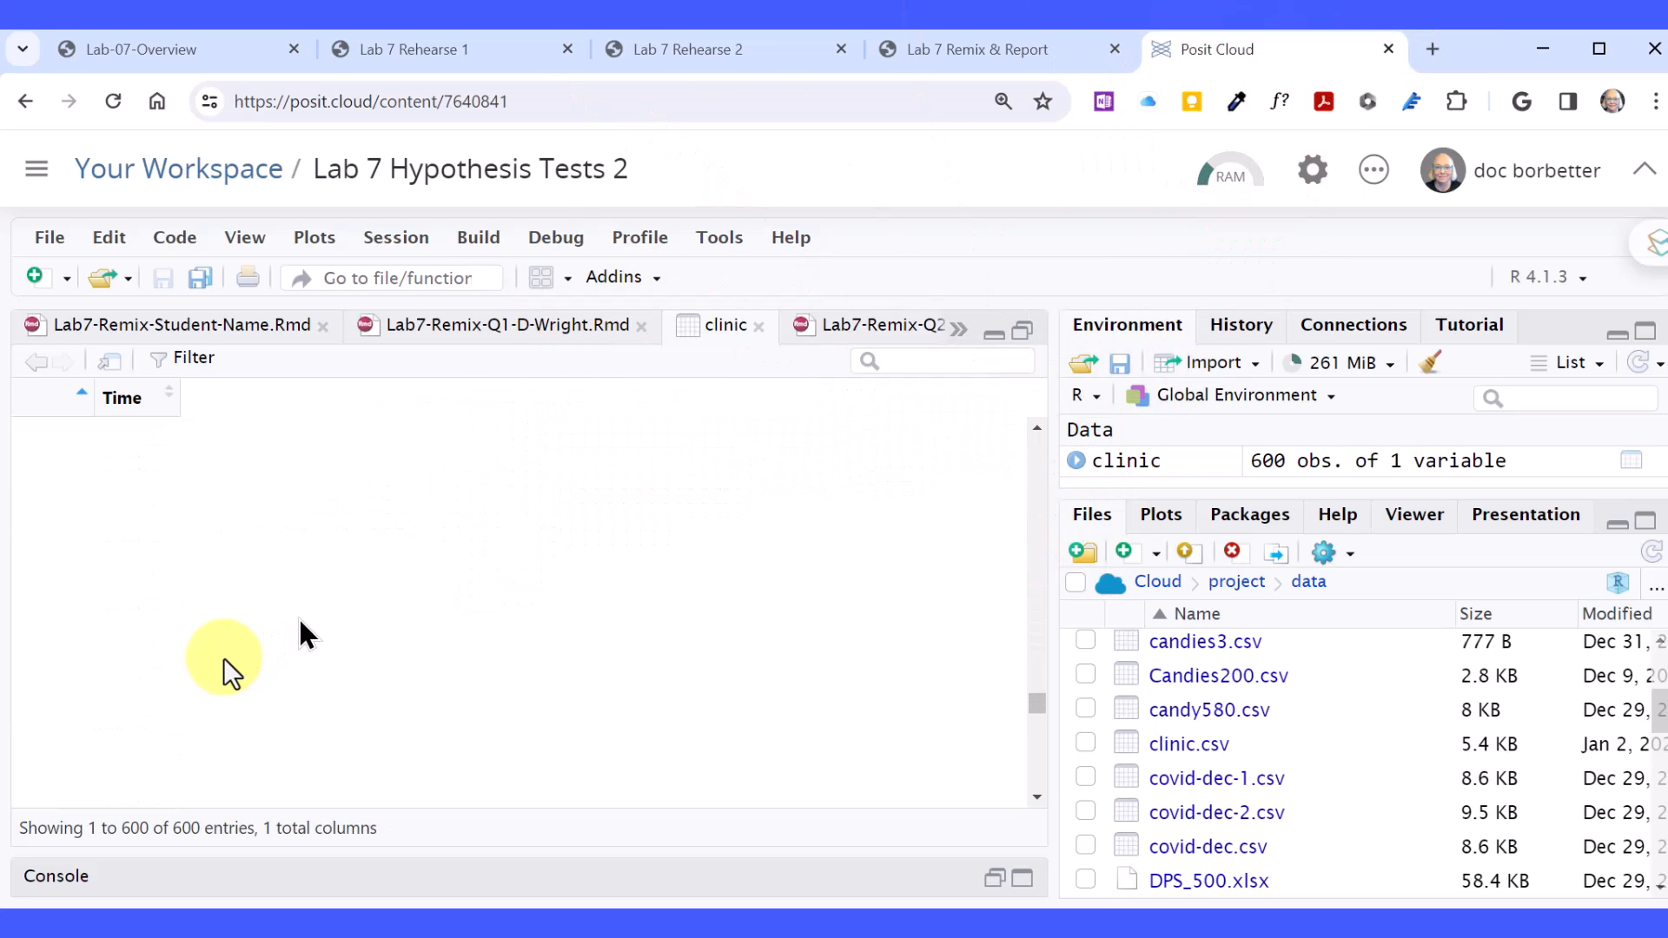
{"action": "scroll", "scroll_direction": "down", "scroll_amount": 3}
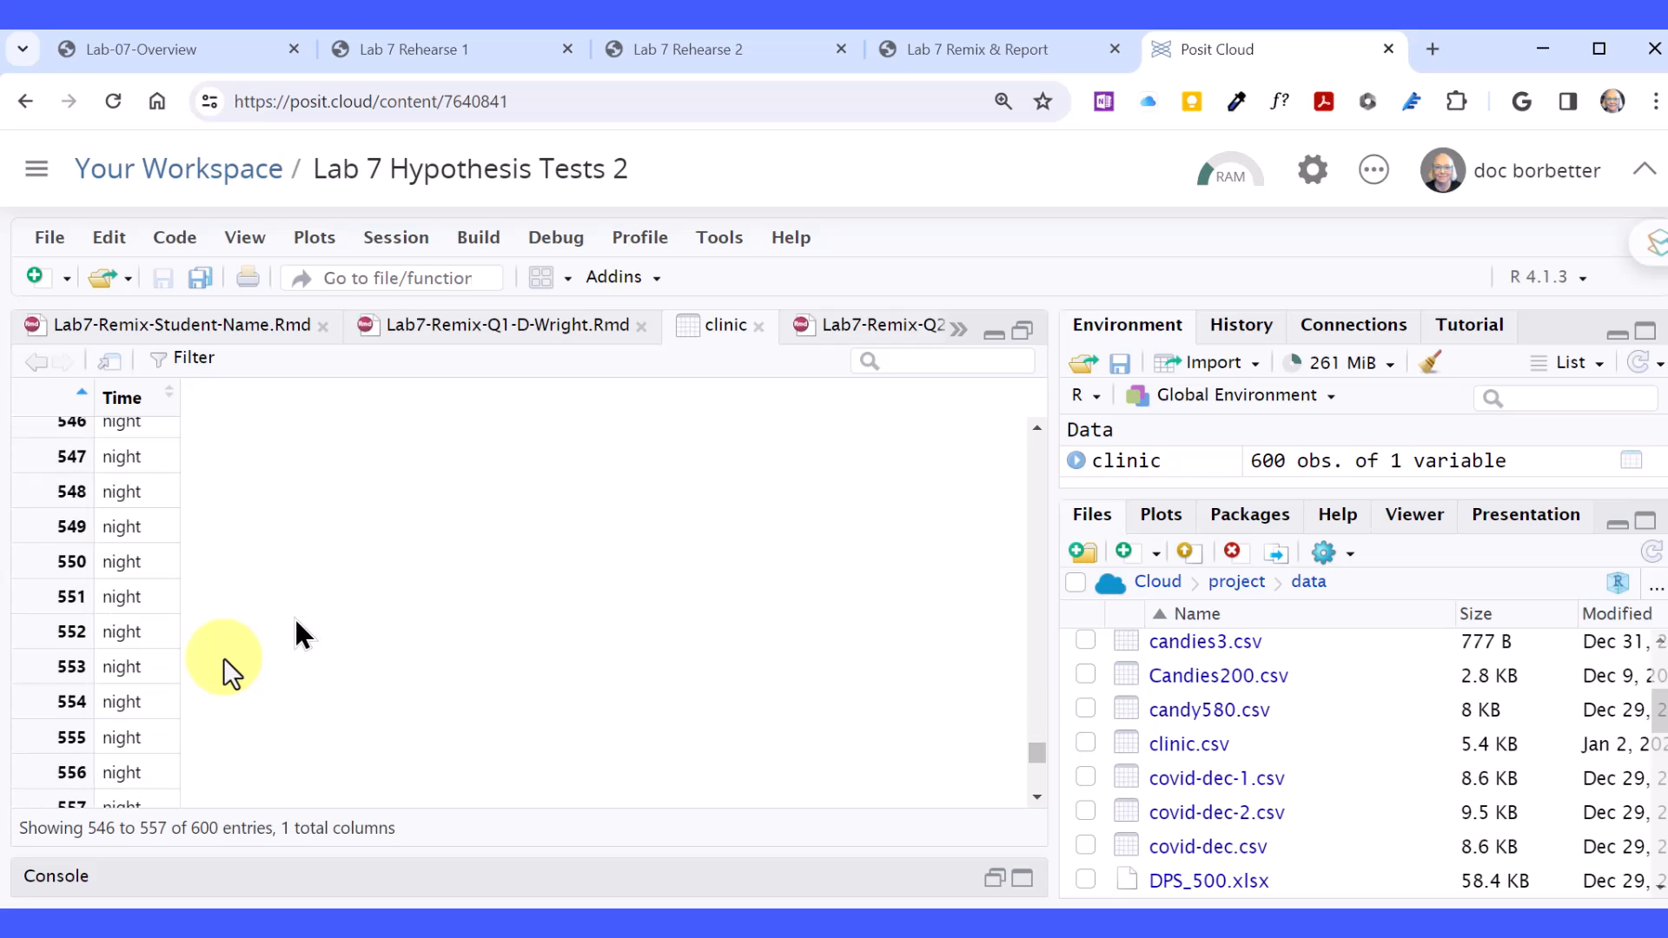
{"action": "left_click", "coordinate": [492, 325]}
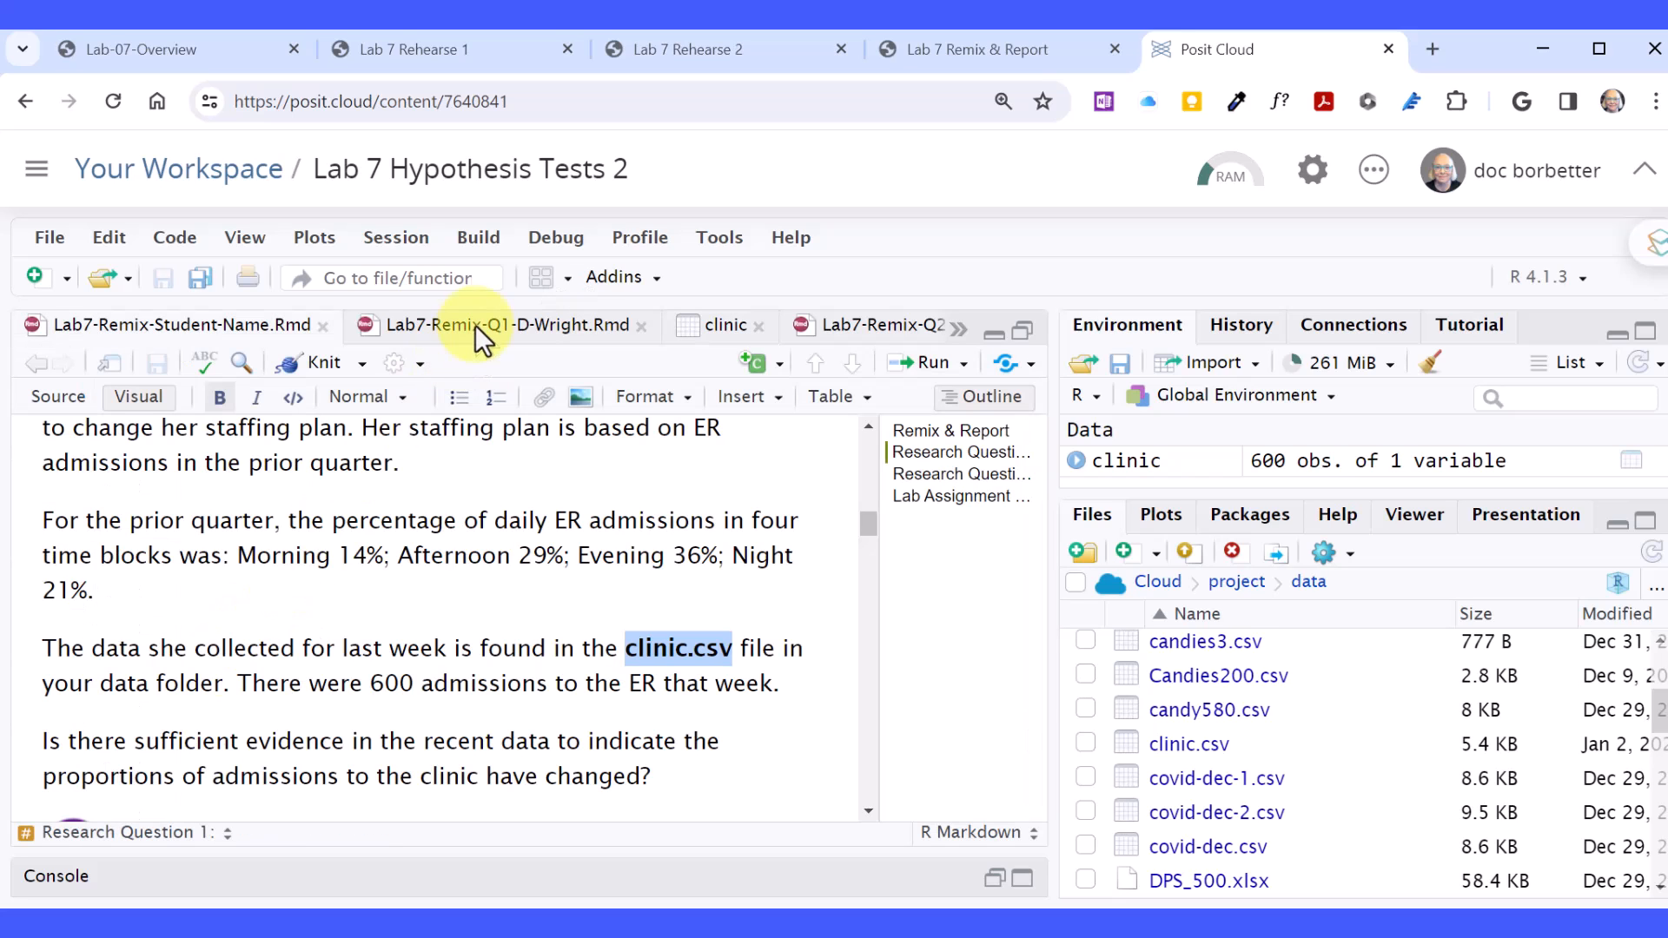
Run glimpse(clinic) in the top-of-data chunk and view the unique Time levels morning, afternoon, evening, night.
{"action": "left_click", "coordinate": [509, 325]}
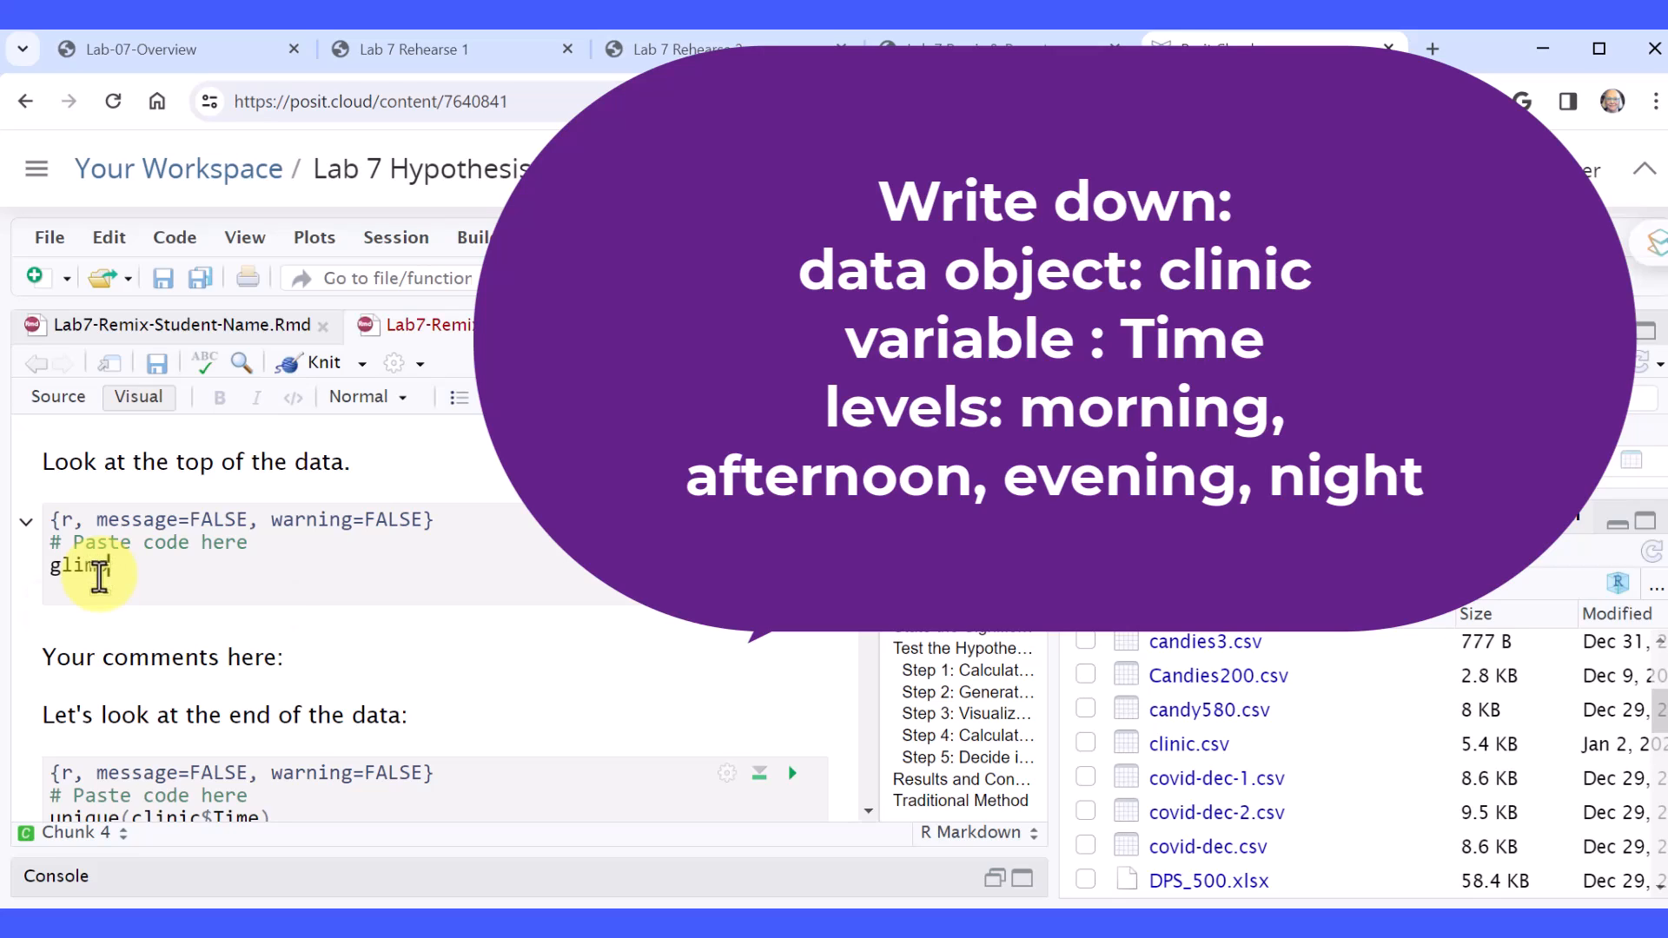
{"action": "type", "text": "pse"}
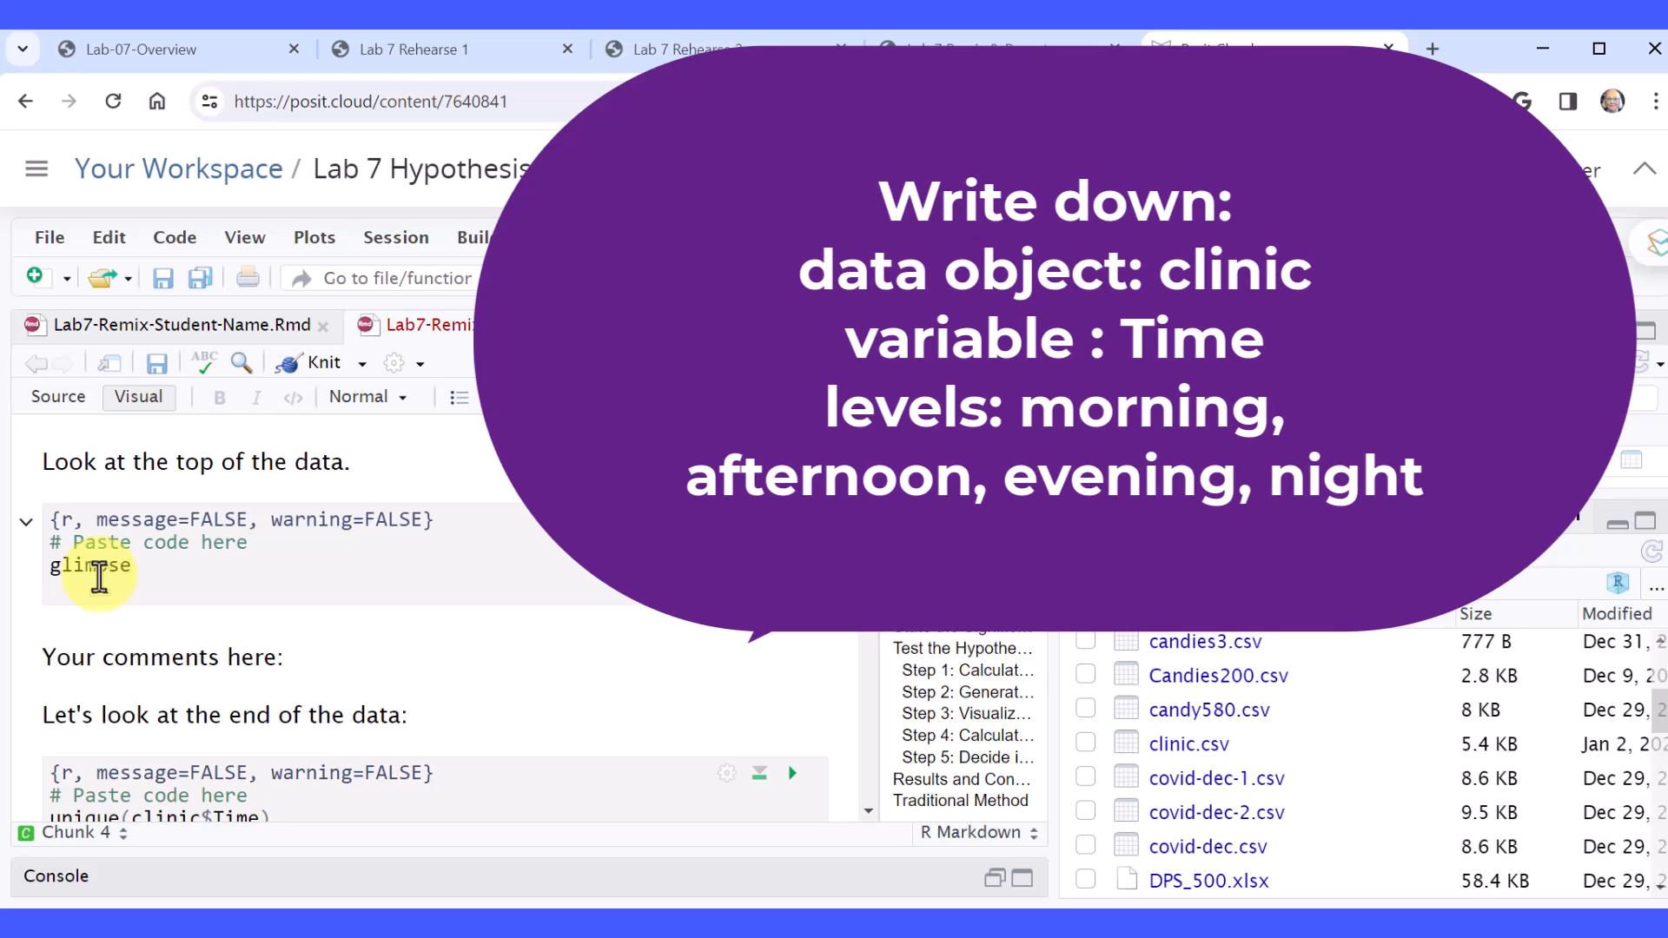
{"action": "type", "text": "("}
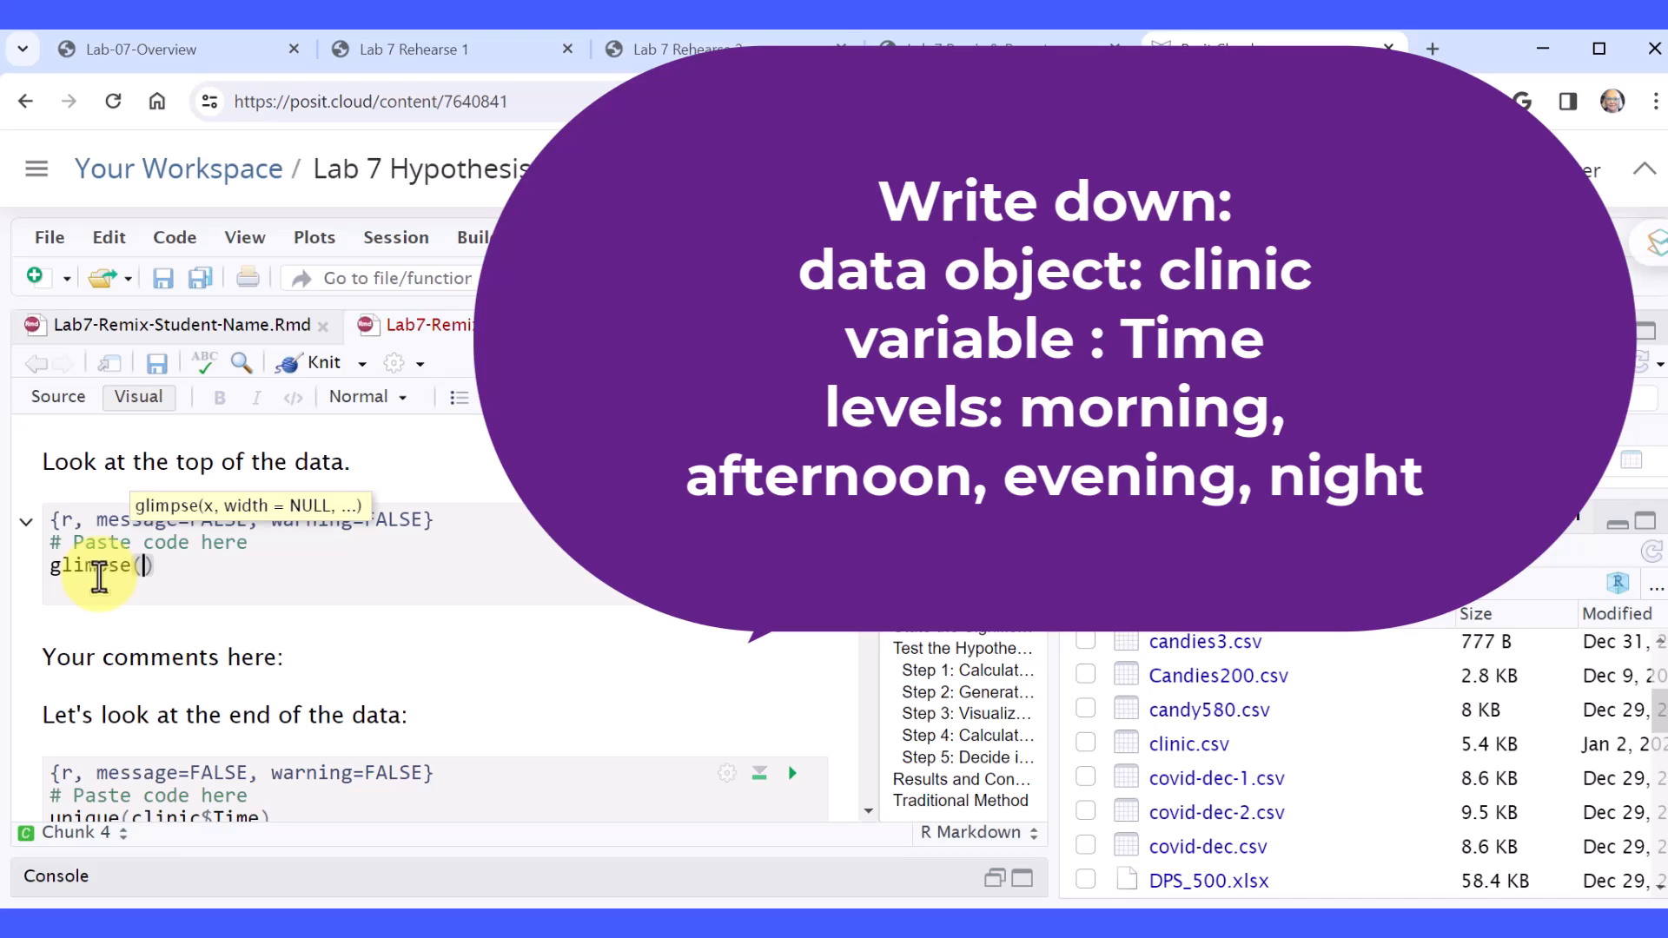
{"action": "type", "text": "clinic"}
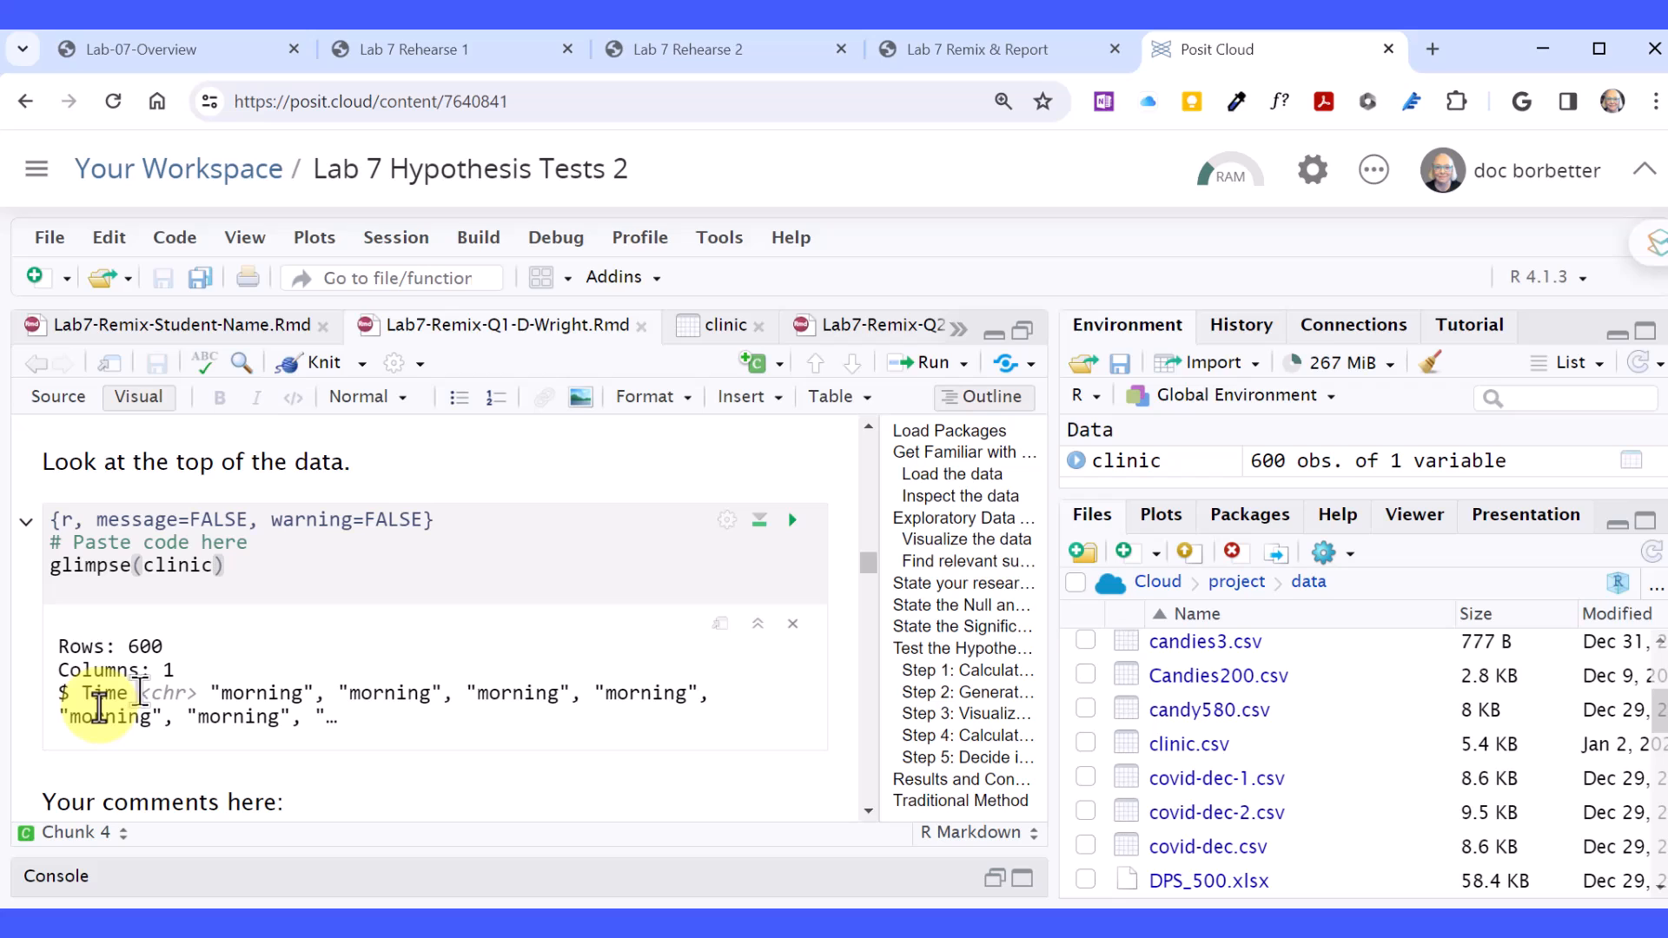
{"action": "mouse_move", "coordinate": [585, 702]}
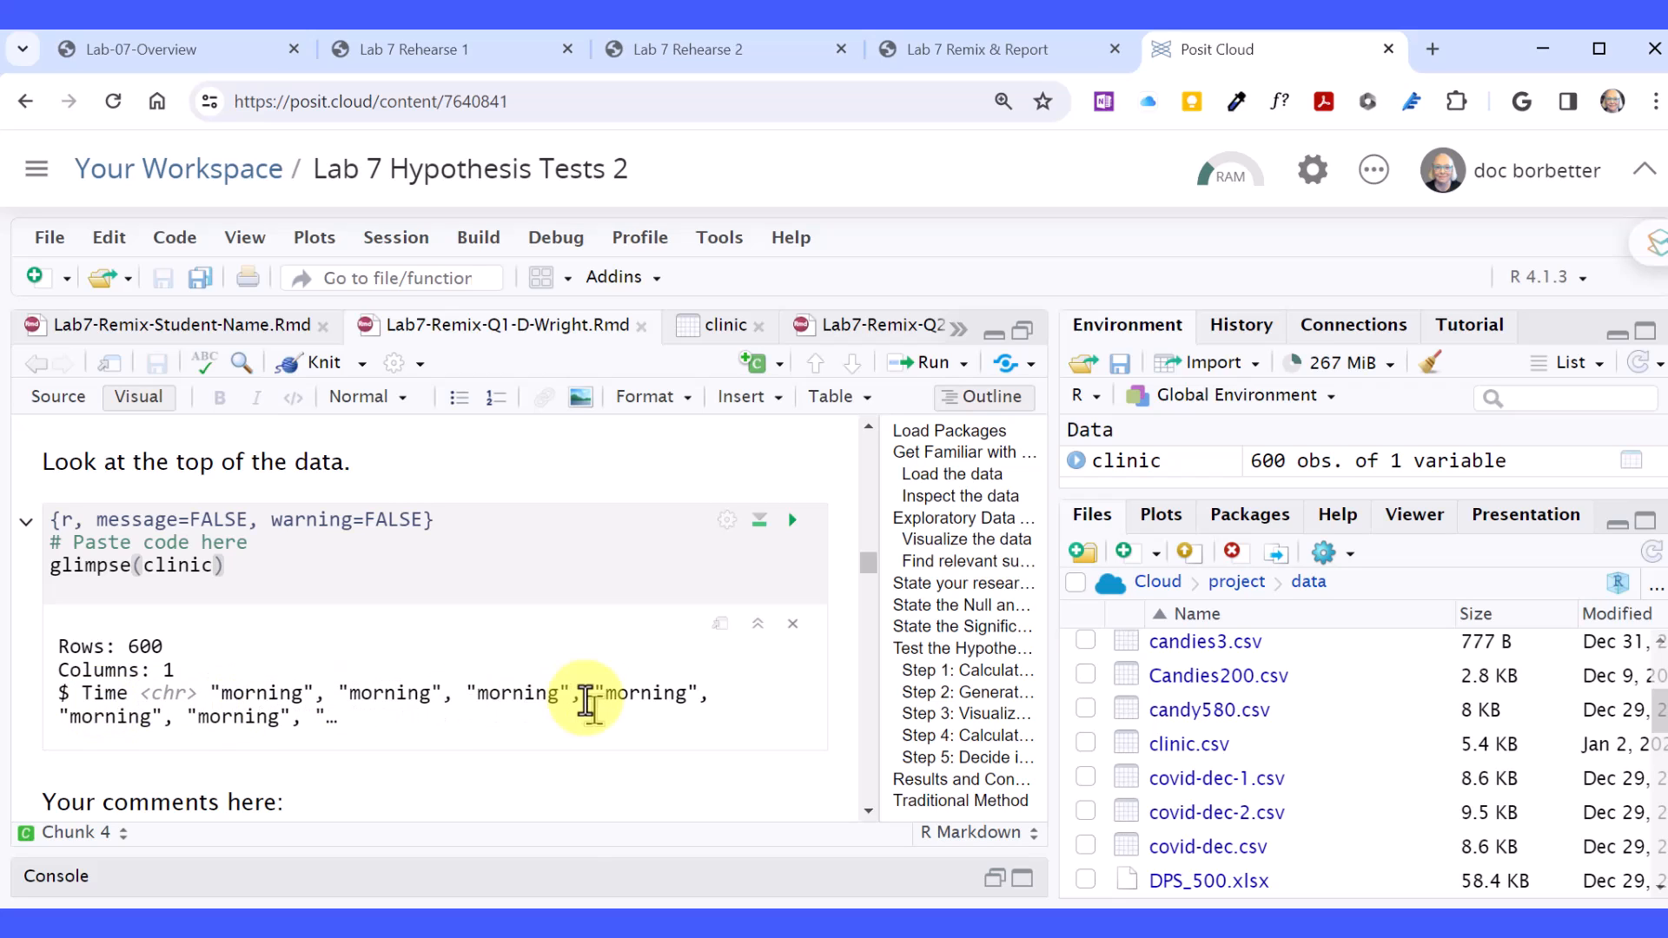
{"action": "scroll", "scroll_direction": "down", "scroll_amount": 3}
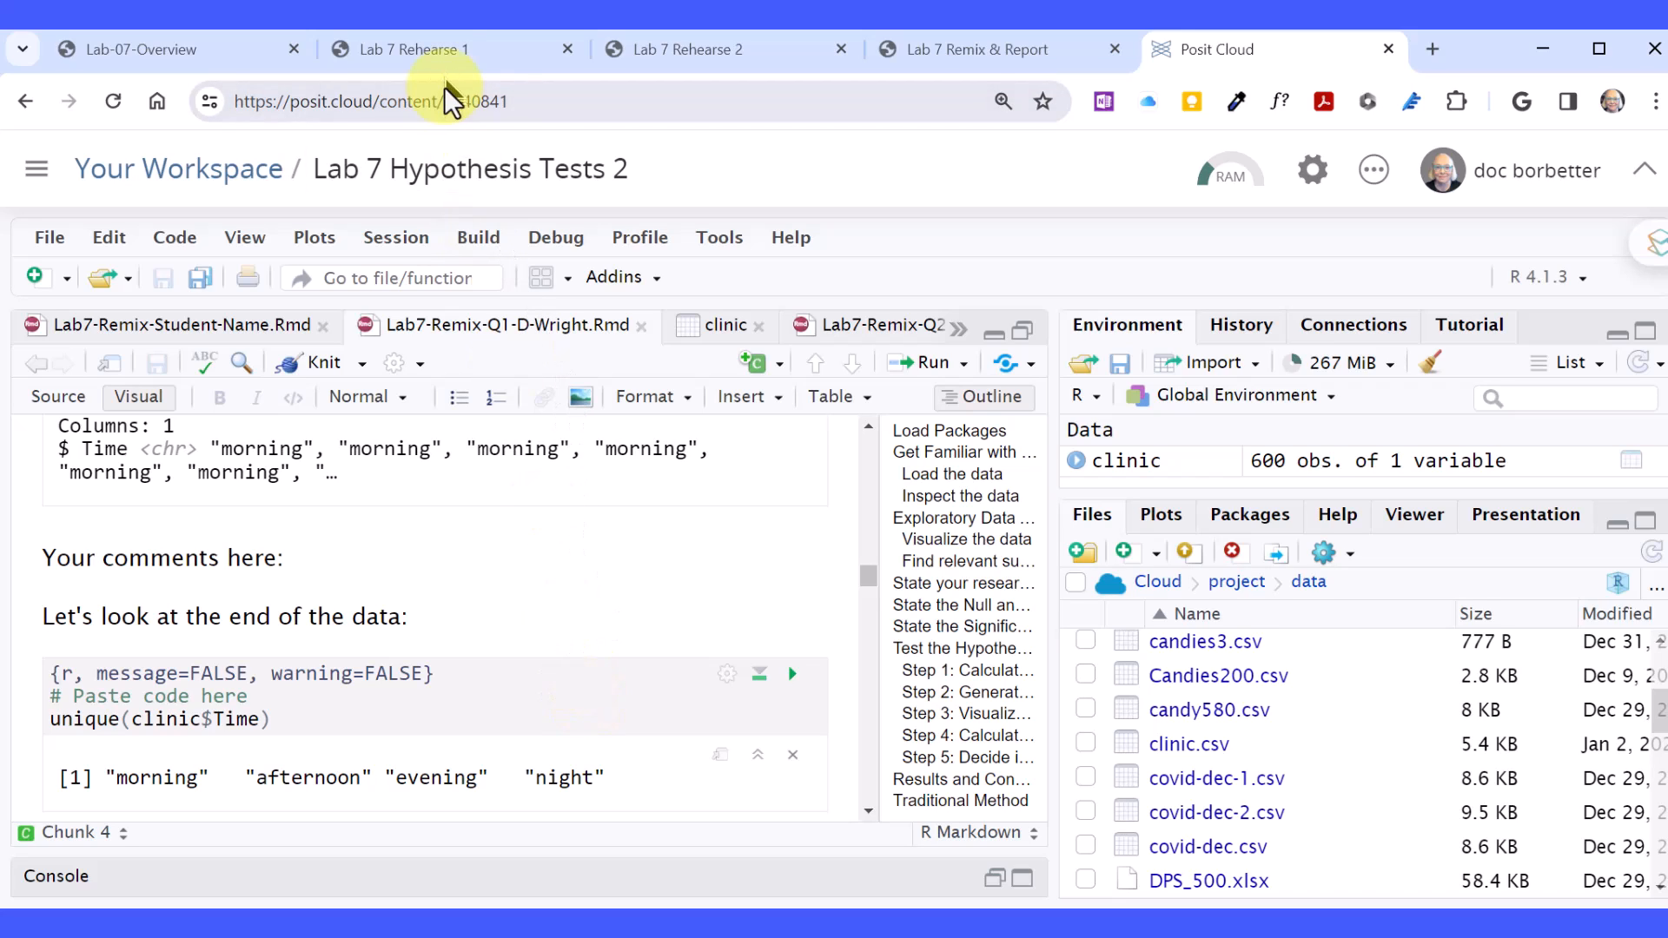
{"action": "mouse_move", "coordinate": [415, 49]}
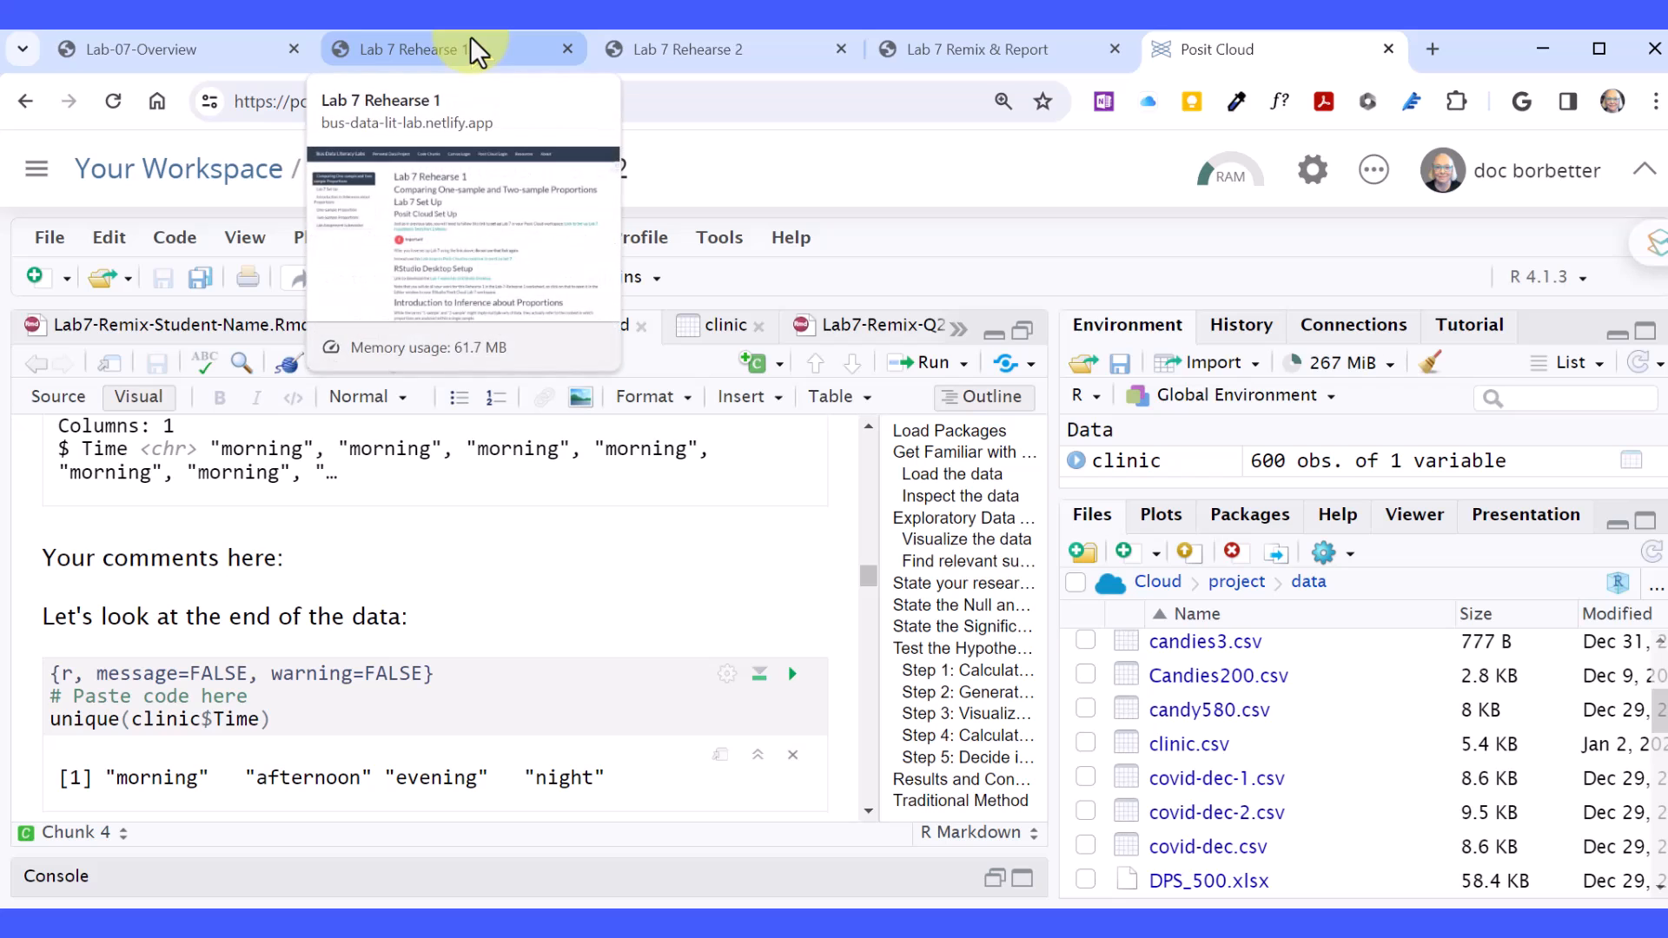
In Lab 7 Rehearse 2, jump to the One Categorical Variable goodness-of-fit section and review its Load the data code.
{"action": "left_click", "coordinate": [707, 48]}
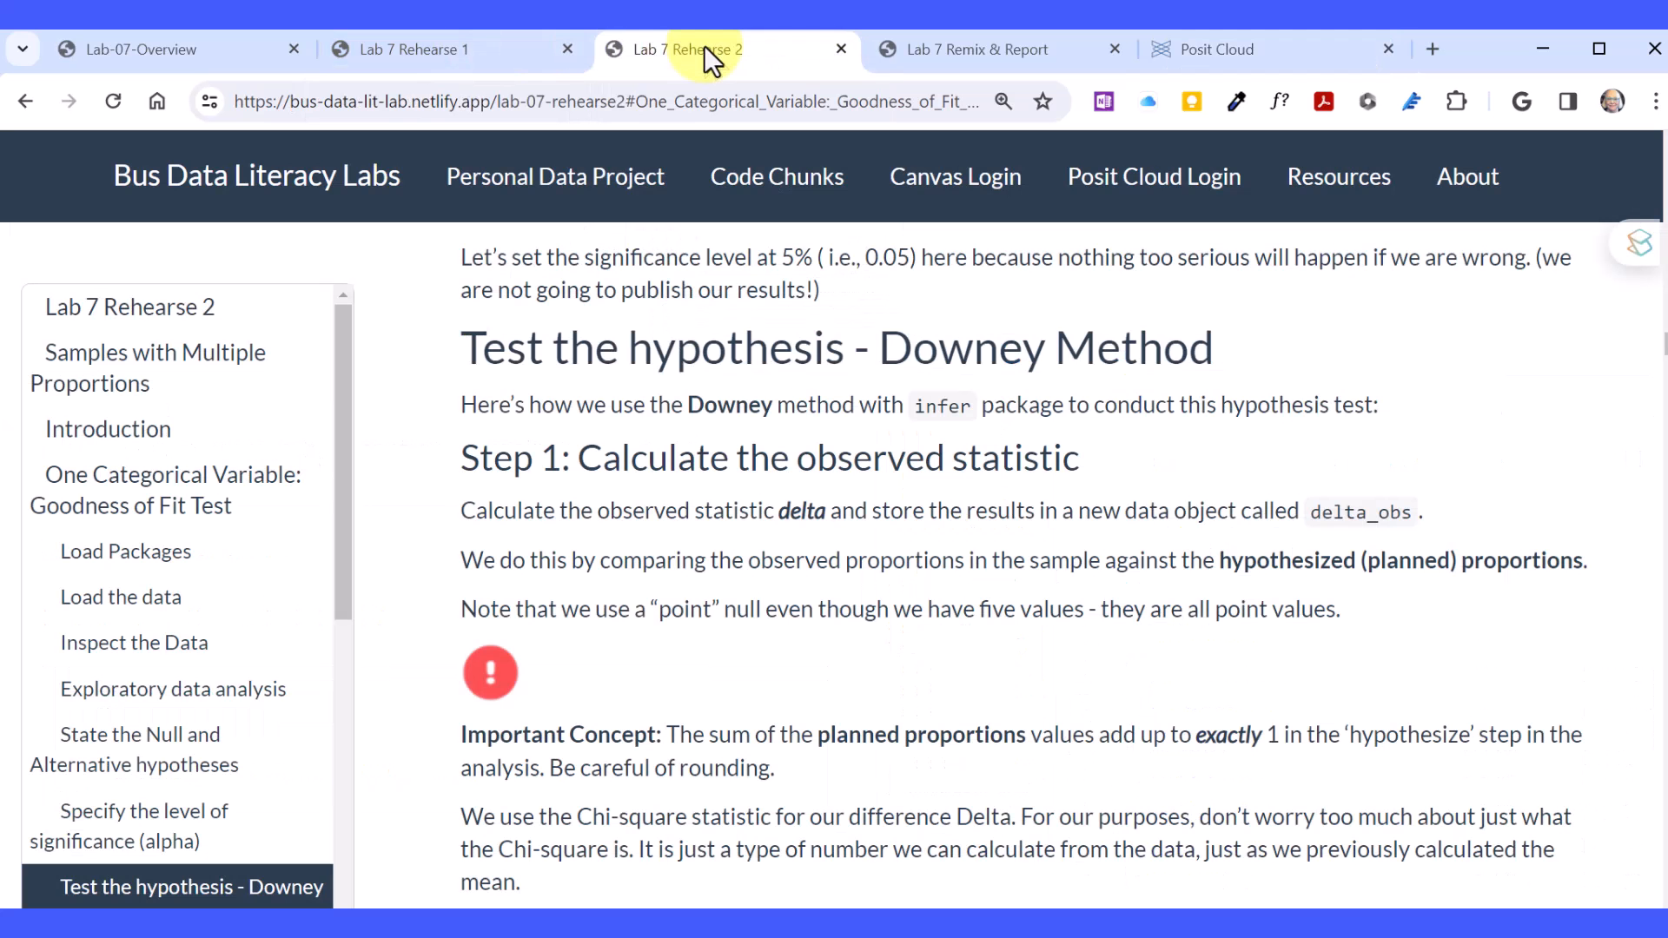
{"action": "mouse_move", "coordinate": [97, 410]}
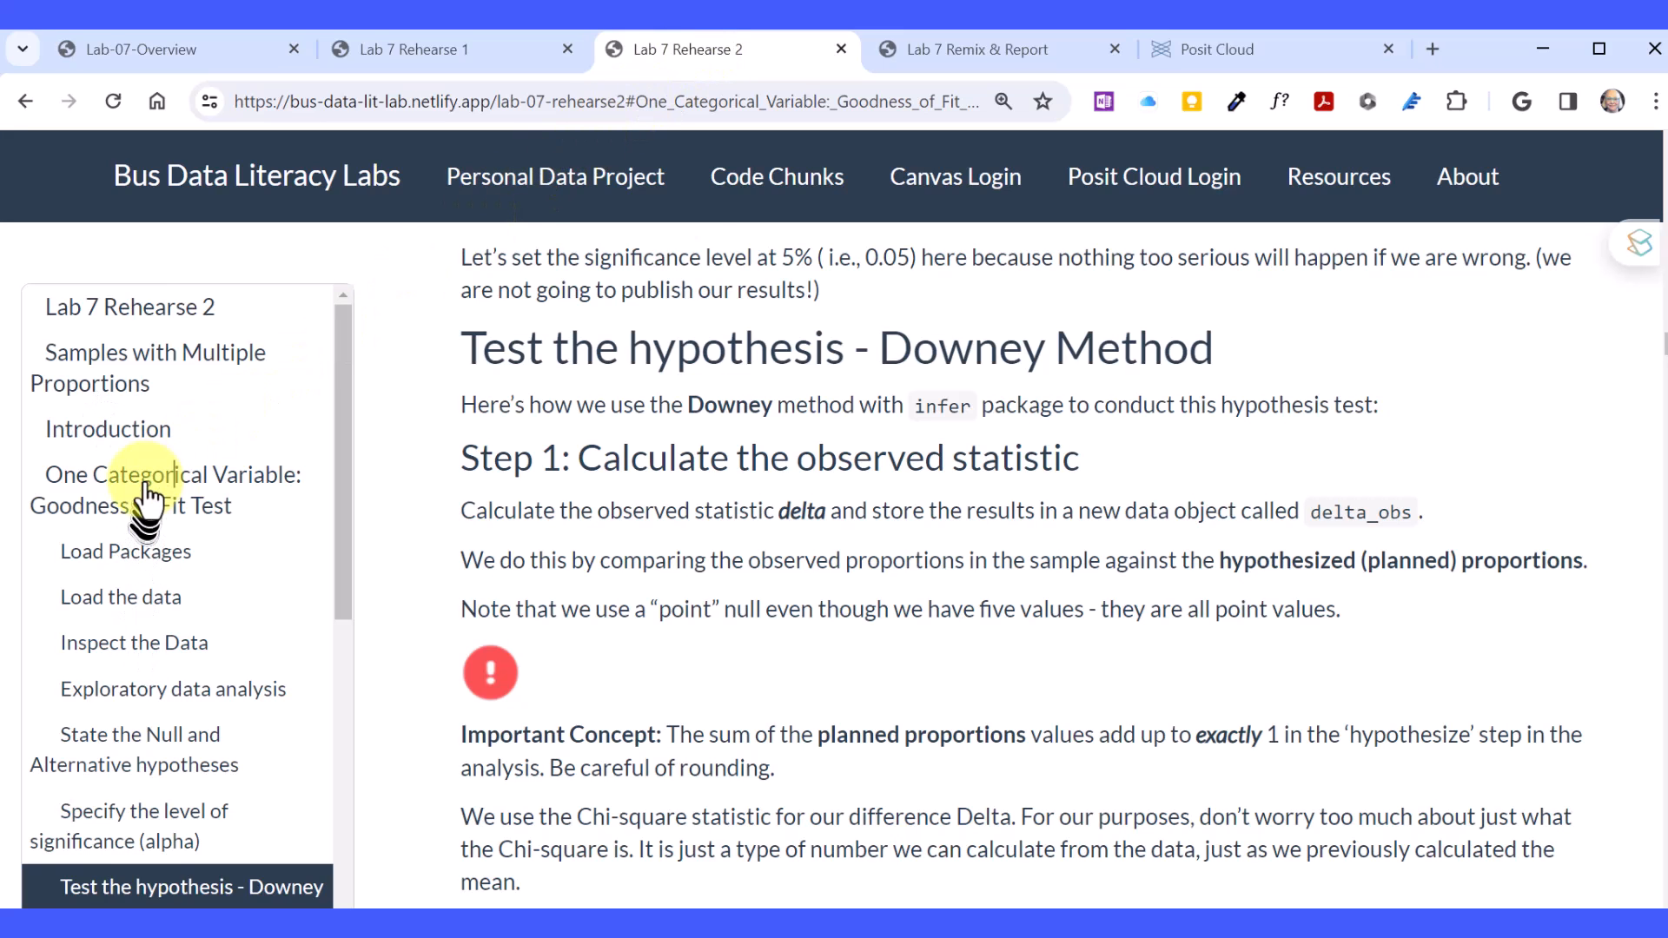
{"action": "left_click", "coordinate": [167, 490]}
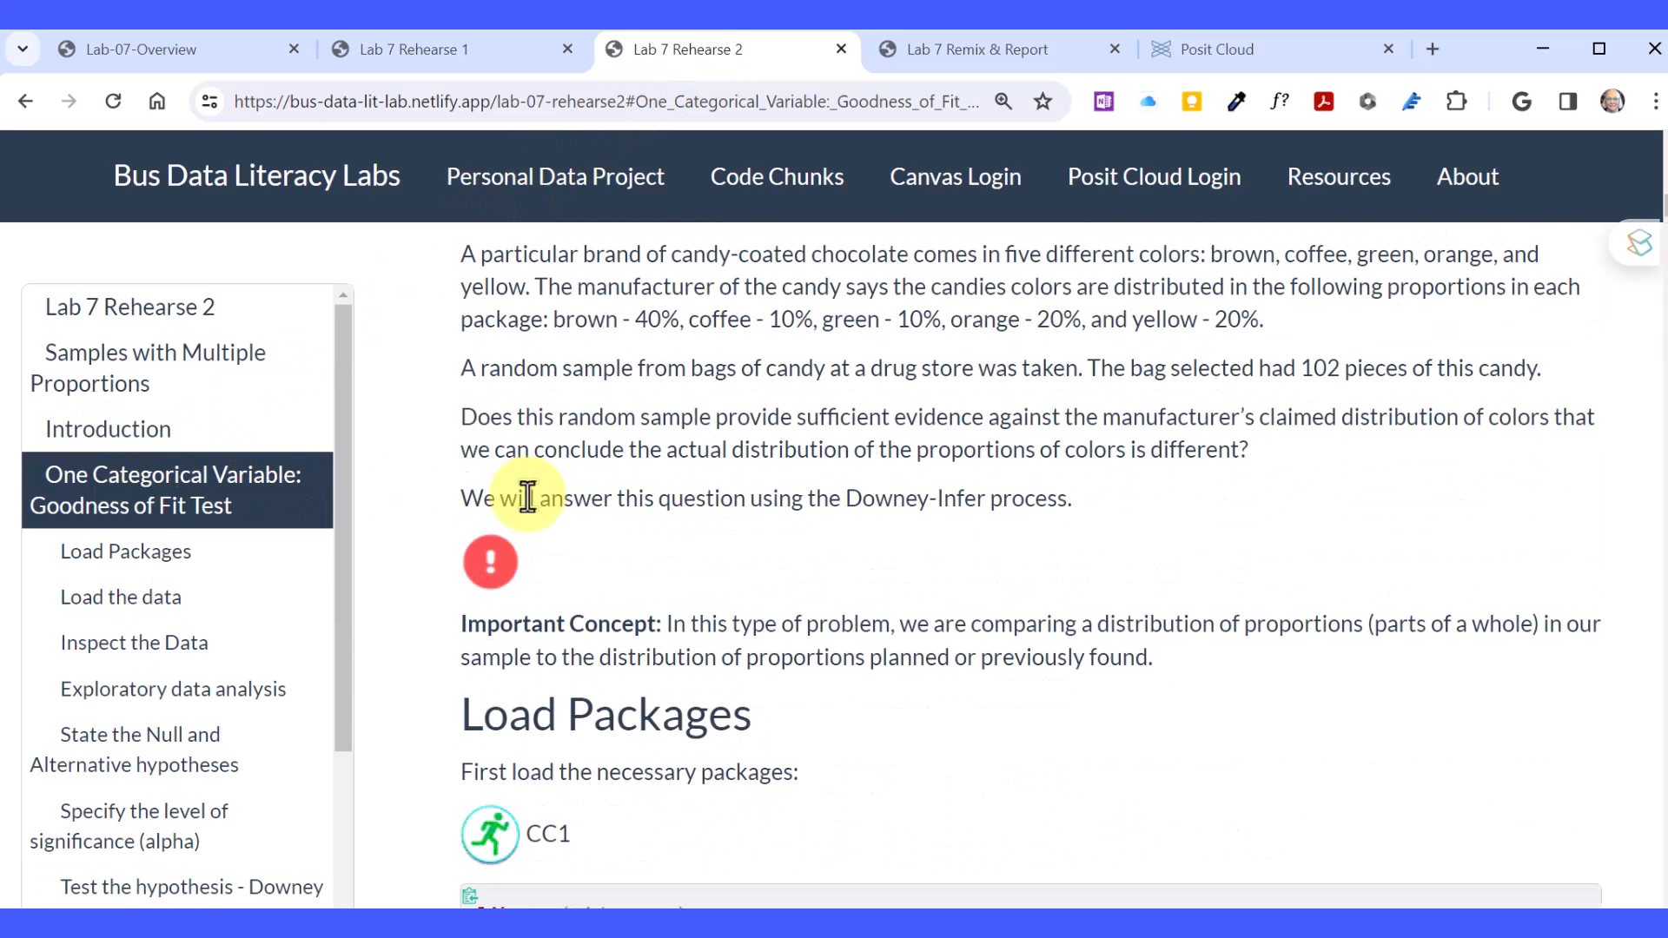
{"action": "scroll", "scroll_direction": "down", "scroll_amount": 3}
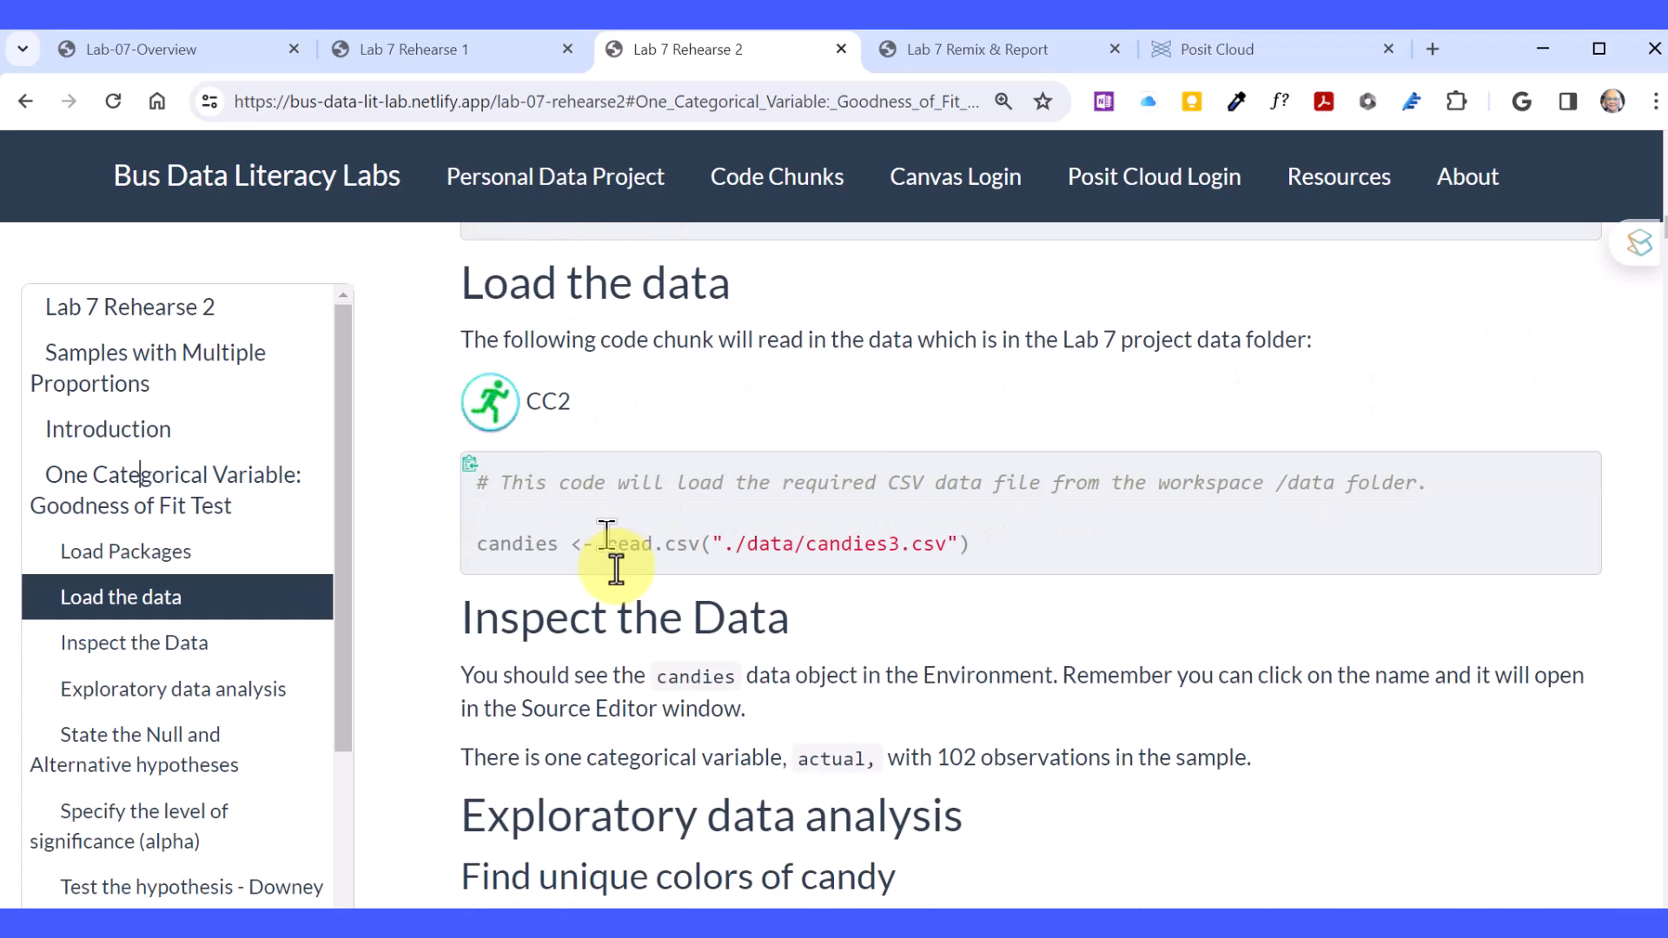
{"action": "scroll", "scroll_direction": "down", "scroll_amount": 3}
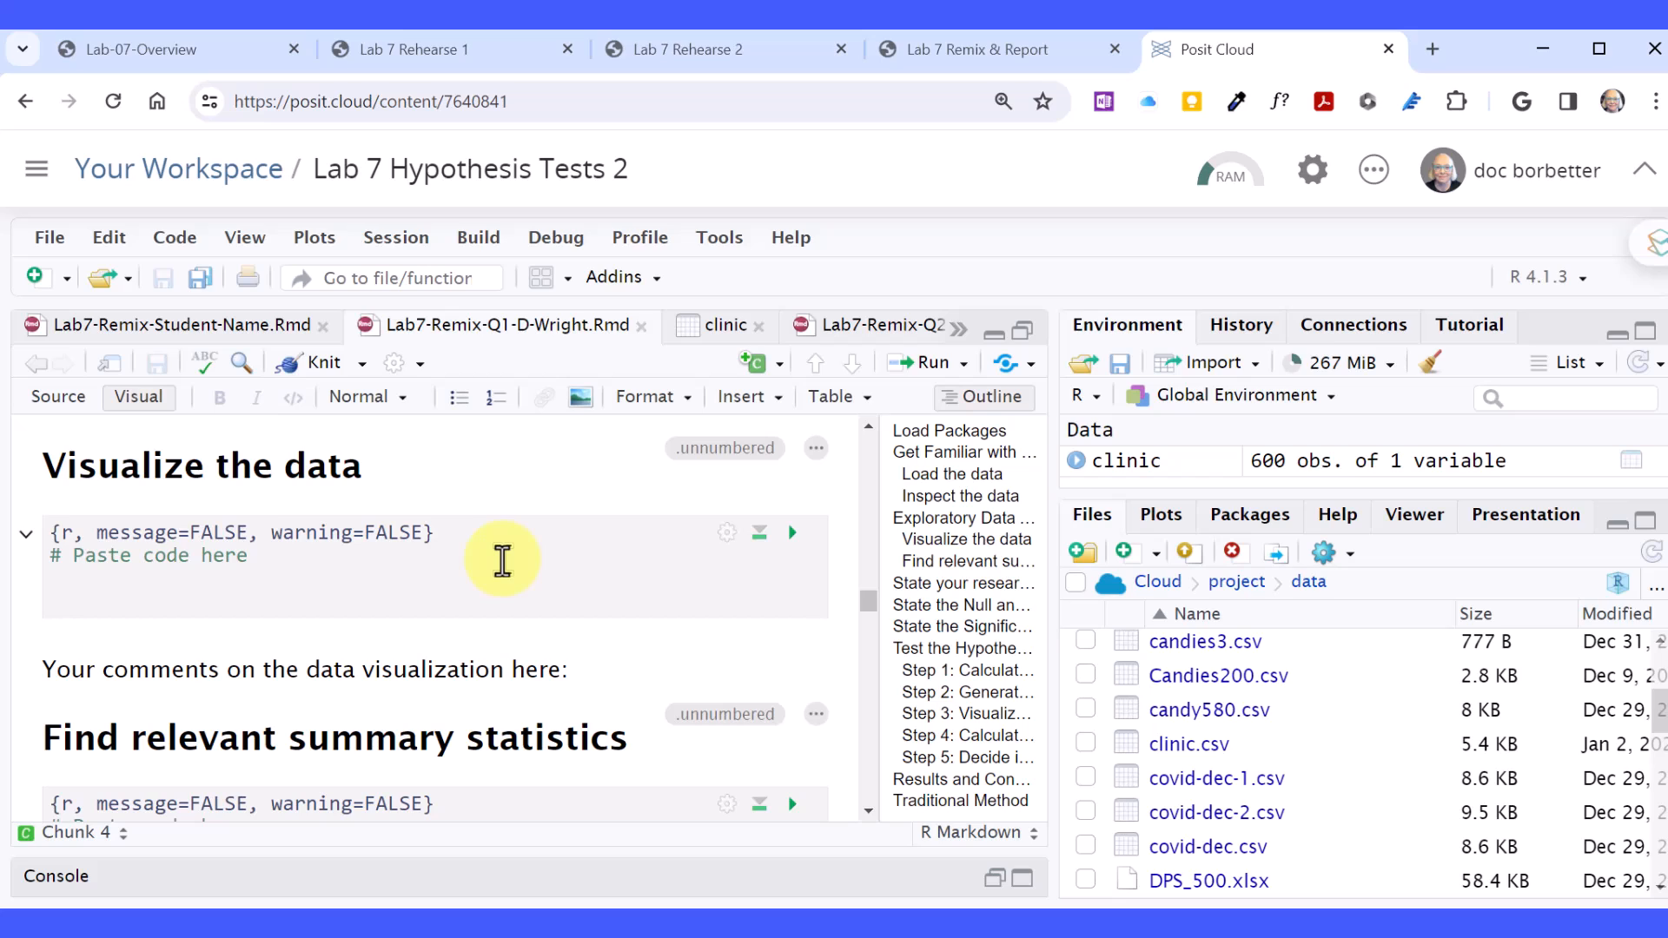
Scroll past the hypotheses and significance sections and jump to Step 1: Calculate the observed test statistic.
{"action": "scroll", "scroll_direction": "down", "scroll_amount": 3}
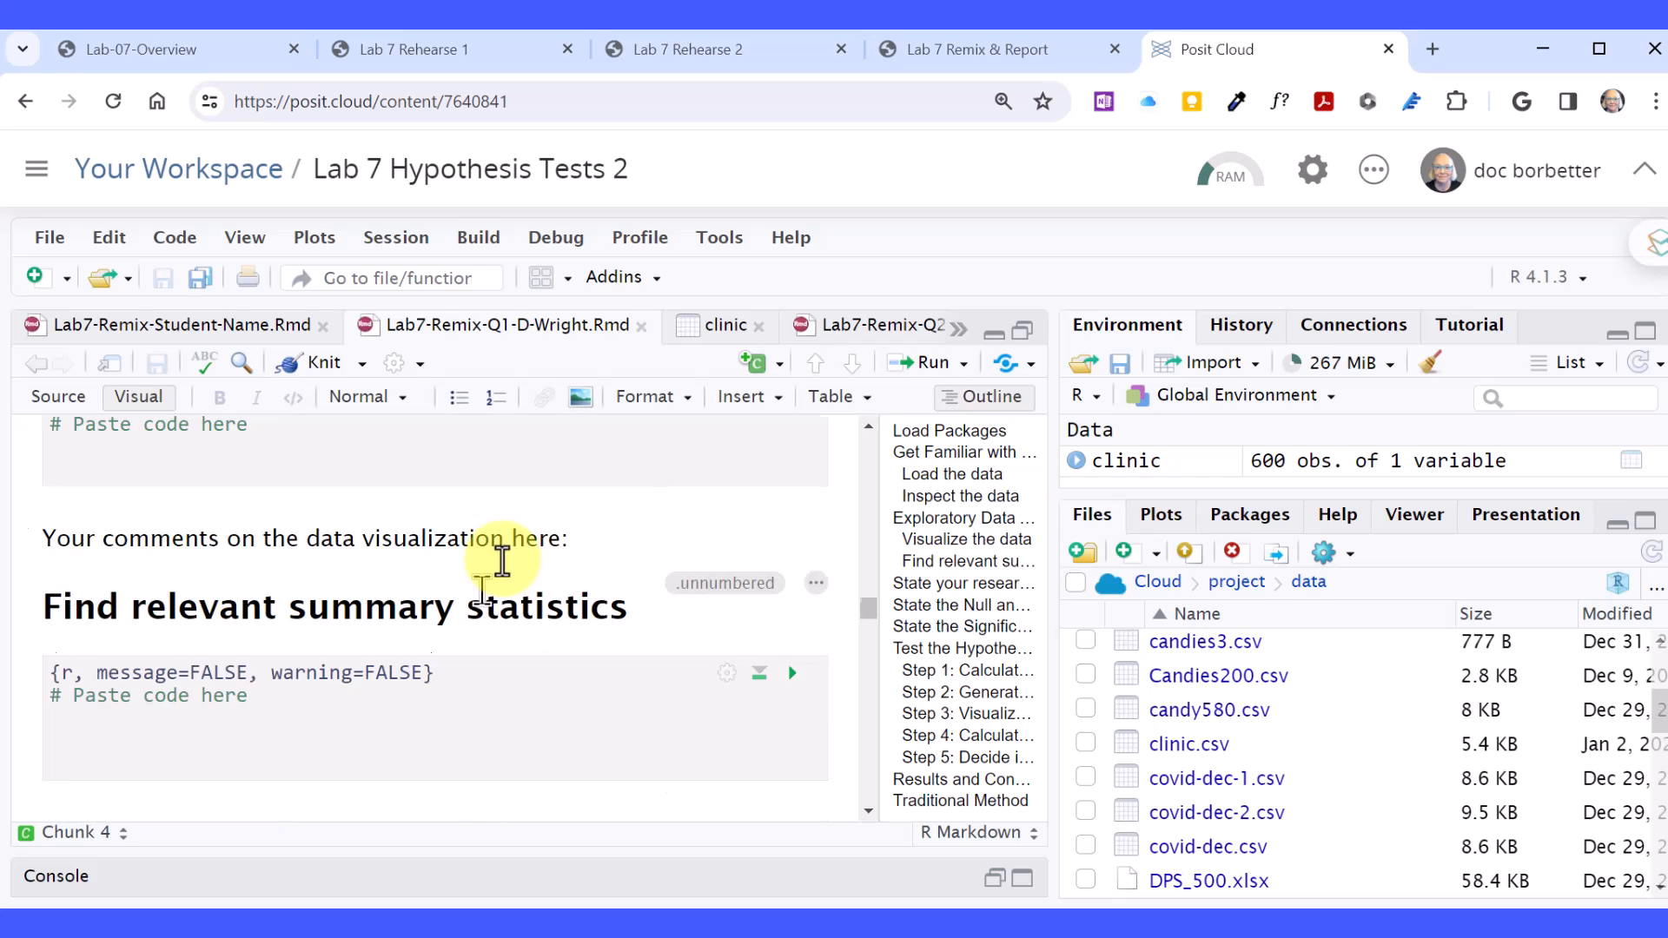
{"action": "scroll", "scroll_direction": "down", "scroll_amount": 3}
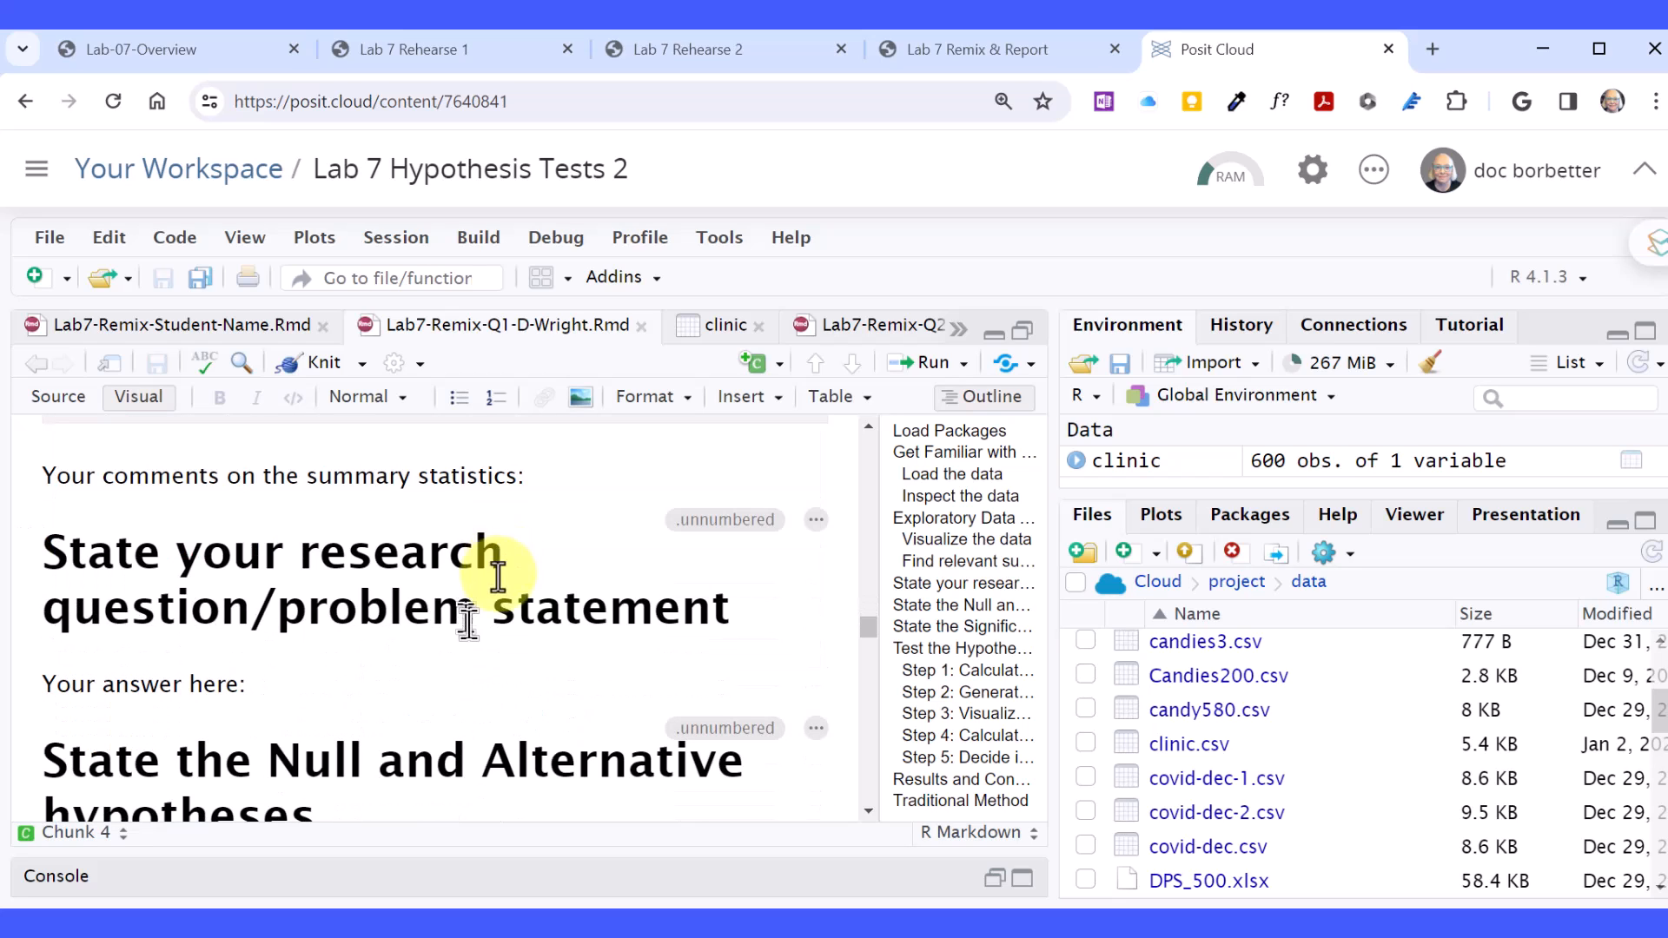
{"action": "mouse_move", "coordinate": [472, 666]}
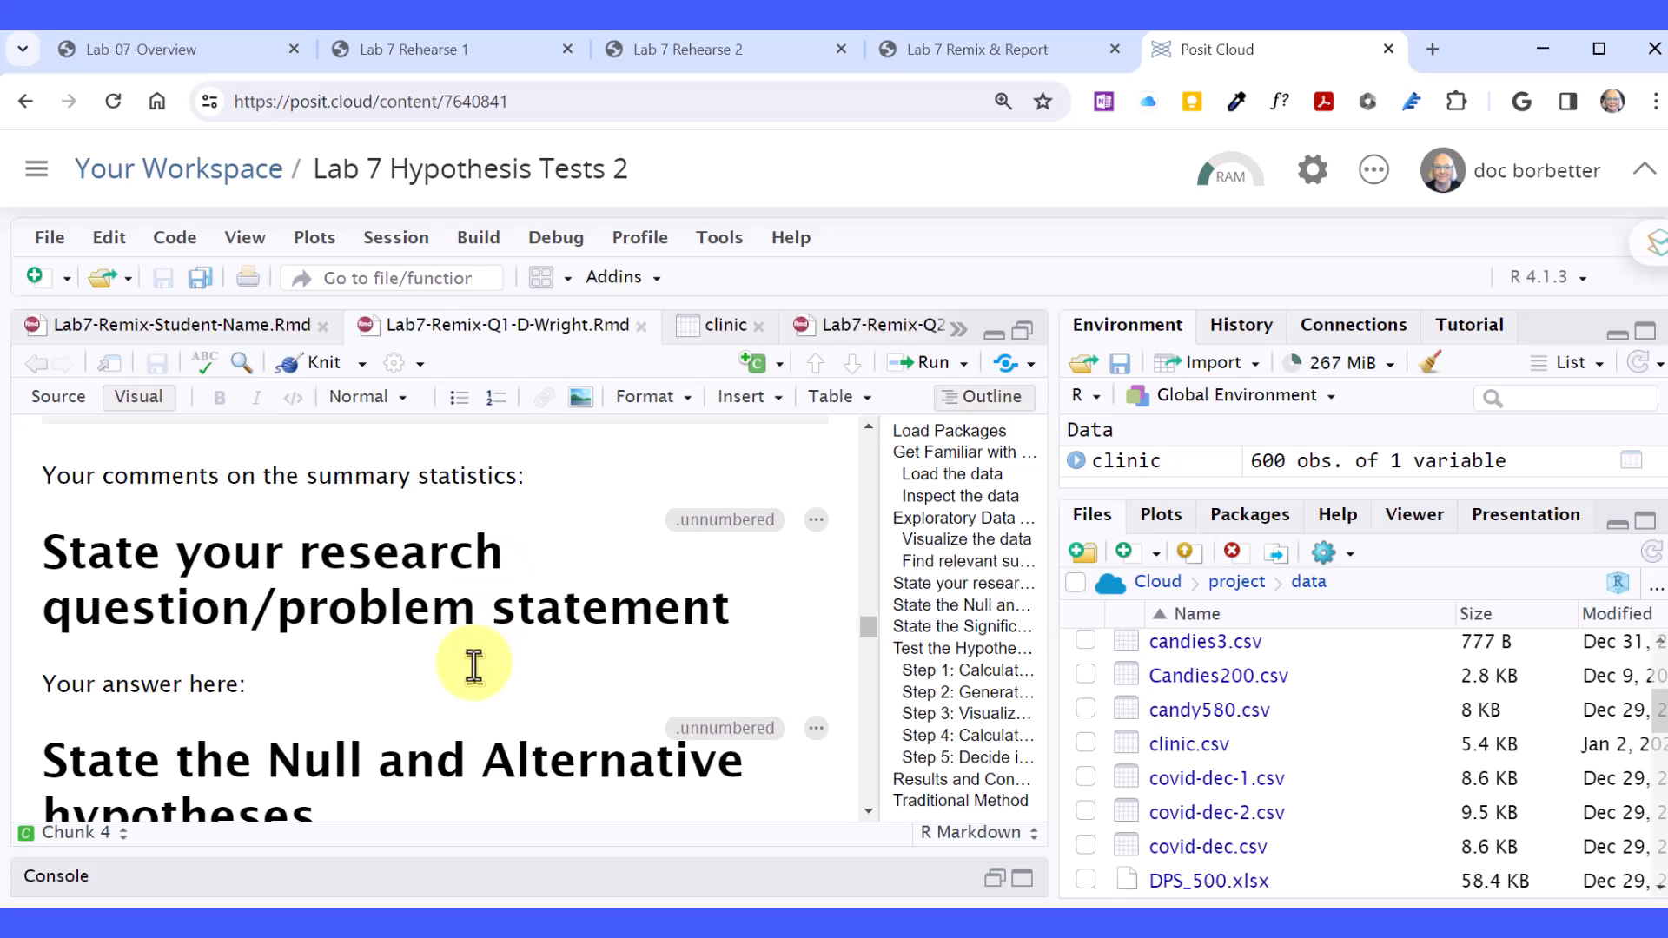
{"action": "scroll", "scroll_direction": "down", "scroll_amount": 3}
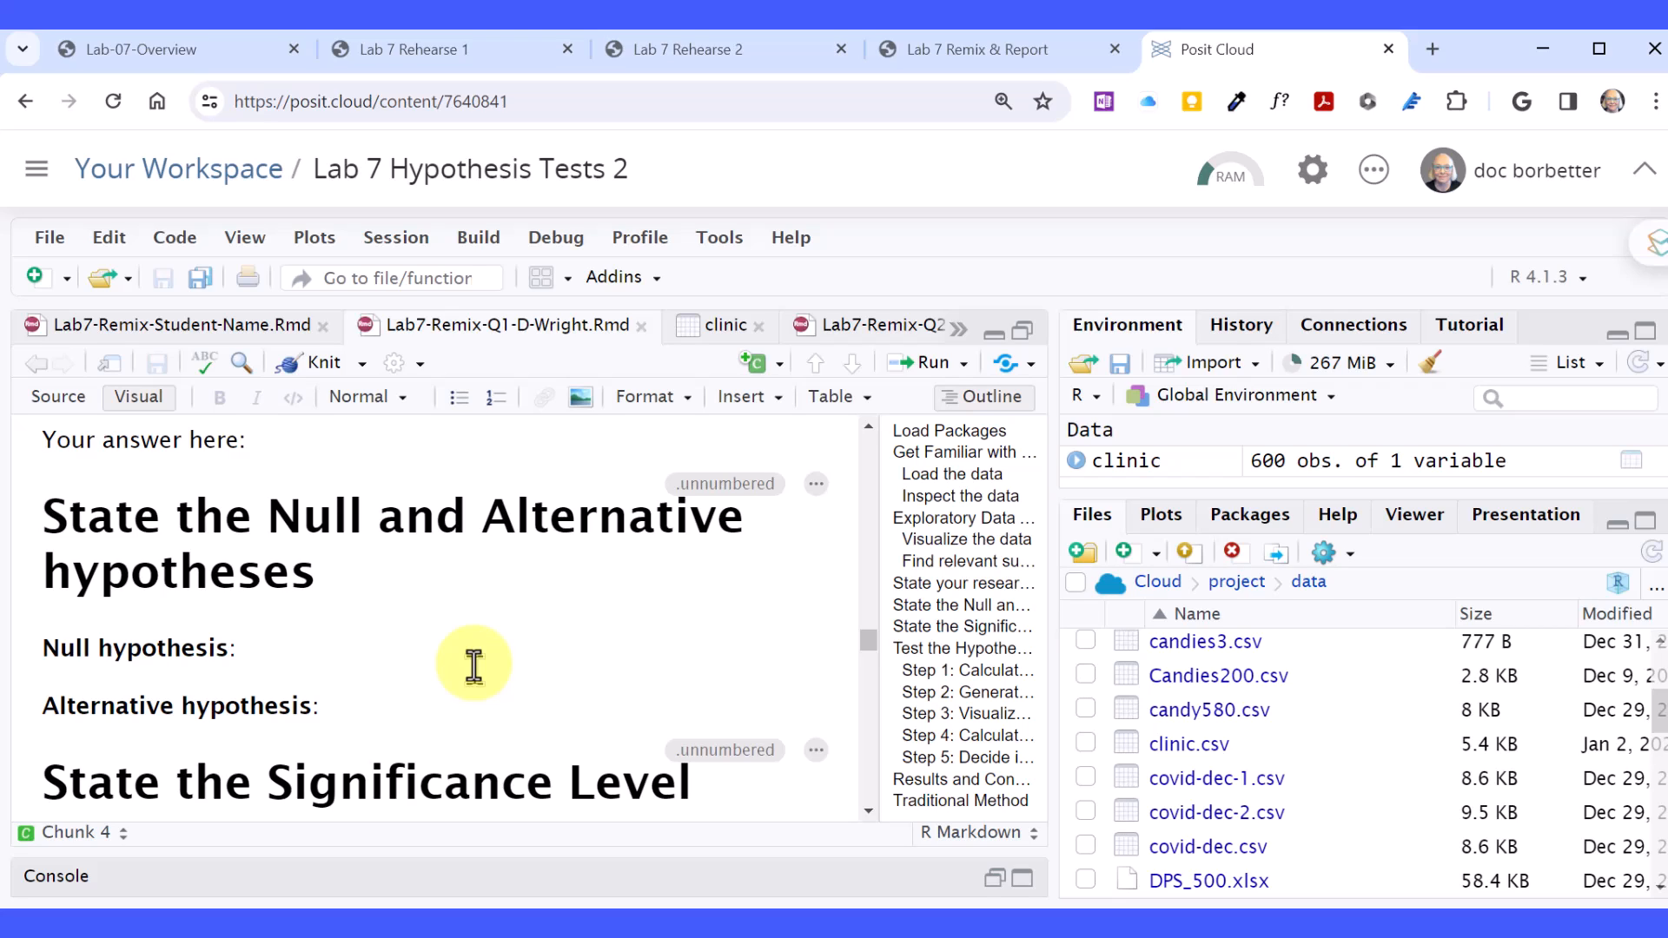
{"action": "scroll", "scroll_direction": "down", "scroll_amount": 3}
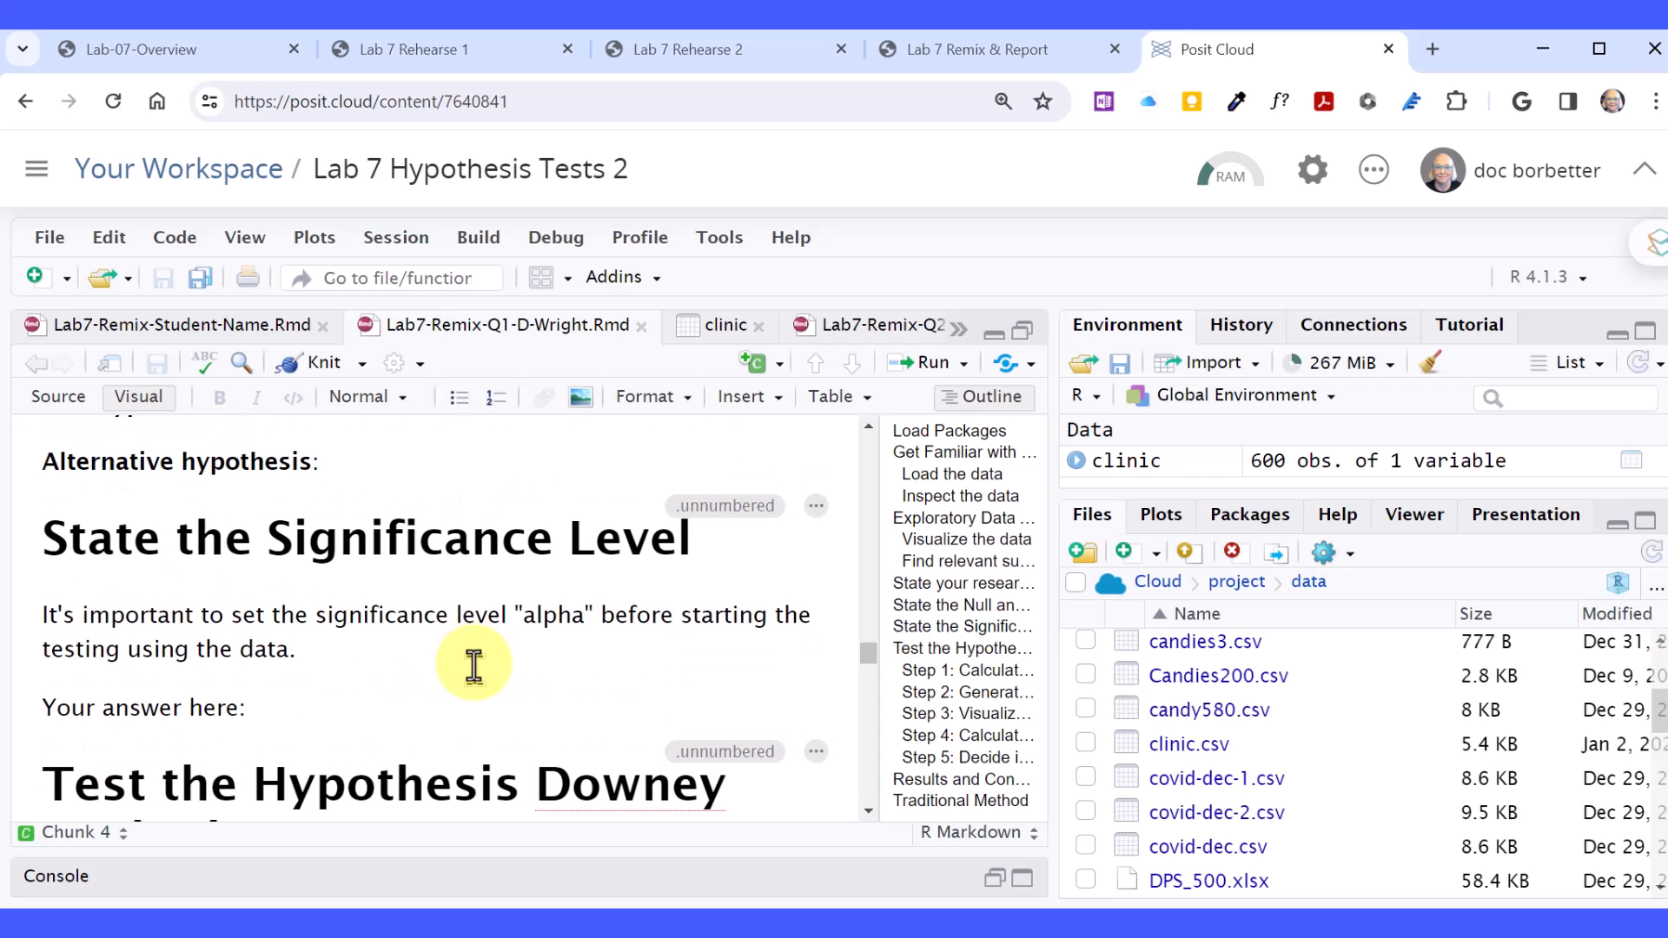
{"action": "scroll", "scroll_direction": "down", "scroll_amount": 3}
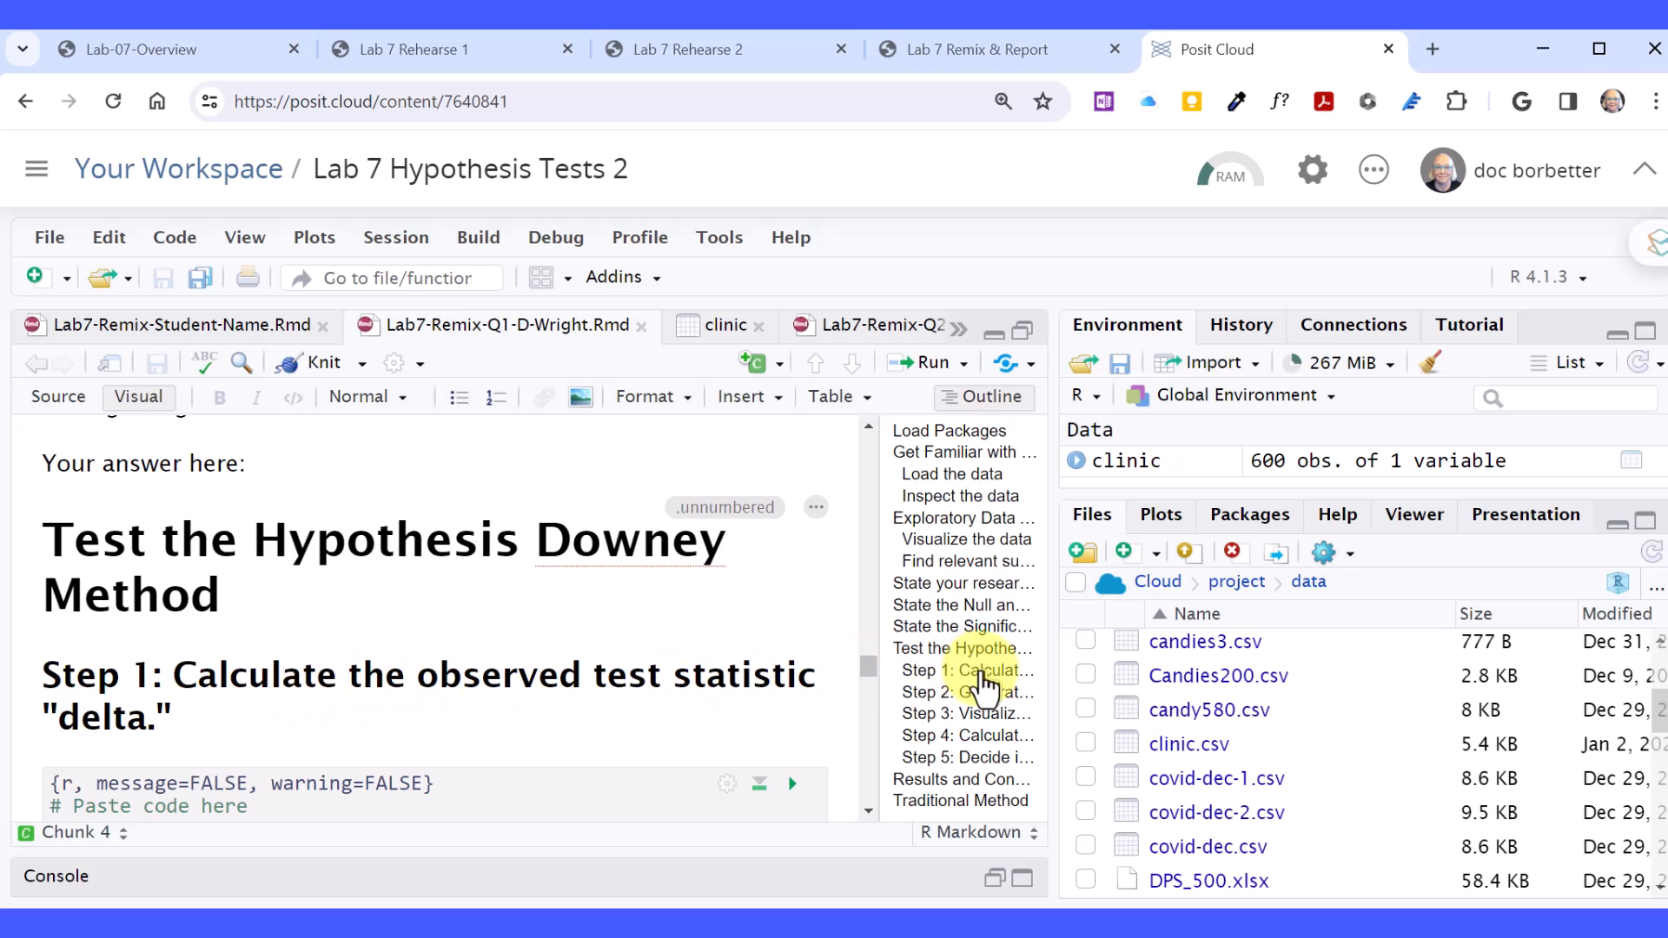
{"action": "left_click", "coordinate": [967, 671]}
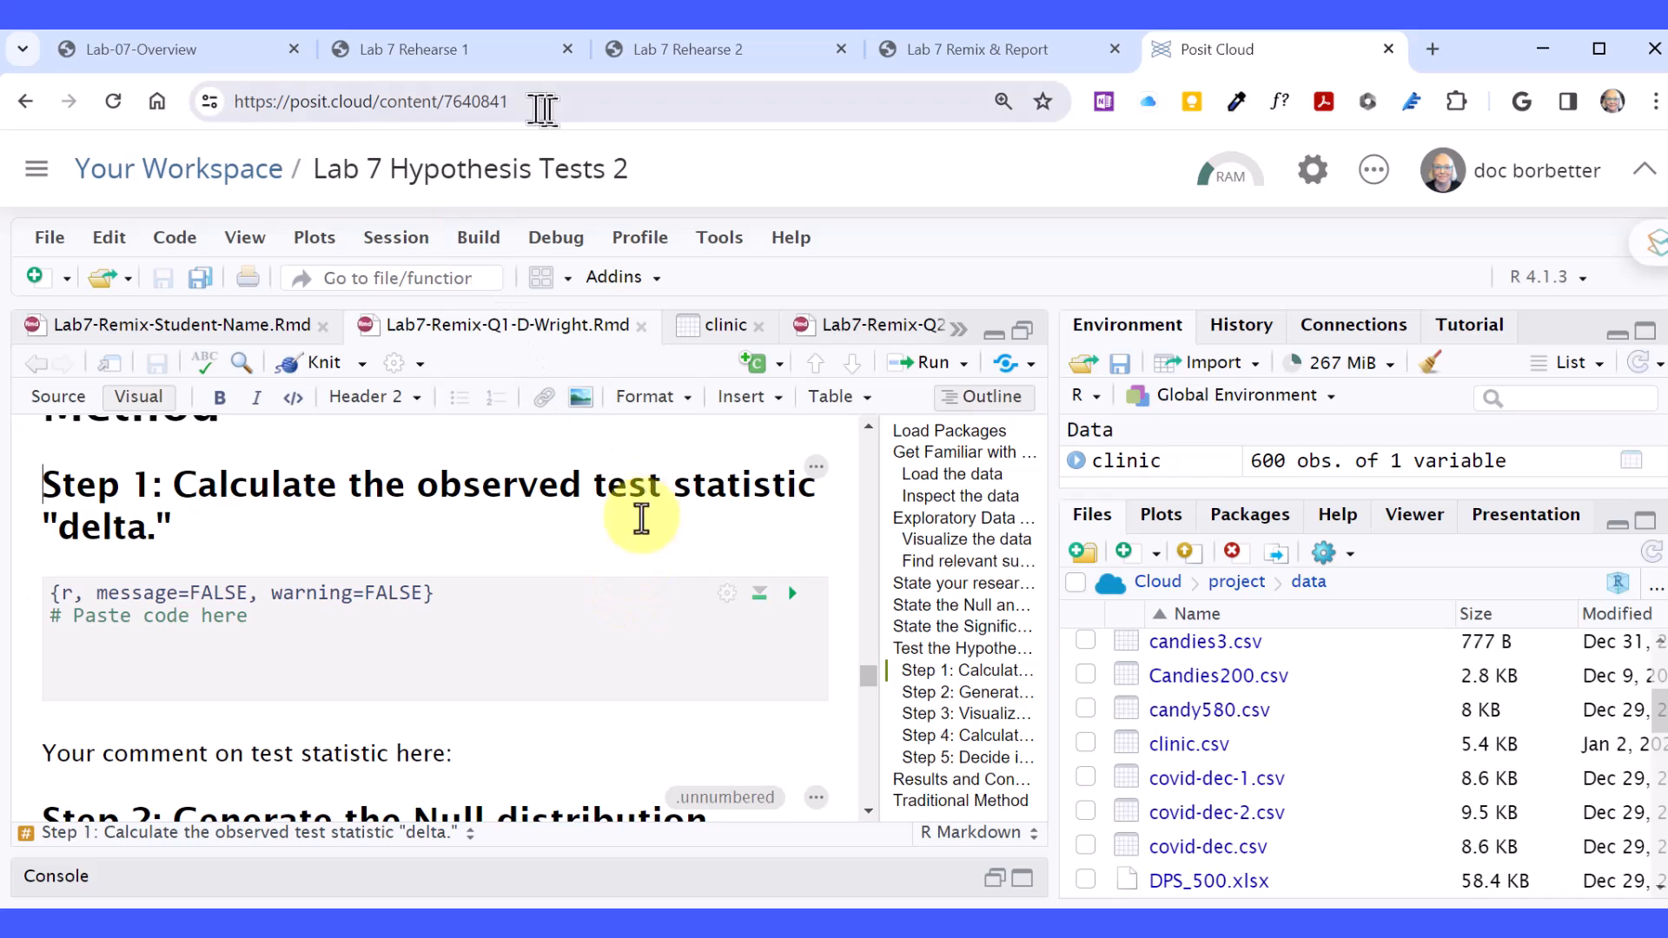
{"action": "mouse_move", "coordinate": [699, 48]}
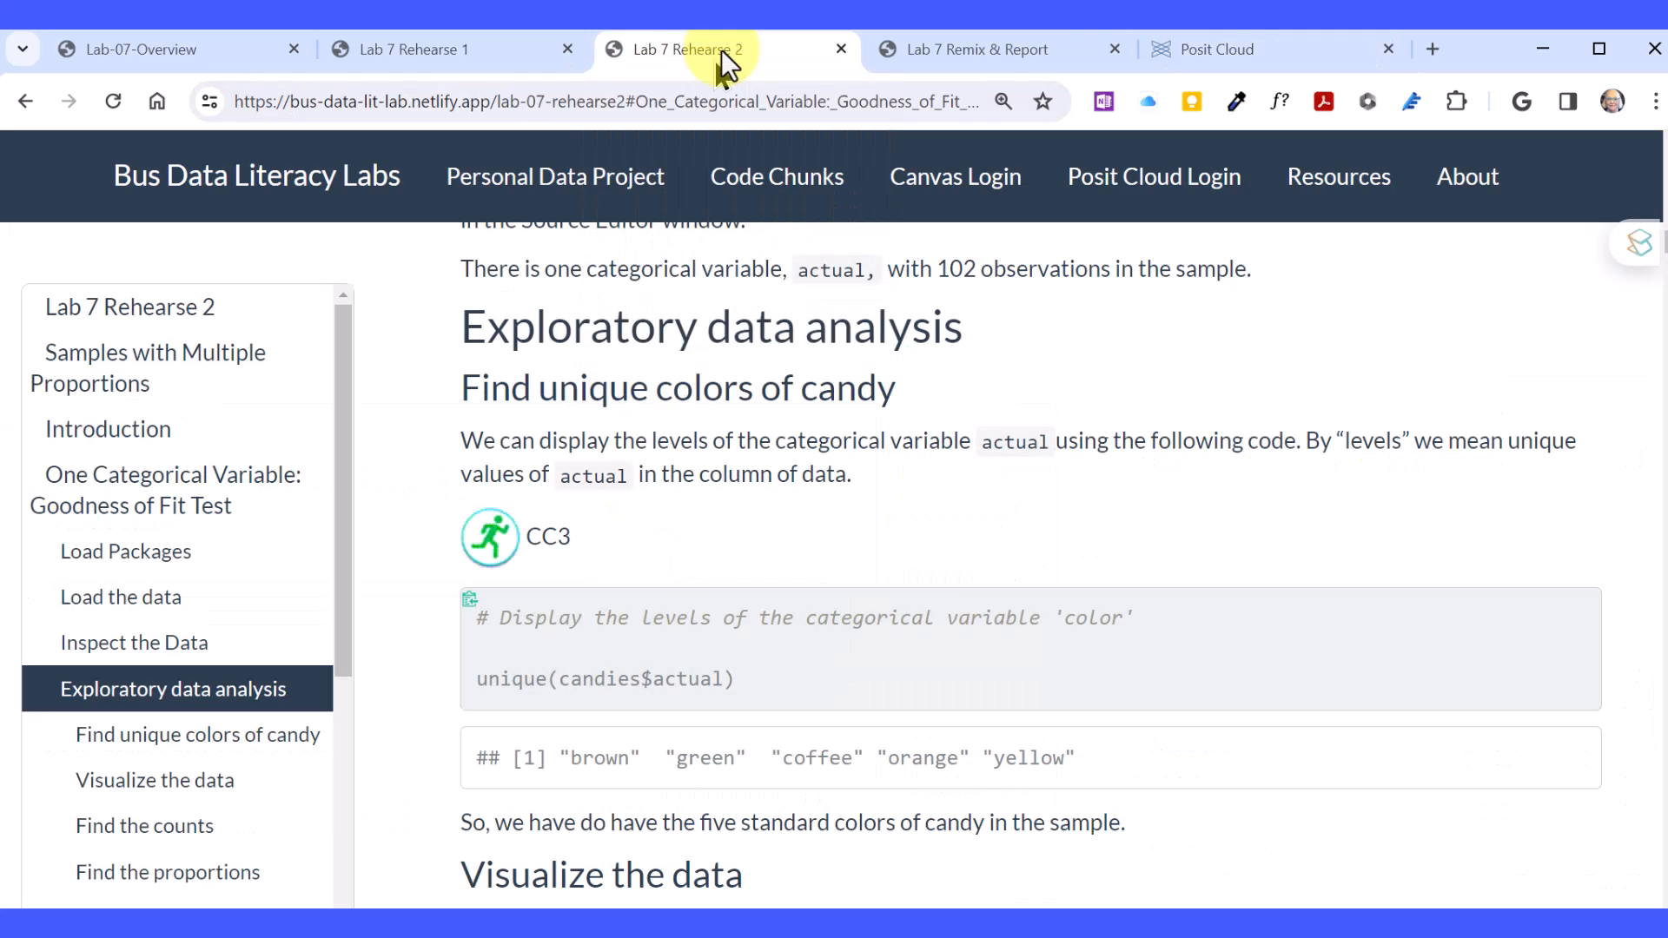
Scroll to CC7 in Lab 7 Rehearse 2 and copy its delta_obs chi-square code chunk.
{"action": "scroll", "scroll_direction": "down", "scroll_amount": 3}
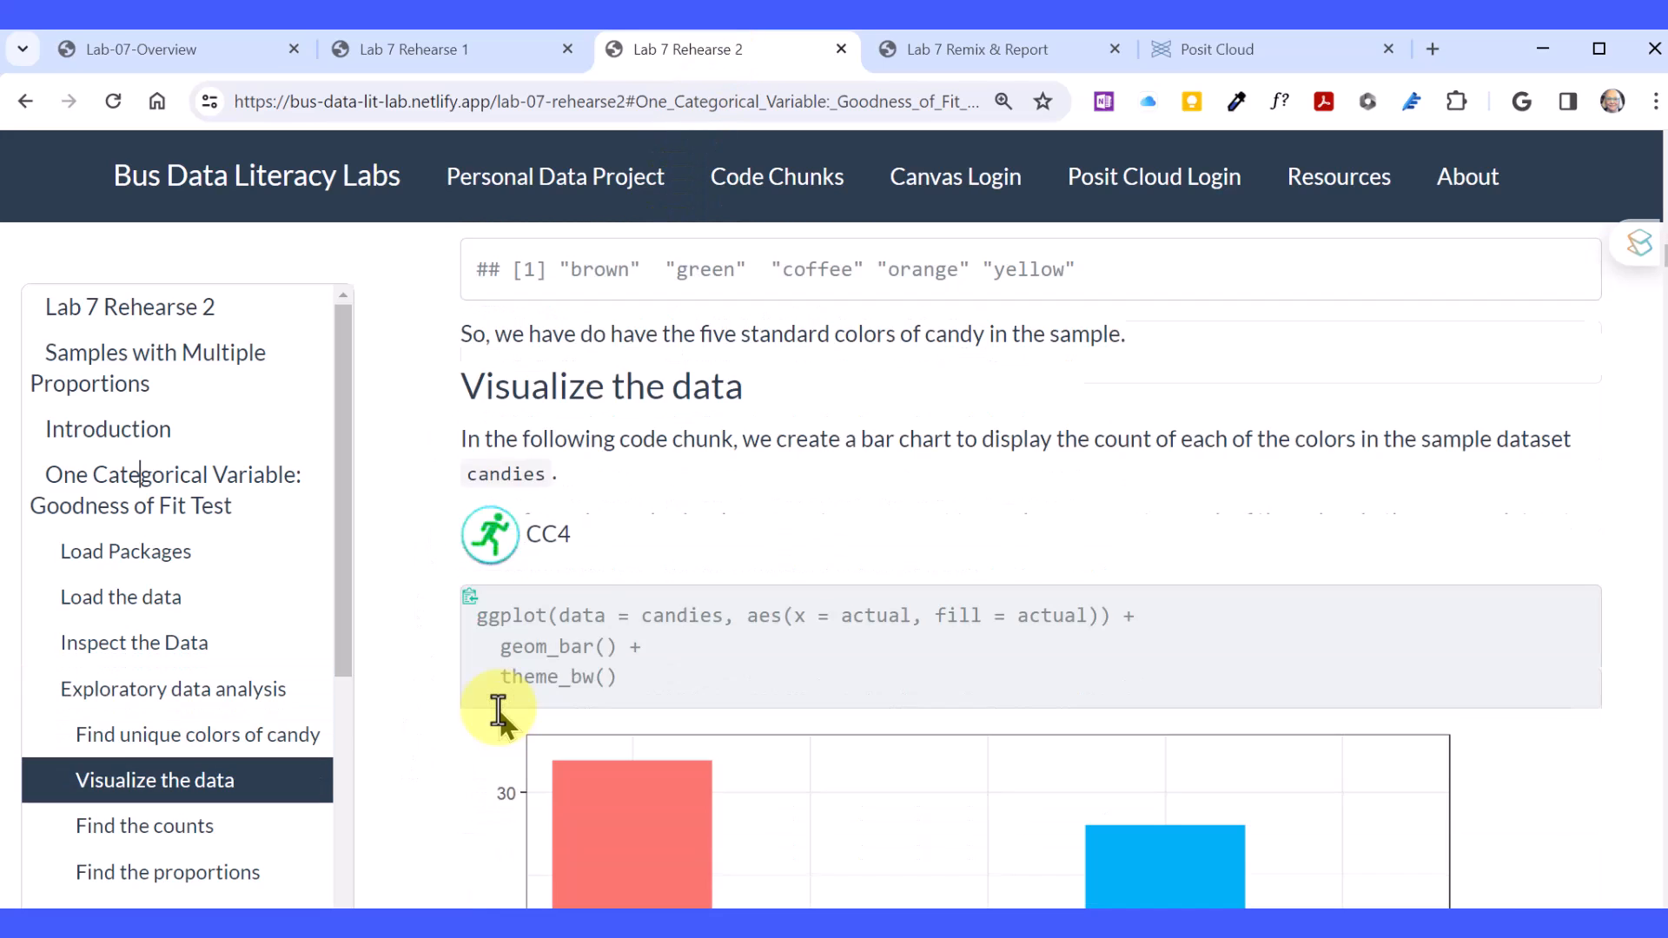
{"action": "scroll", "scroll_direction": "down", "scroll_amount": 3}
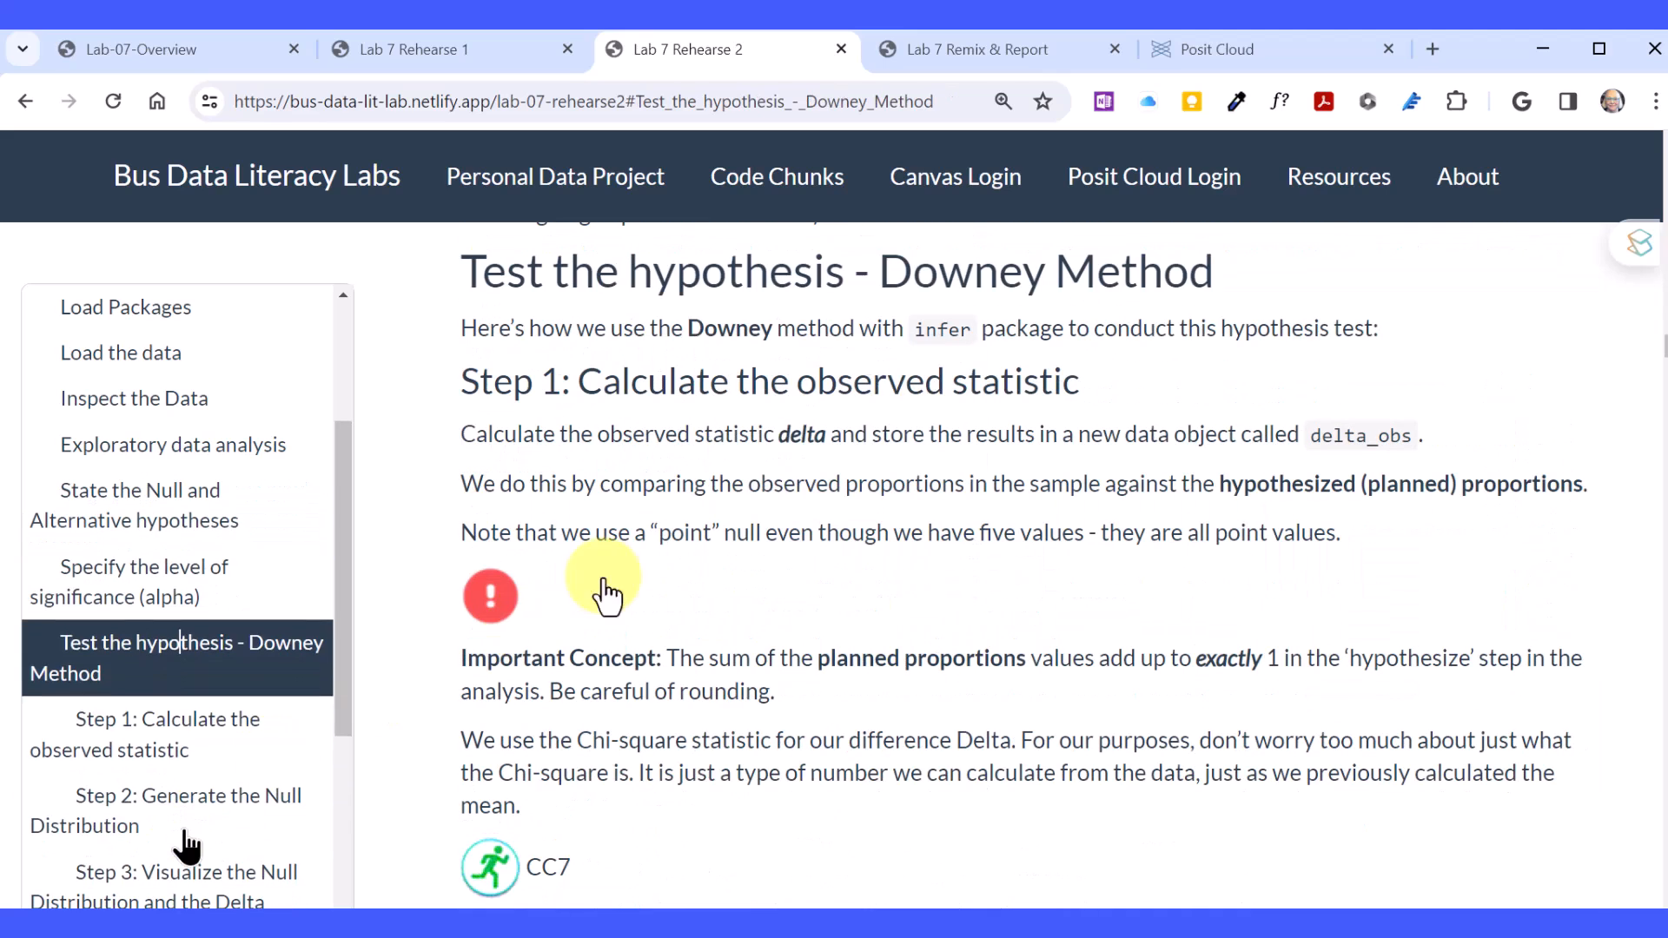
{"action": "scroll", "scroll_direction": "down", "scroll_amount": 3}
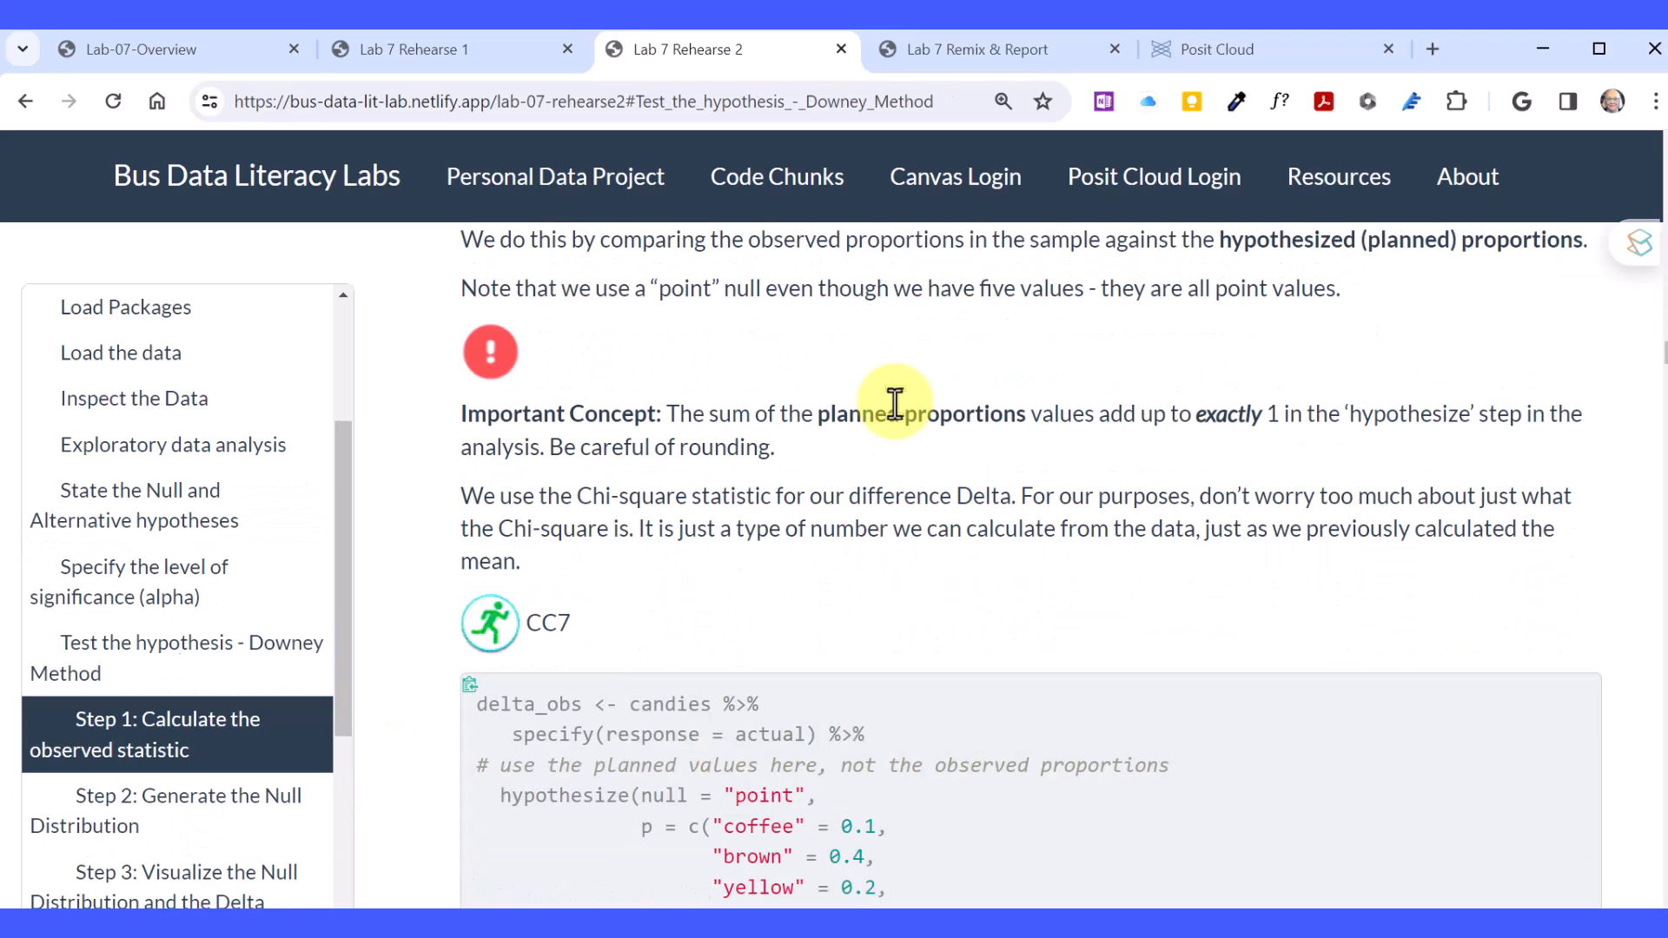
{"action": "scroll", "scroll_direction": "down", "scroll_amount": 3}
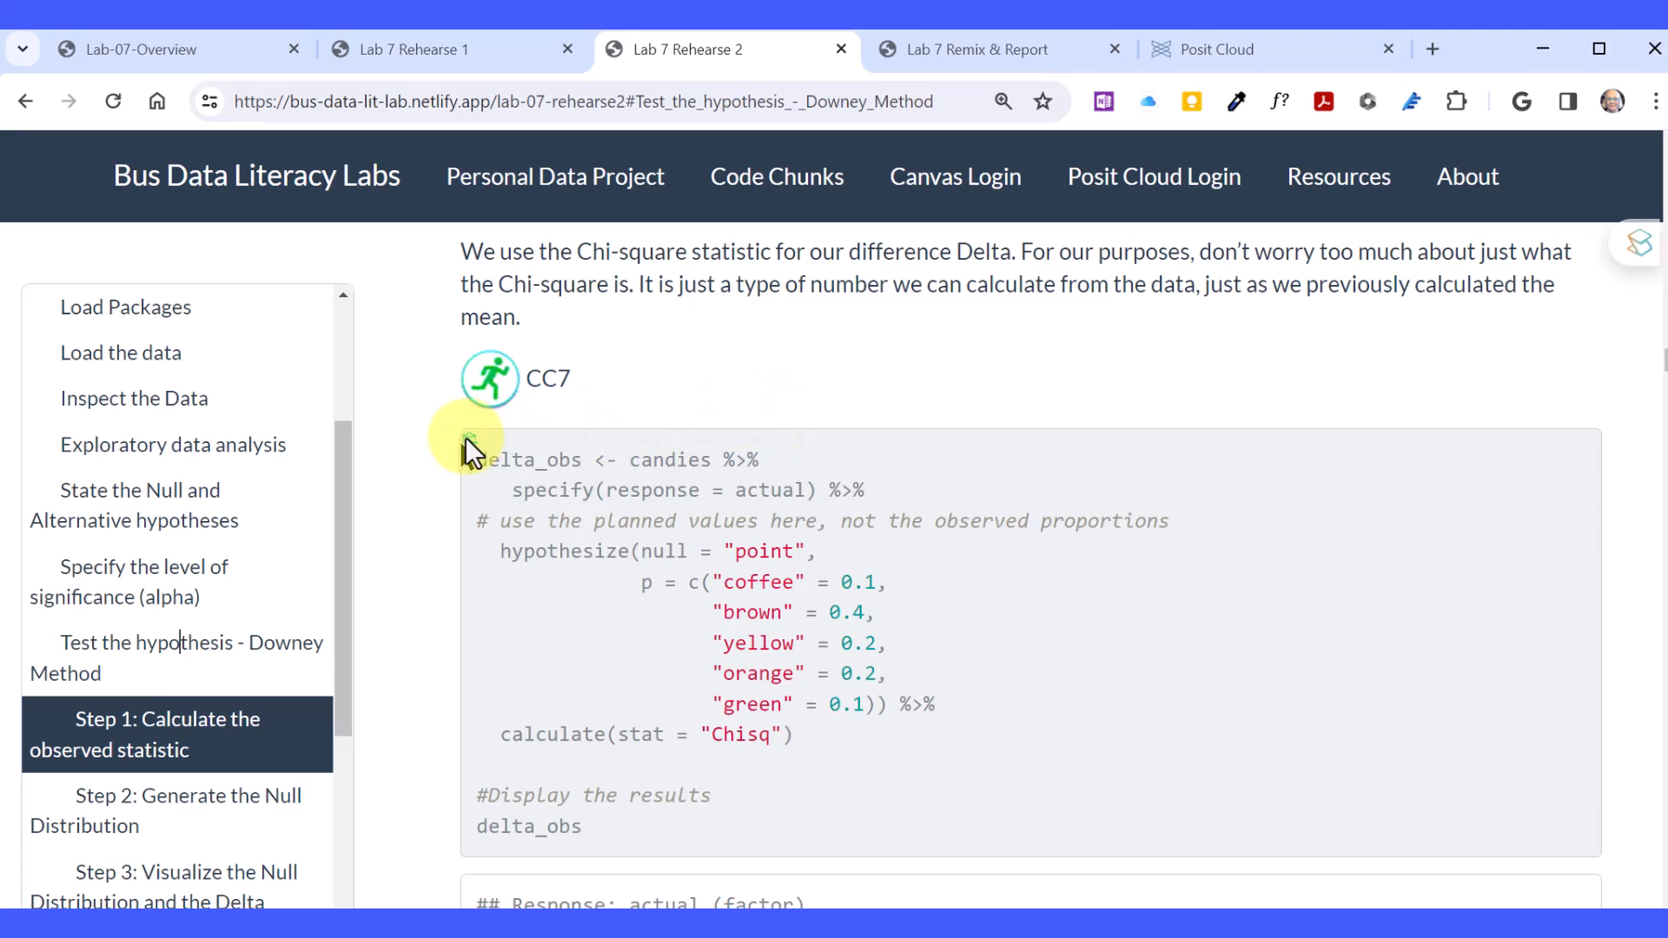
{"action": "left_click", "coordinate": [471, 440]}
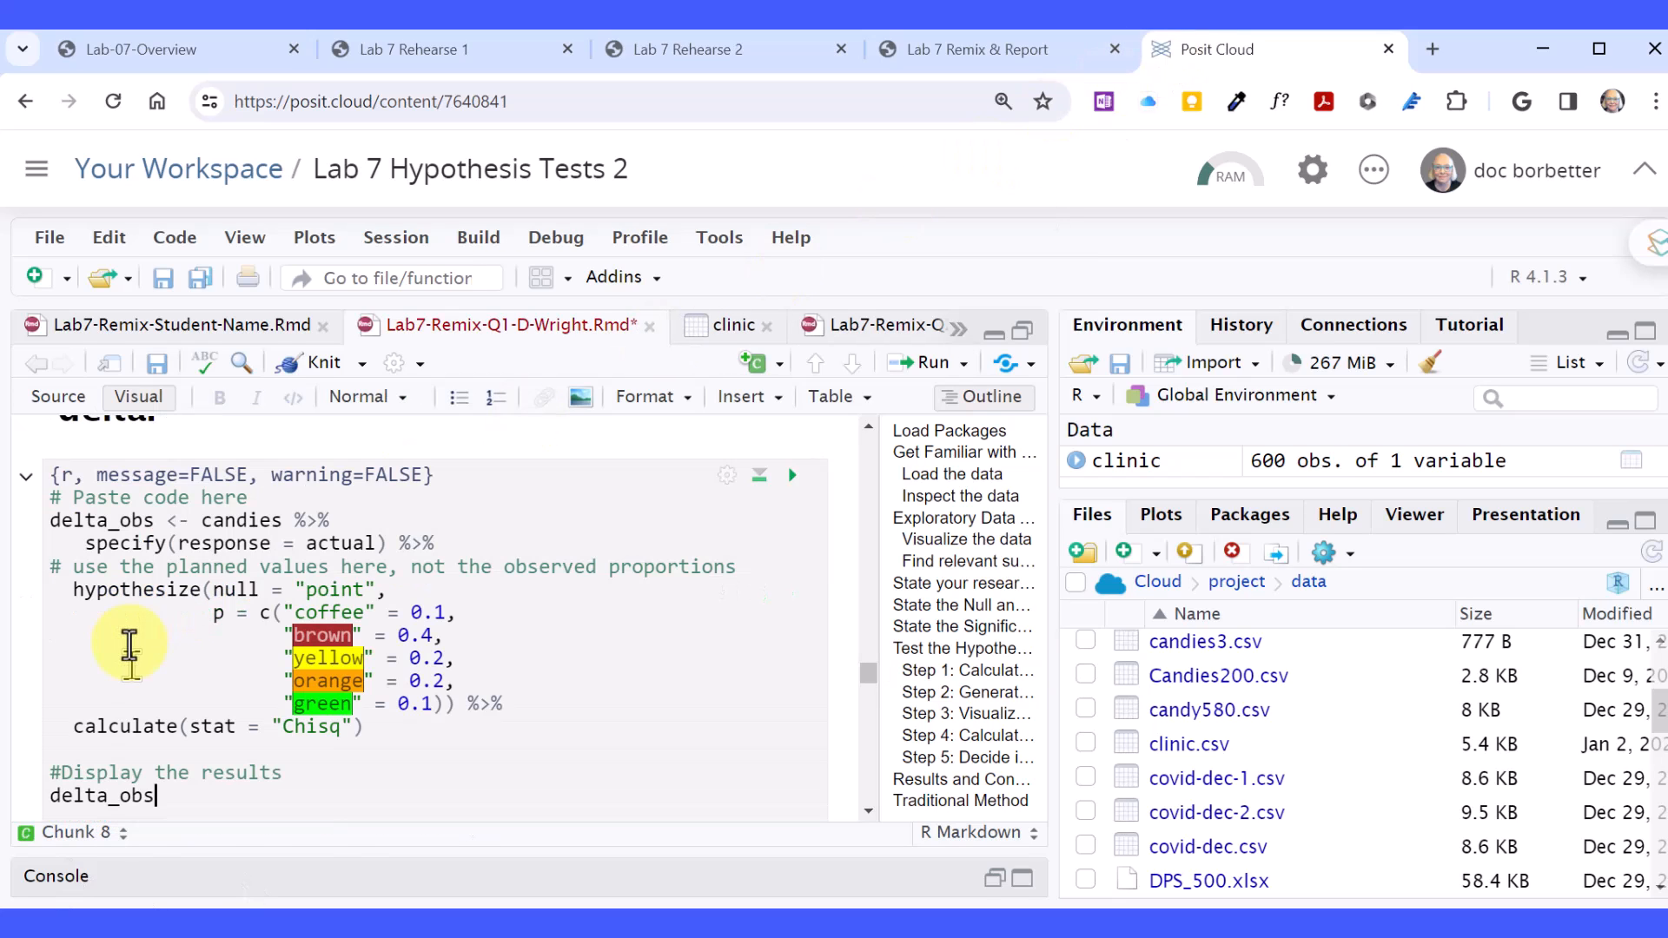
{"action": "mouse_move", "coordinate": [490, 624]}
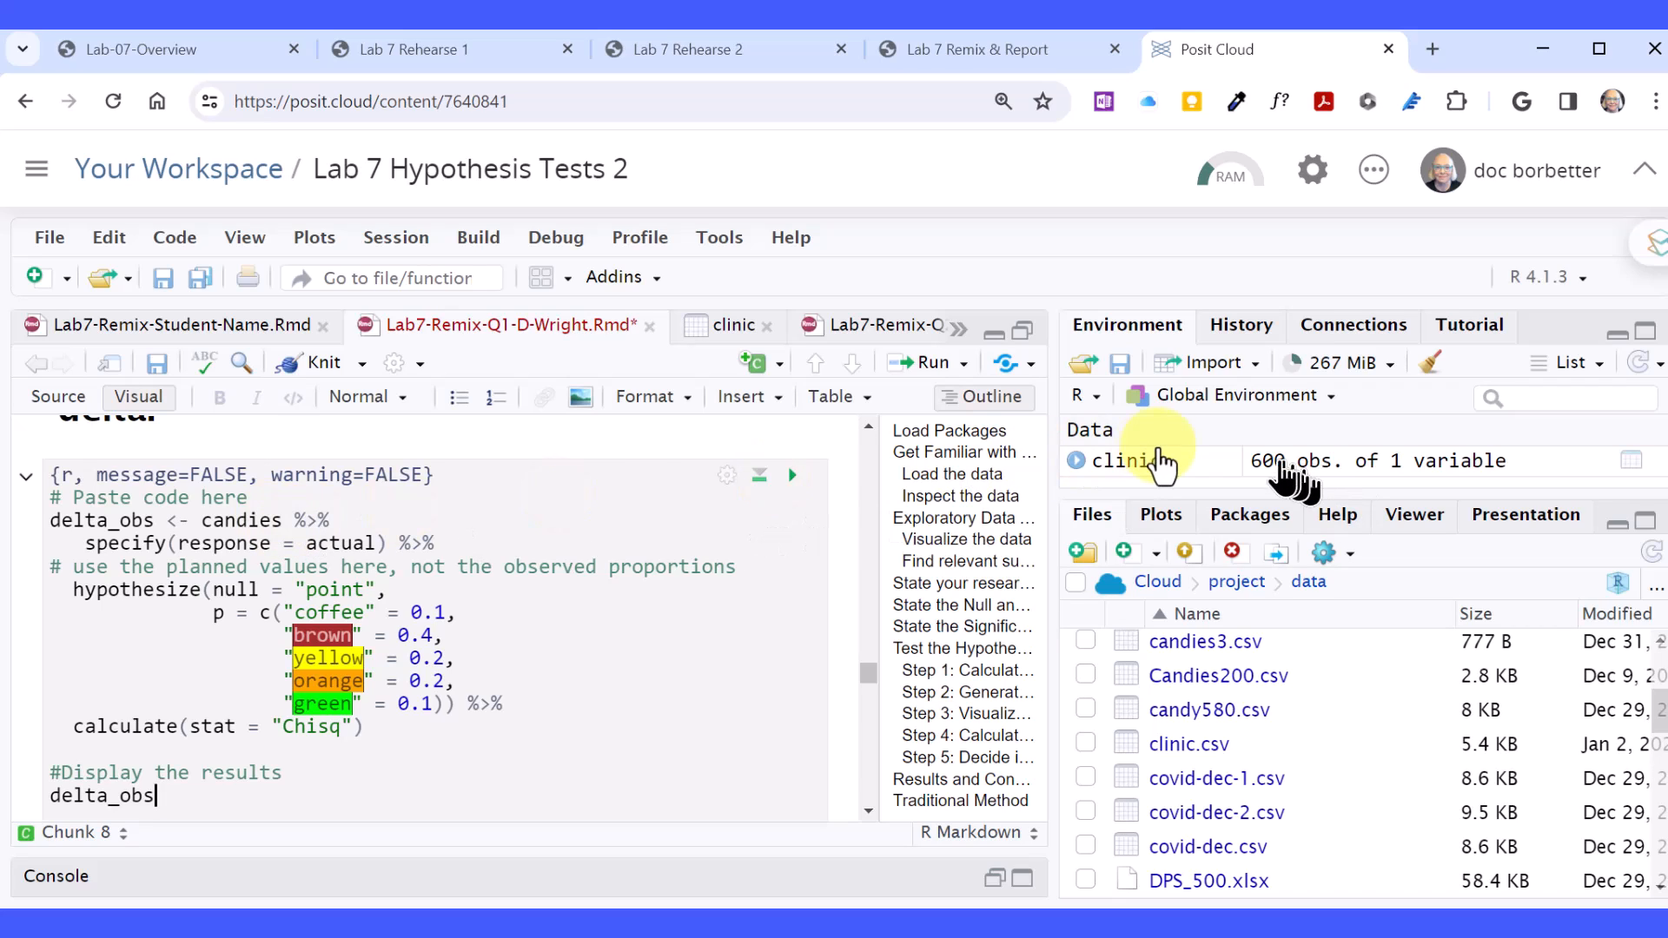
{"action": "mouse_move", "coordinate": [1148, 461]}
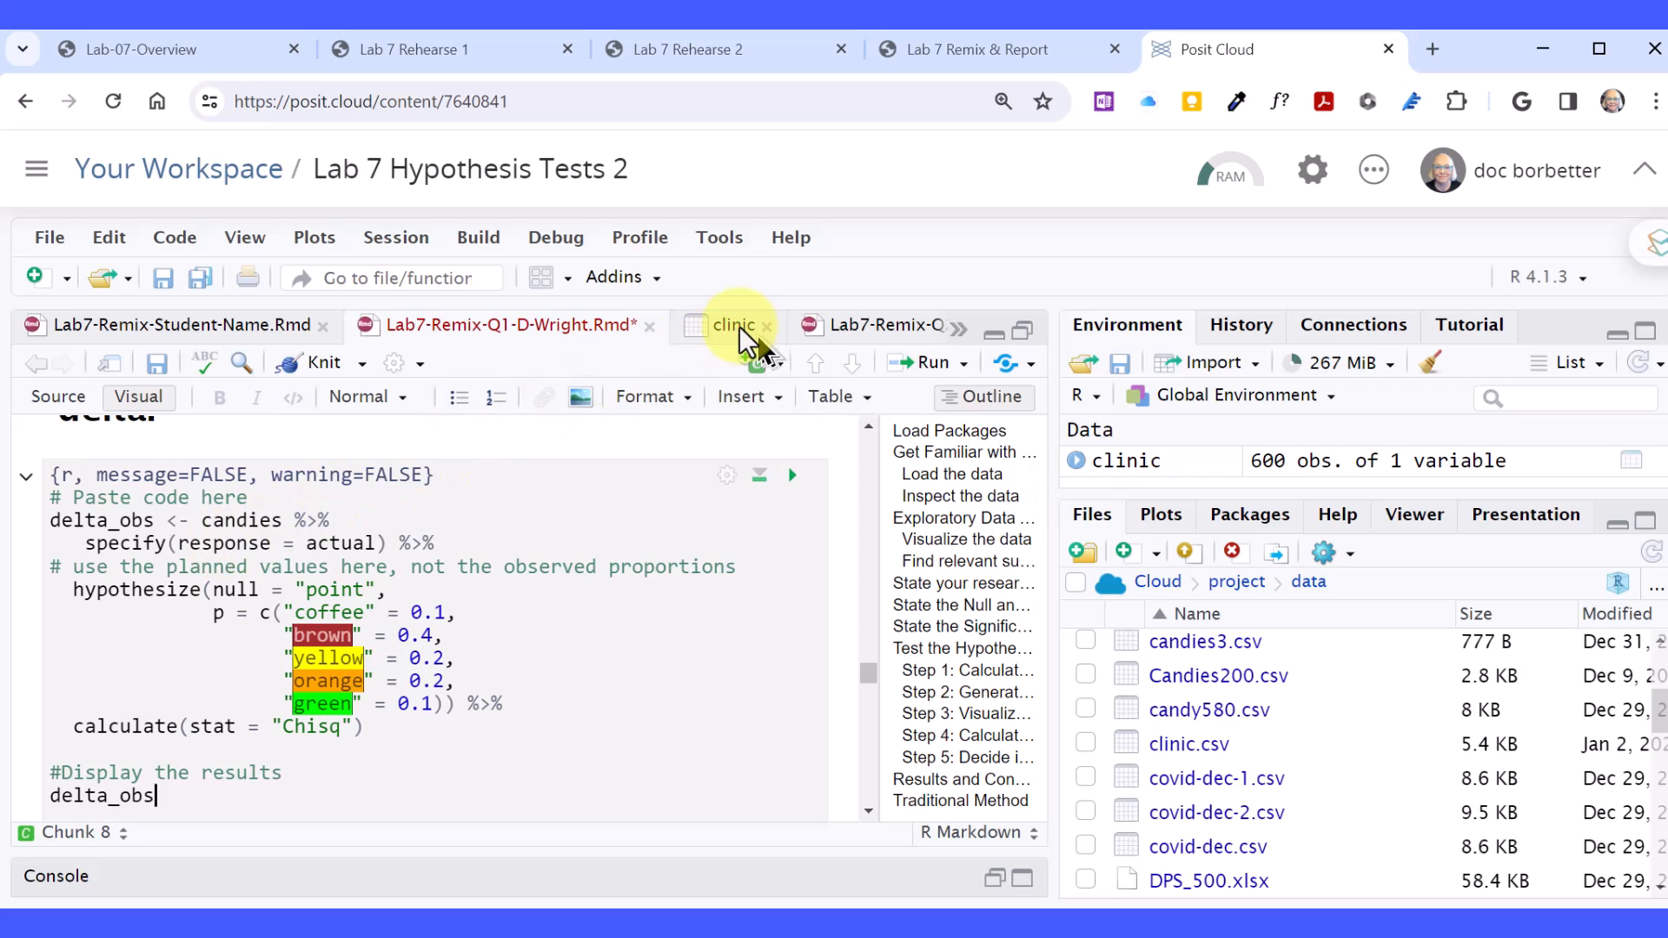
View the clinic dataset's Time column, then return to the Q1 worksheet.
{"action": "left_click", "coordinate": [733, 325]}
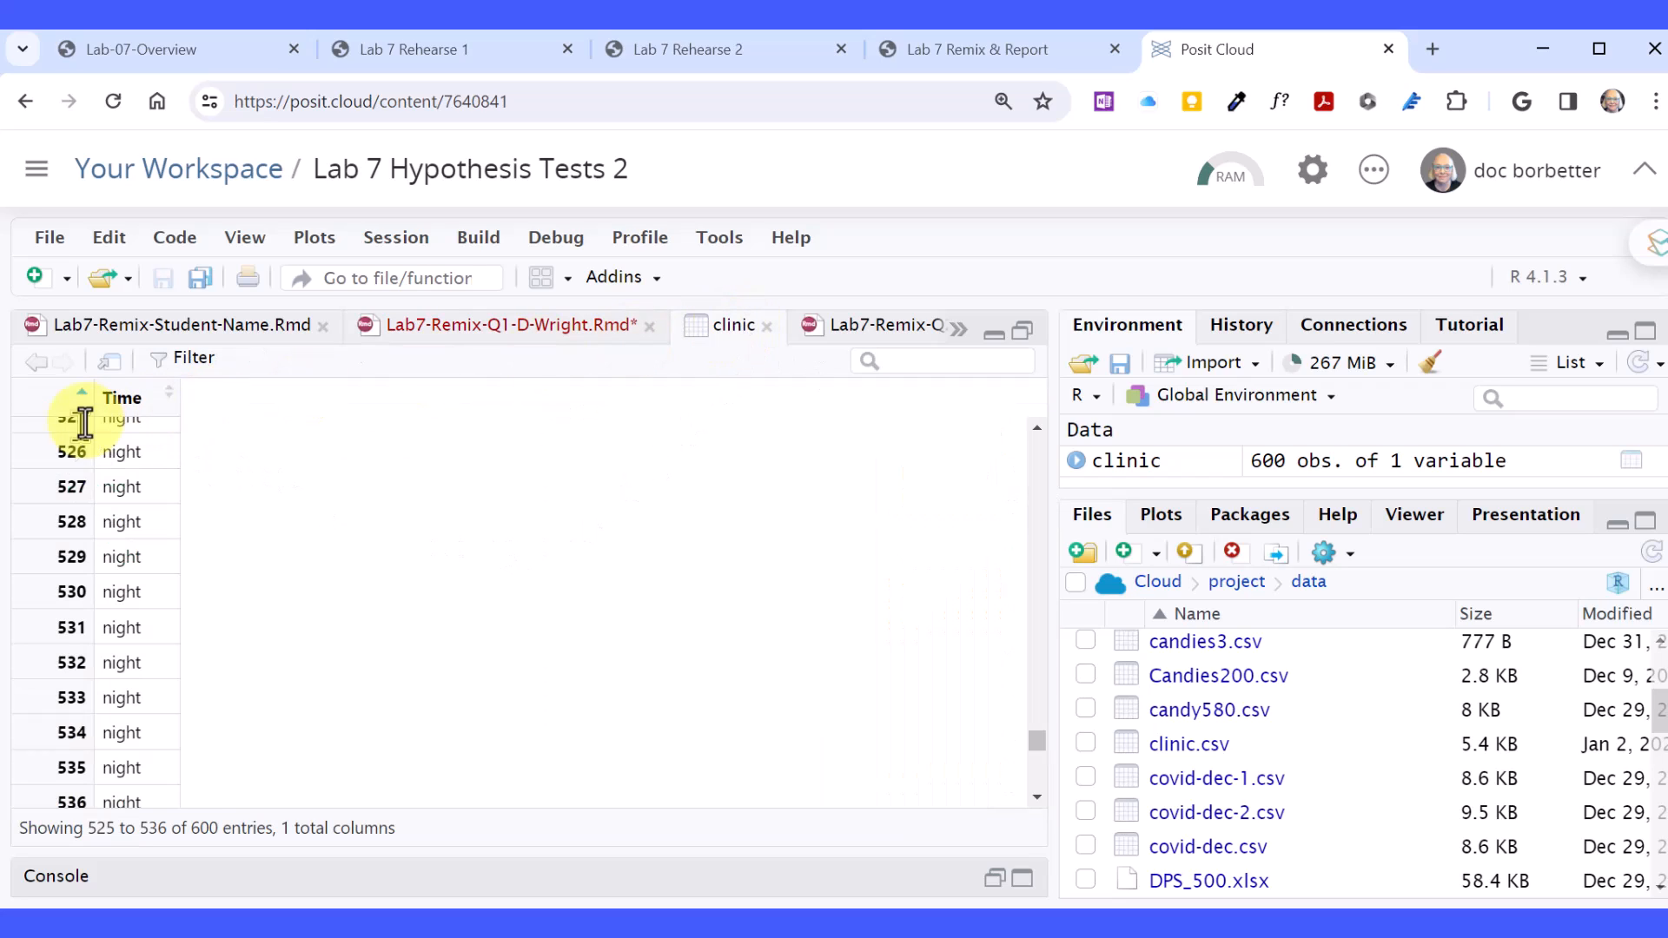
{"action": "mouse_move", "coordinate": [186, 406]}
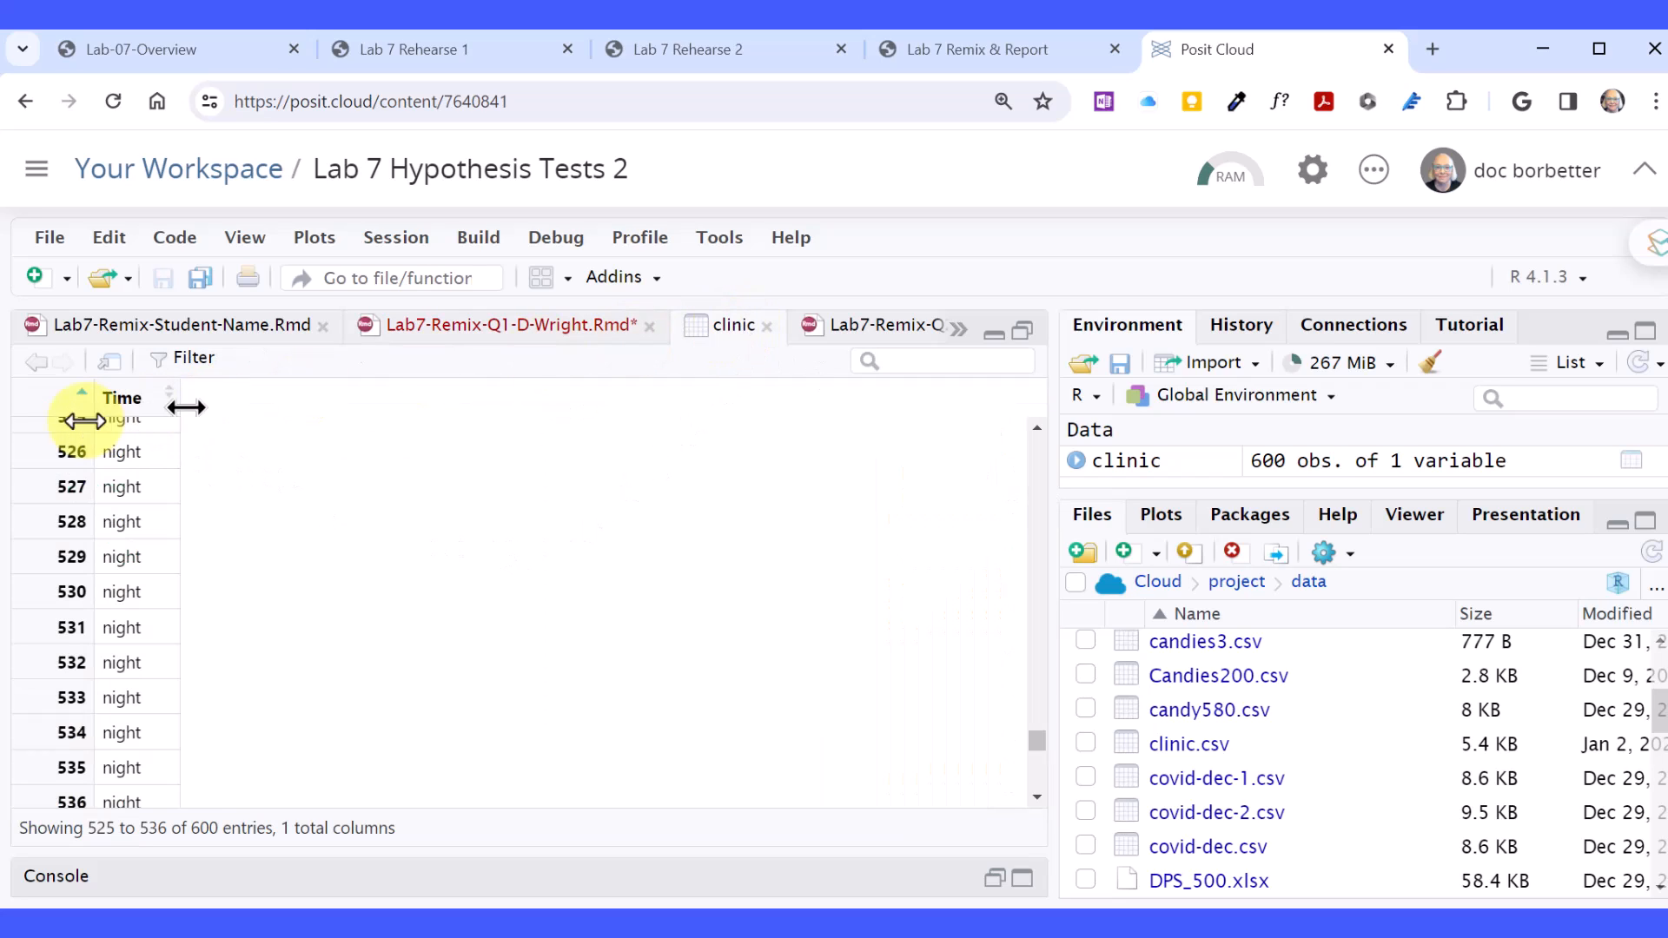
{"action": "left_click", "coordinate": [500, 325]}
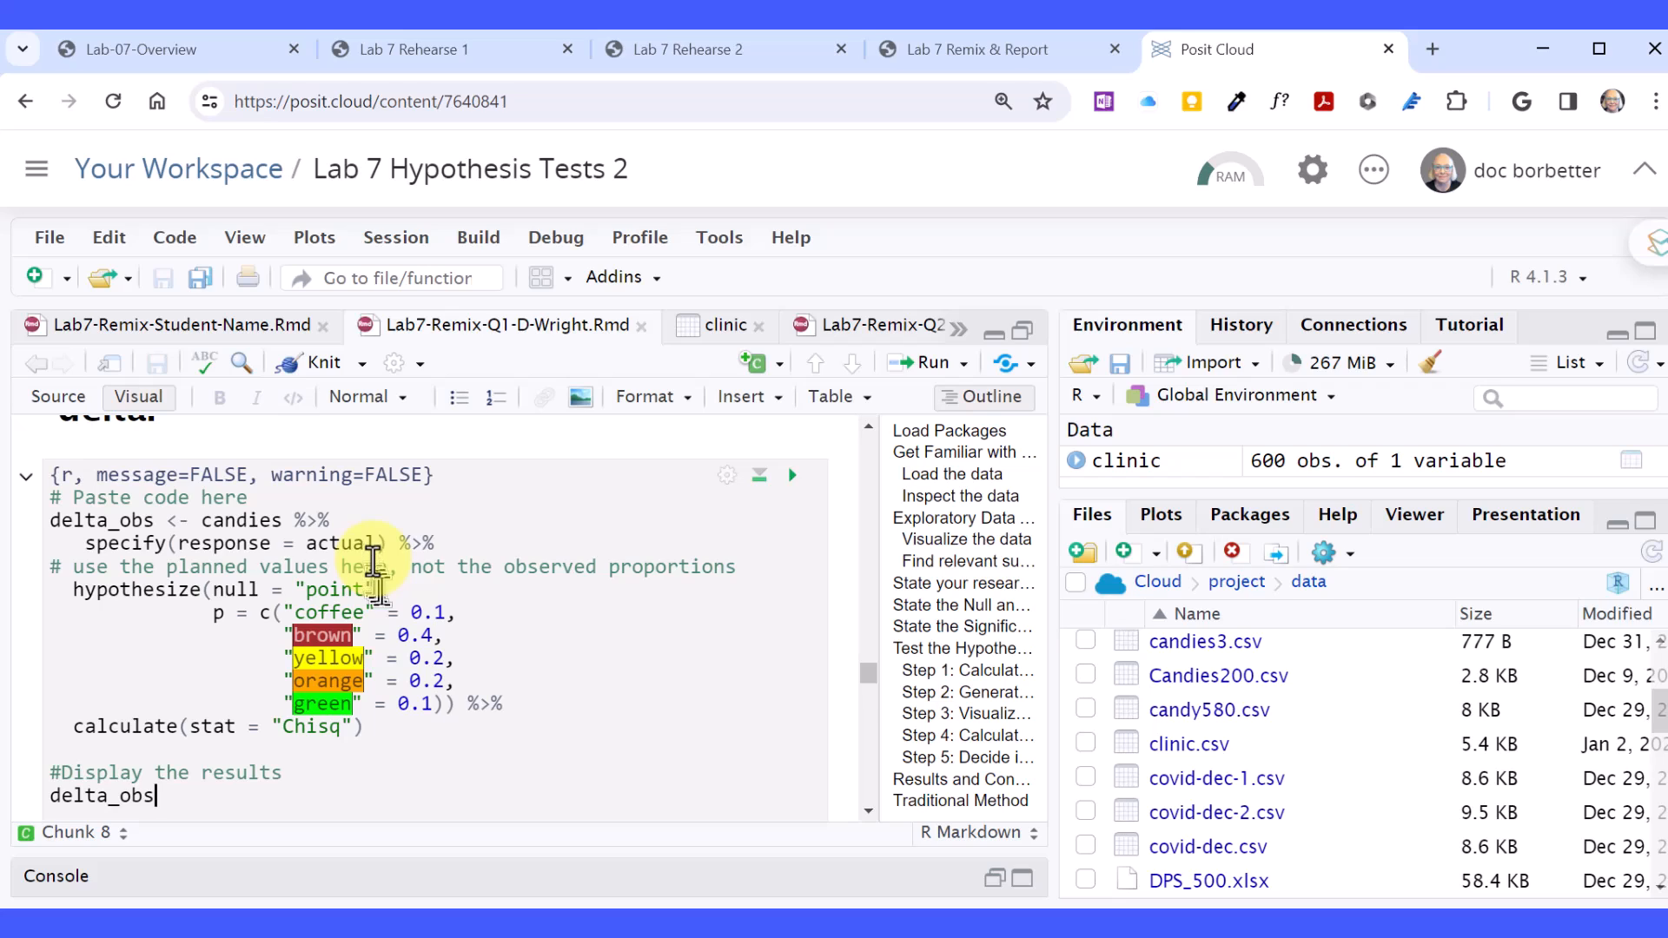
{"action": "mouse_move", "coordinate": [584, 636]}
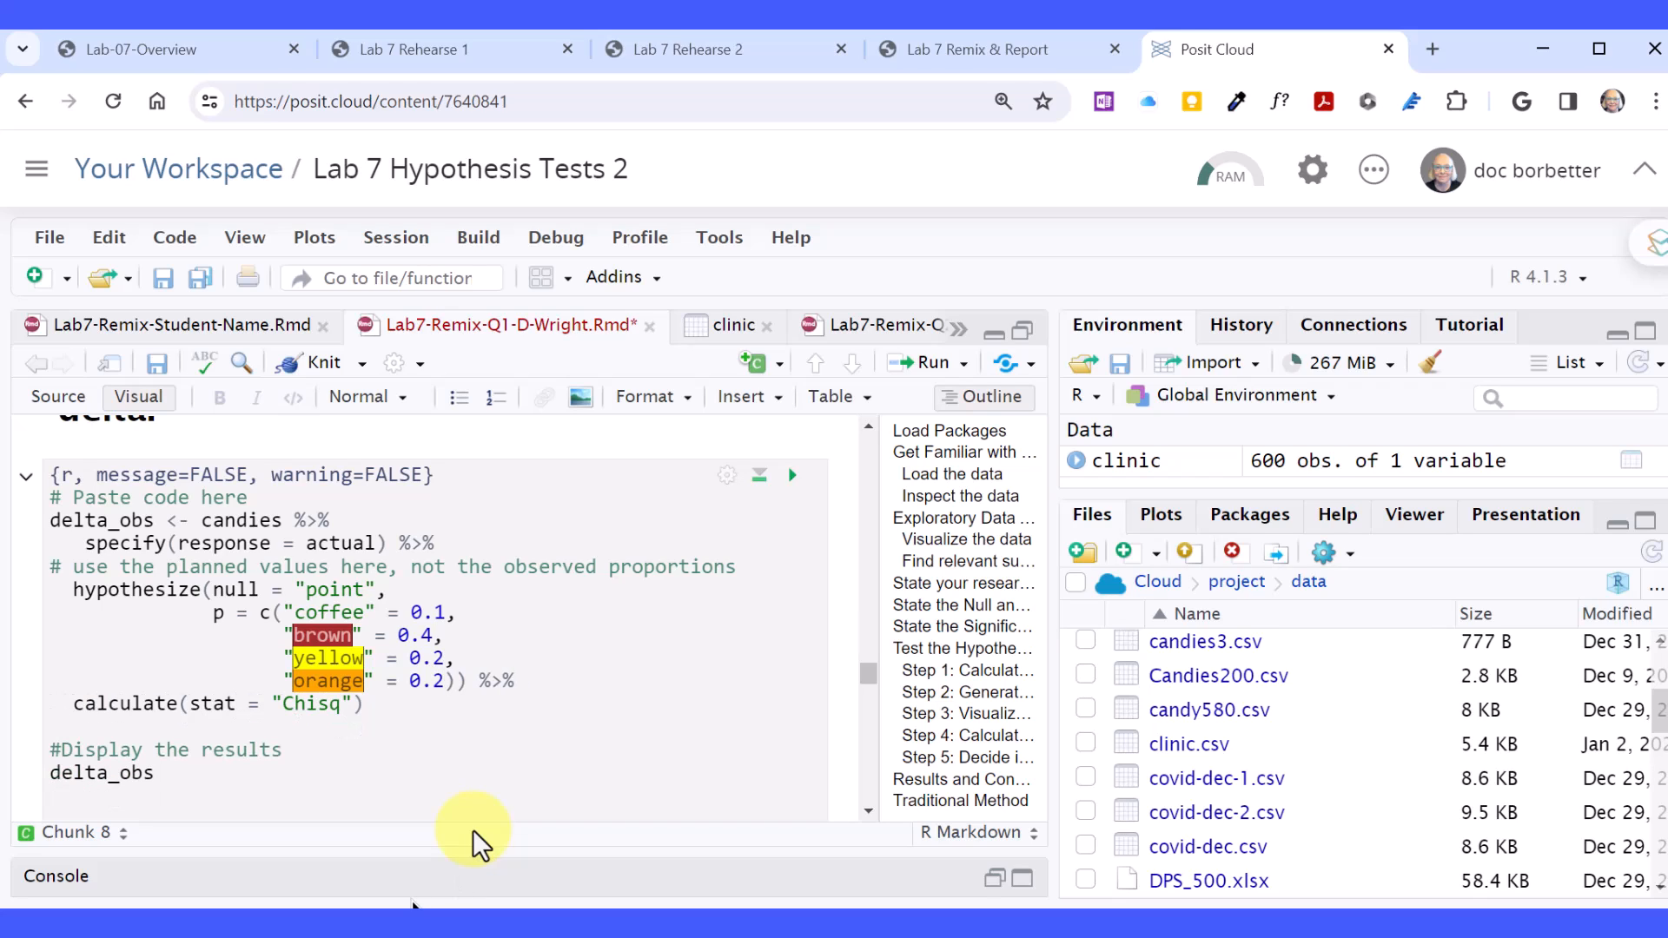
{"action": "mouse_move", "coordinate": [466, 798]}
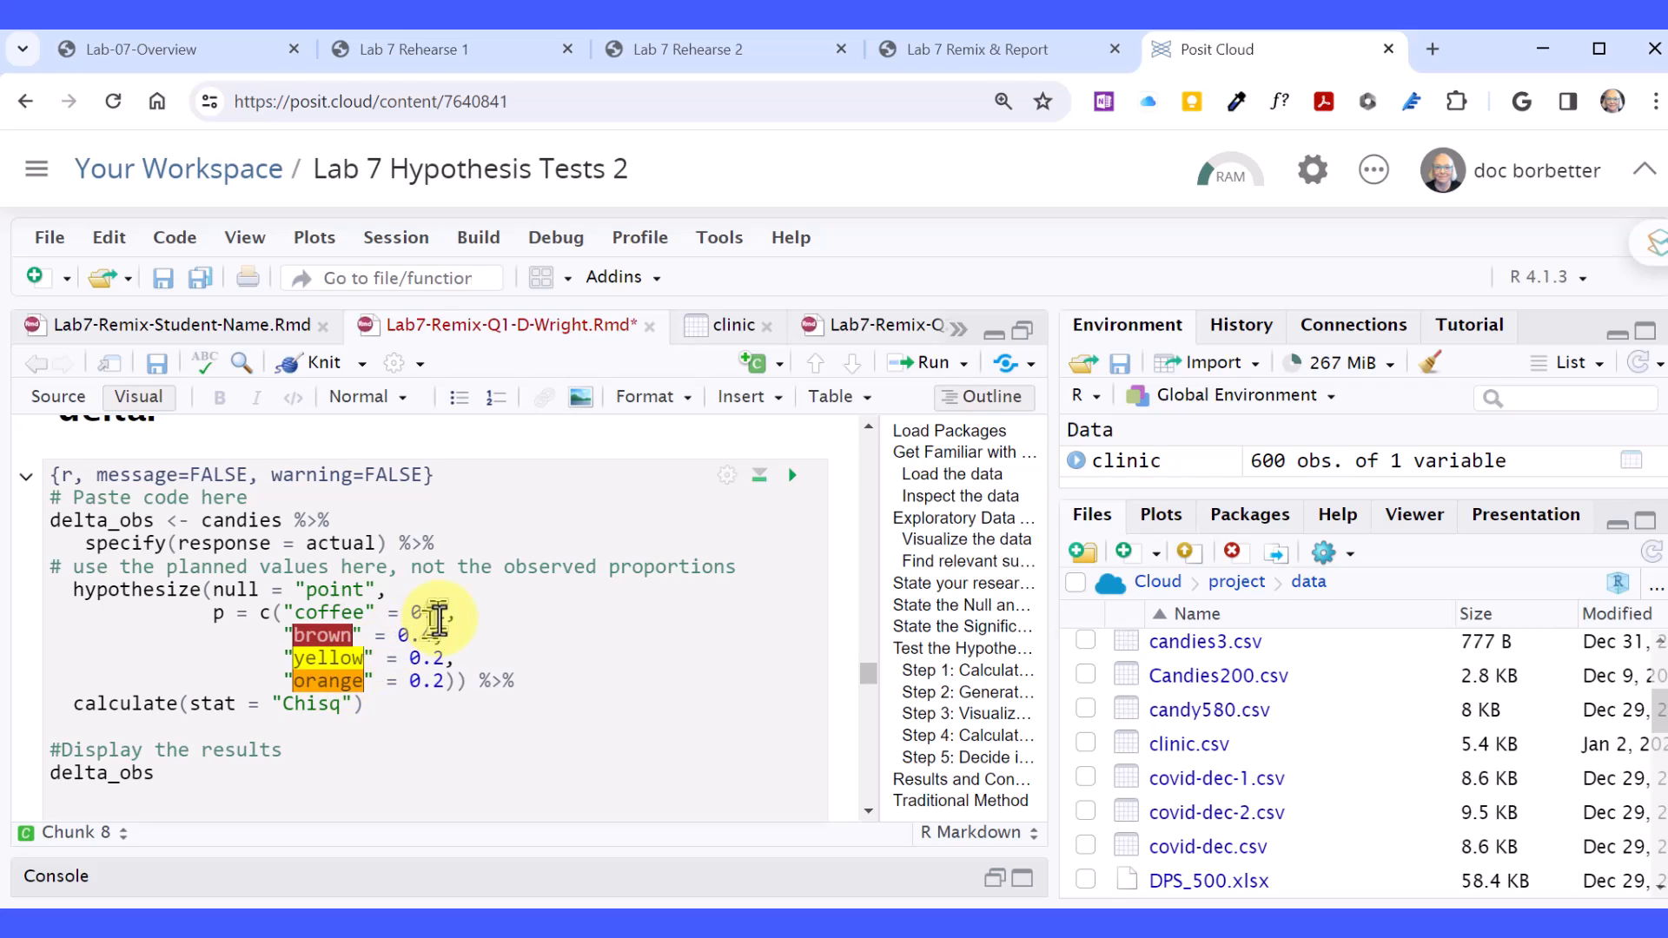
Drop the green = 0.1 entry so delta_obs lists four hypothesized proportions.
{"action": "type", "text": "4"}
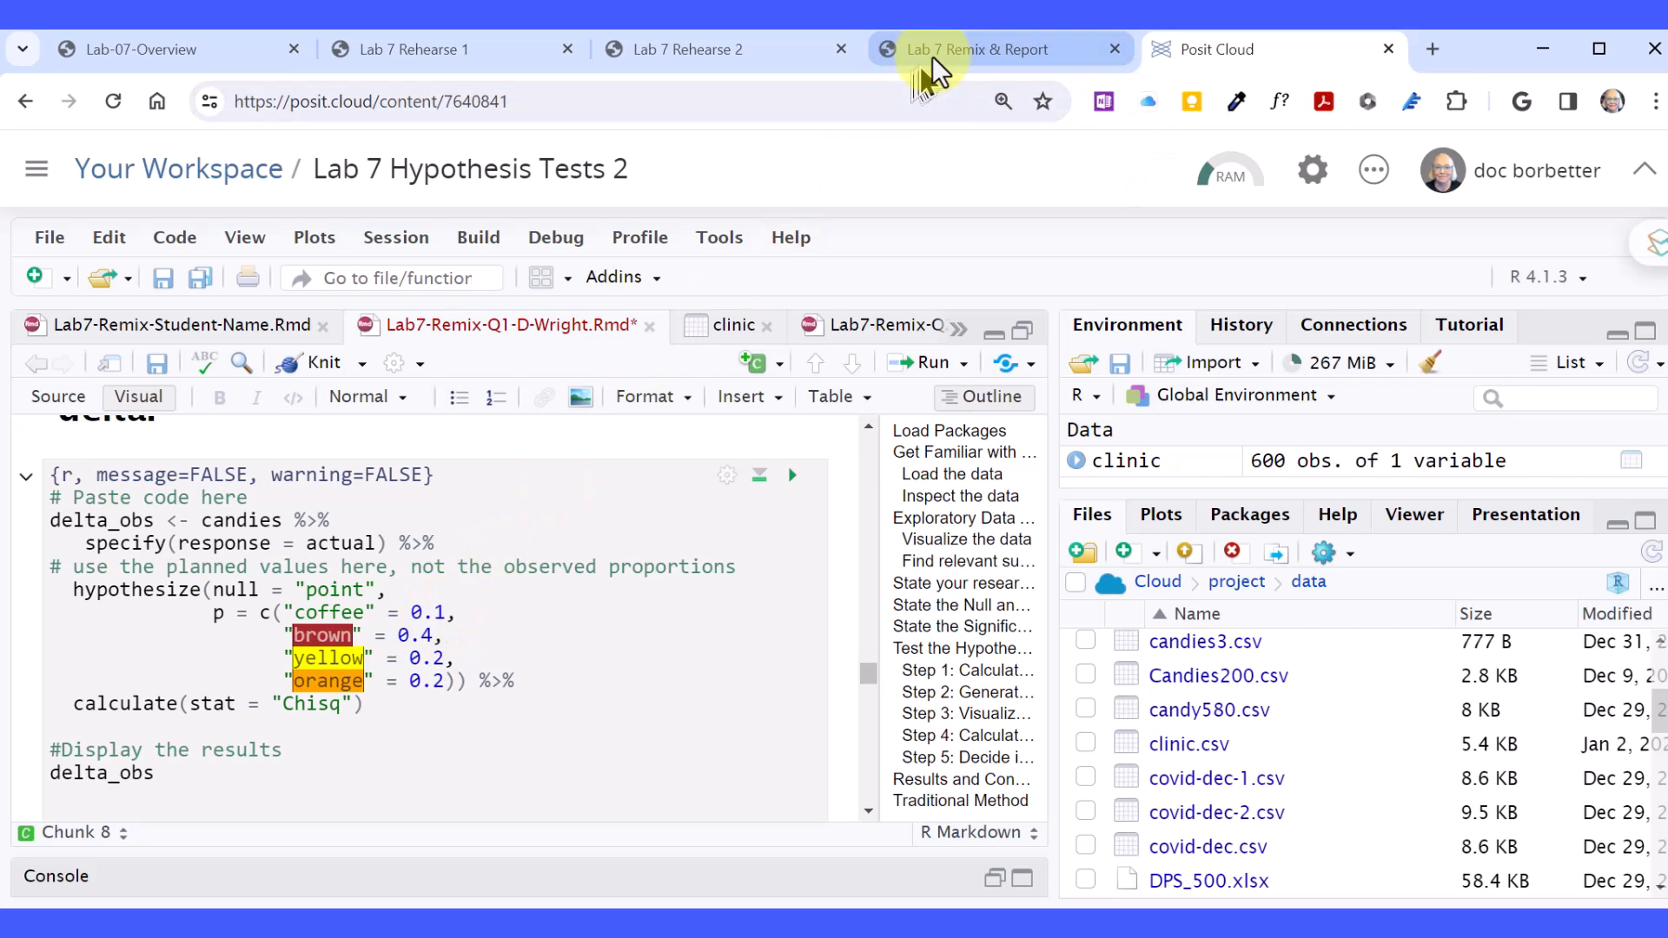
Check Research Question 1's prior-quarter percentages in Lab 7 Remix & Report, then return to Posit Cloud.
{"action": "left_click", "coordinate": [970, 49]}
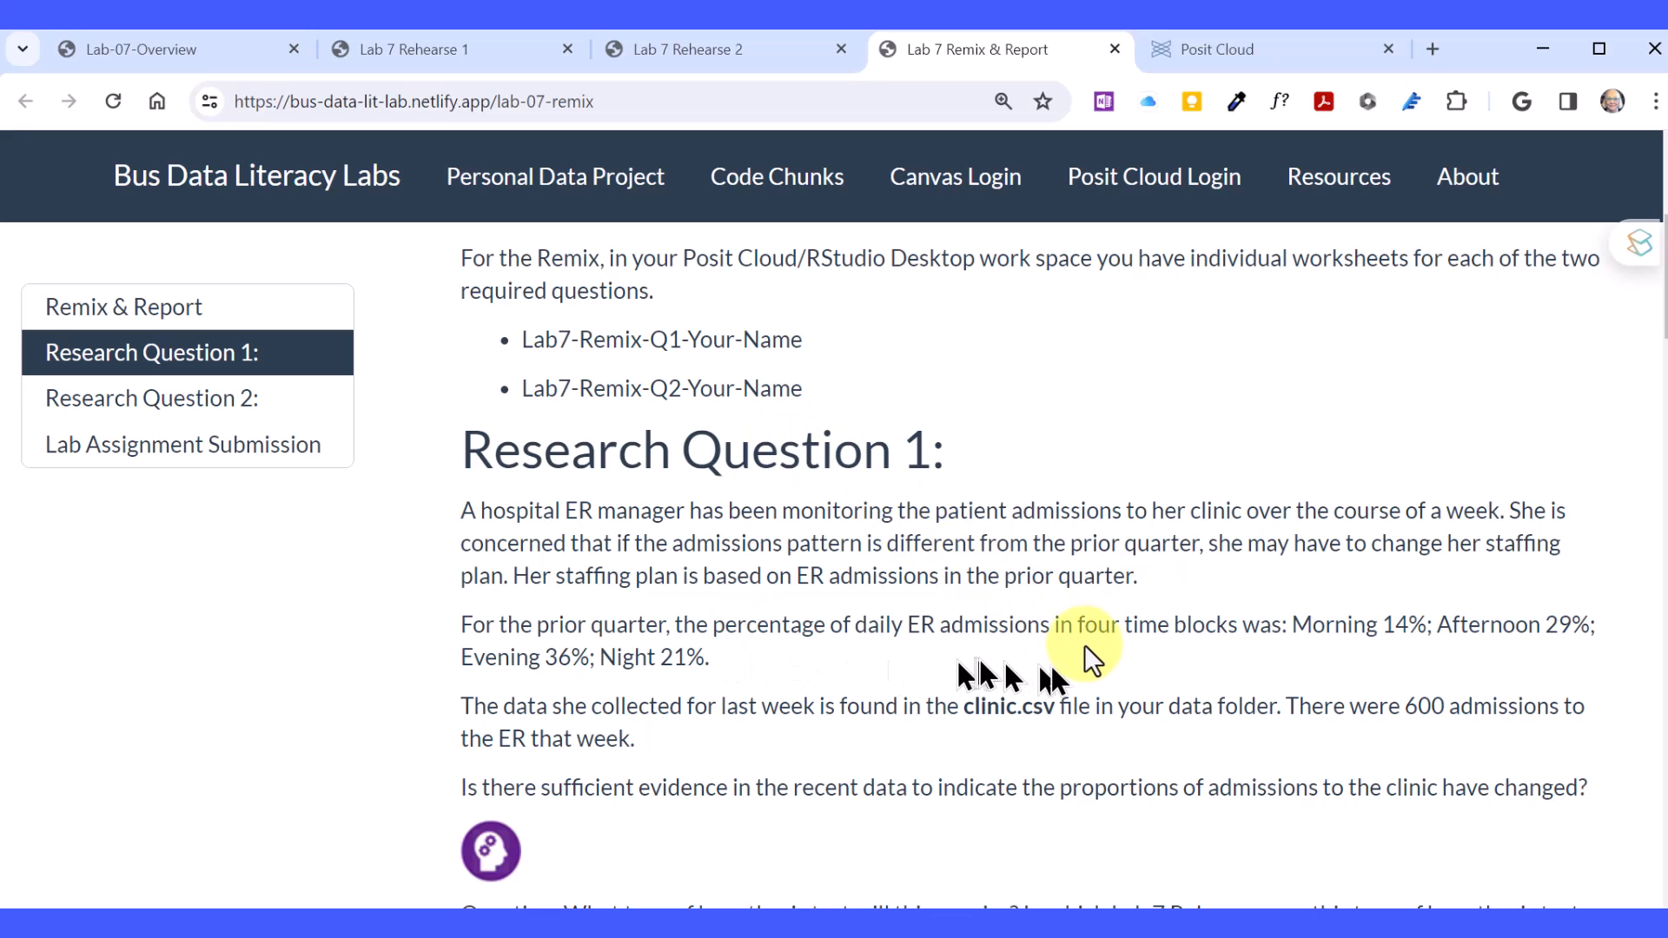
{"action": "mouse_move", "coordinate": [1358, 661]}
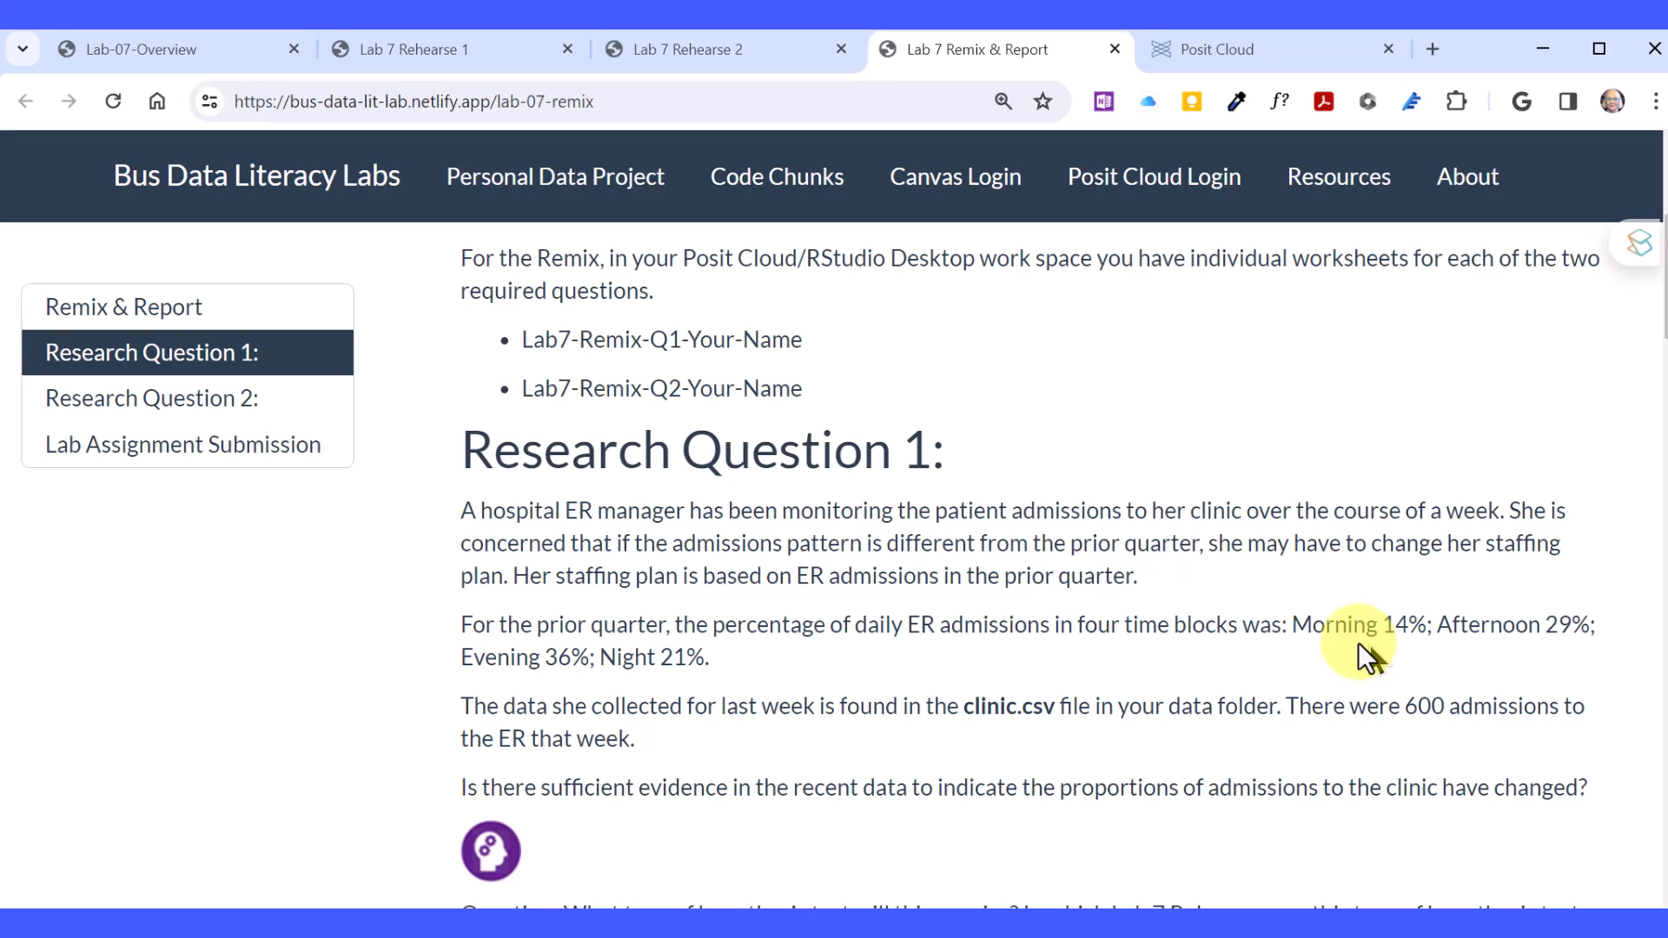
{"action": "mouse_move", "coordinate": [1559, 655]}
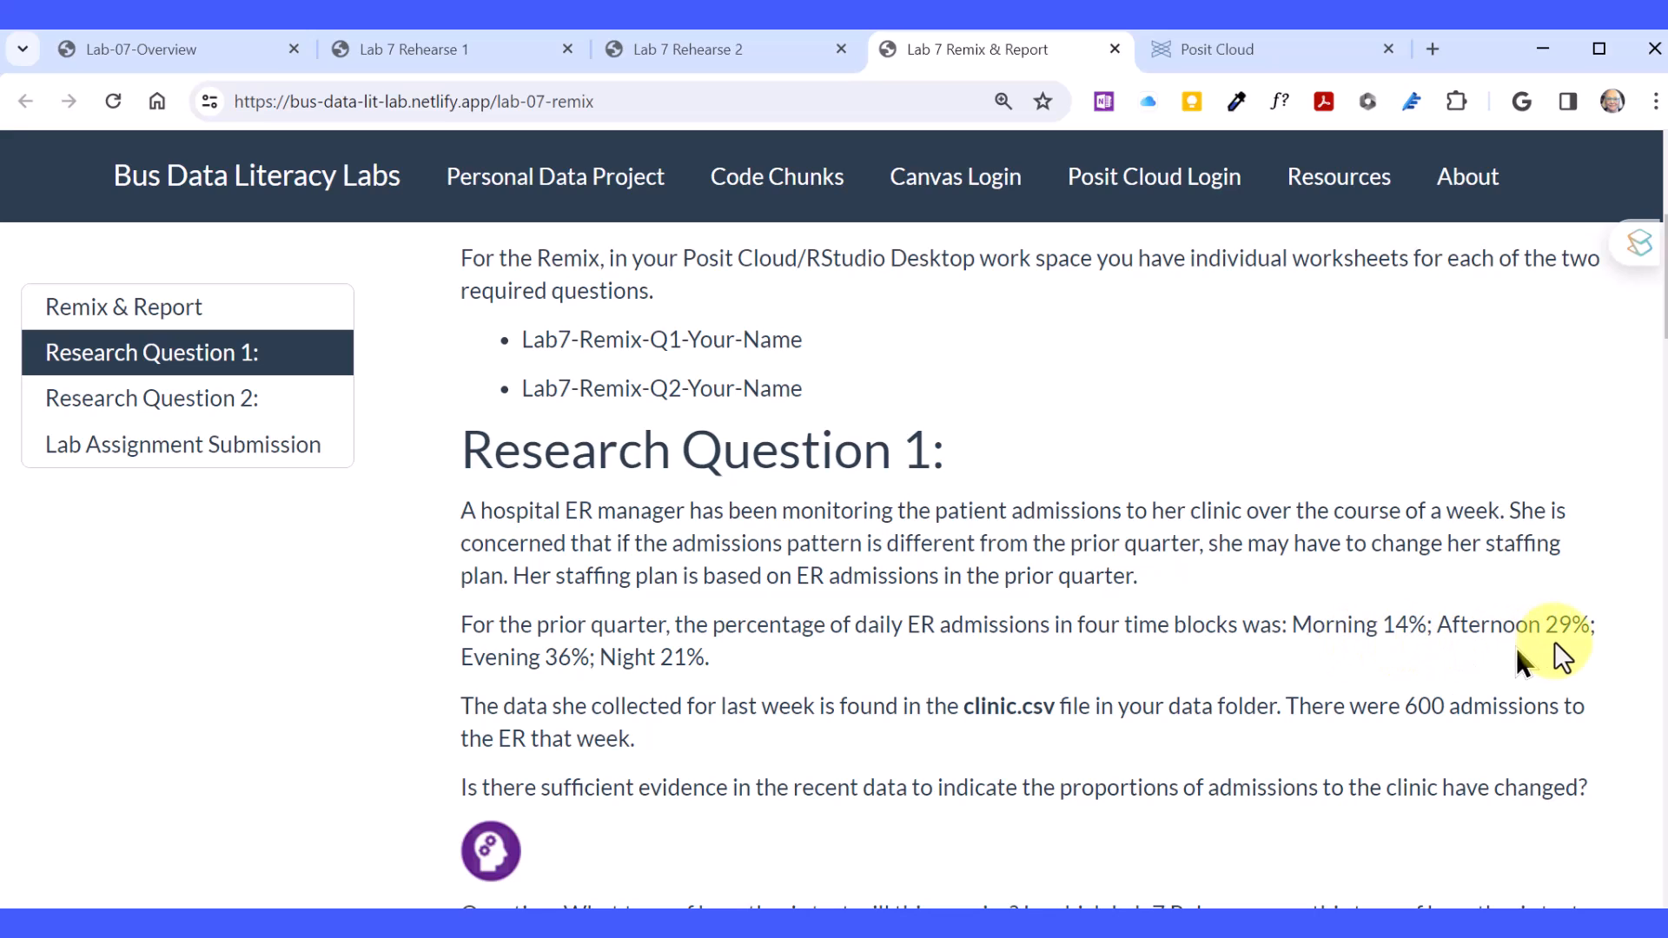
{"action": "mouse_move", "coordinate": [612, 682]}
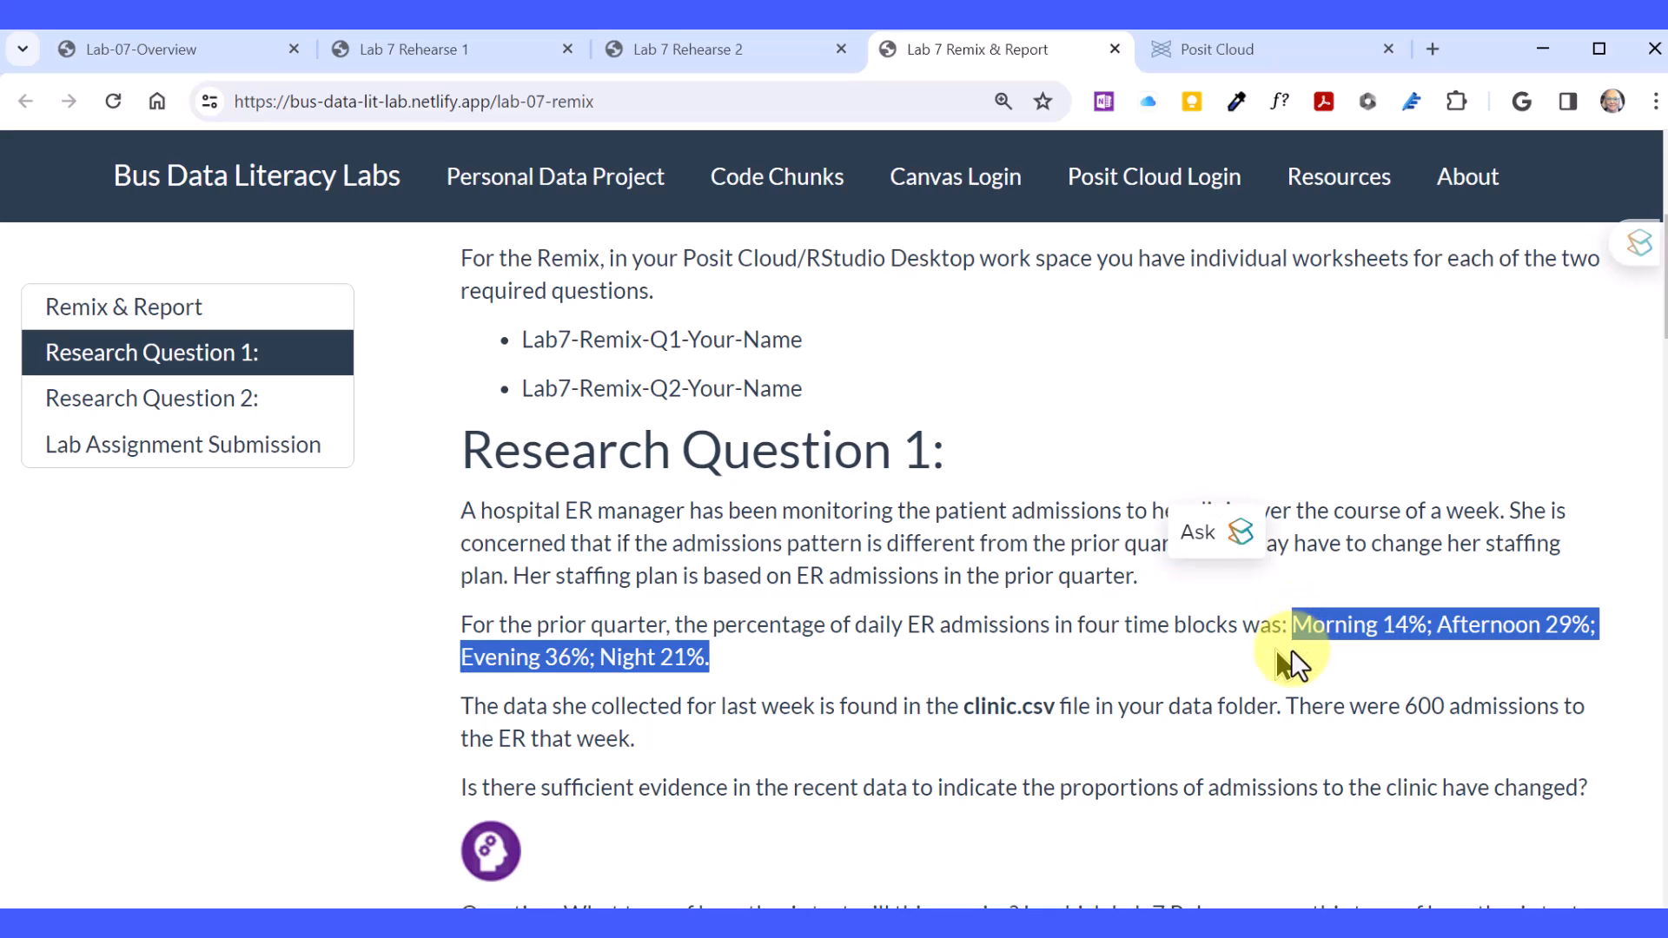
{"action": "mouse_move", "coordinate": [1153, 177]}
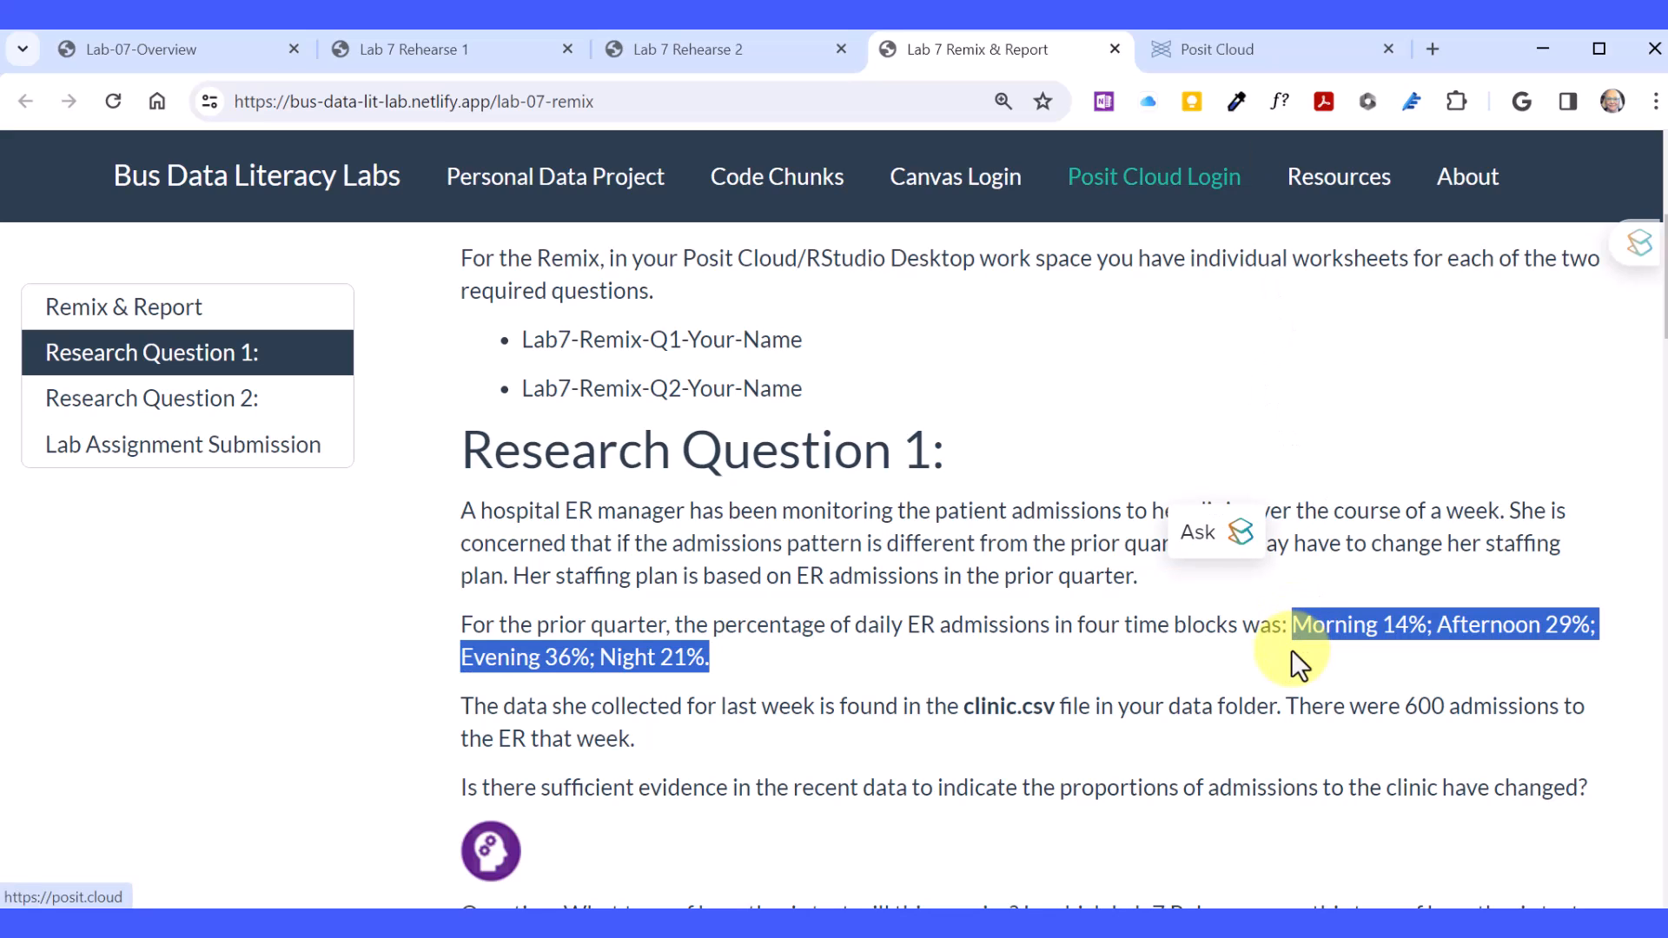
{"action": "left_click", "coordinate": [1255, 49]}
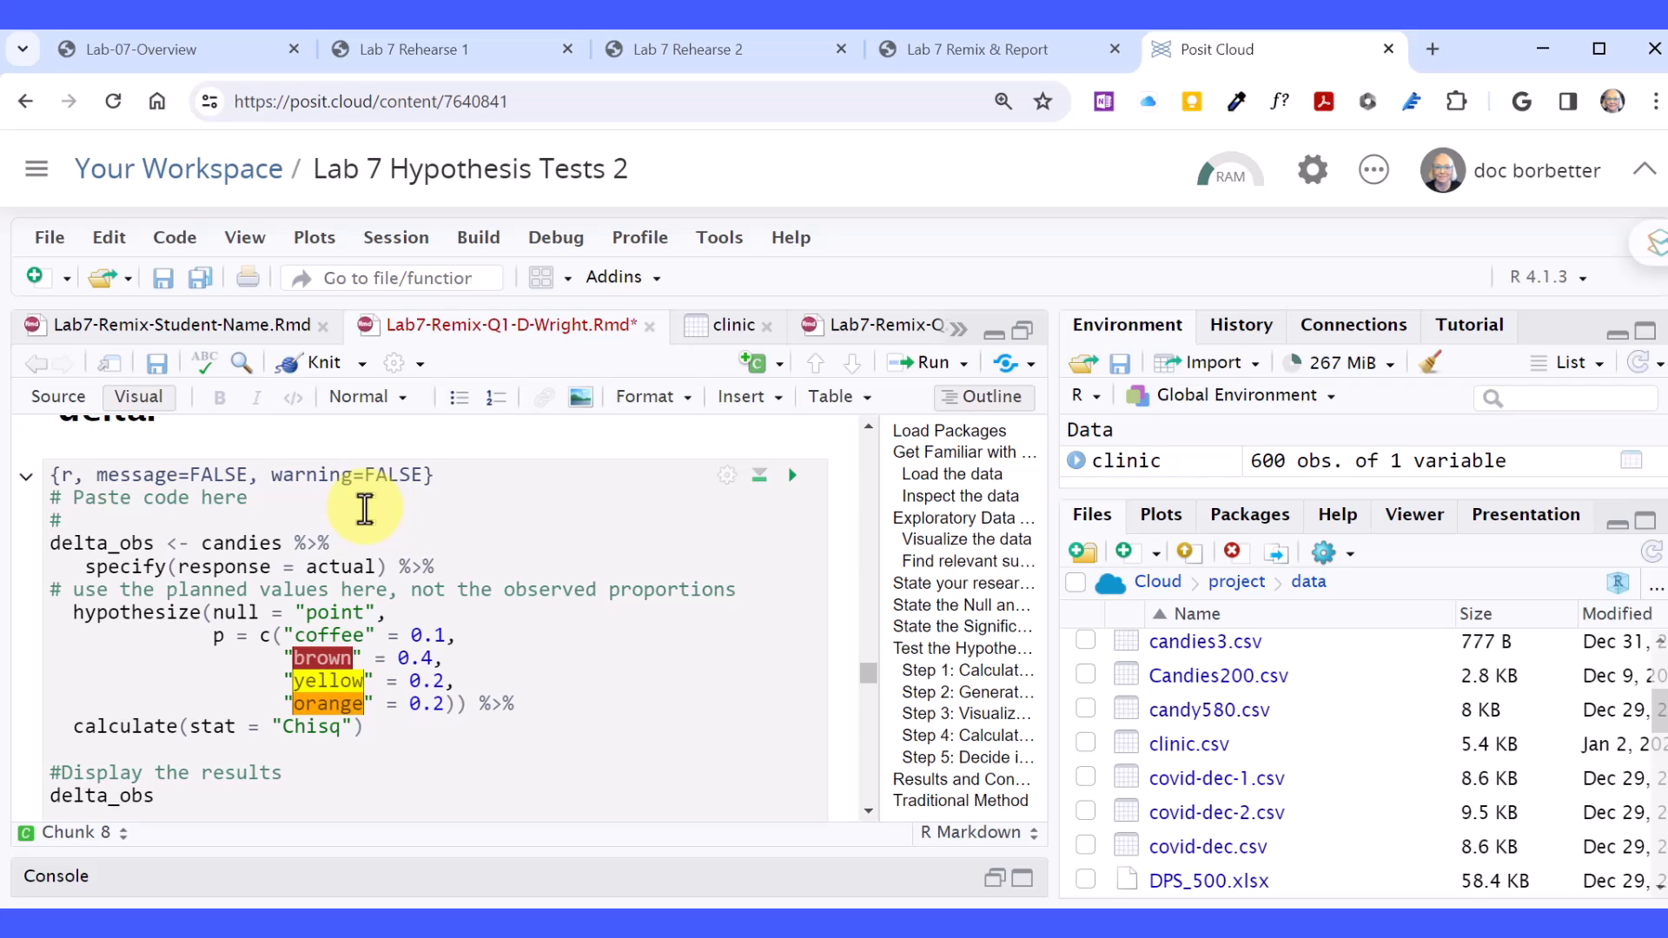
Add the comment '#Morning 14%; Afternoon 29%; Evening 36%; Night 21%.' above delta_obs.
{"action": "type", "text": "#Morning 14%; Afternoon 29%; Evening 36%; Night 21%."}
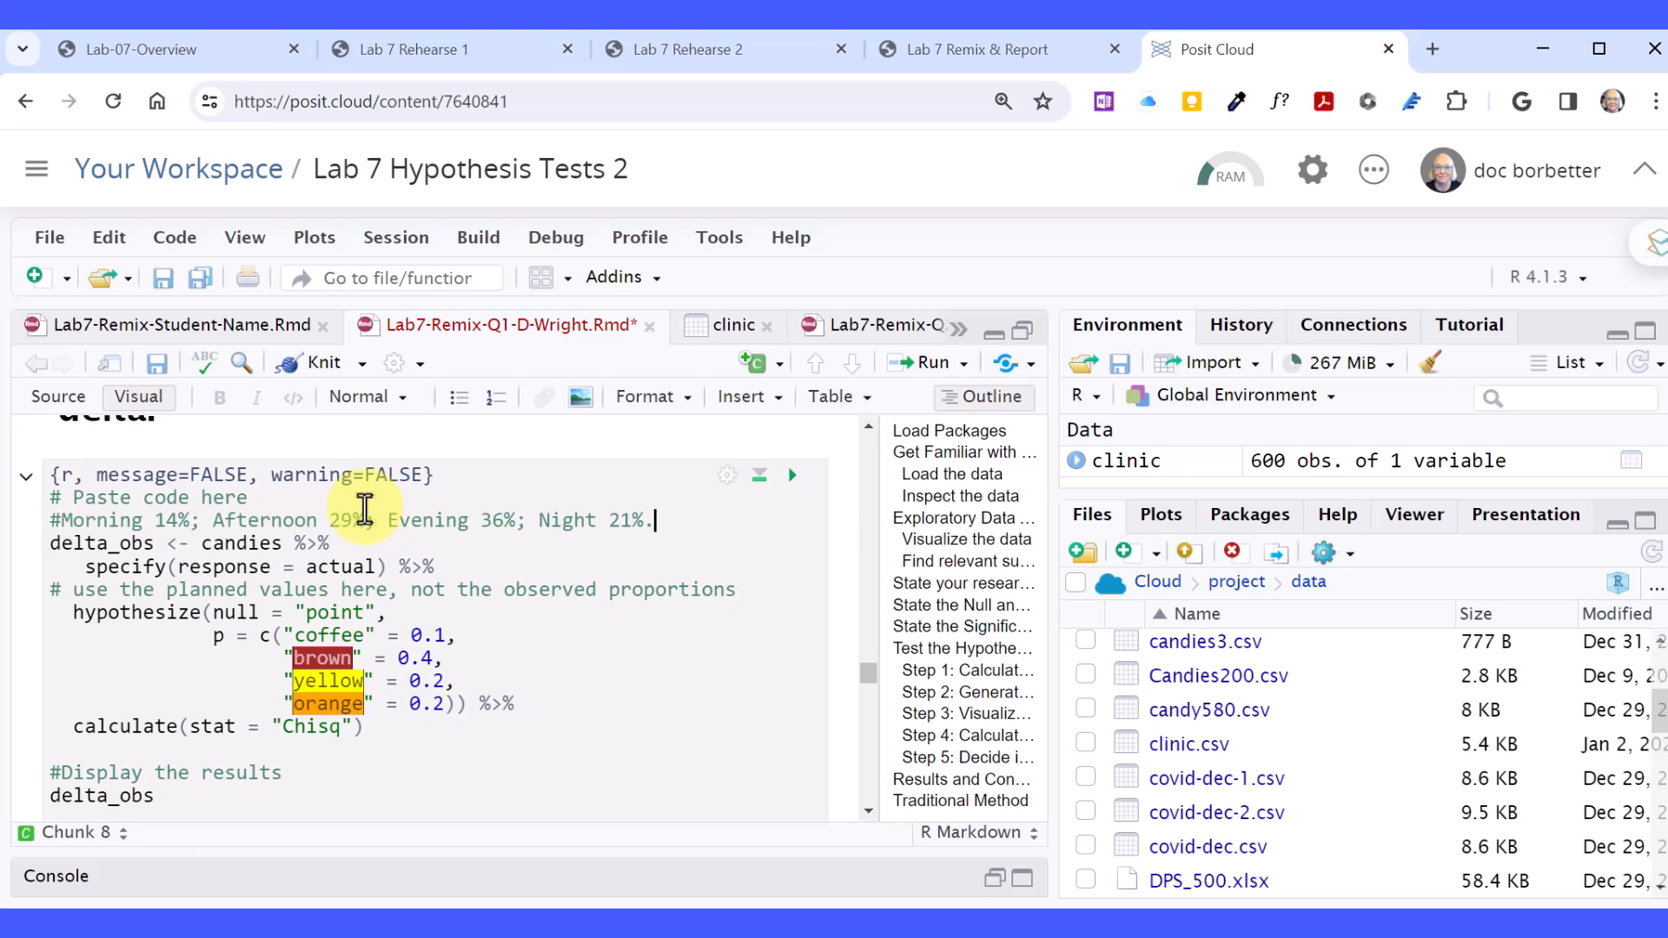